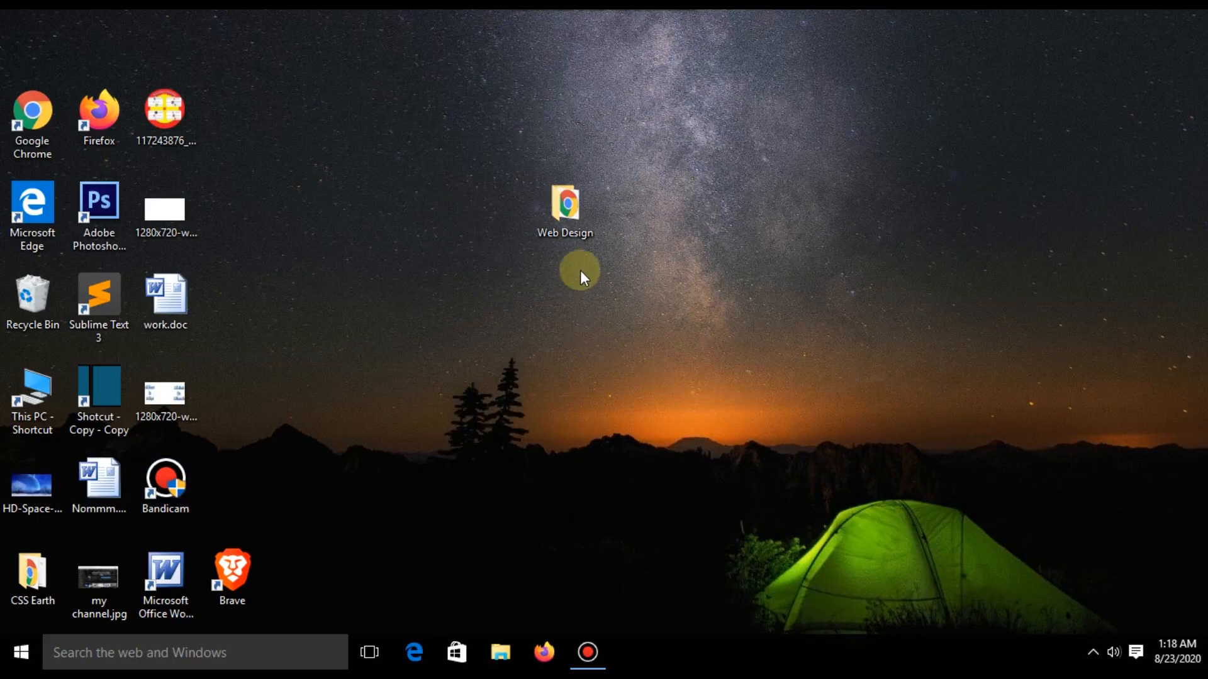
- Review the current index.html page in Chrome down to the red banner, then return to the Web Design folder
double_click(563, 201)
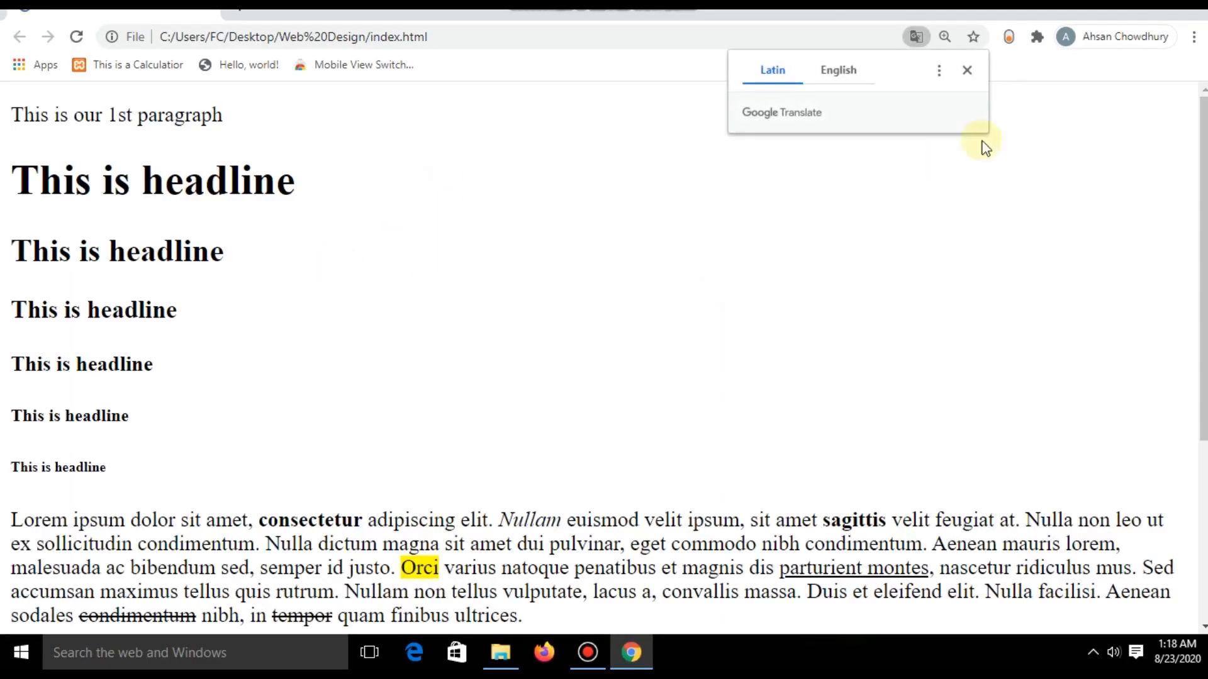
click(966, 71)
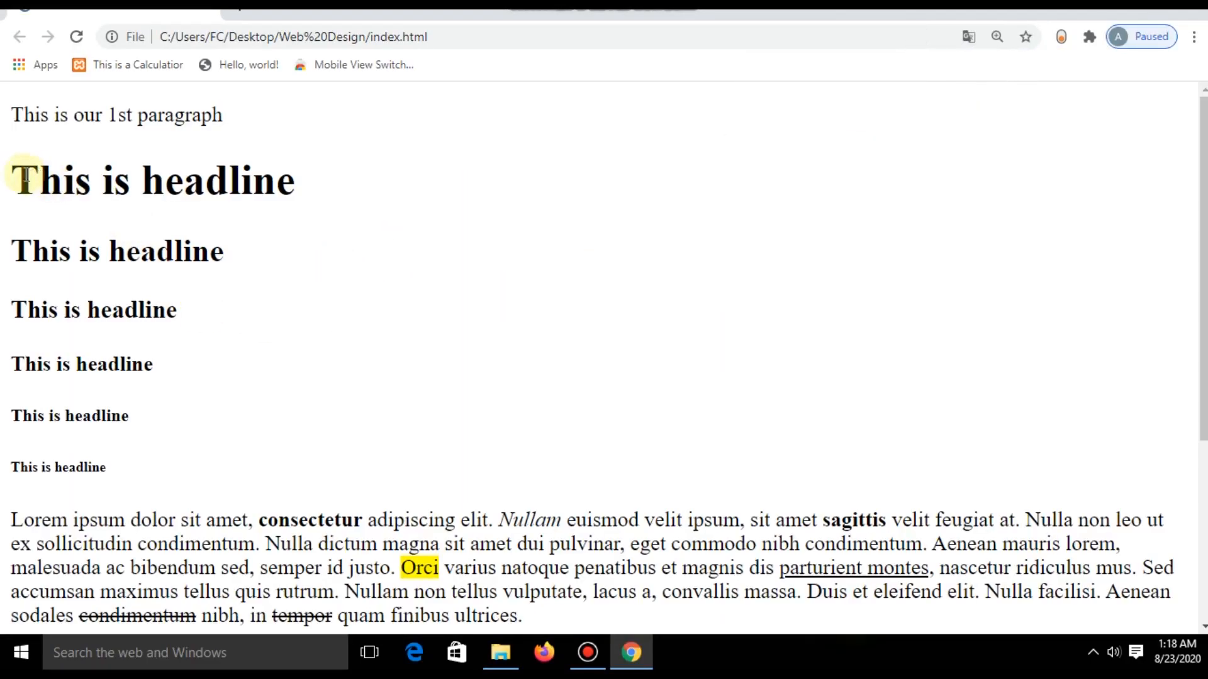
scroll(down, 3)
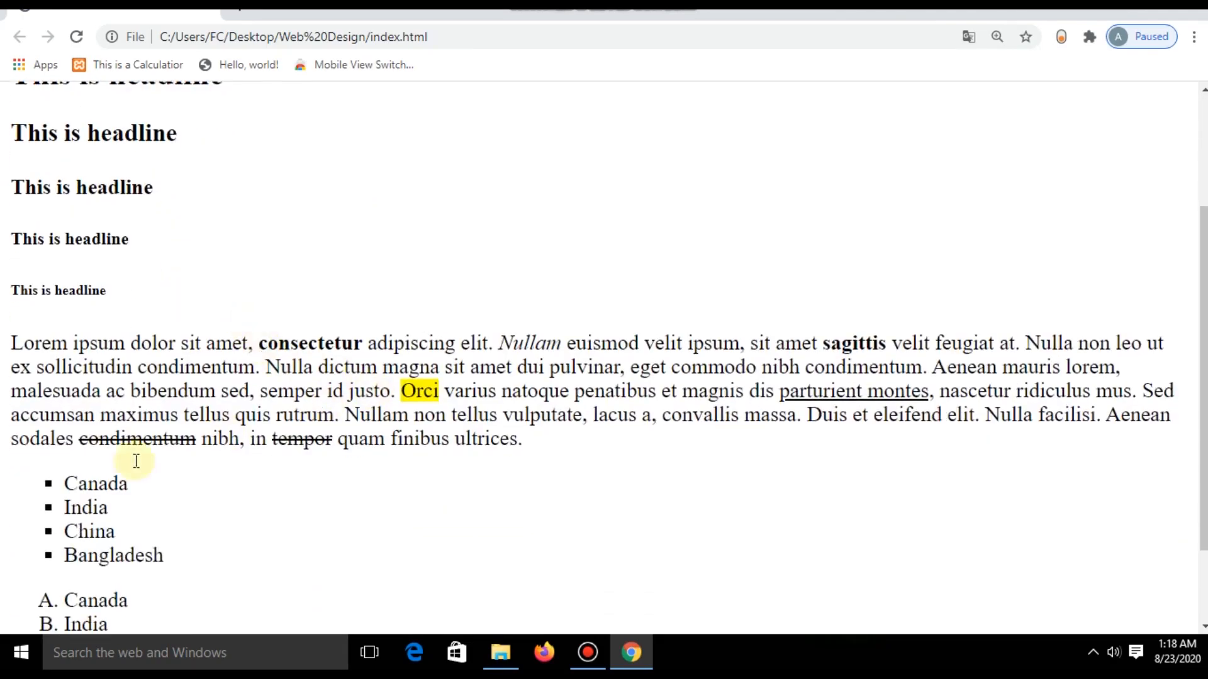
scroll(down, 3)
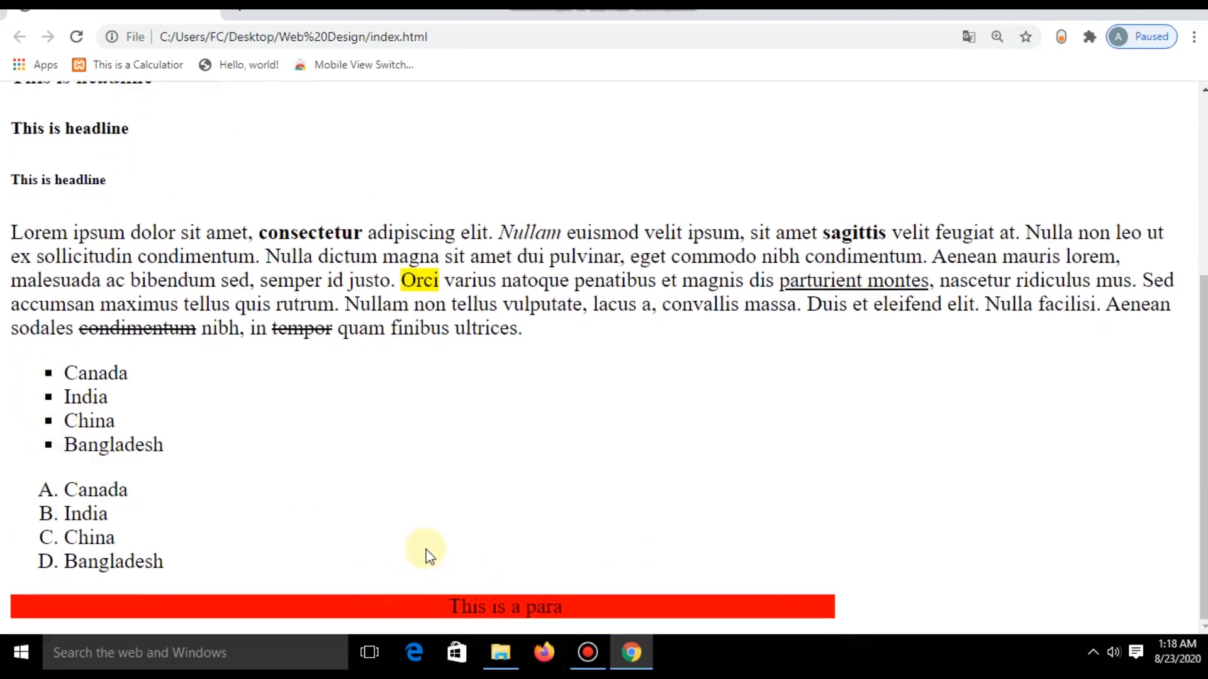
click(499, 653)
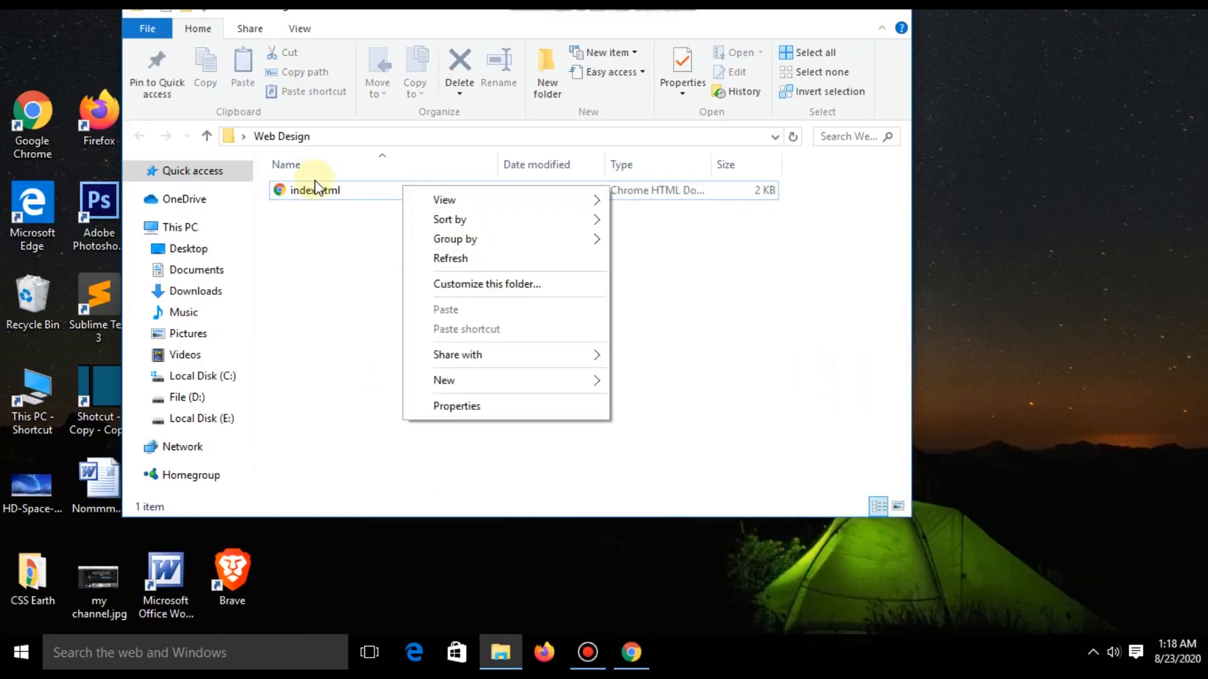
- Expand an img snippet on empty line 31 below the marquee, giving an empty img tag with src and alt
click(633, 337)
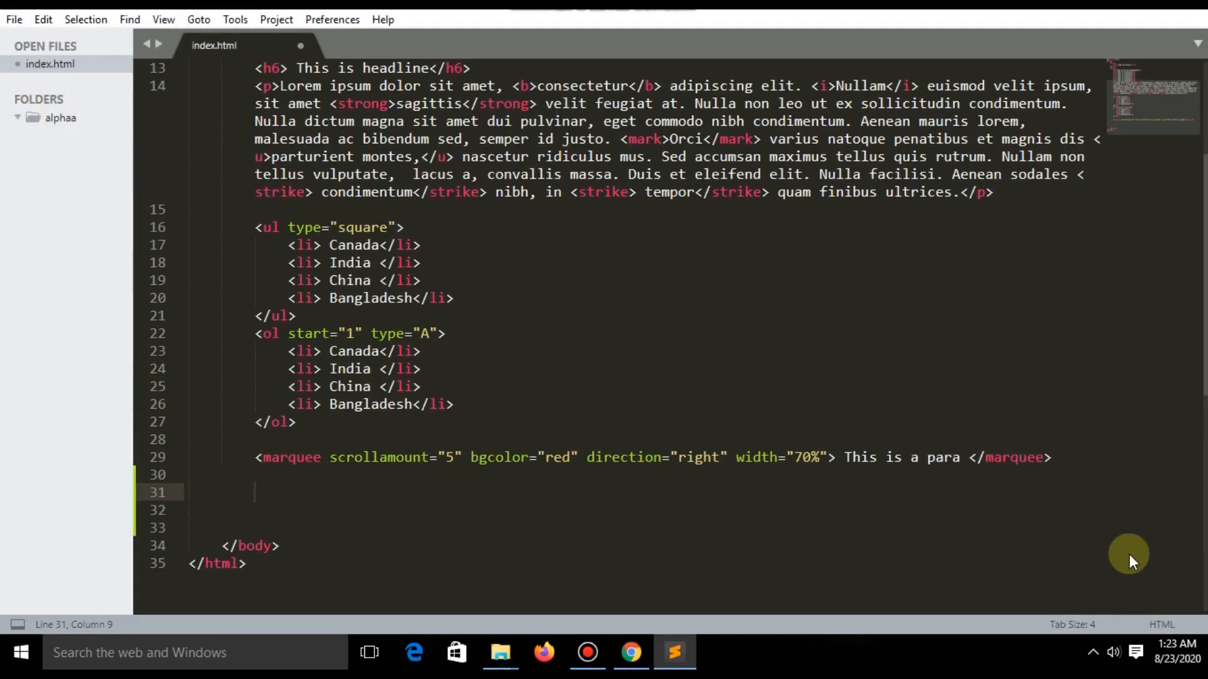
text(img)
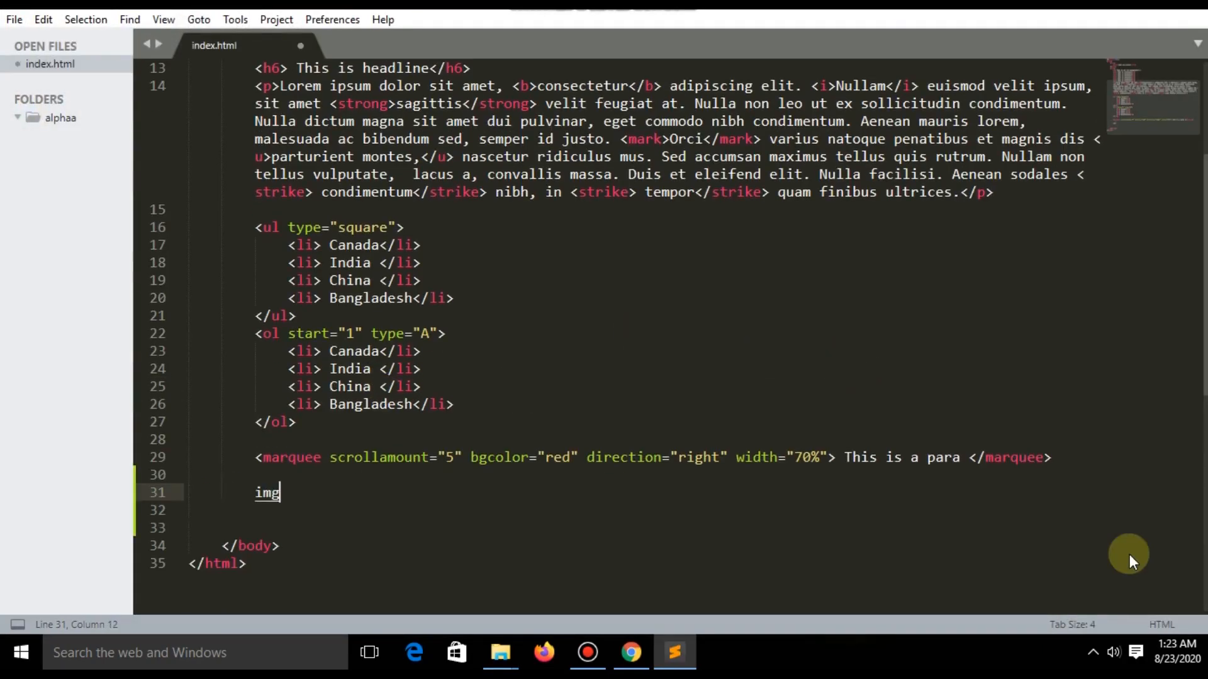
key(Tab)
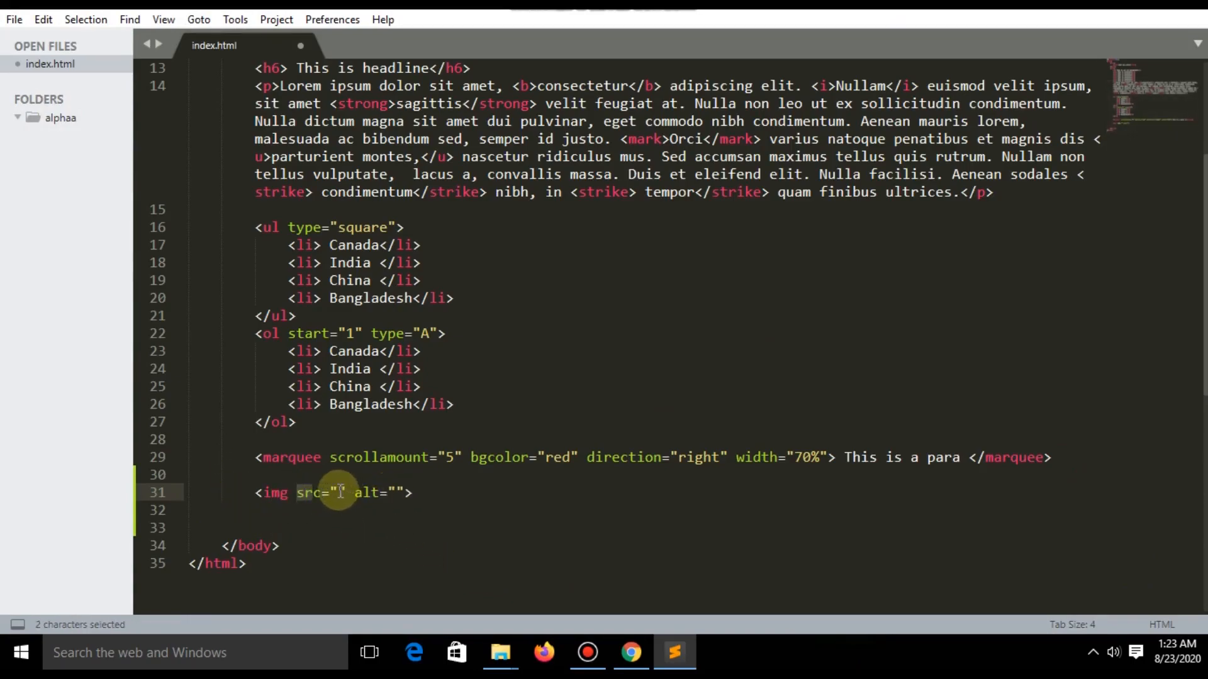
click(337, 493)
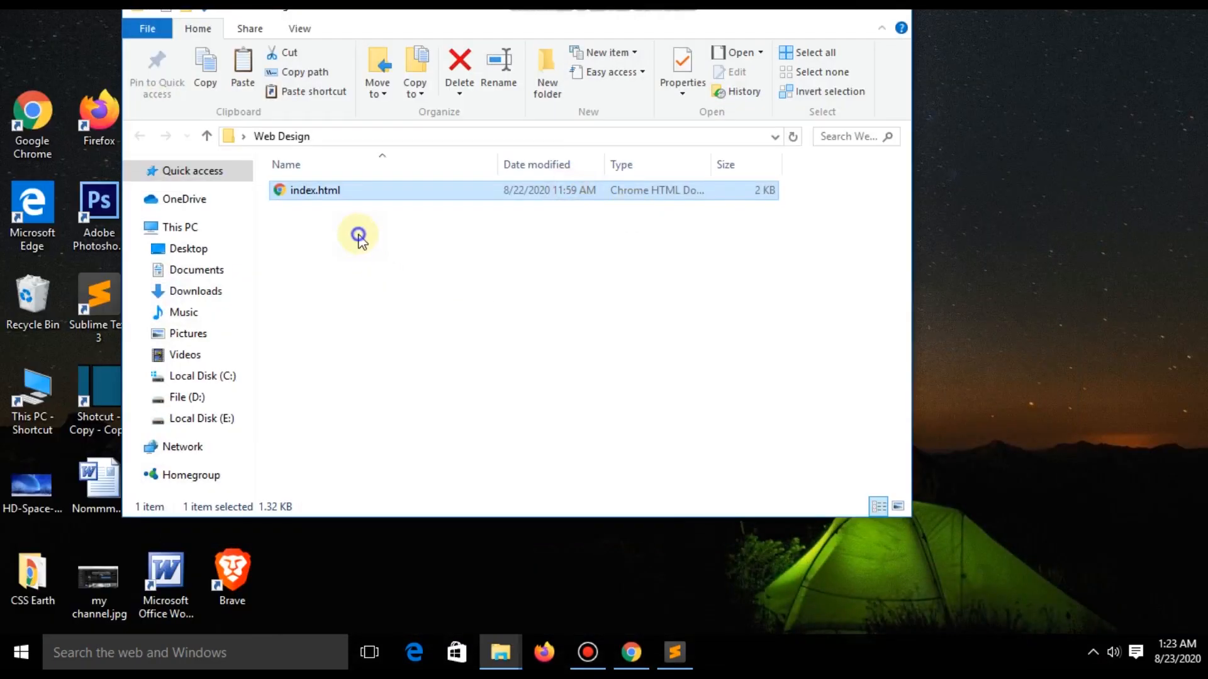
- Create a new folder named image inside Web Design and open it
right_click(359, 234)
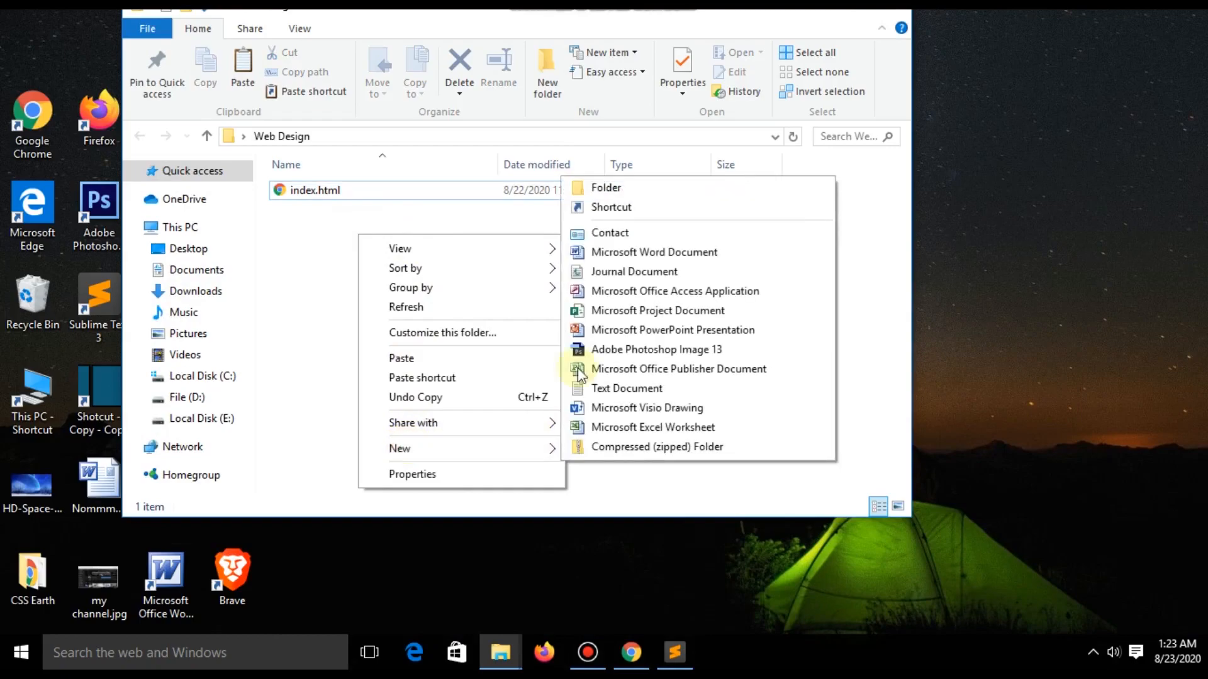
click(605, 187)
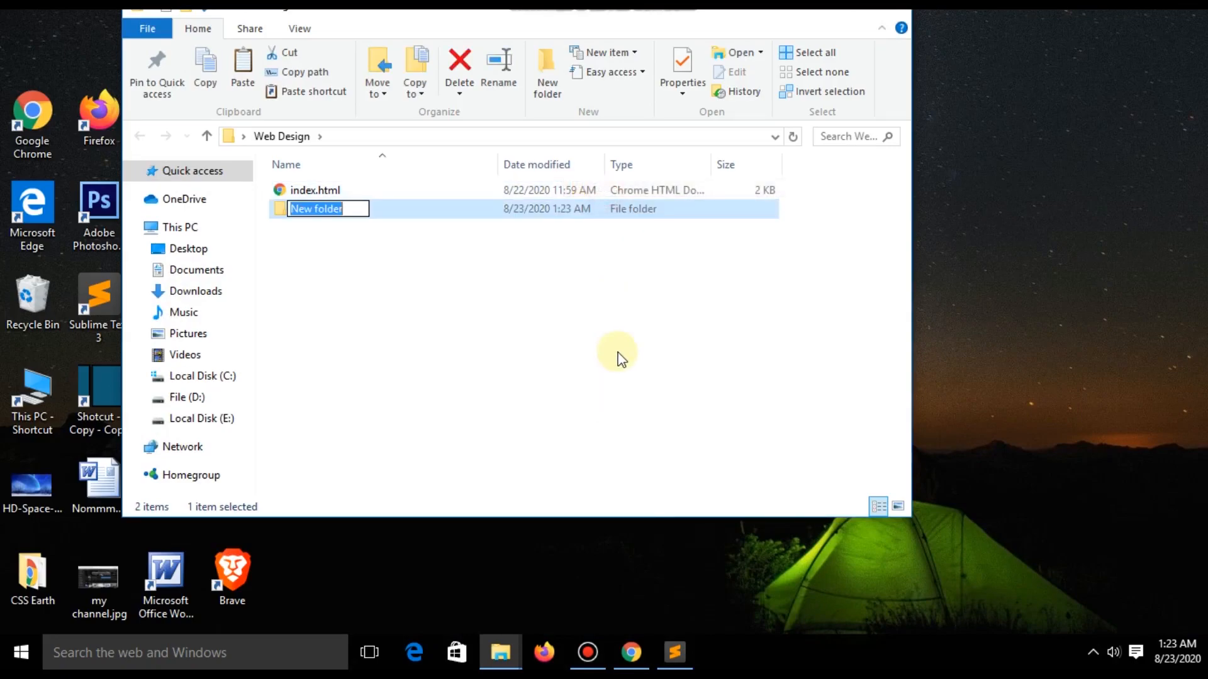
text(im a)
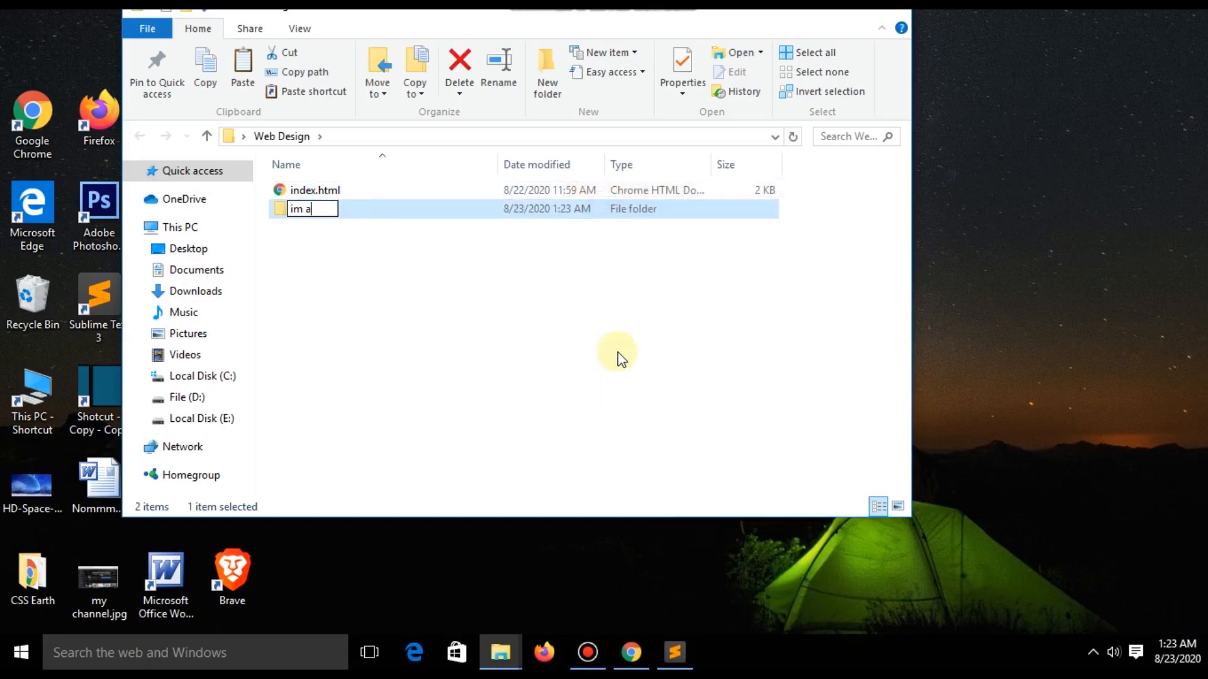
key(Backspace)
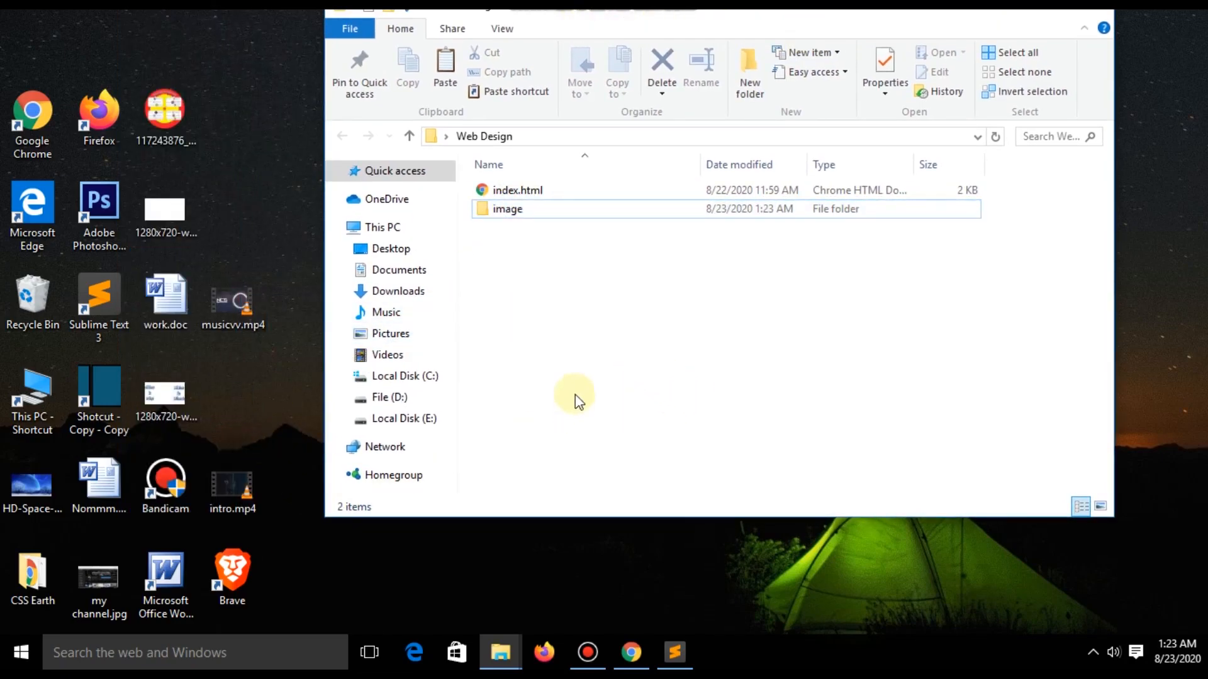
double_click(507, 209)
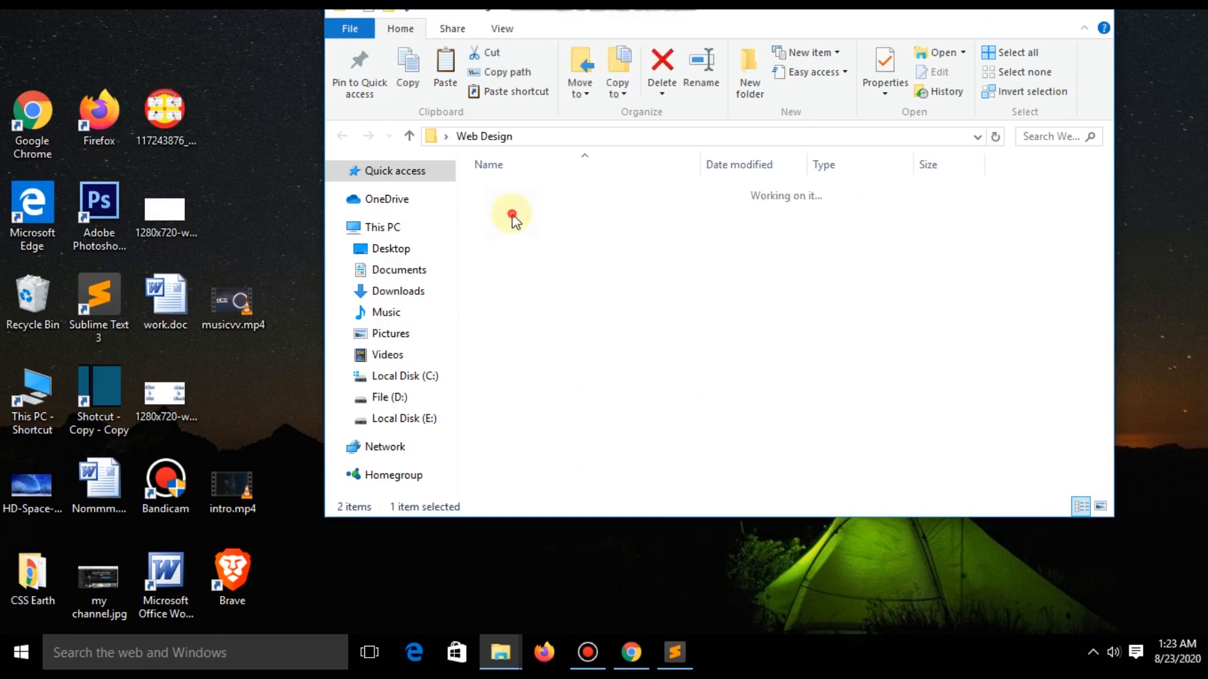
- Read the full name of the pasted 250px-BMW_326_Limousine_1938.jpg photo via Rename, leaving it unchanged
right_click(516, 219)
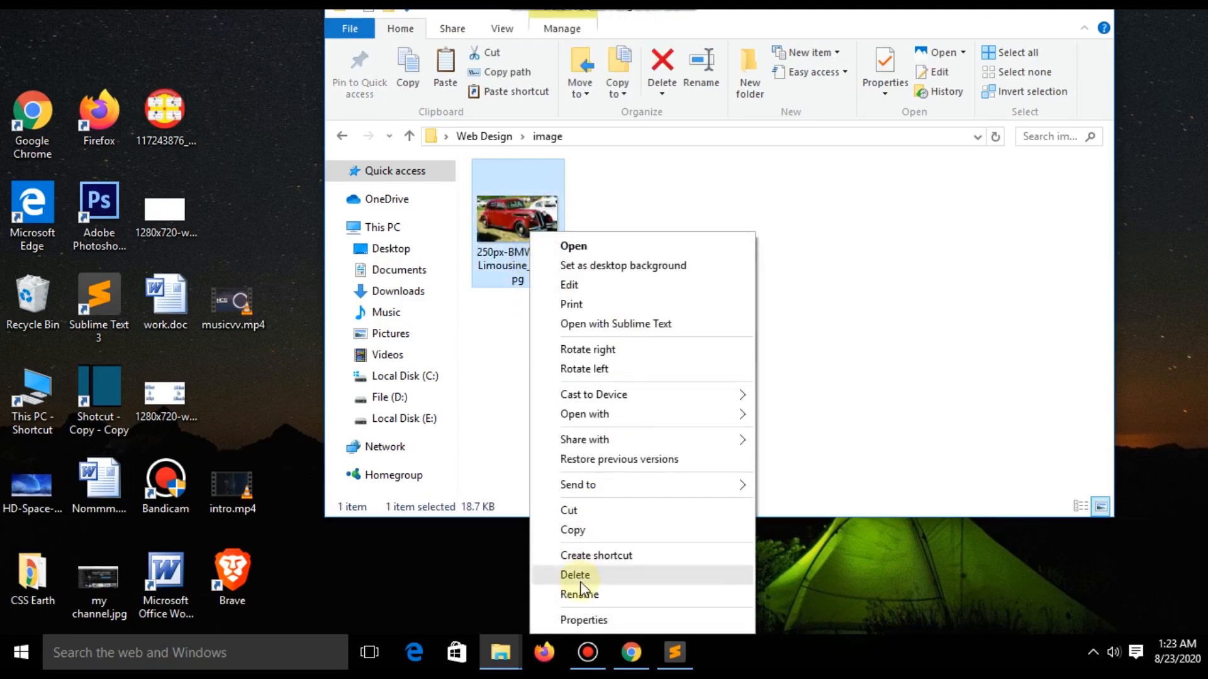
click(578, 594)
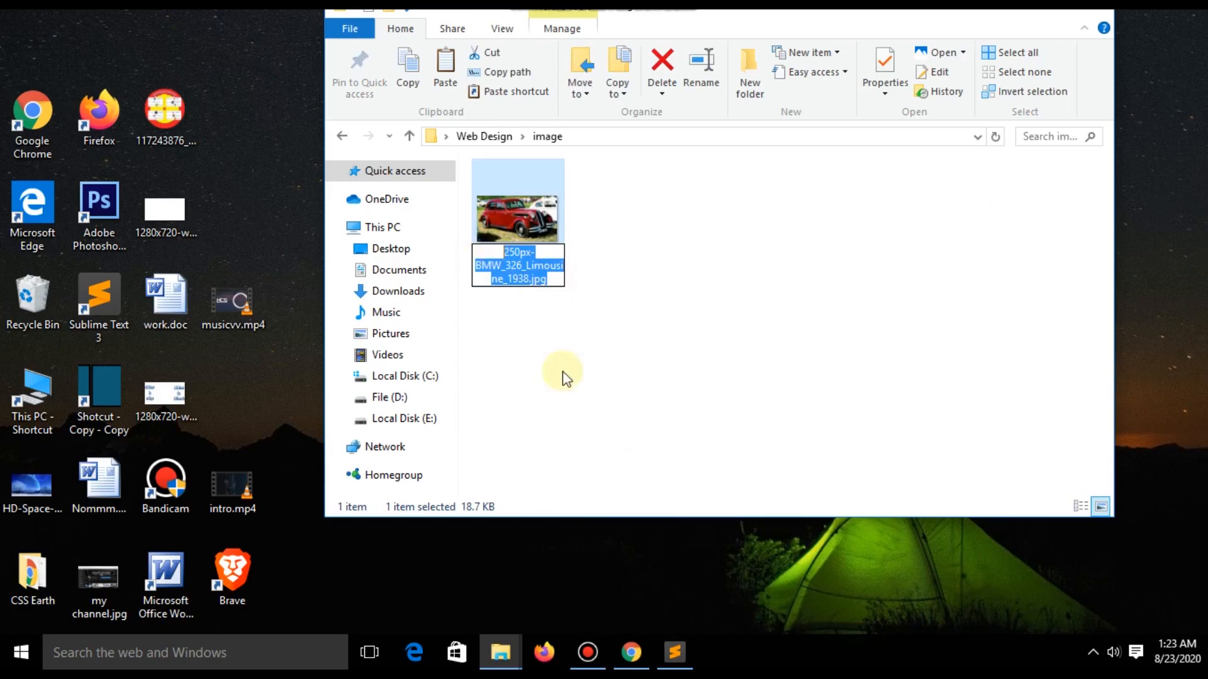
click(585, 420)
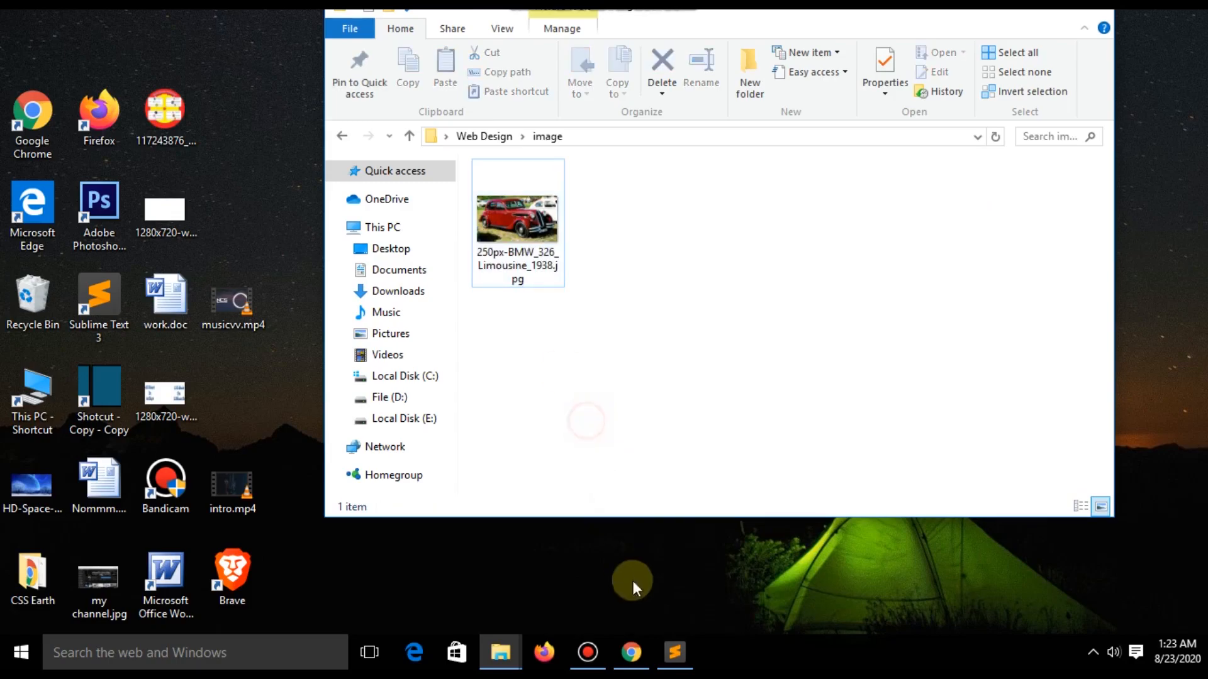
click(673, 653)
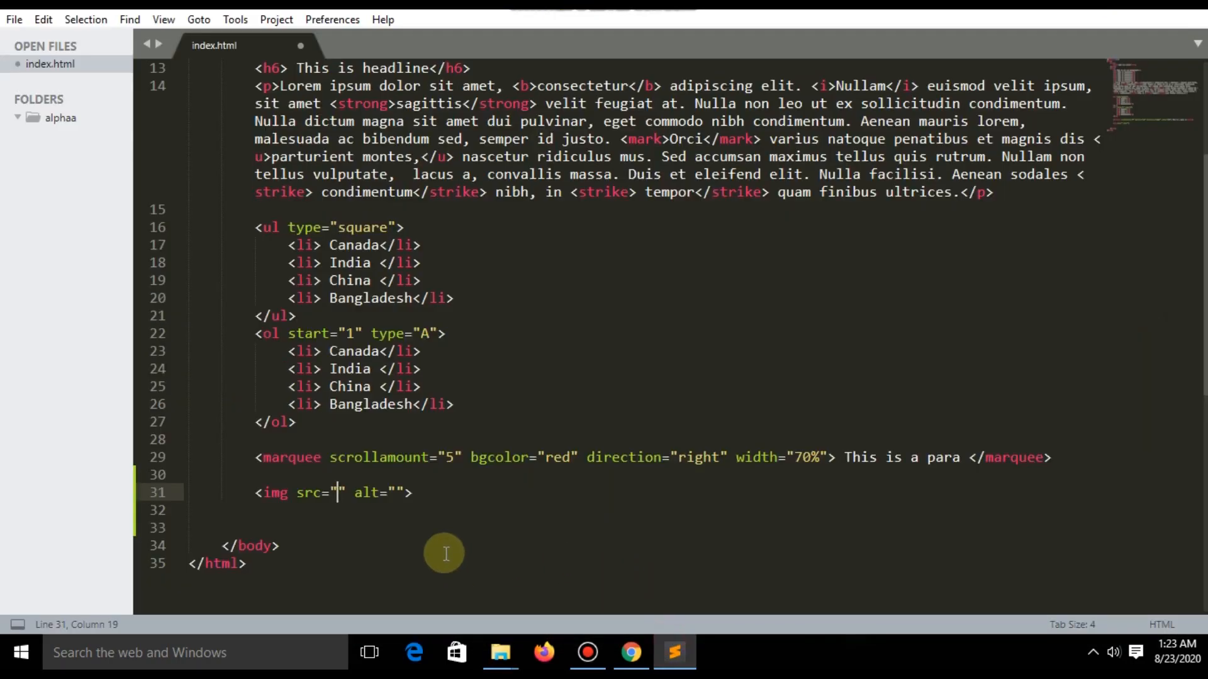
- Set the img src to image/250px-BMW_326_Limousine_1938.jpg and save index.html
text(image)
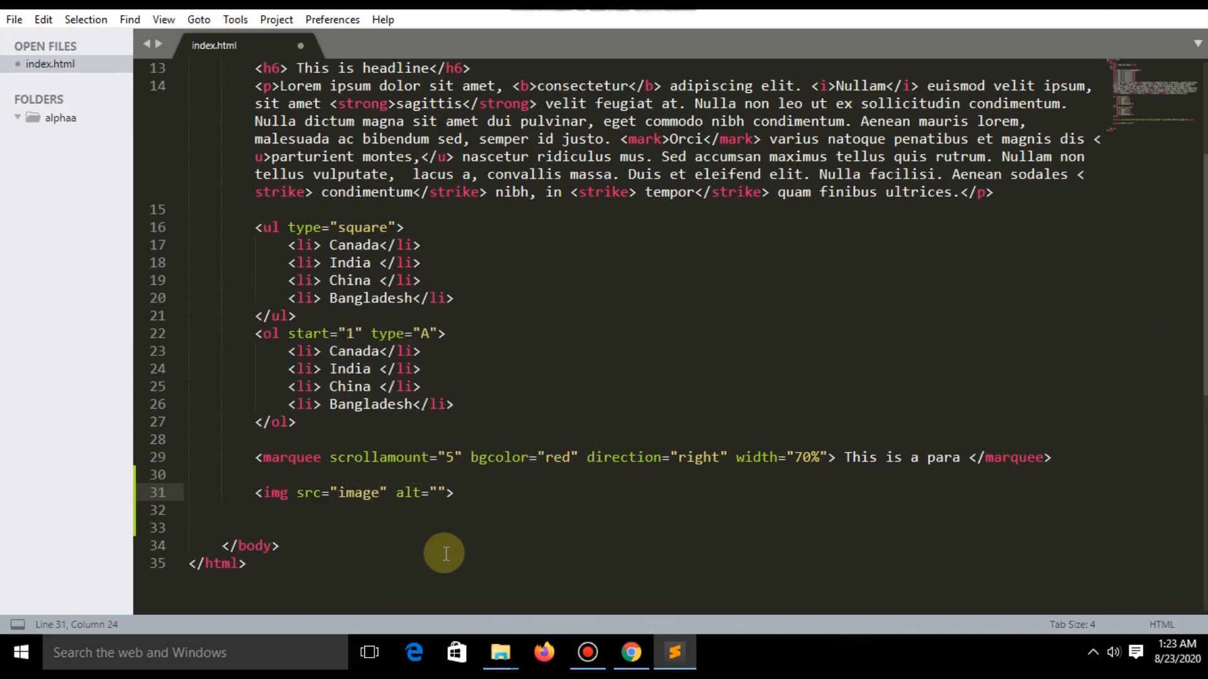
text(/250px-BMW_326_Limousine_1938.jpg)
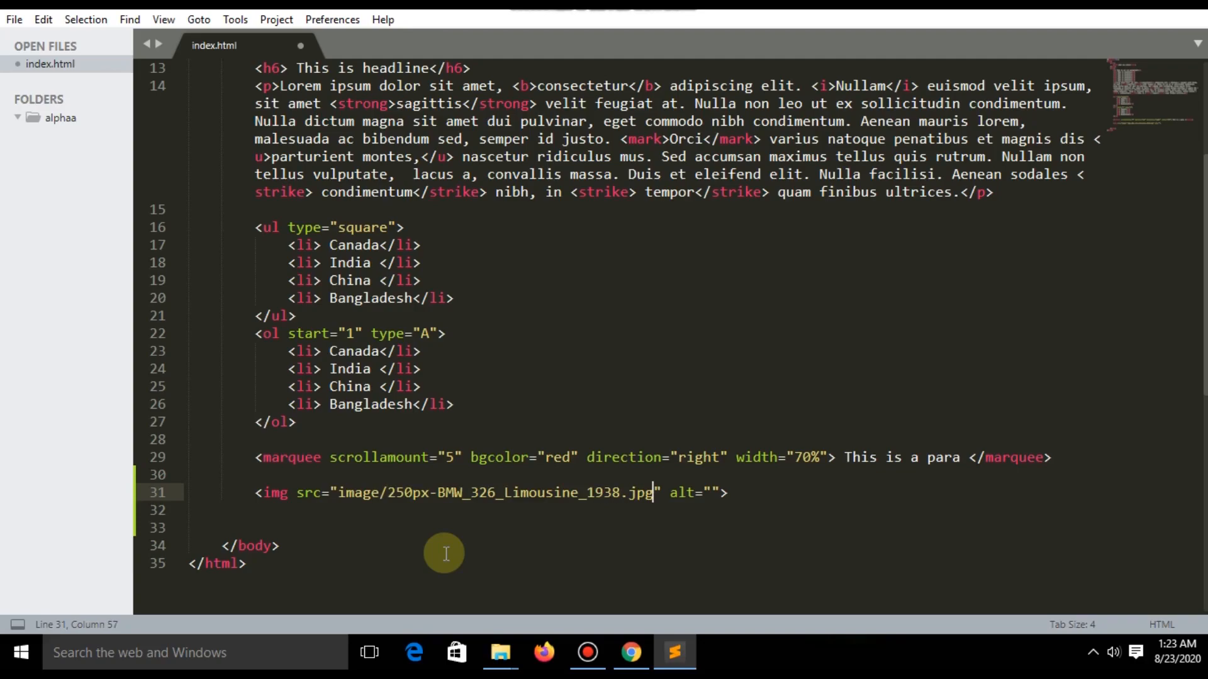
key(ctrl+s)
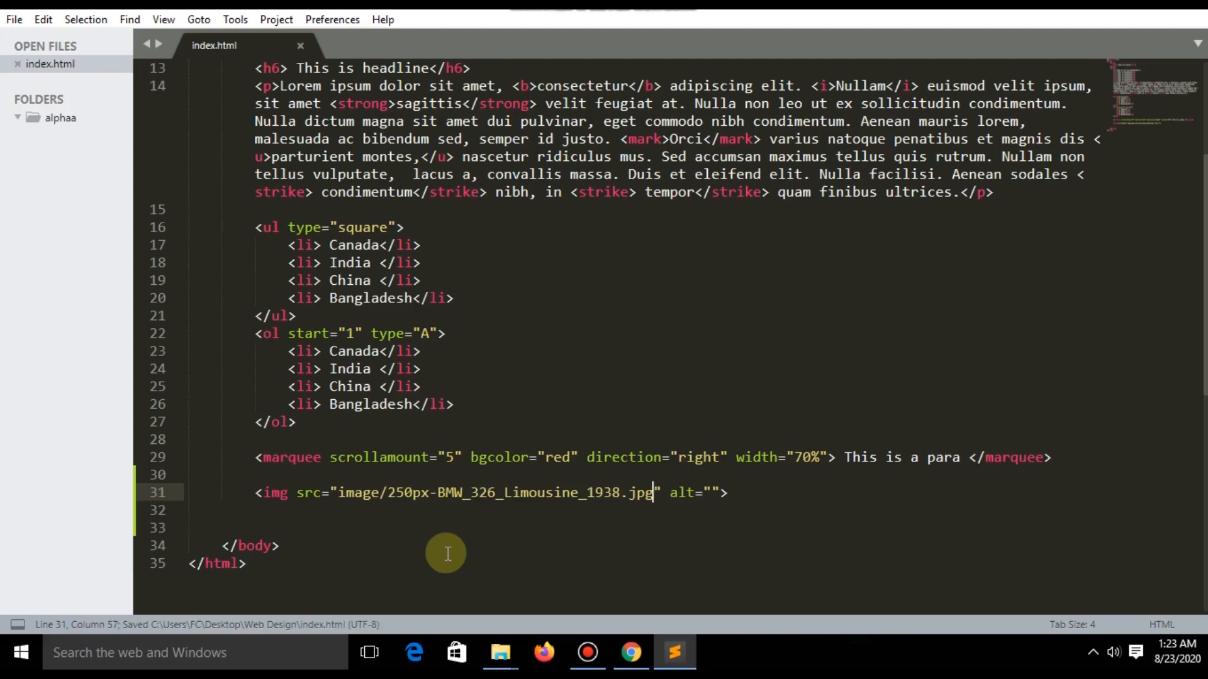
mouse_move(377, 493)
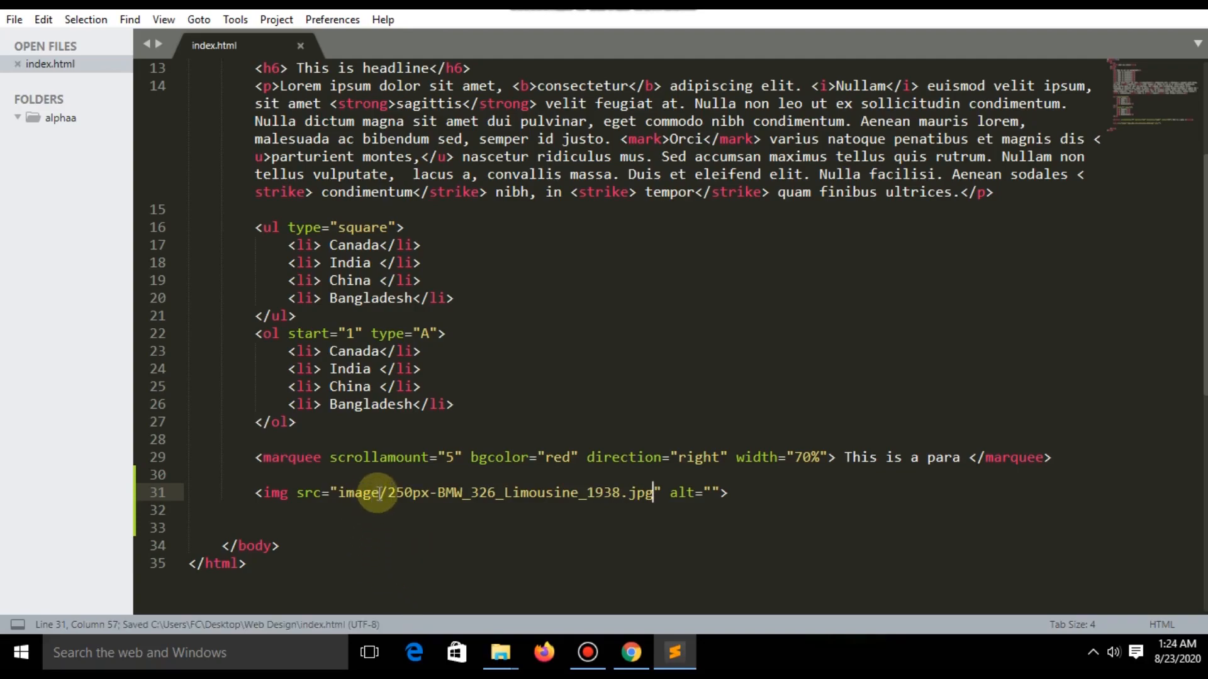
- Verify the image folder and photo in File Explorer, then save index.html again
double_click(356, 494)
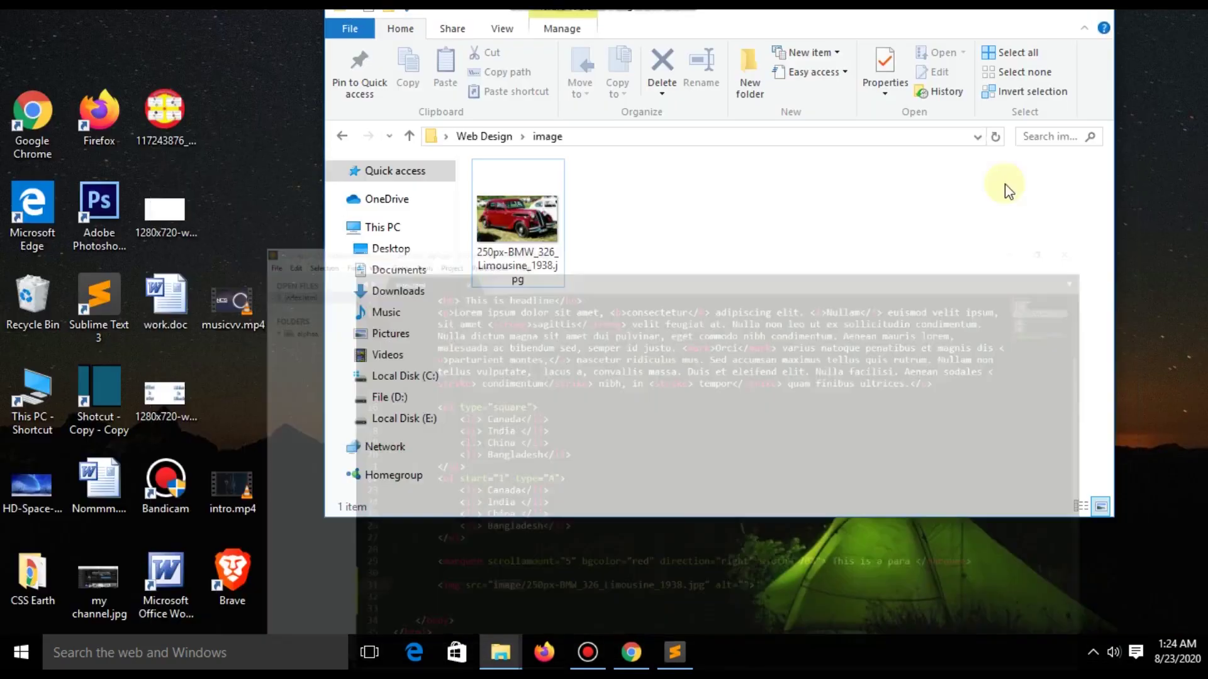
click(409, 136)
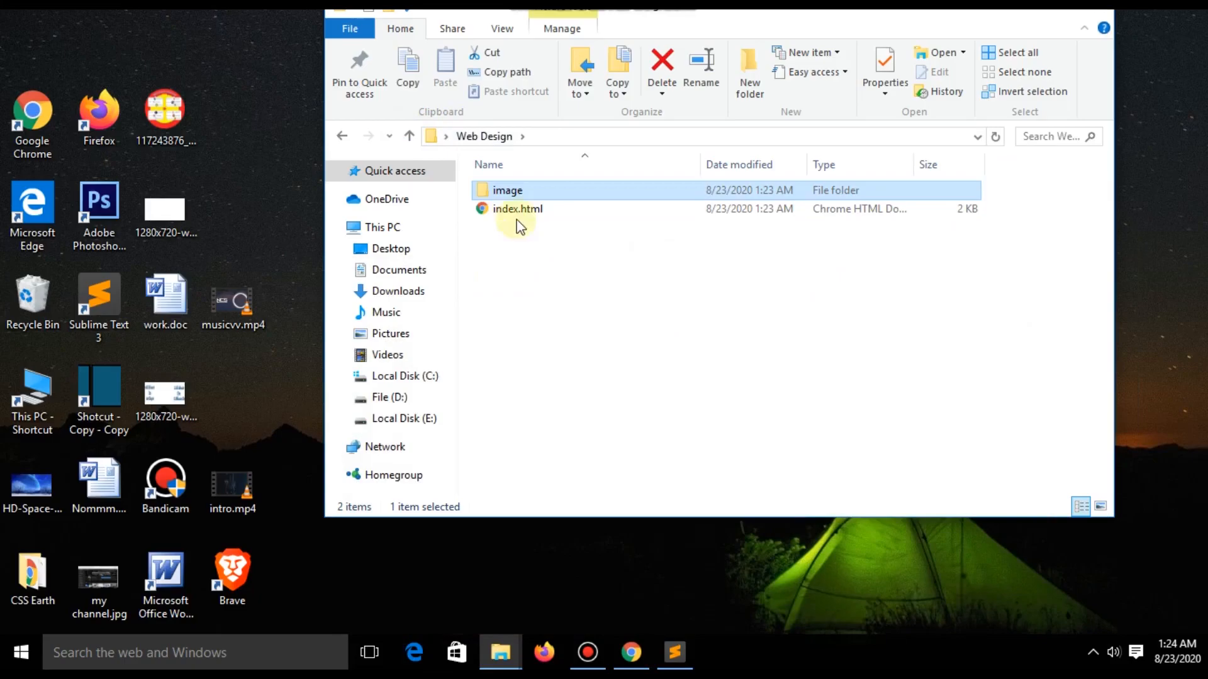
click(541, 238)
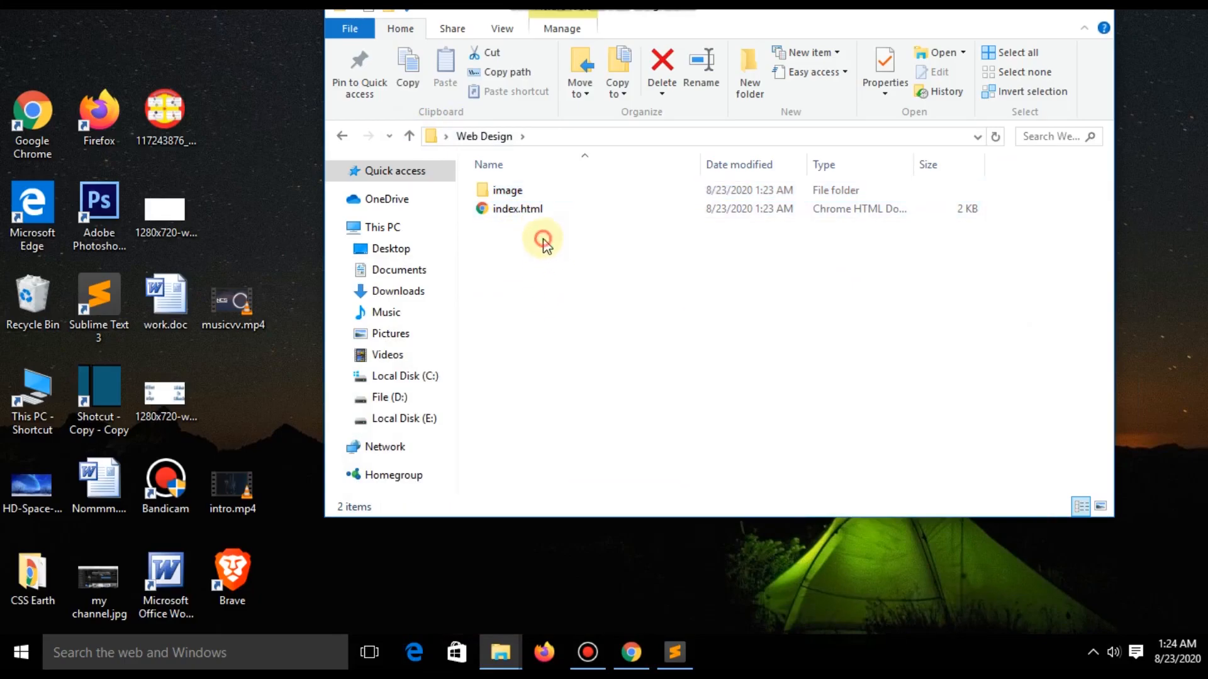
double_click(507, 190)
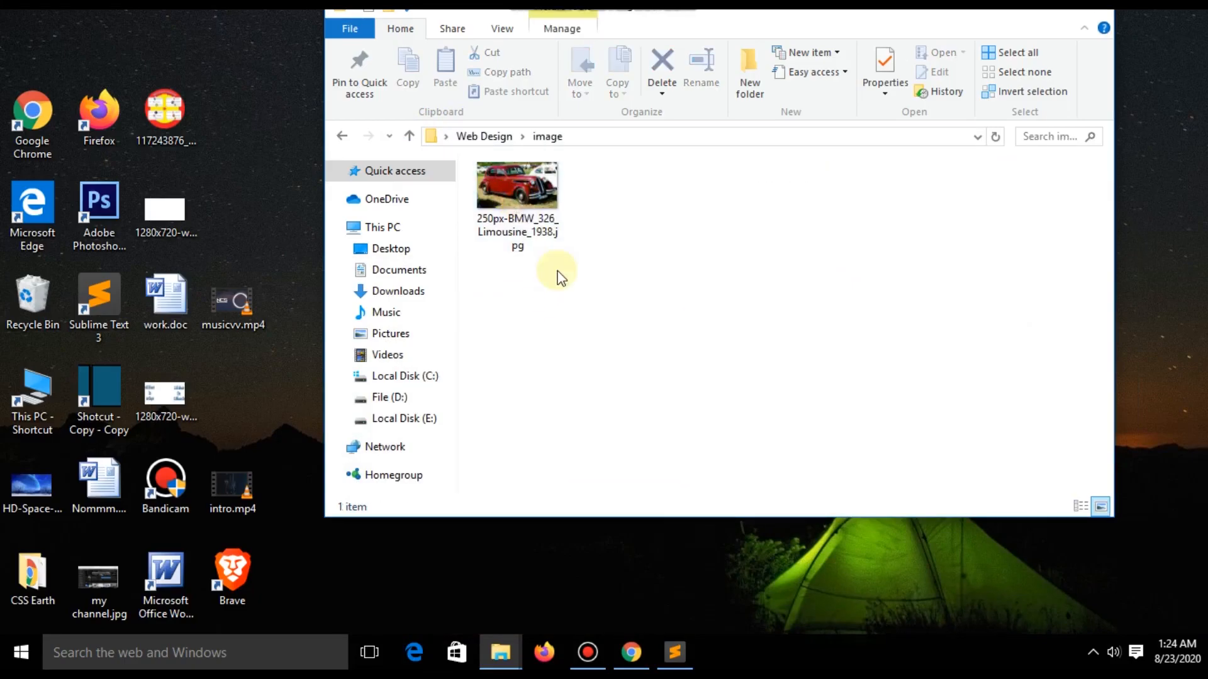
click(411, 136)
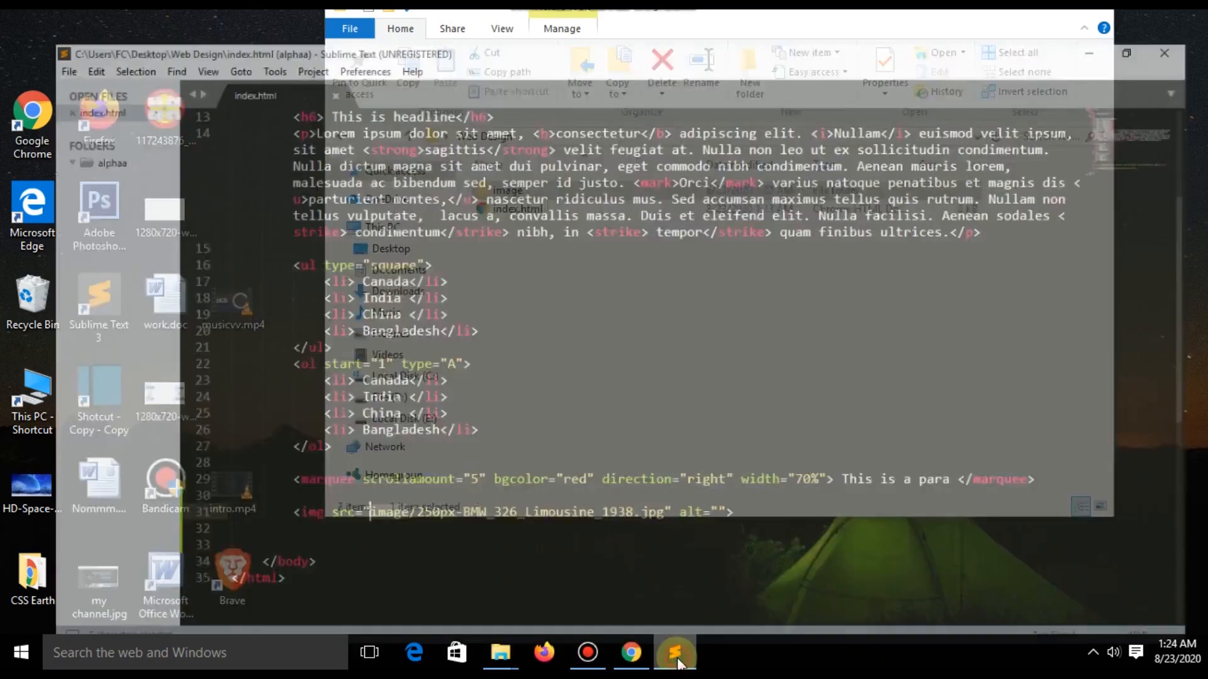
click(676, 652)
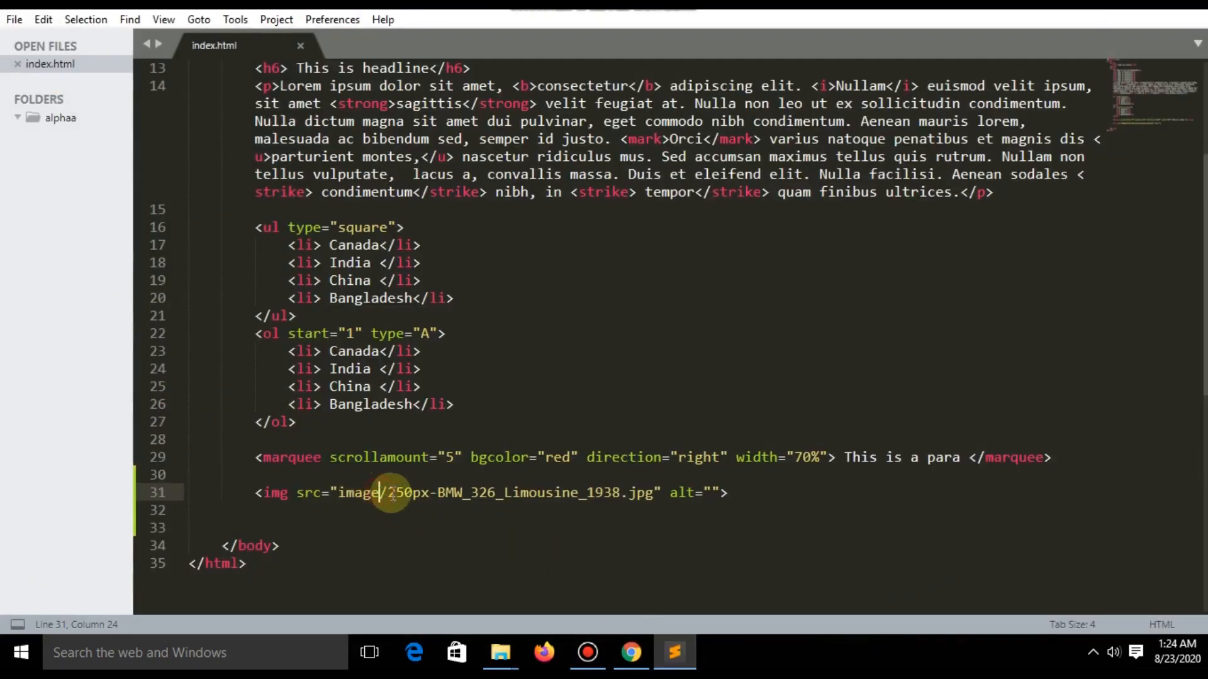
key(ctrl+s)
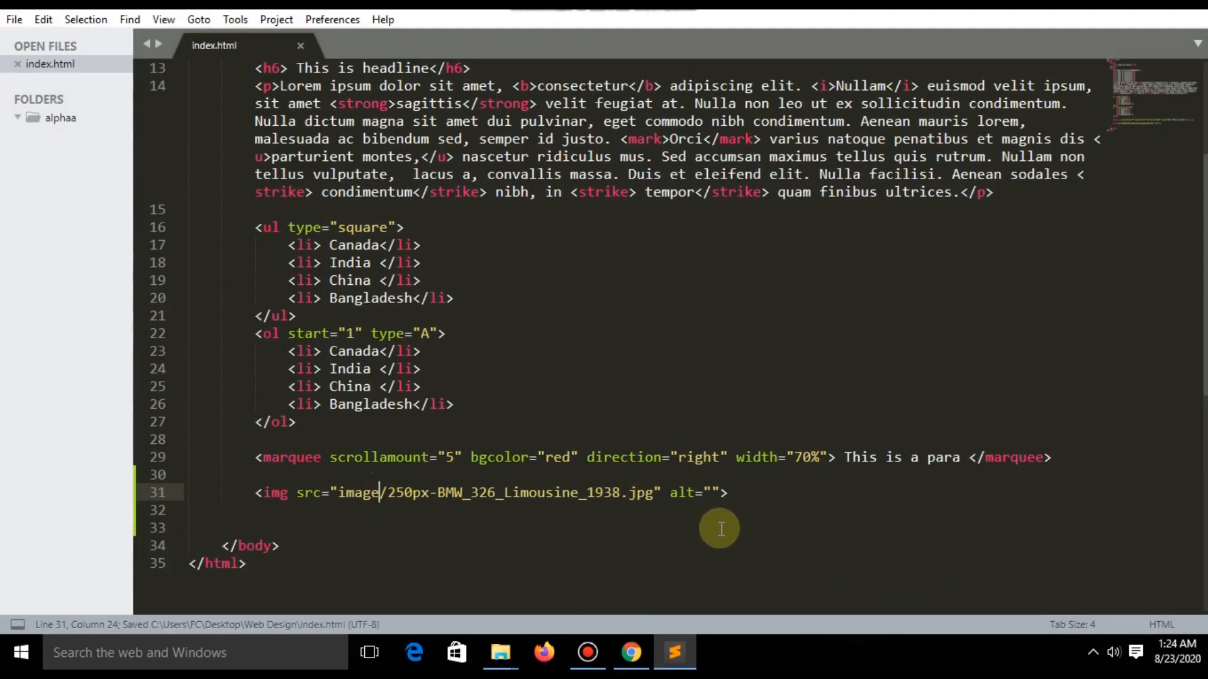
- Preview the page in Chrome to see the car photo beside the red banner, then return to the editor
click(630, 653)
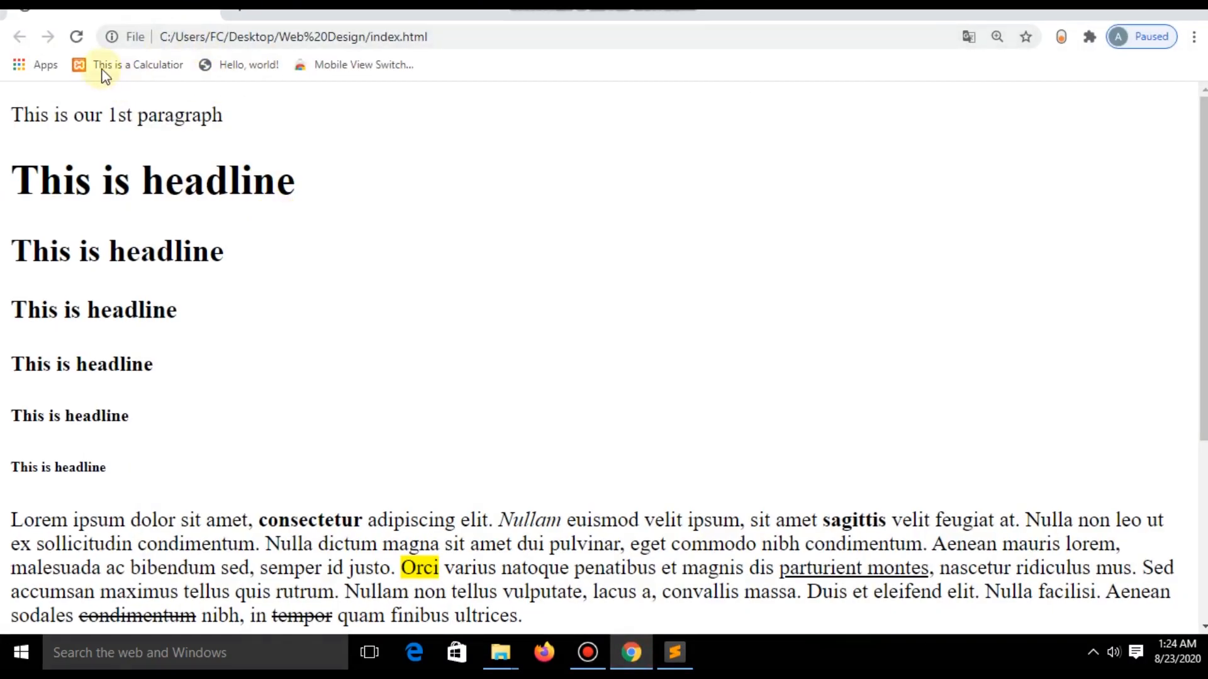
scroll(down, 3)
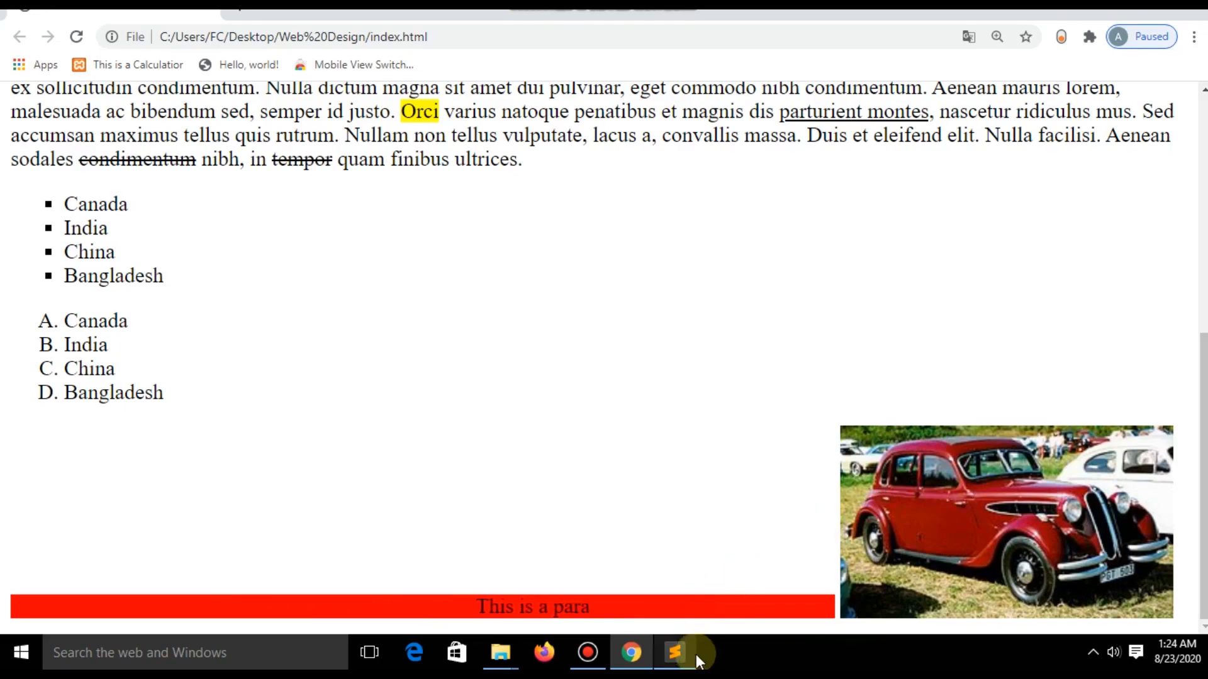
click(675, 653)
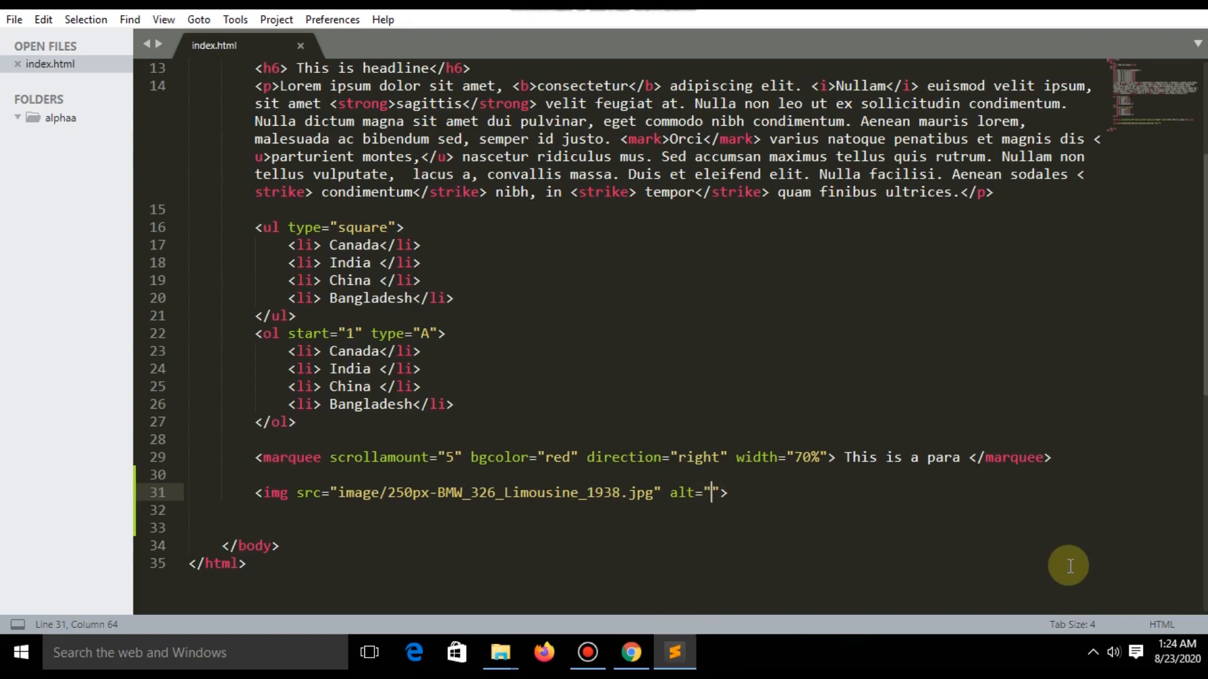
- Give the img alt text Car Image and test it in Chrome with the 2 removed from the file name
text(Car Image)
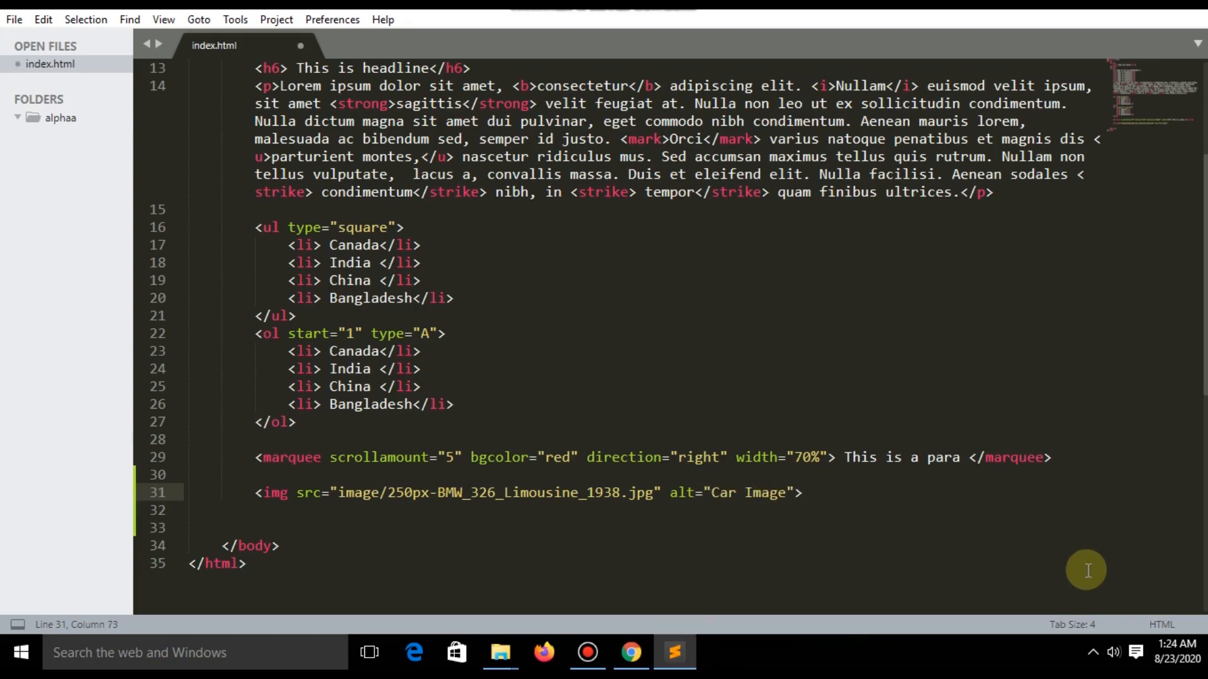
mouse_move(778, 507)
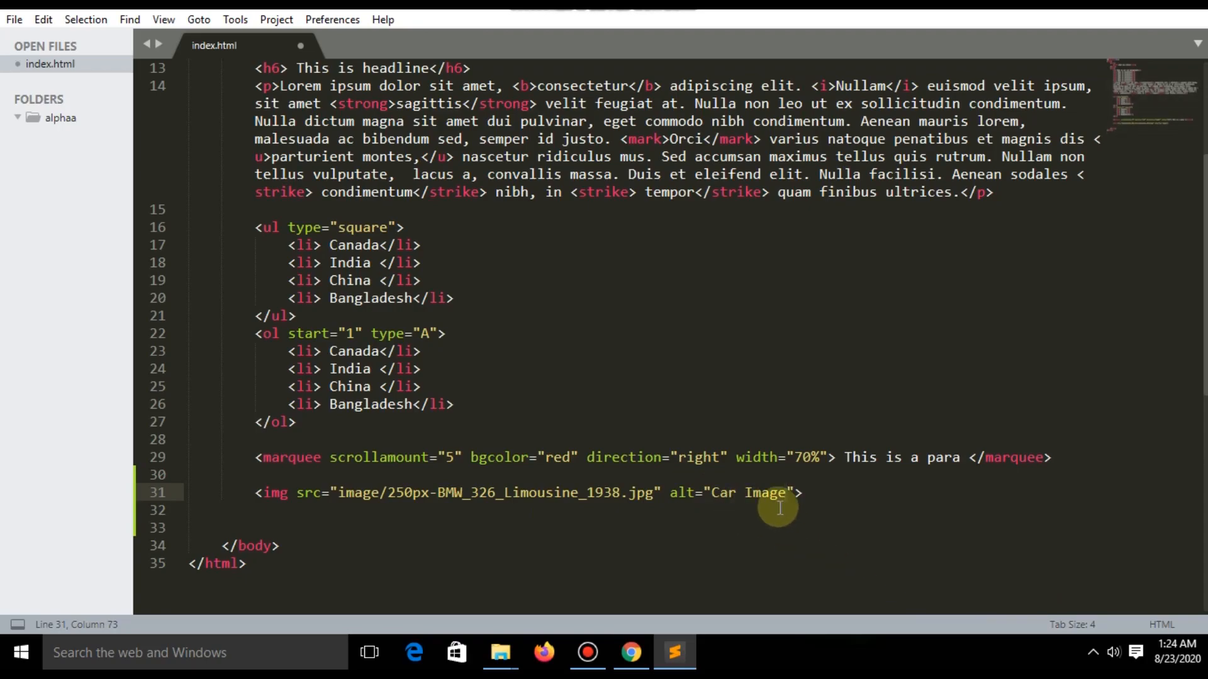
mouse_move(595, 508)
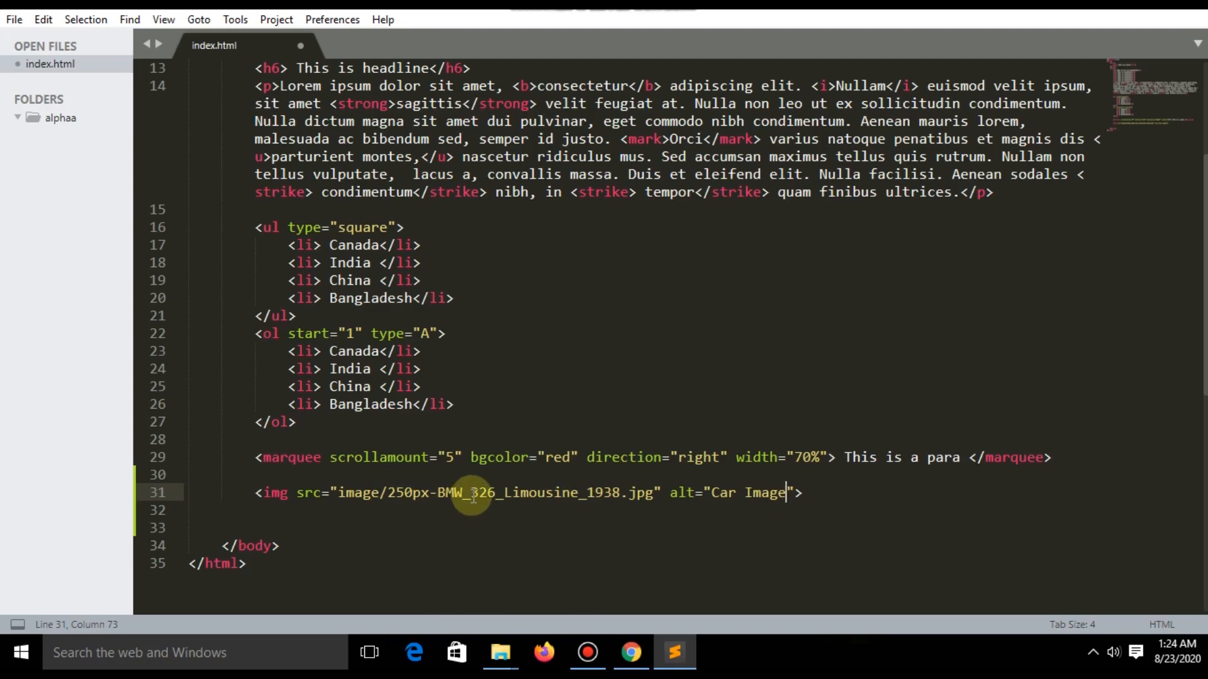
click(385, 493)
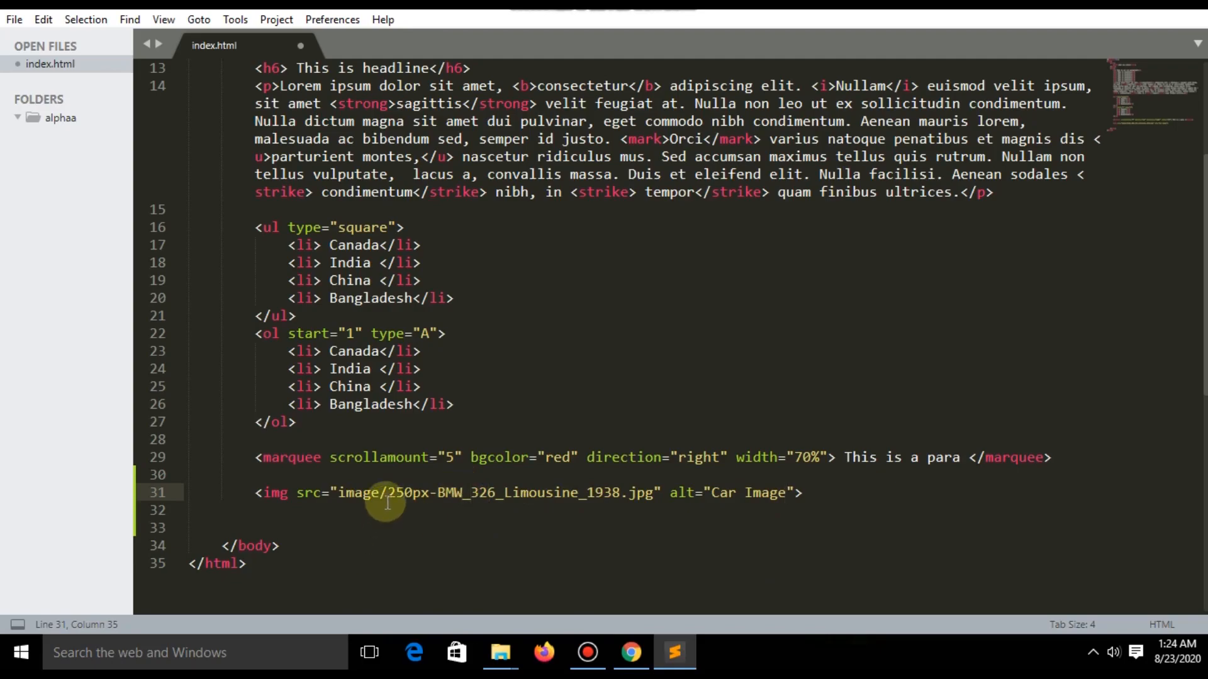
key(Backspace)
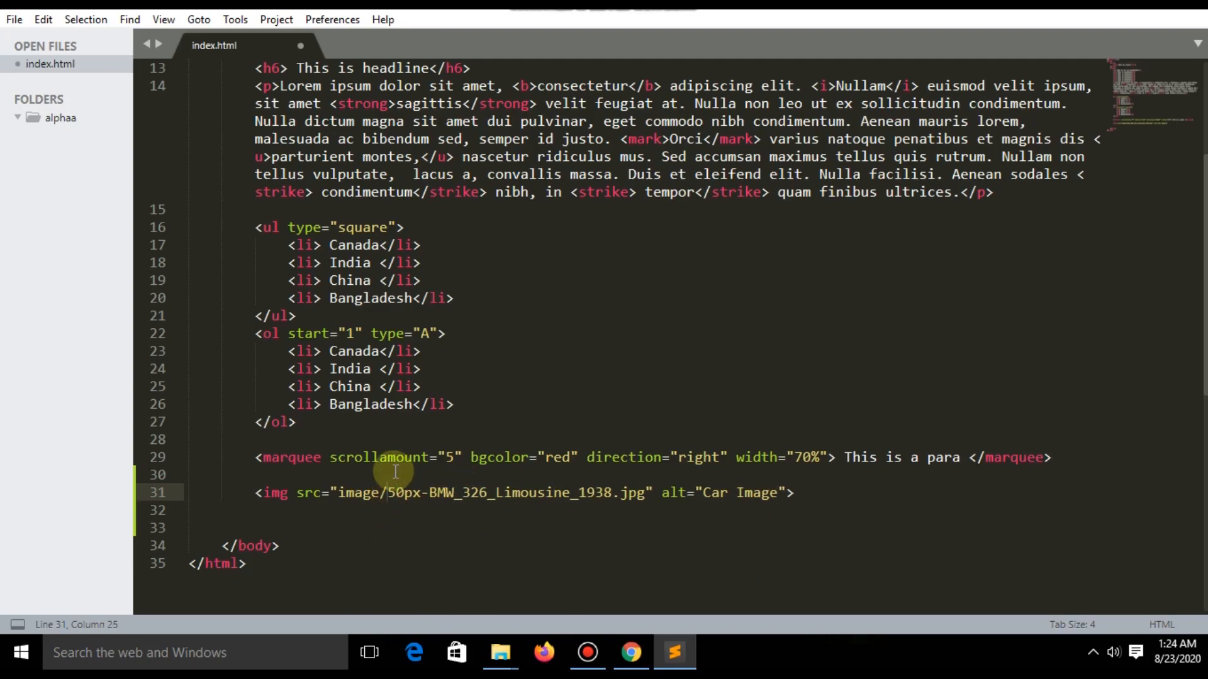
key(ctrl+s)
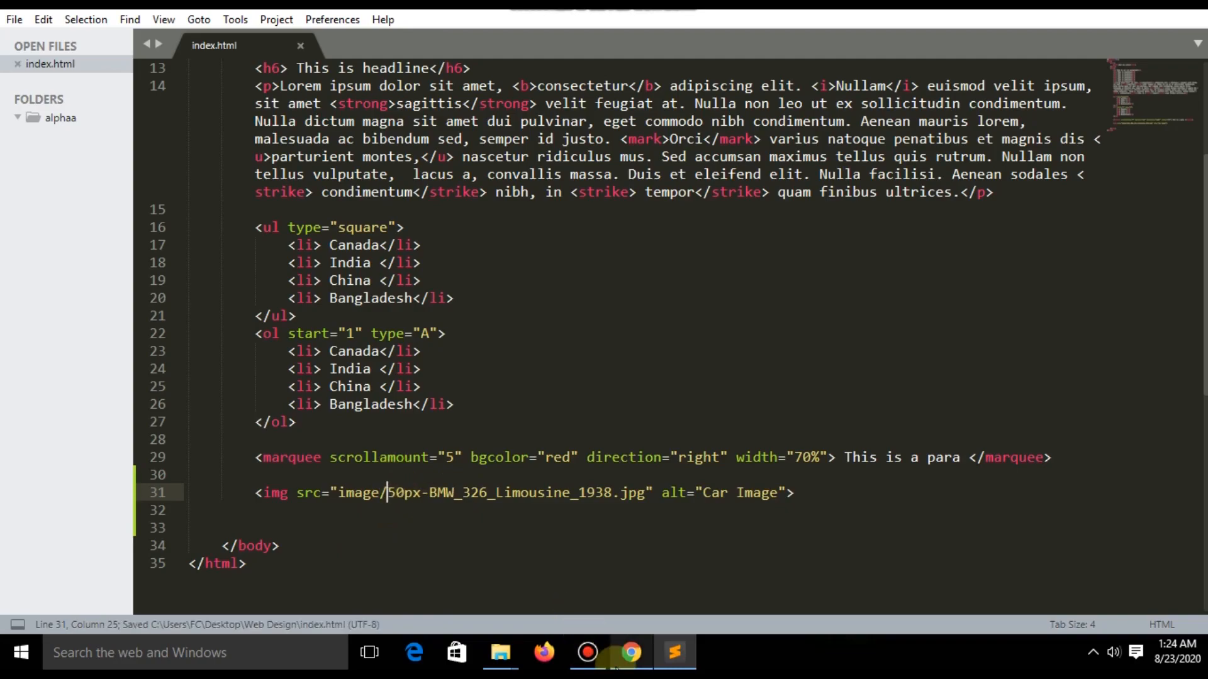
click(631, 653)
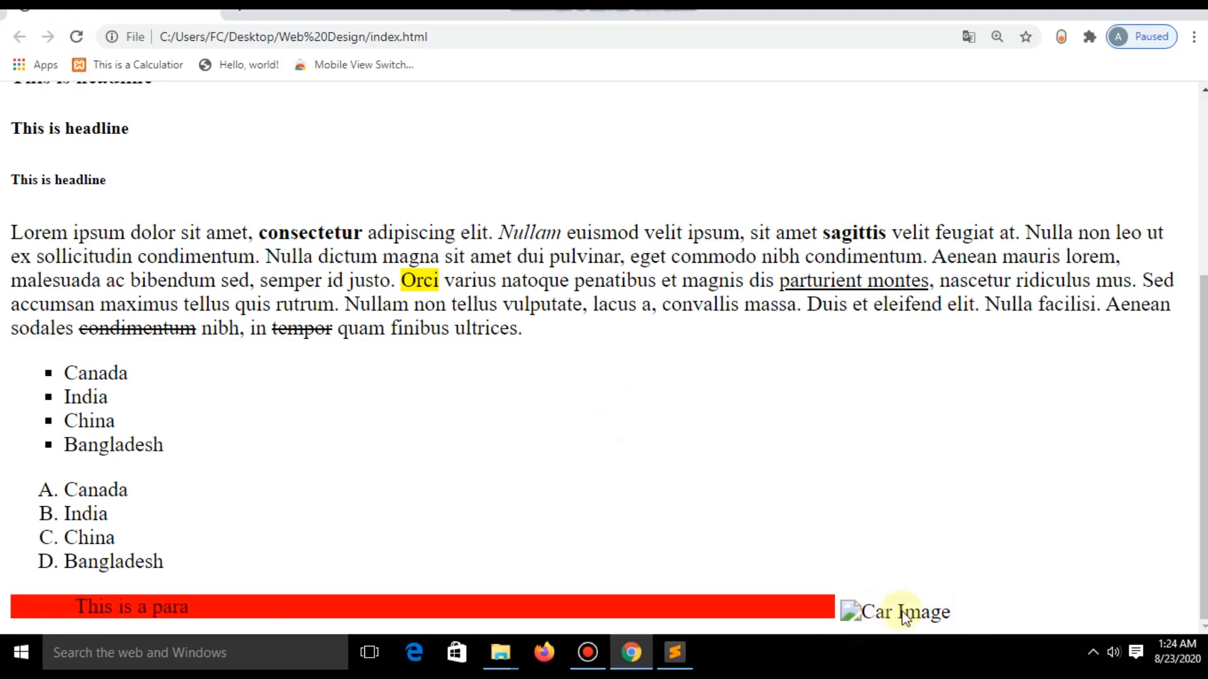
click(673, 653)
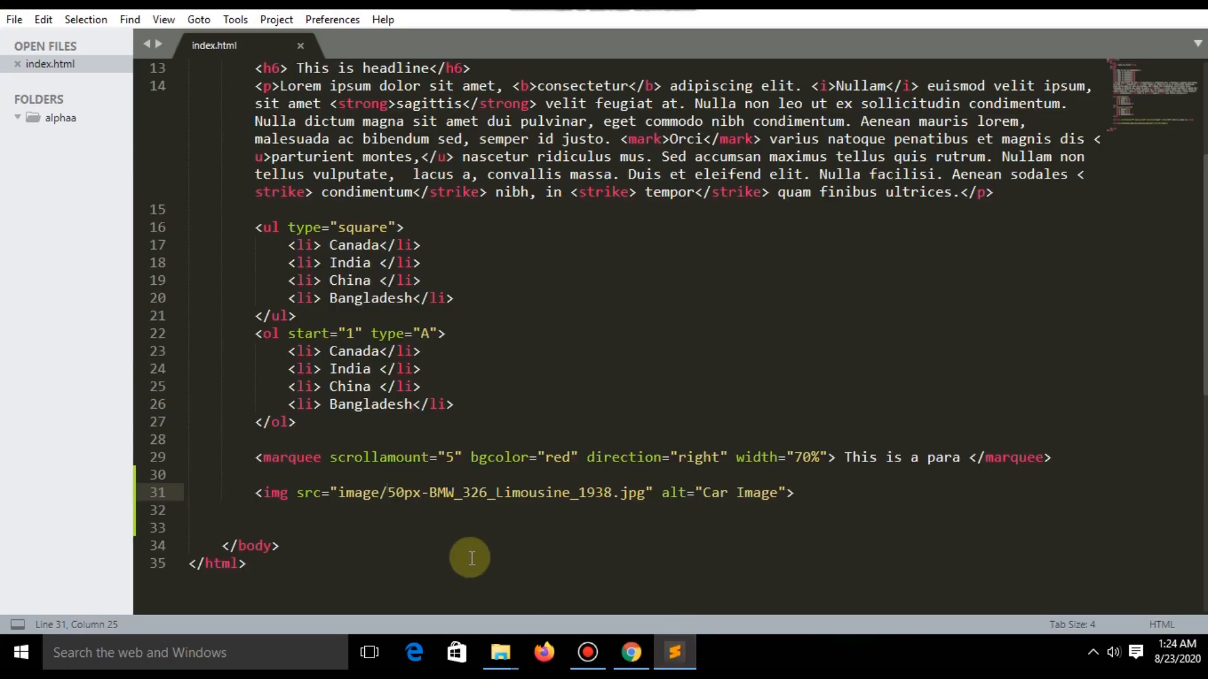
- Restore the 2 so the path reads 250px, confirm in Chrome, and start a blank line after the img tag
text(2)
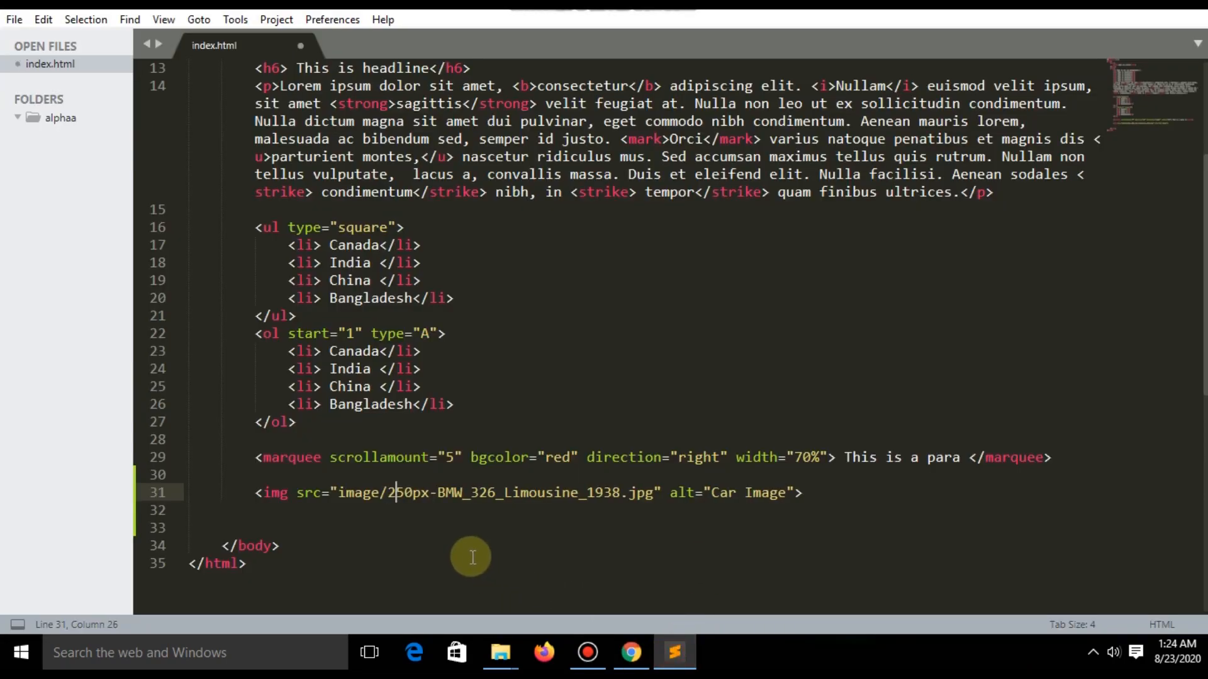
click(630, 653)
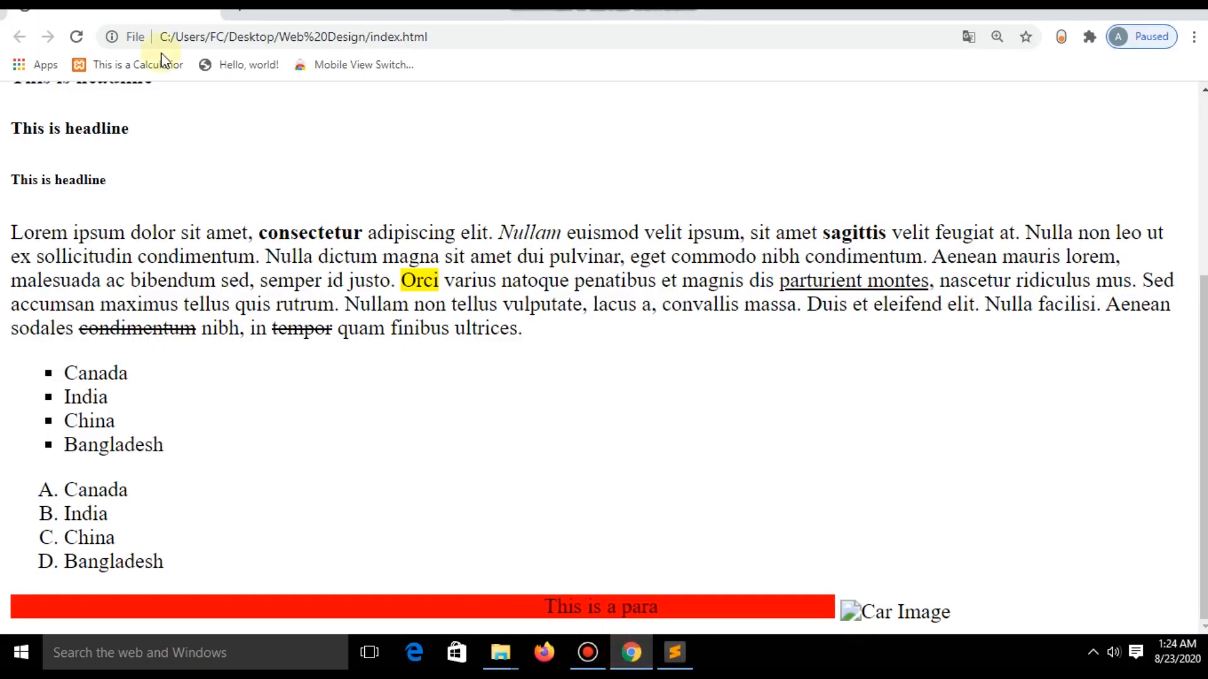
scroll(down, 3)
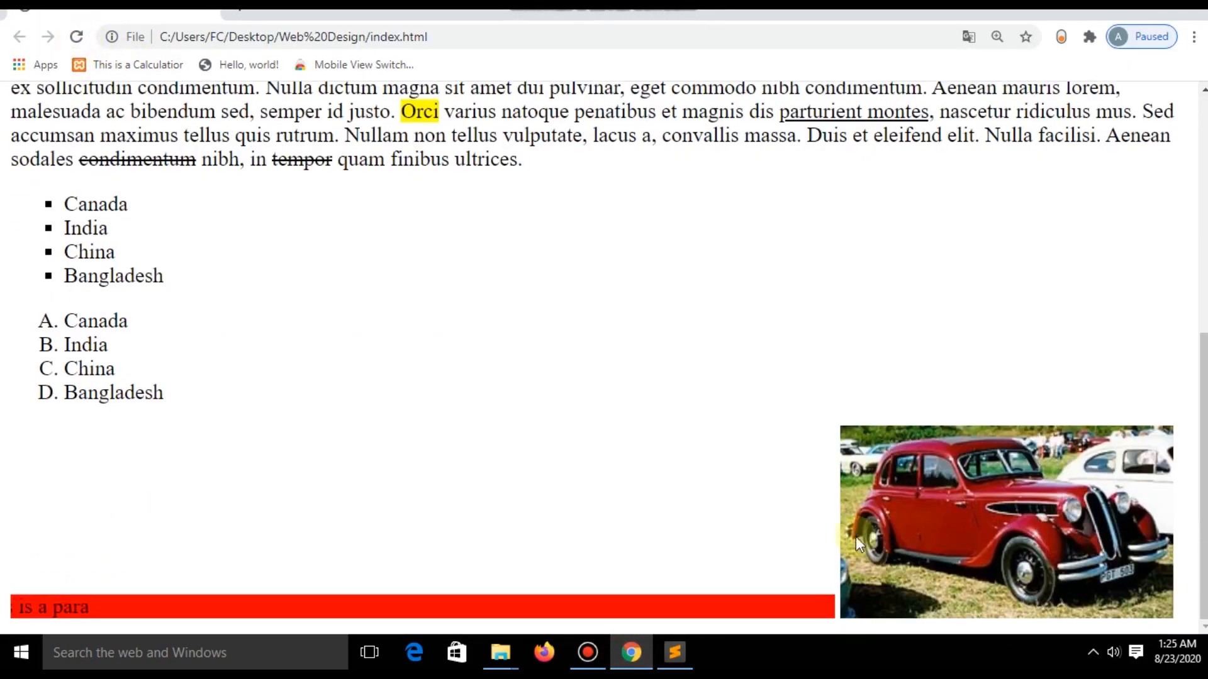
click(673, 653)
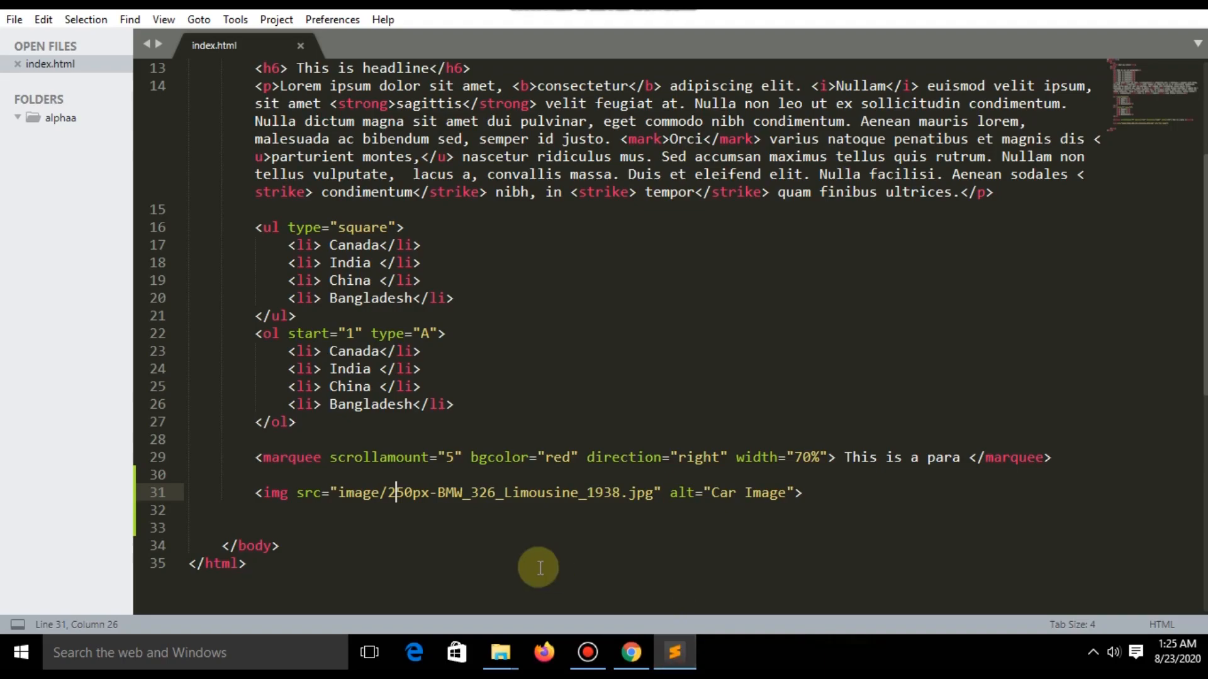
mouse_move(585, 502)
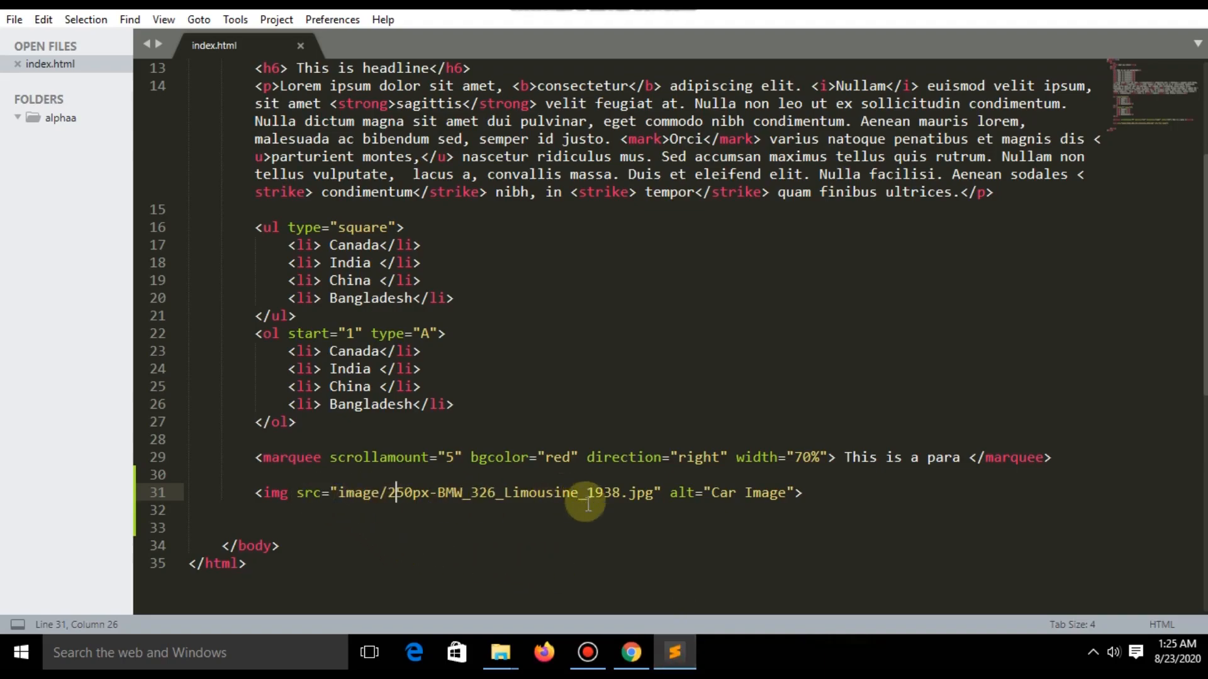
click(804, 440)
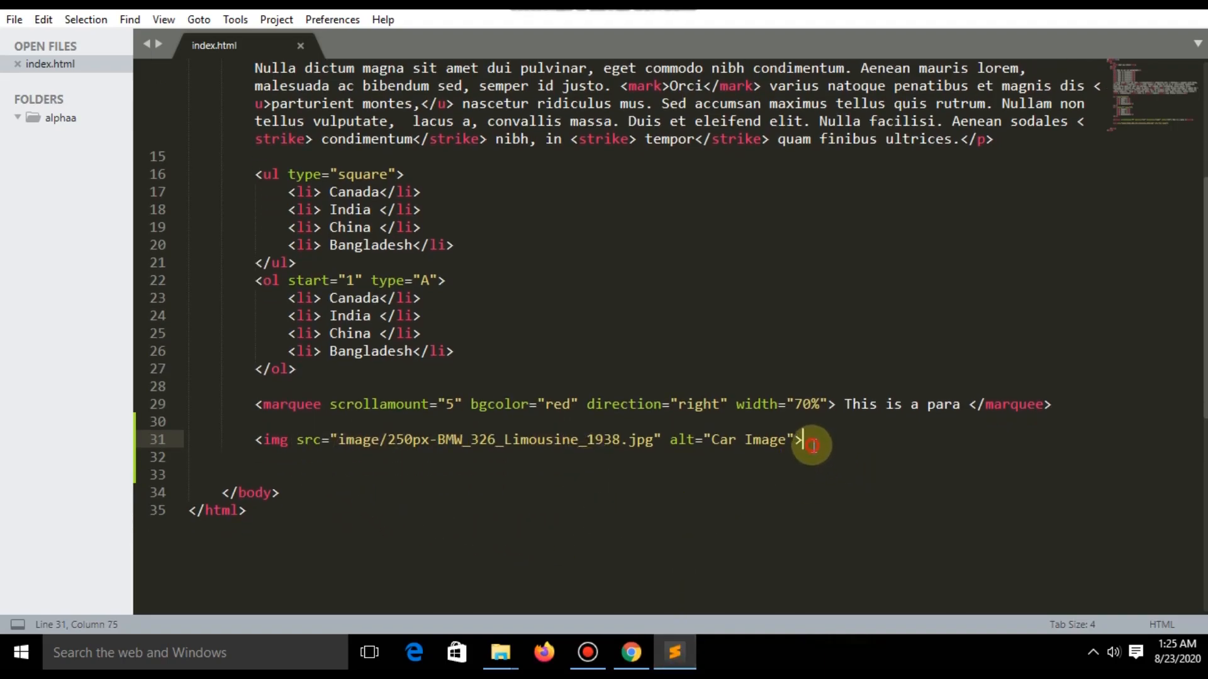
key(enter)
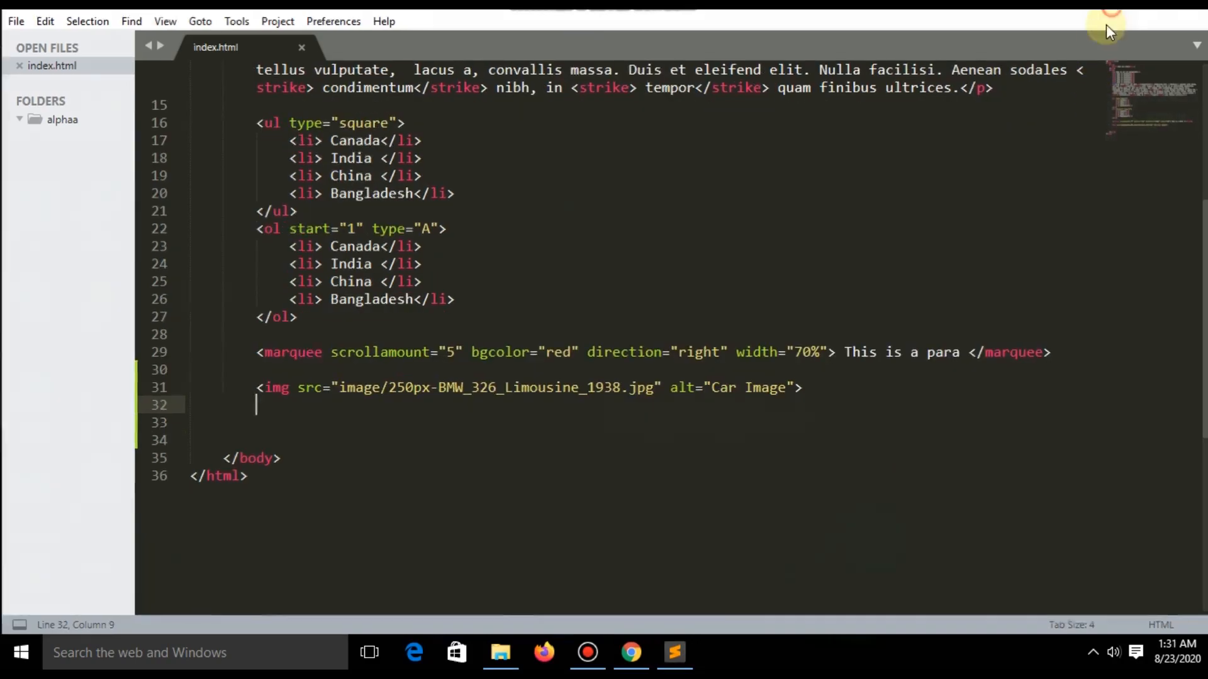
- Create a video folder in Web Design, move intro.mp4 into it, and open the clip's name for renaming
click(499, 653)
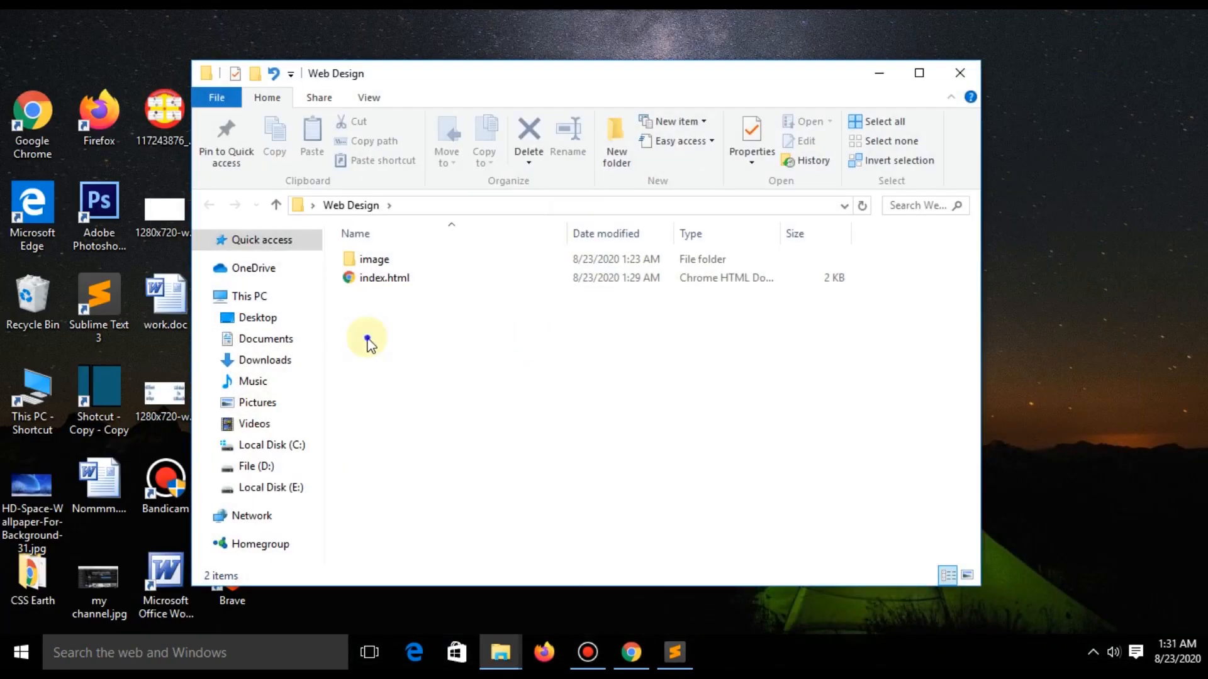
right_click(367, 339)
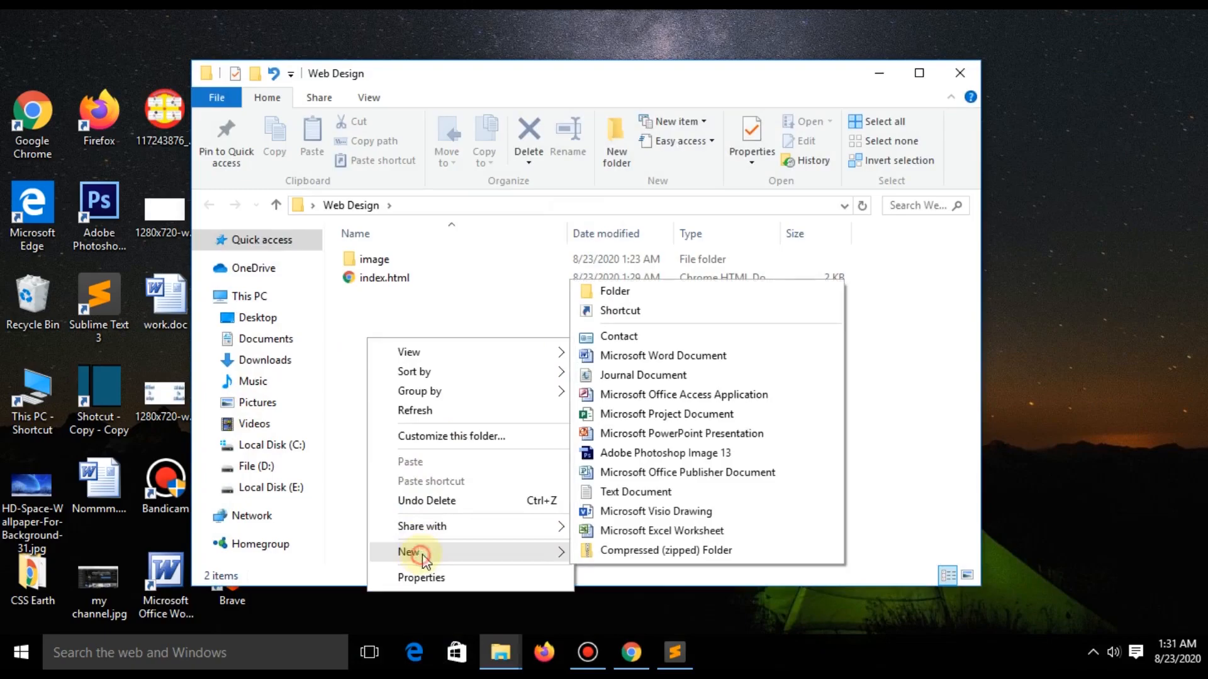
click(614, 290)
text(video)
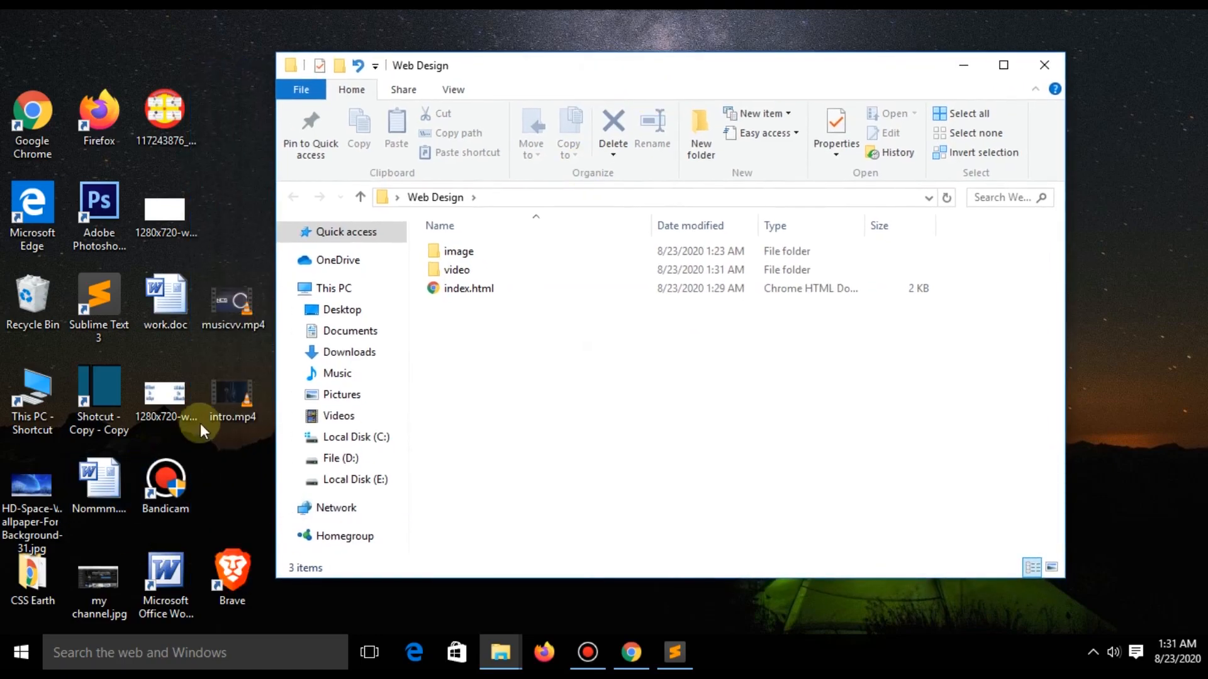
click(469, 373)
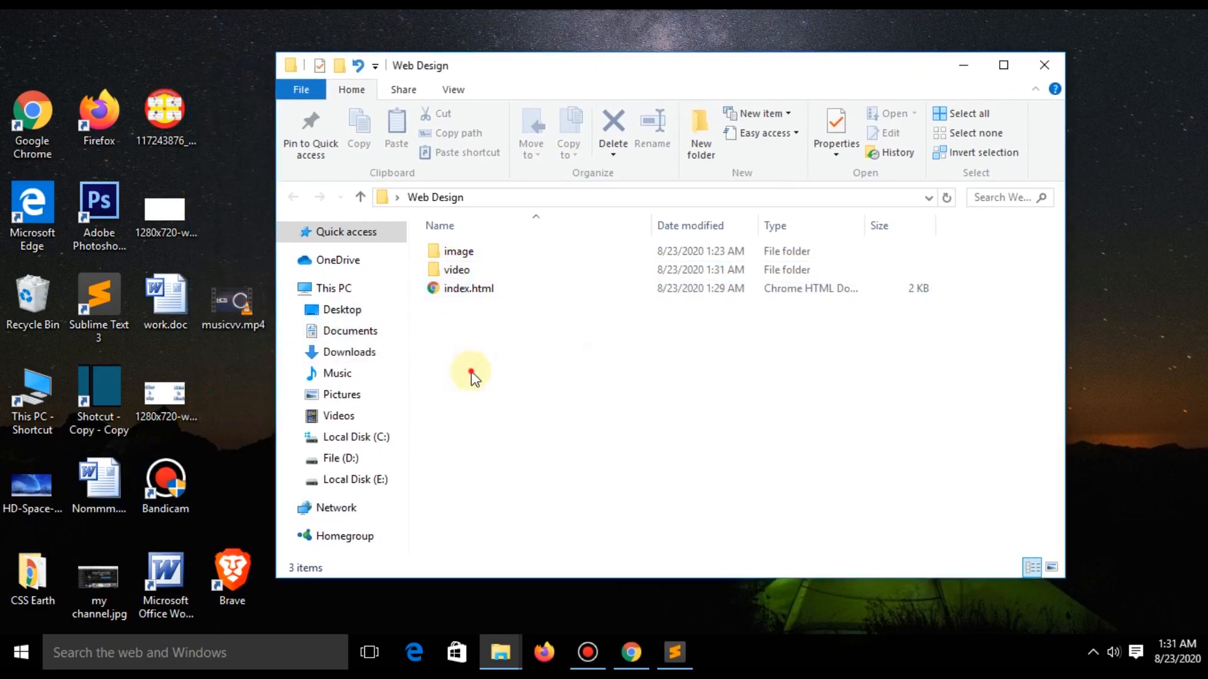
right_click(468, 254)
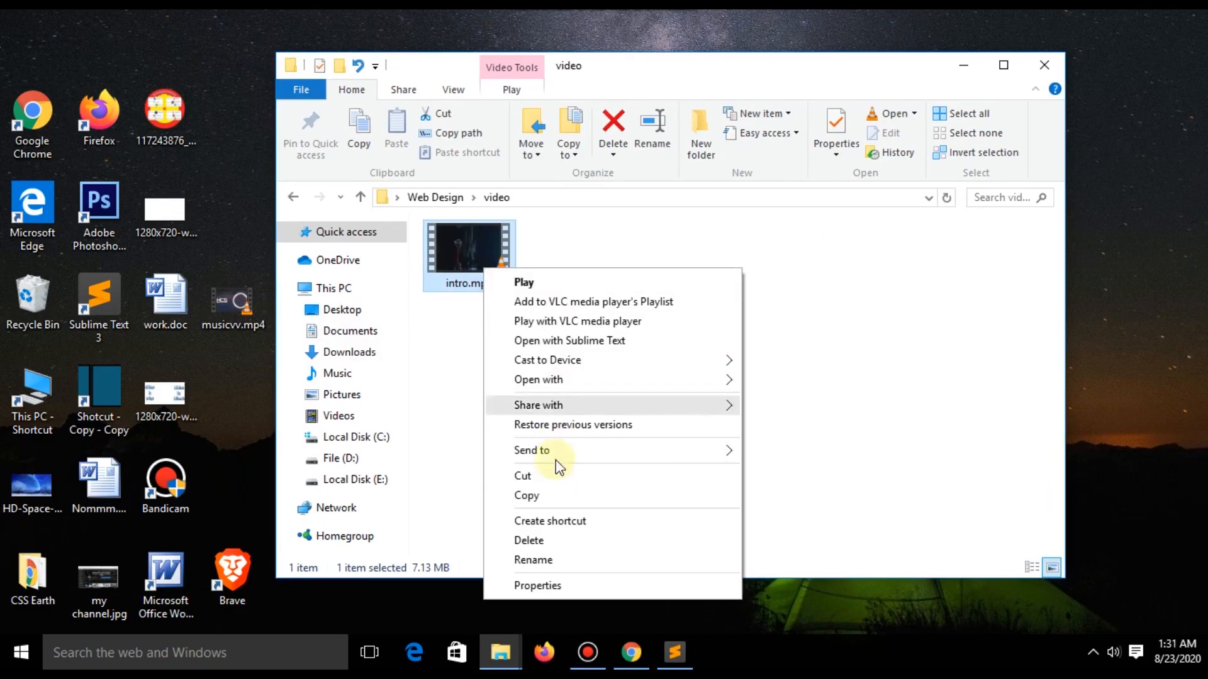
click(533, 560)
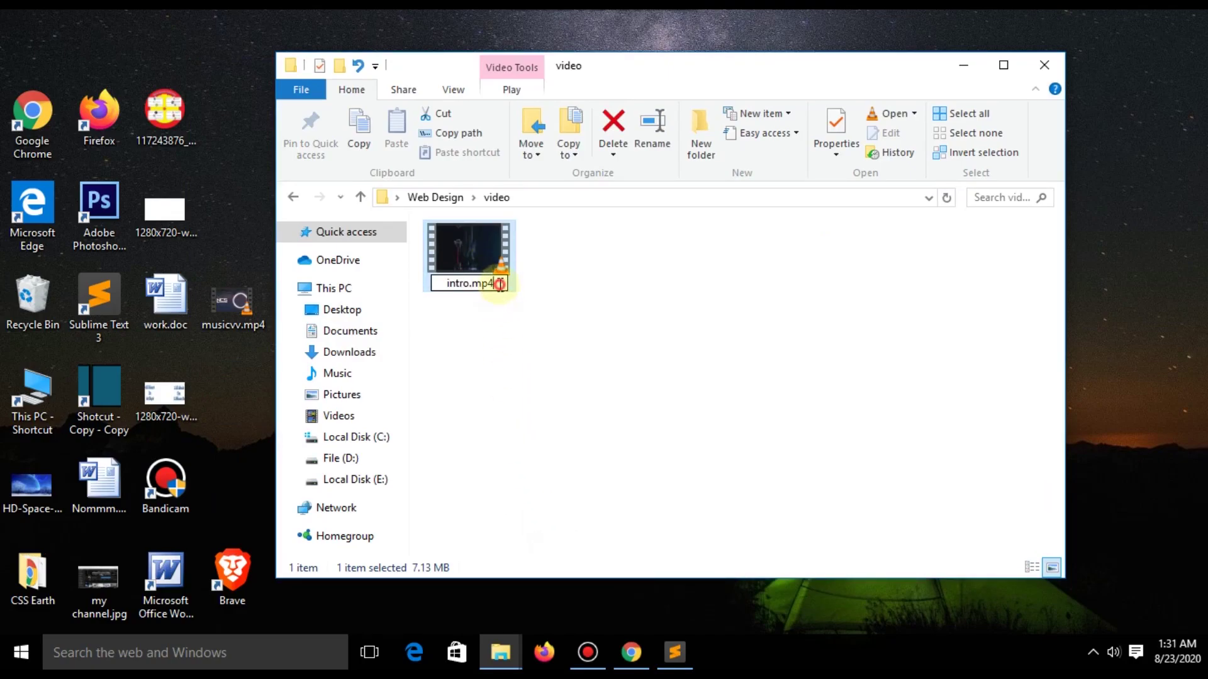
double_click(468, 283)
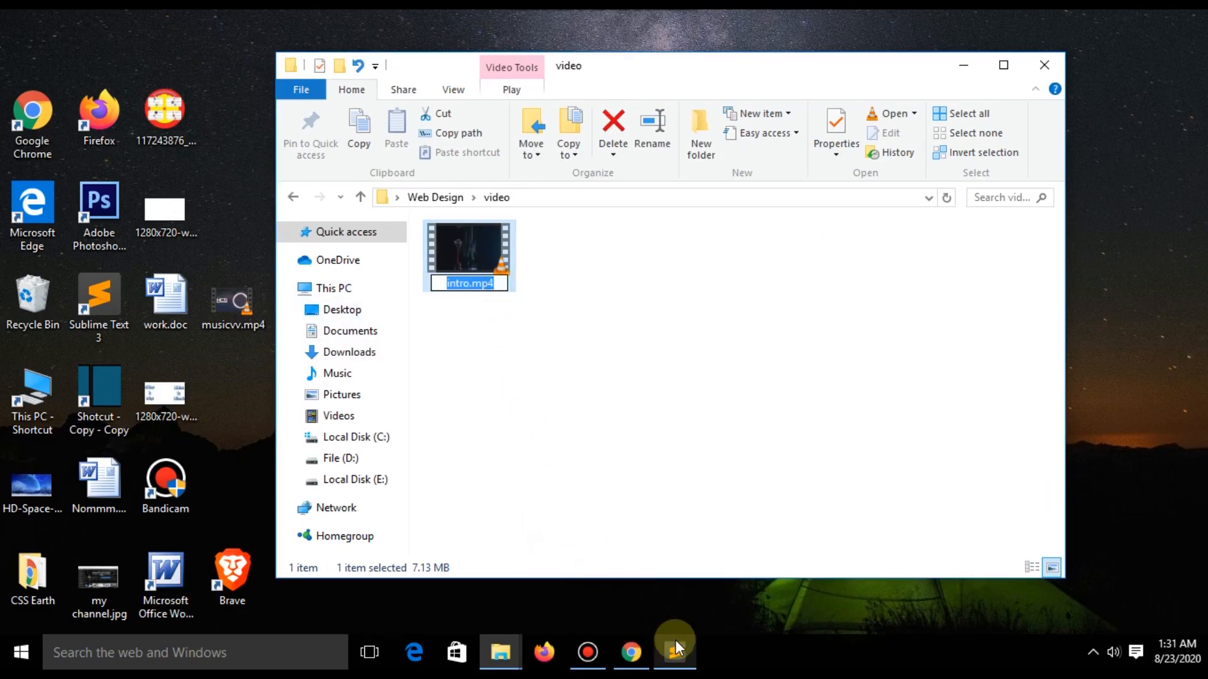
- Add a video element with a source pointing to video/intro.mp4 below the img tag and save
click(674, 653)
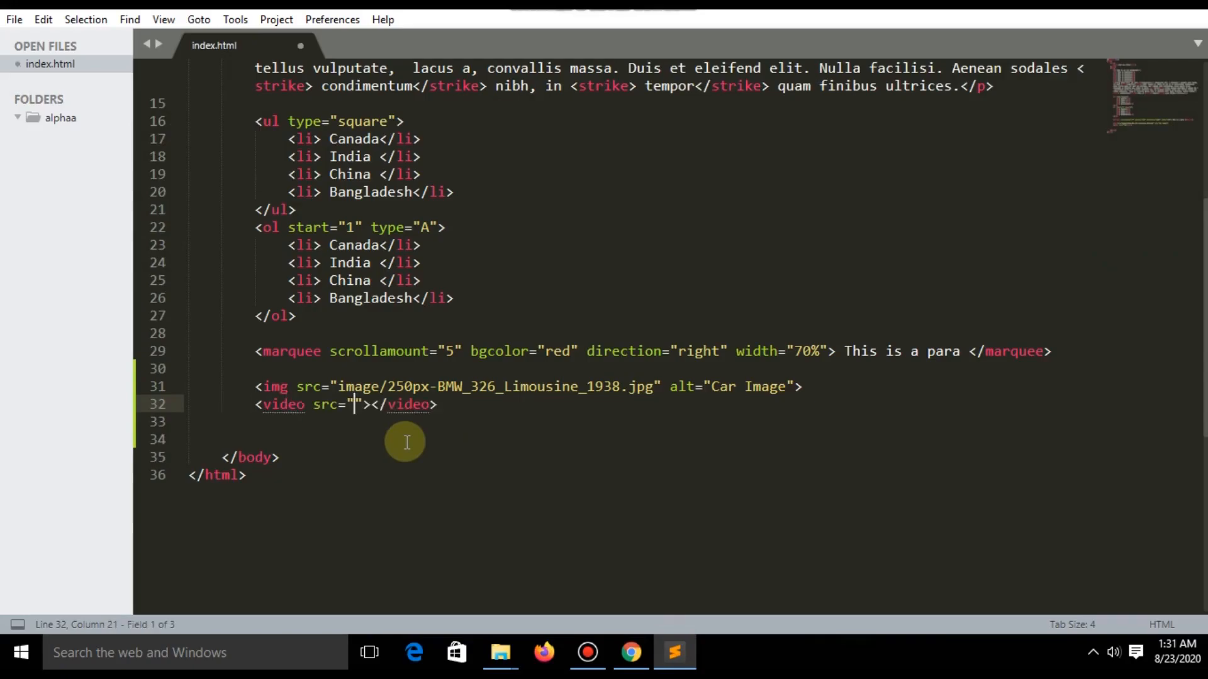
double_click(326, 404)
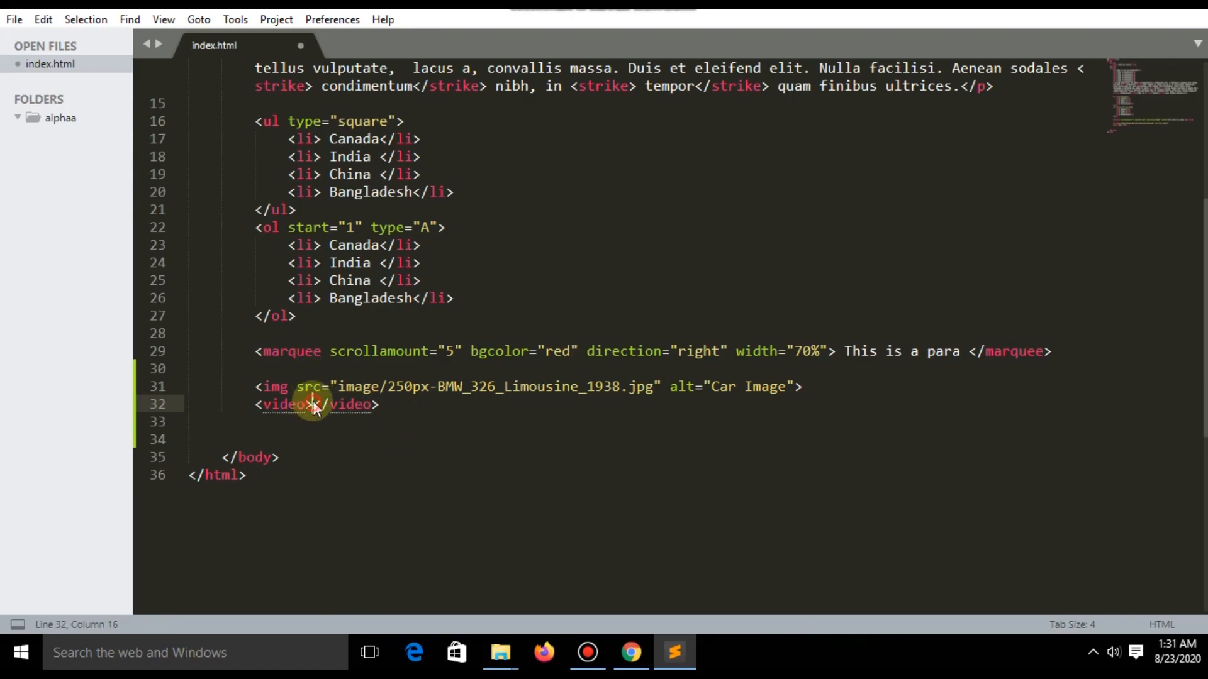
key(enter)
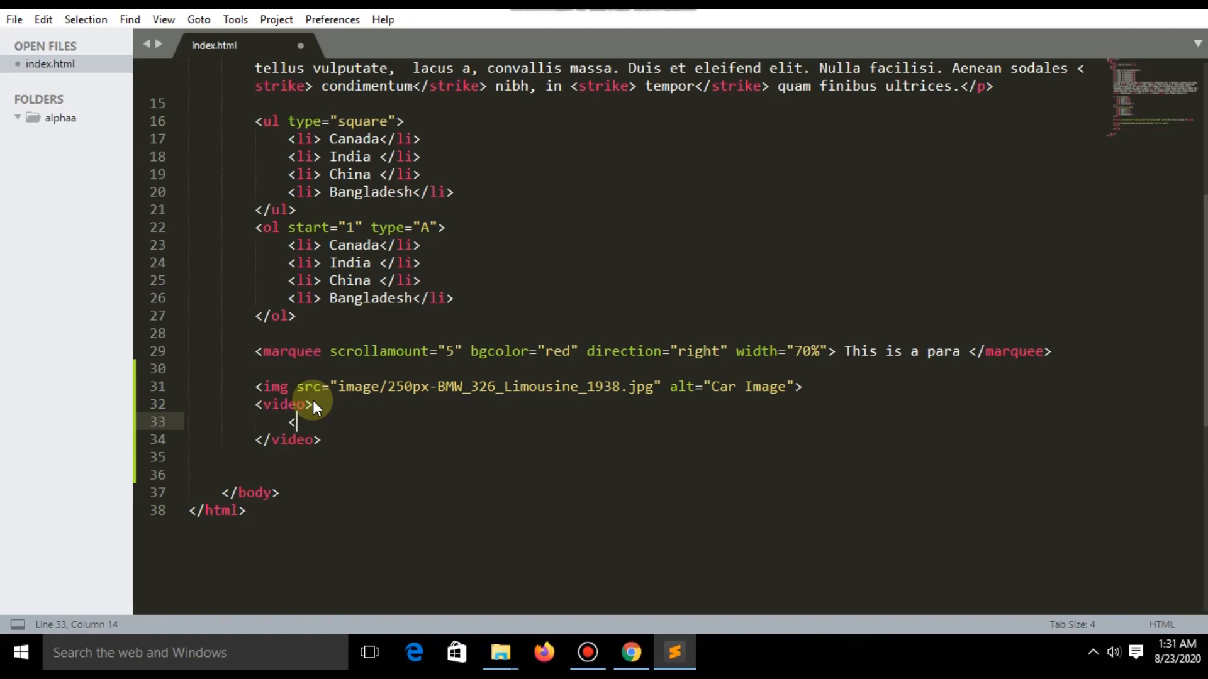
text(source?)
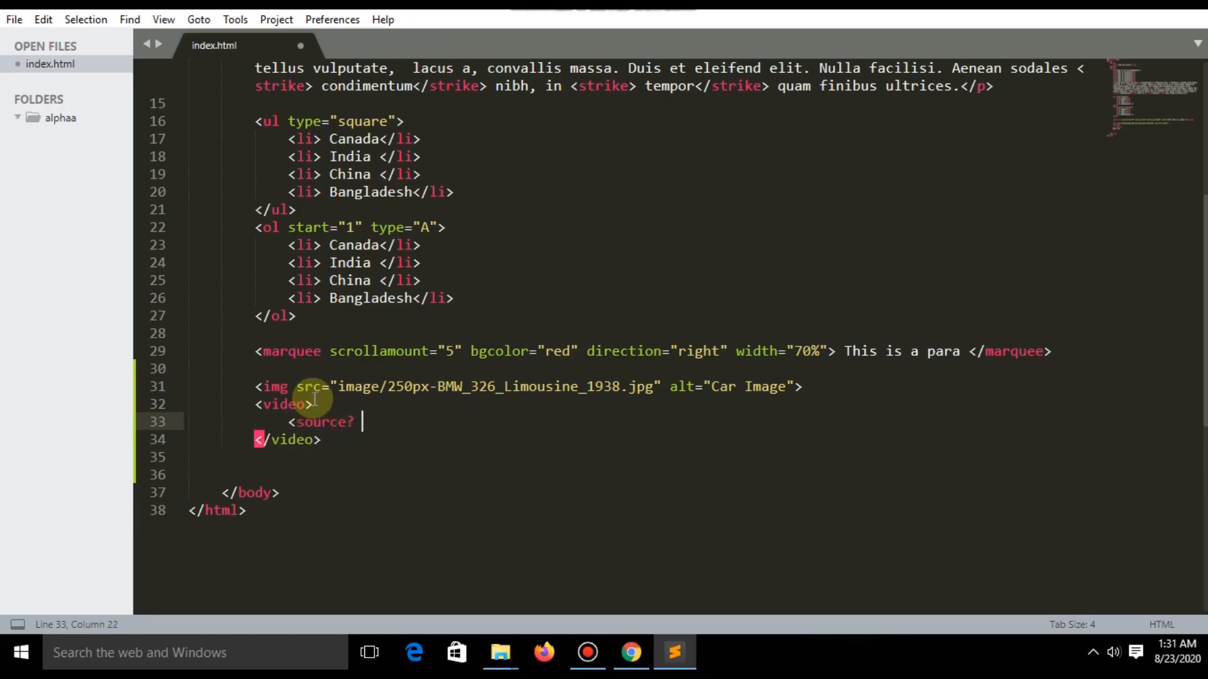
text(>)
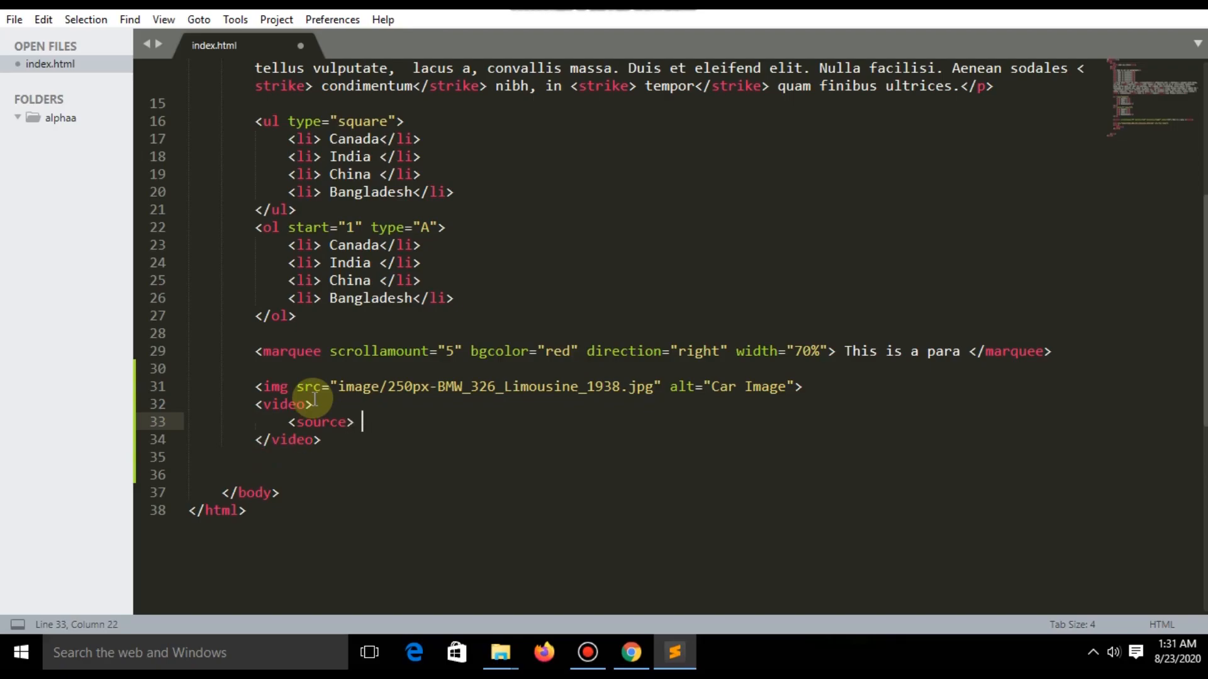
text(</vid)
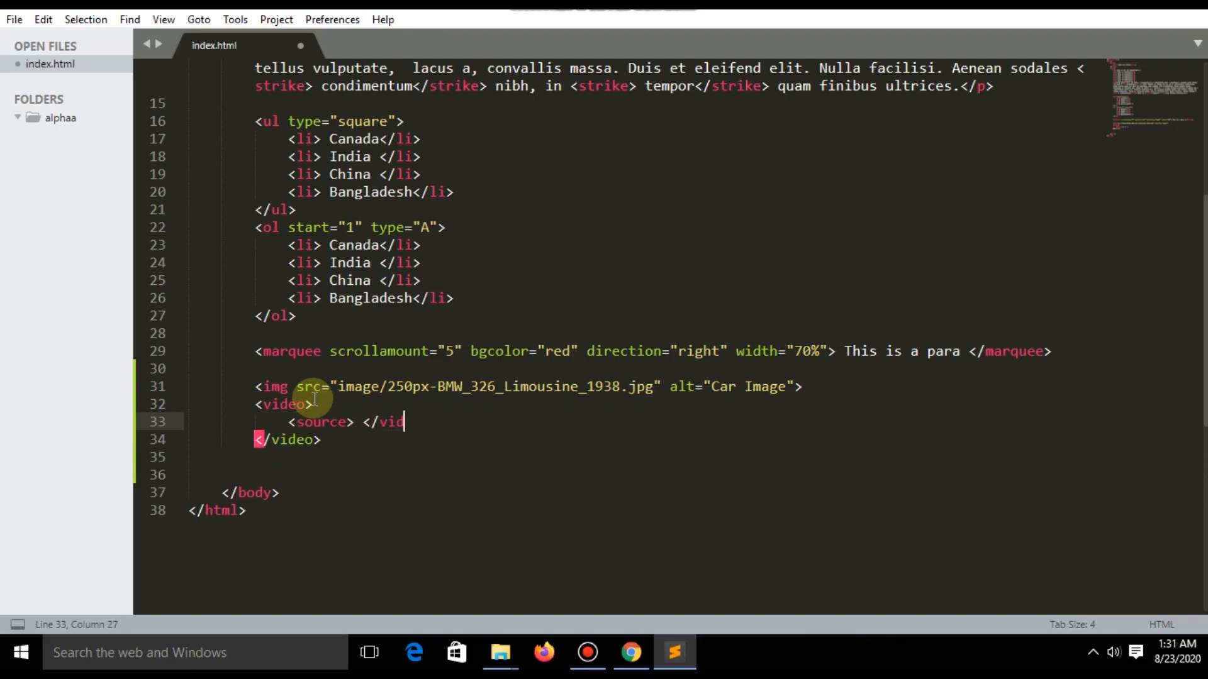
text(ou)
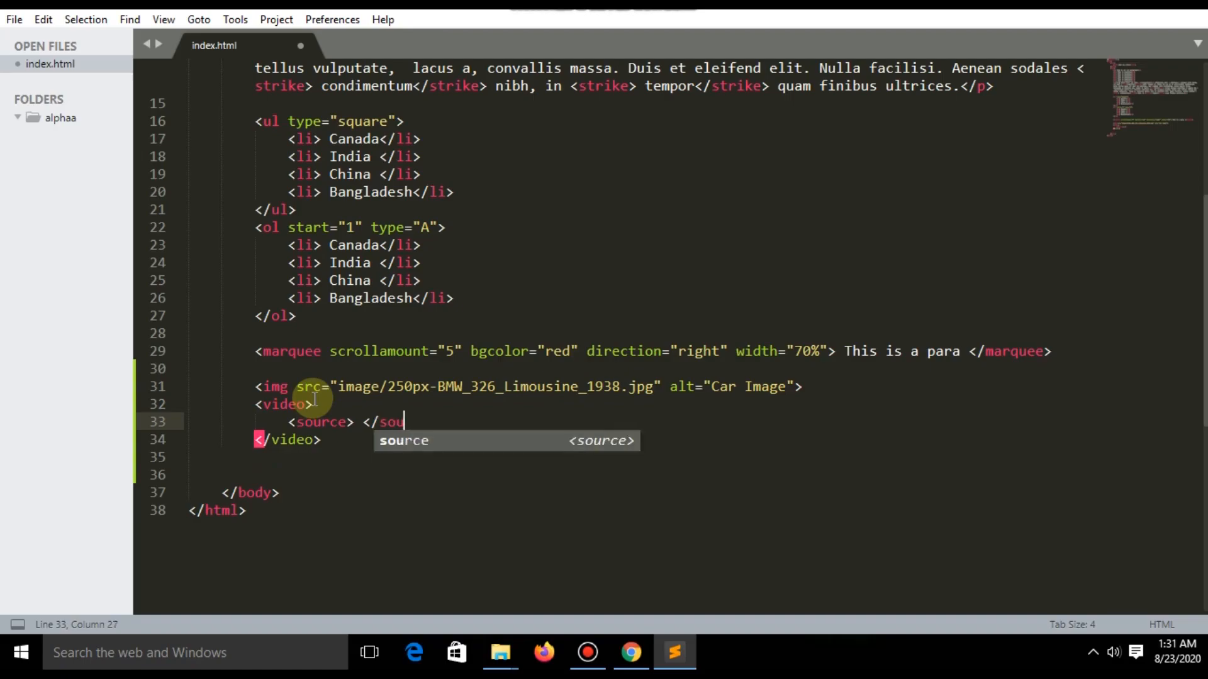
text(rce>)
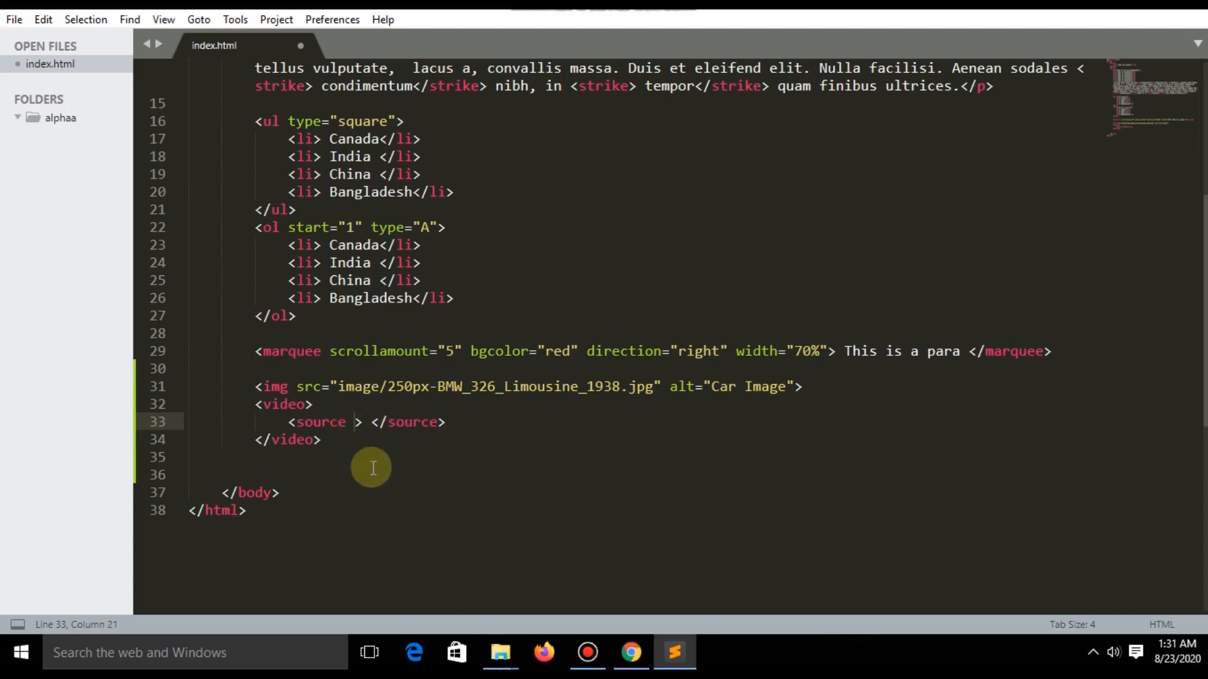
text(src=)
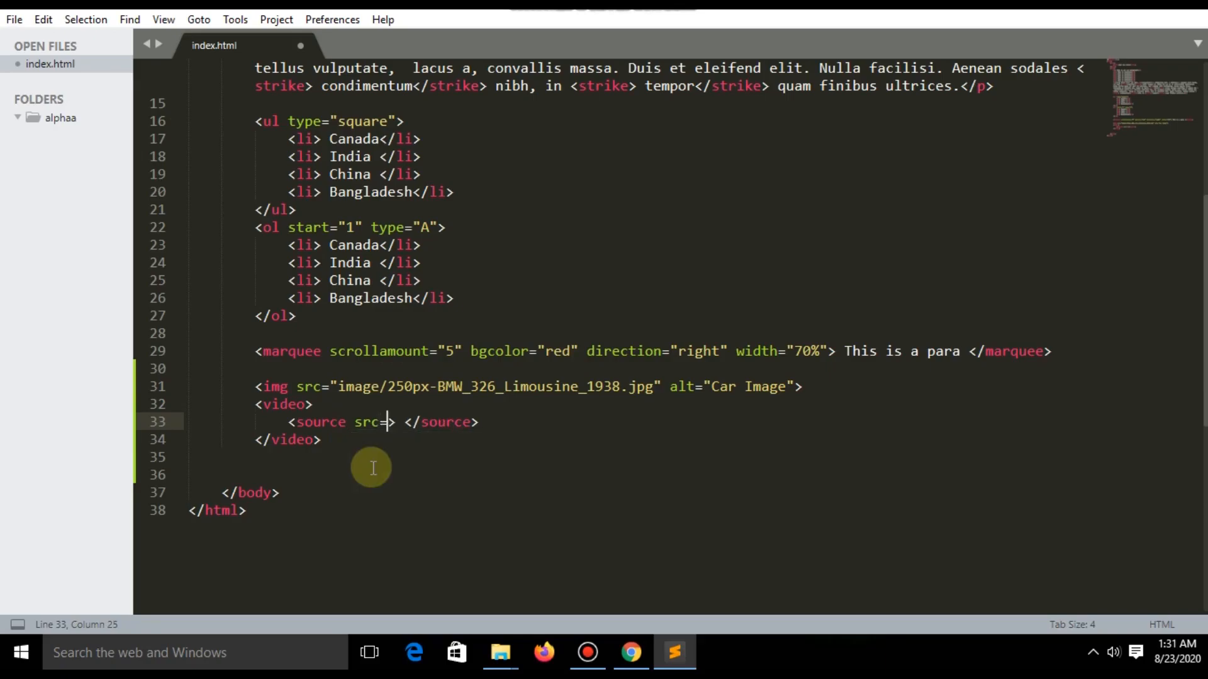
text(")
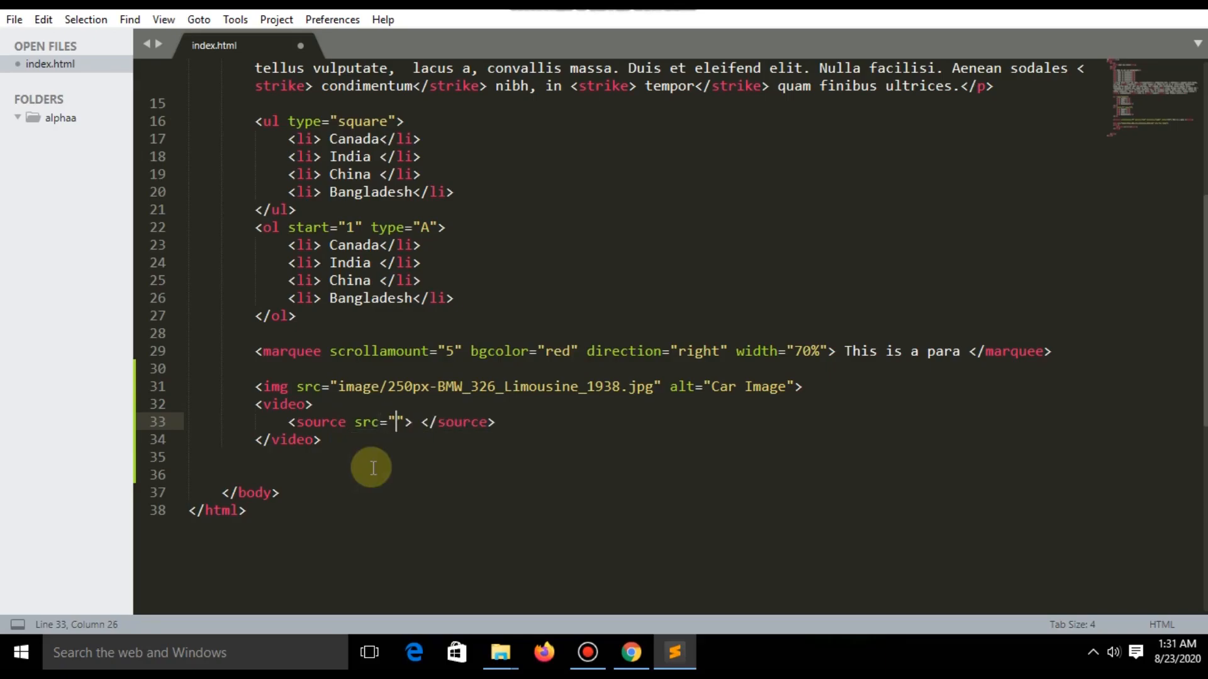
text(intro.mp4)
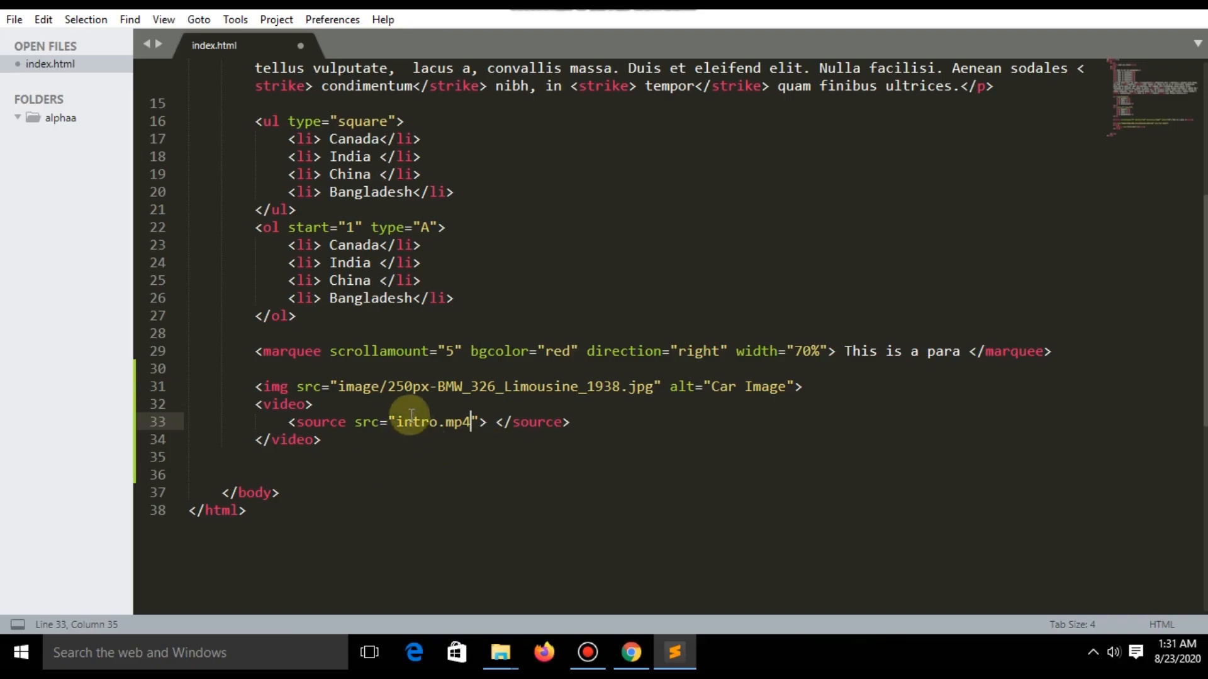
text(vi)
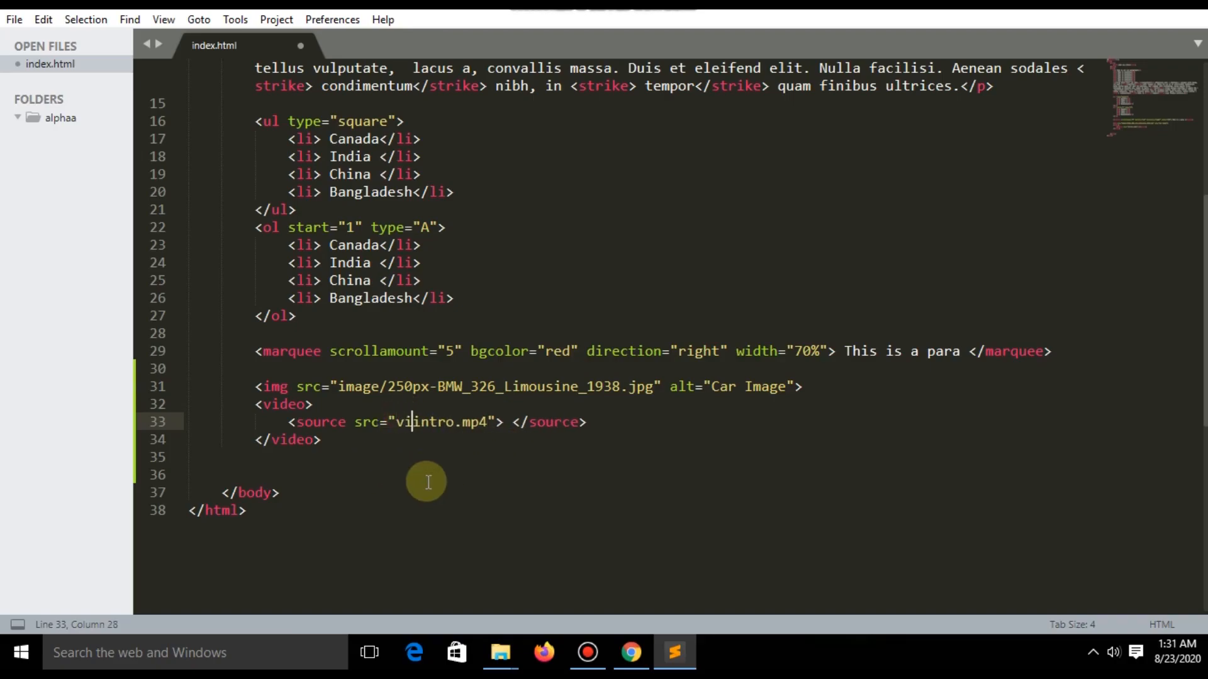
text(deo/)
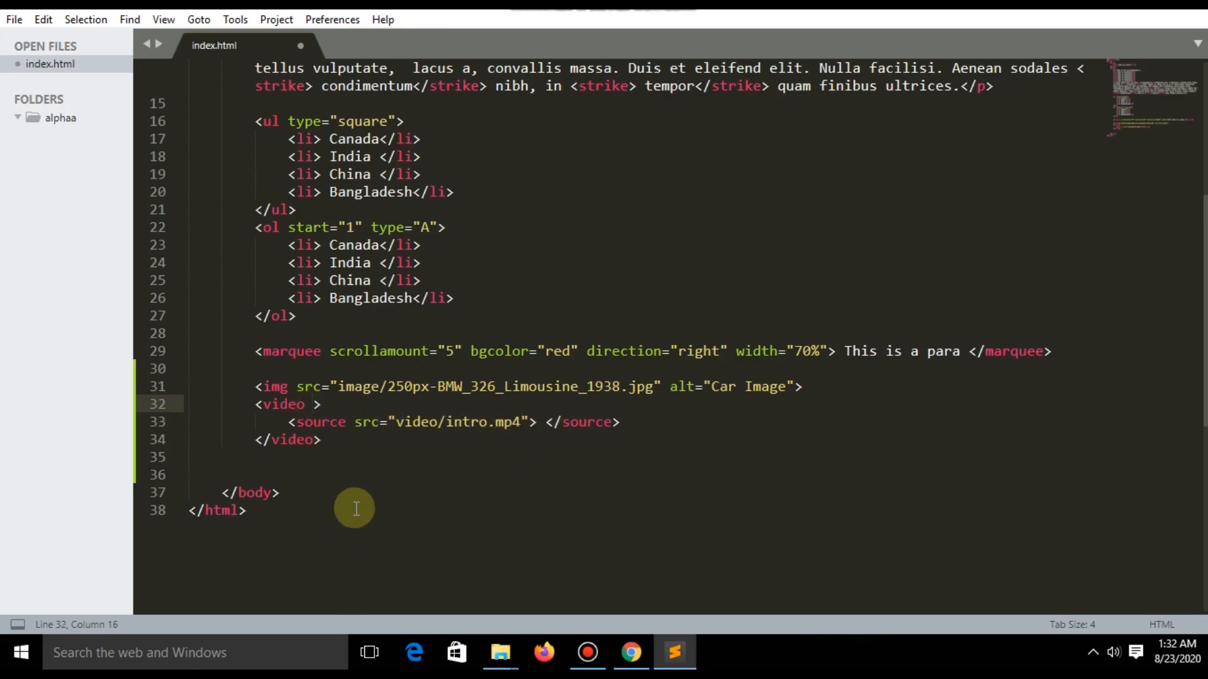
key(ctrl+s)
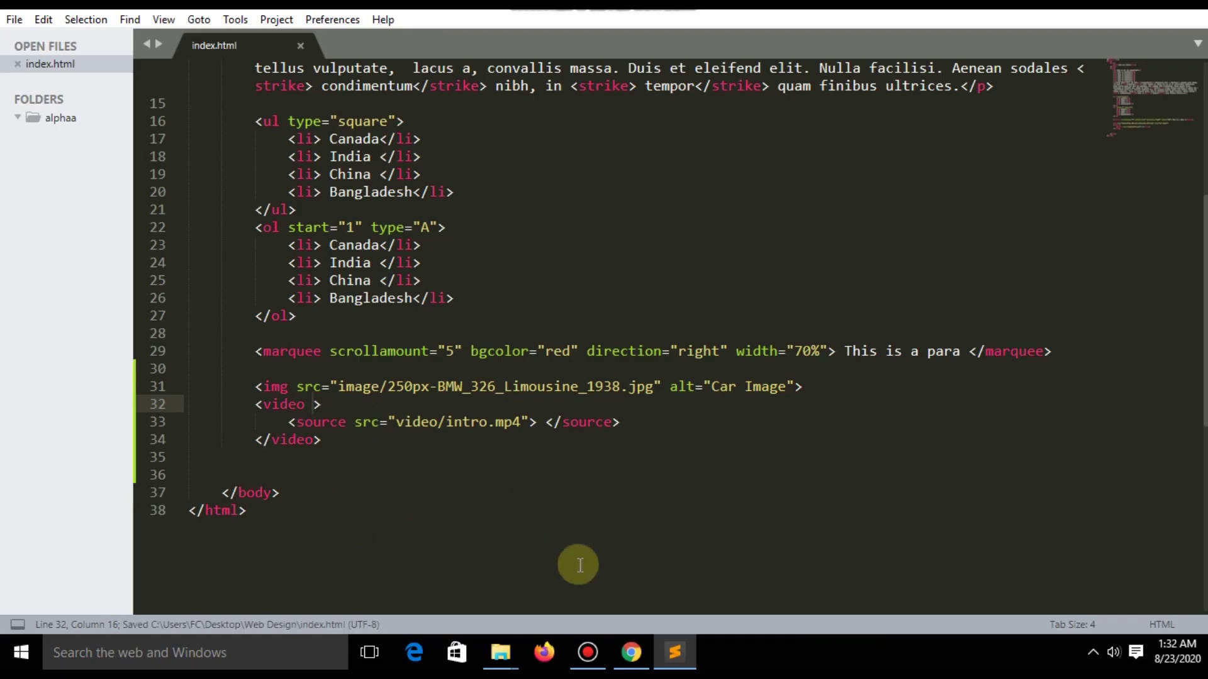
- Preview the page in Chrome, where the intro video fills the browser width, then return to the editor
click(631, 653)
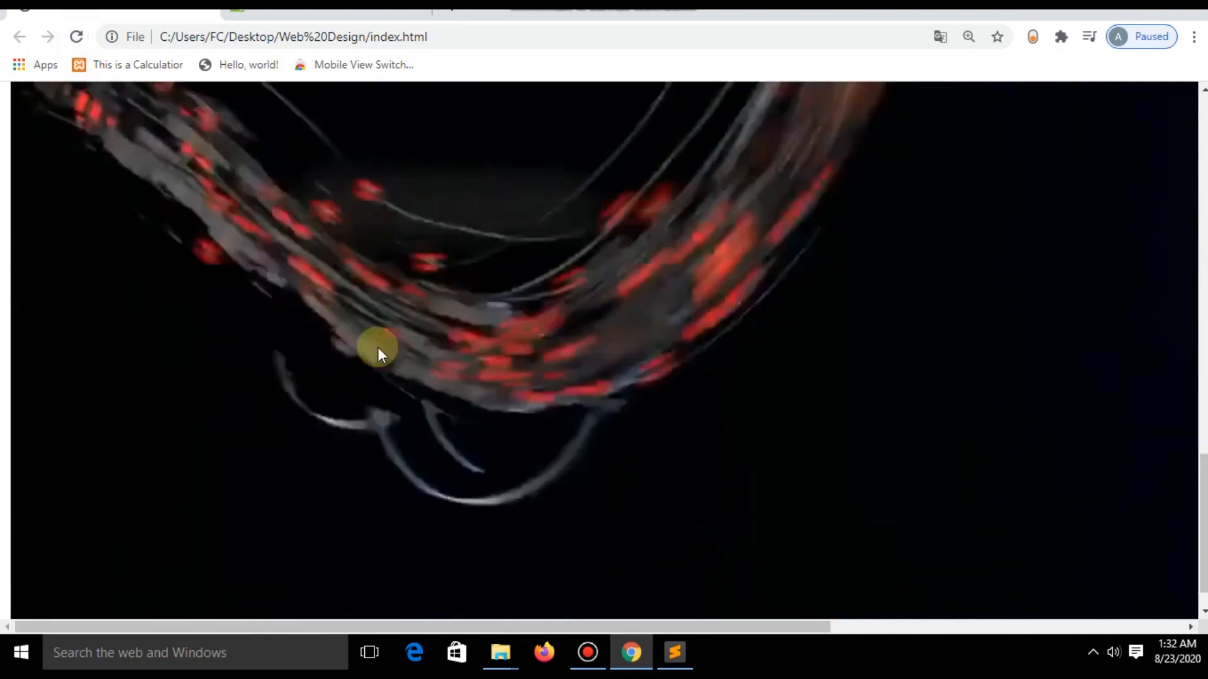
scroll(down, 3)
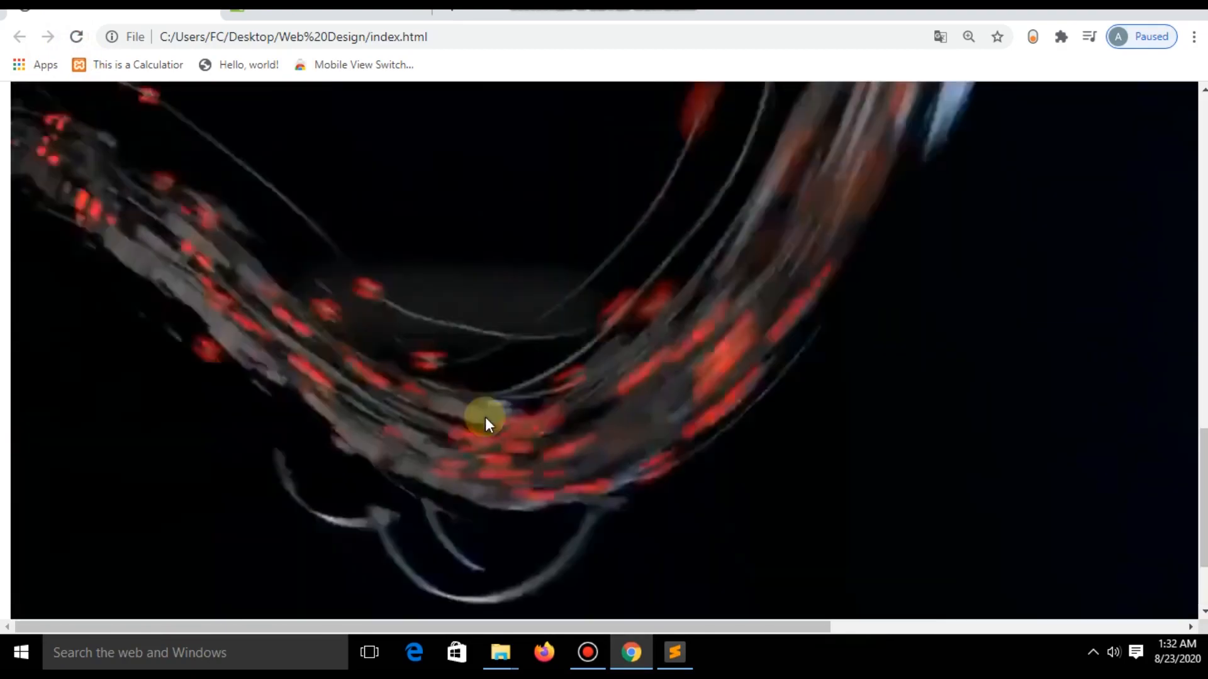
click(673, 653)
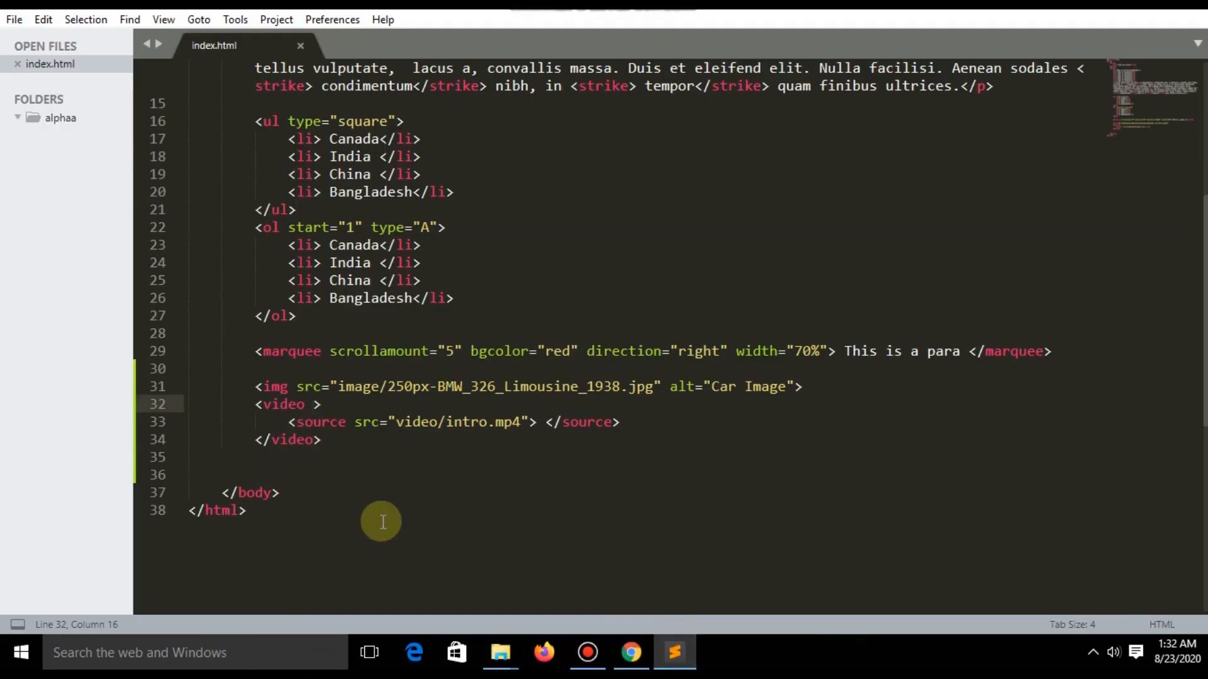
- Give the video tag height="400px" and width="600px" and save index.html
text(height=")
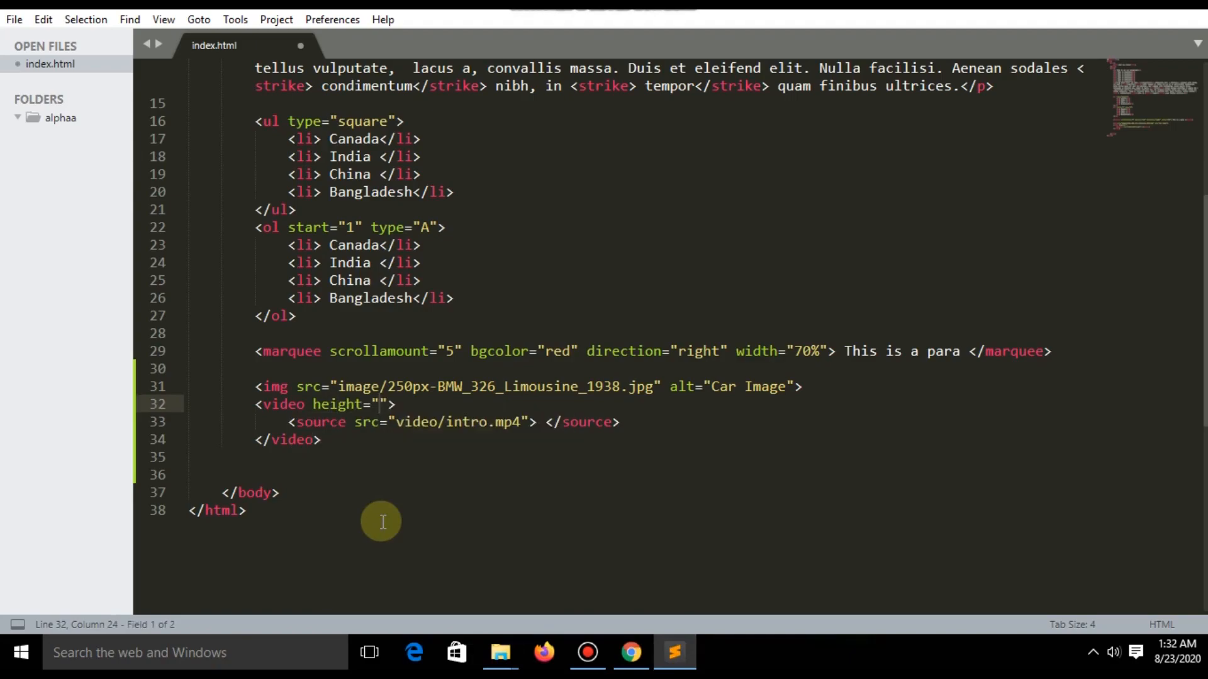
text(400)
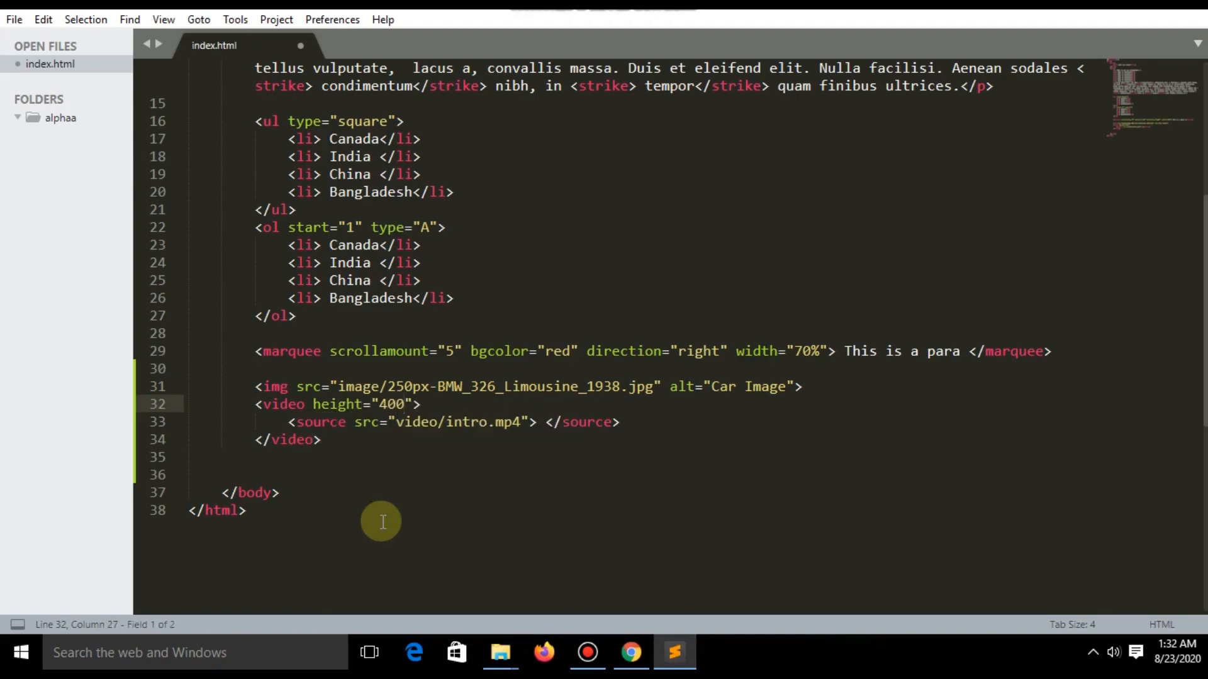
text(px)
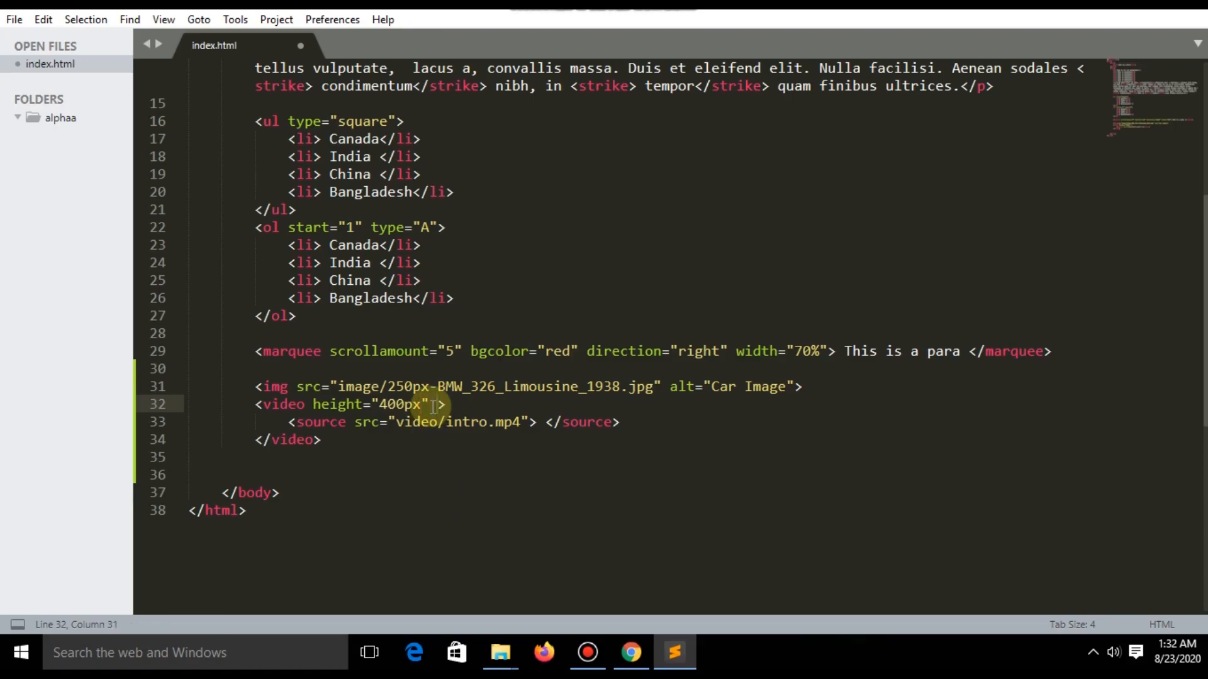
text(width="")
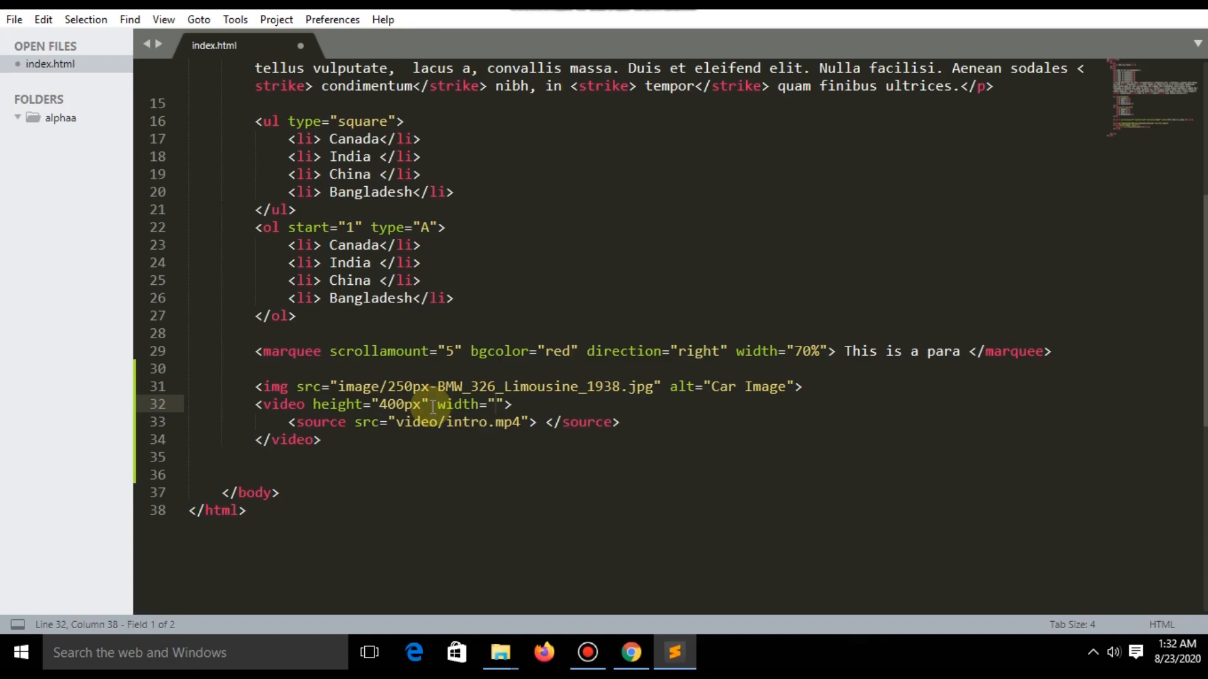
text(600)
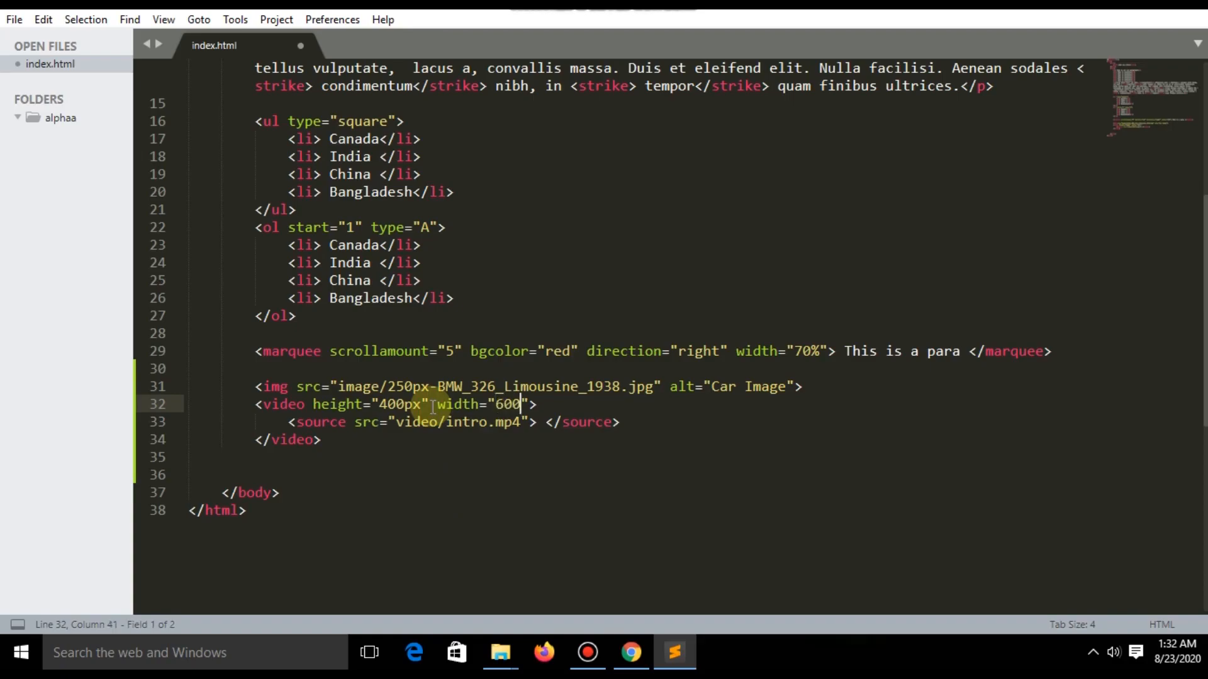
text(px)
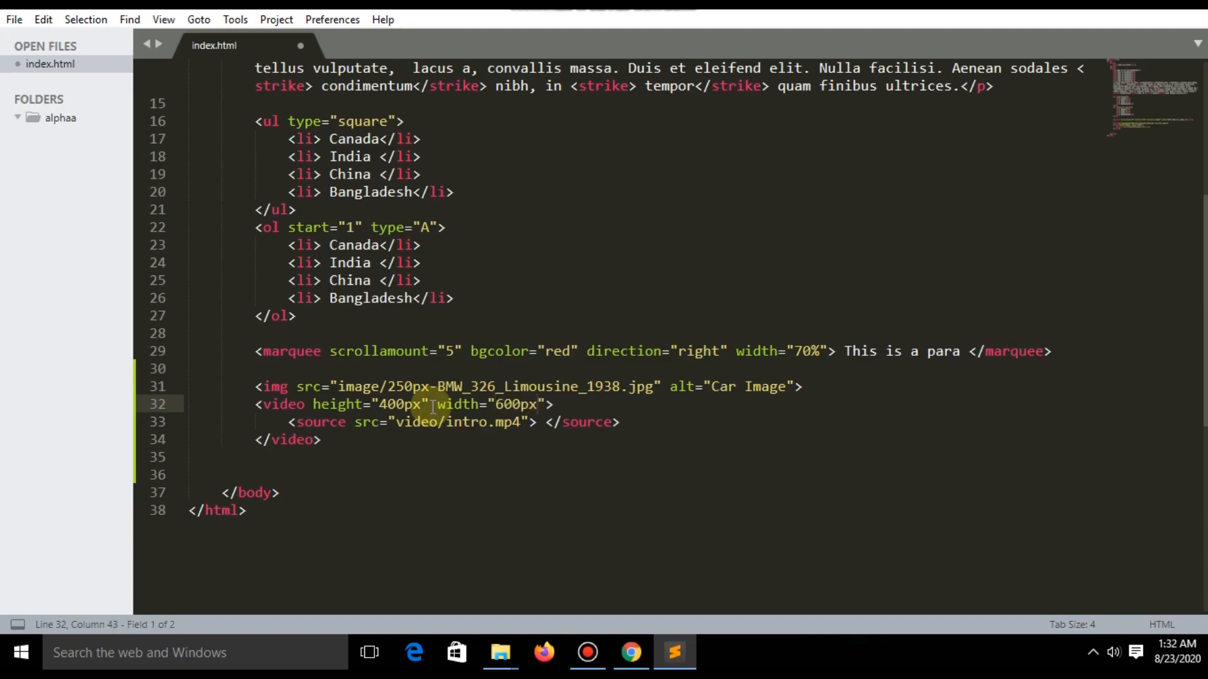
key(ctrl+s)
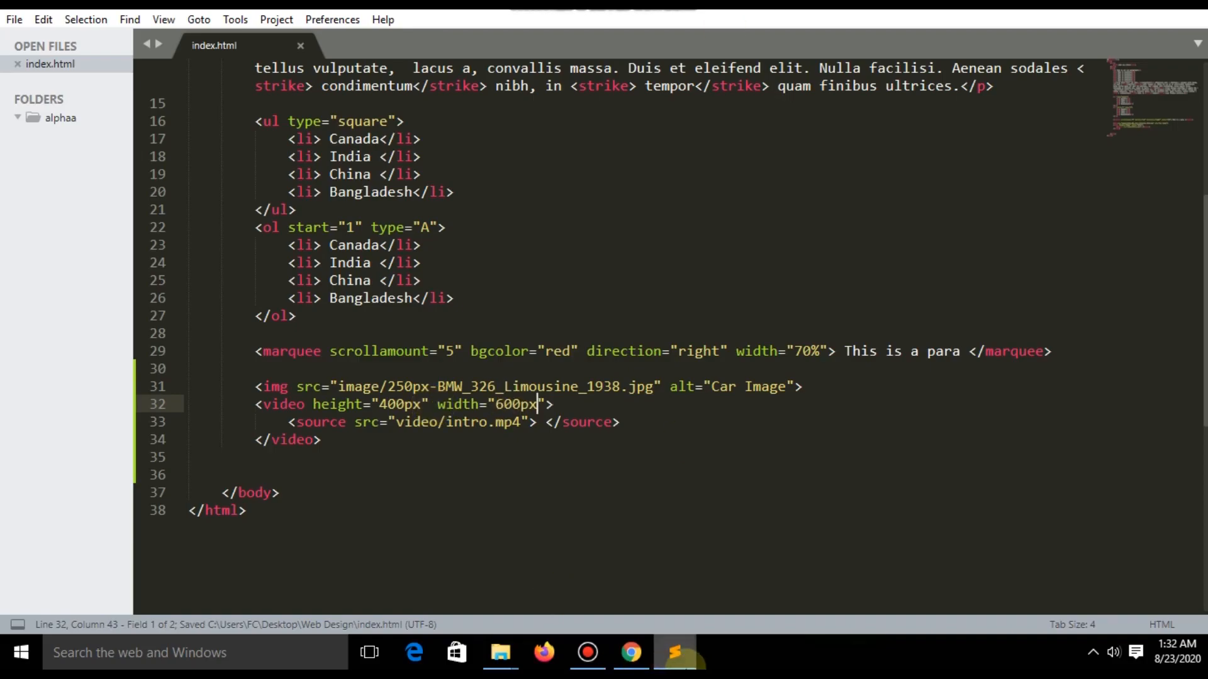
- Reload the Chrome preview to see the 600x400 video, then return to the editor
click(630, 653)
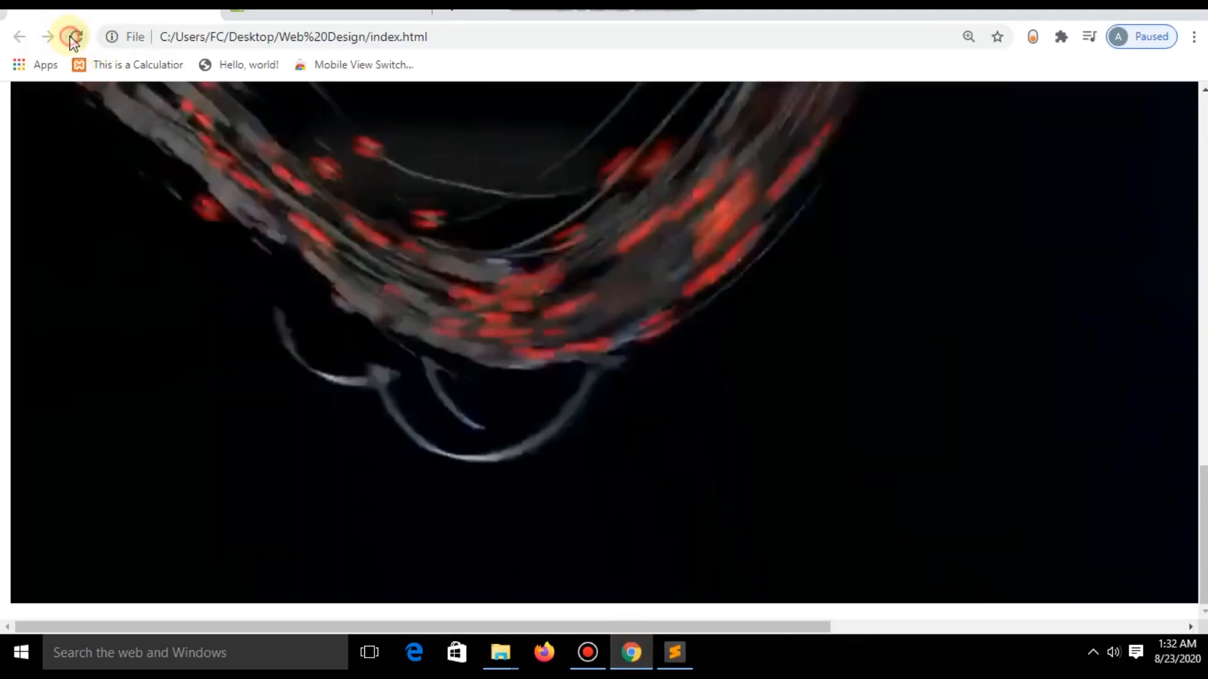
click(76, 36)
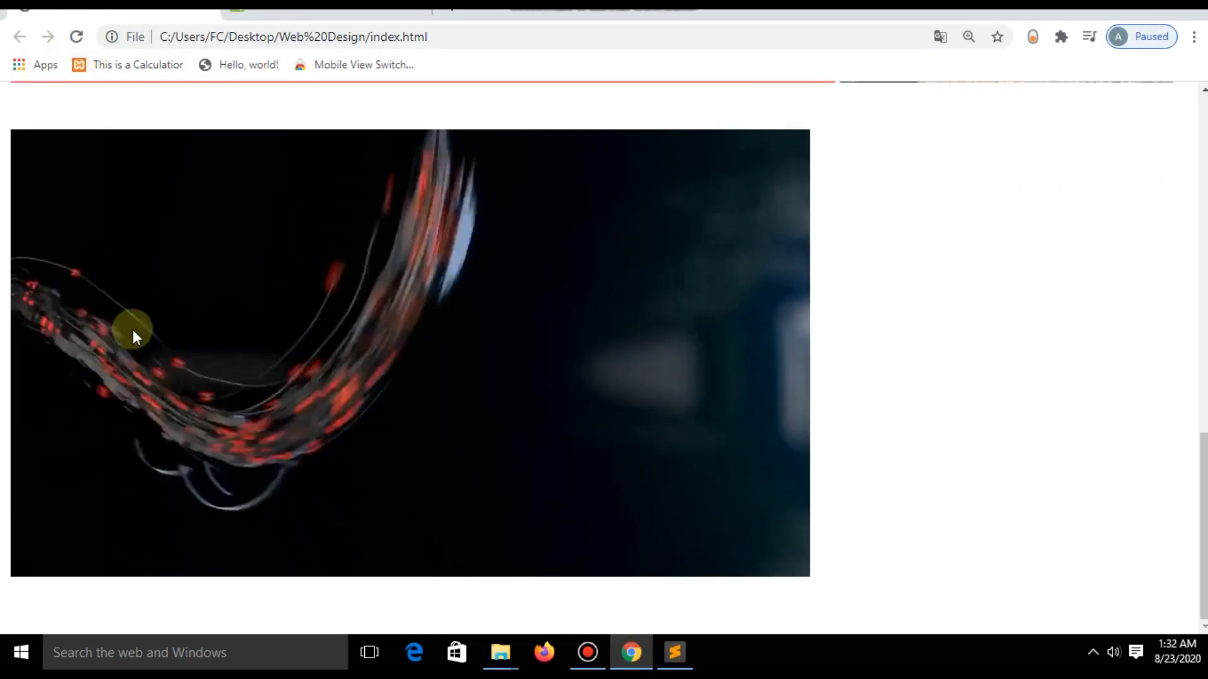
click(672, 653)
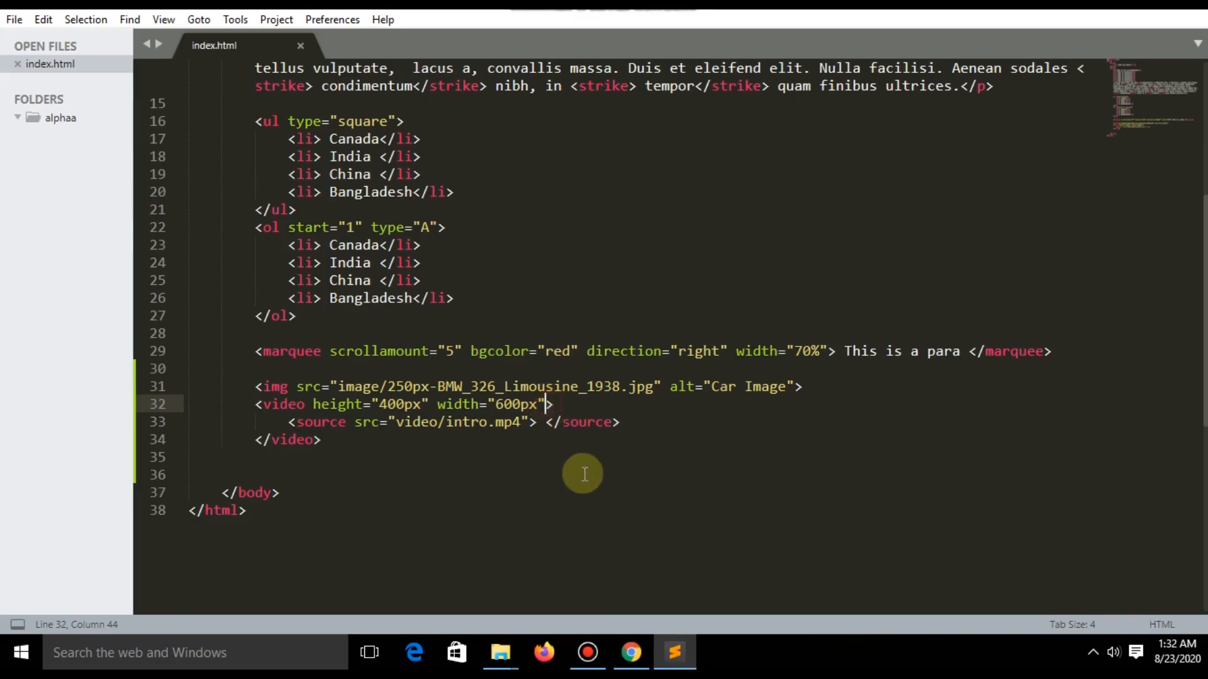
- Add the controls attribute to the video tag and save index.html
text(controls=")
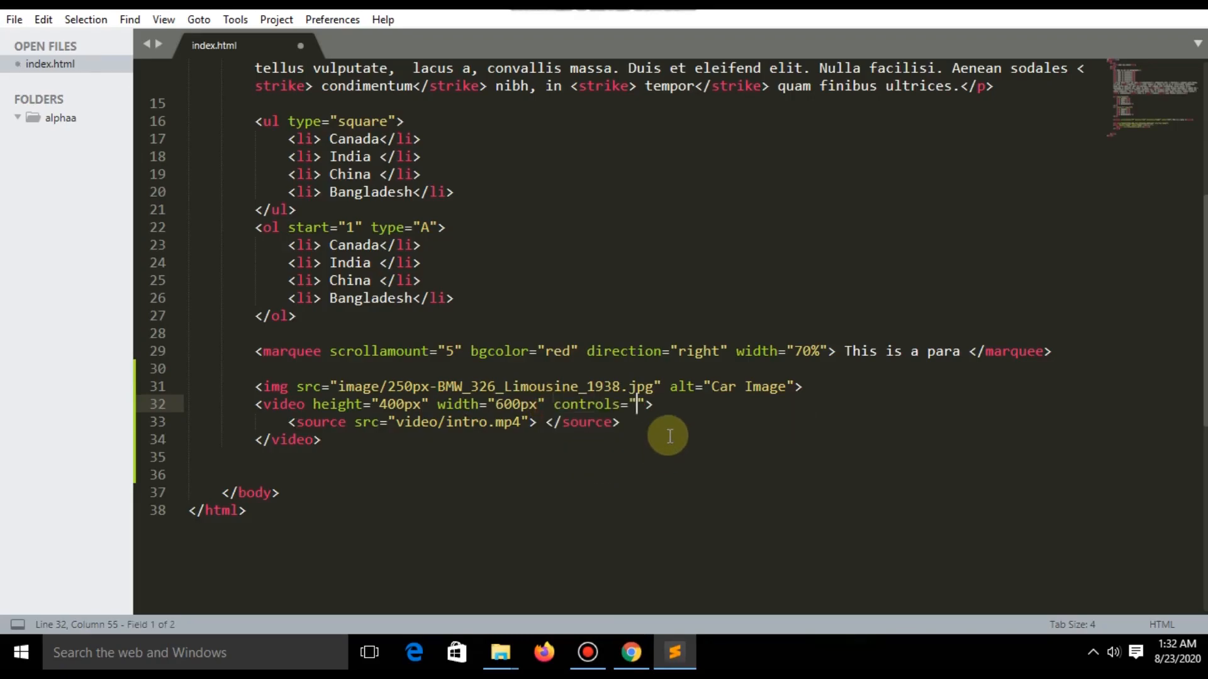
text(c)
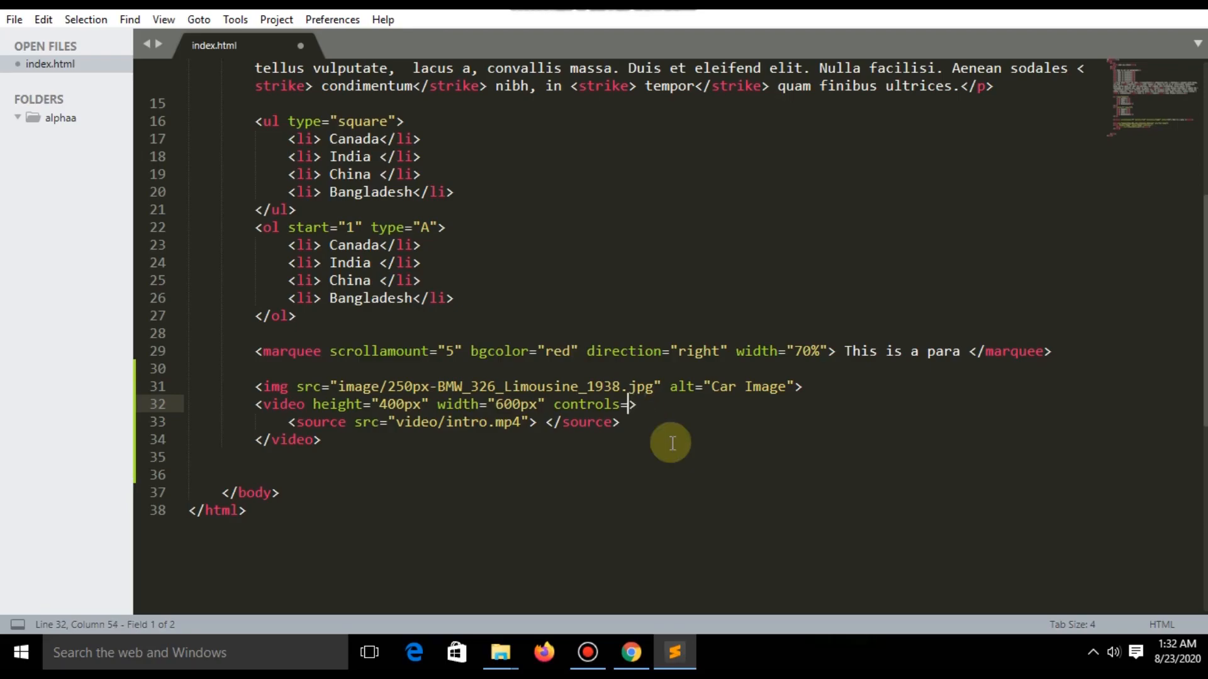
key(ctrl+s)
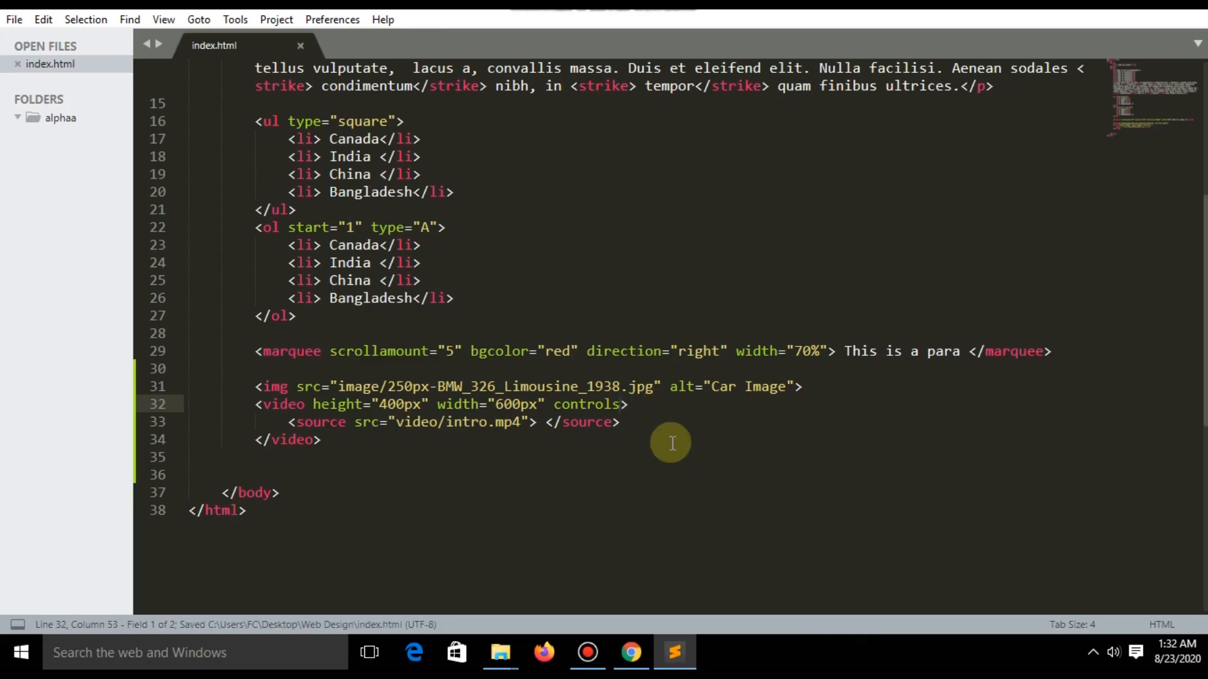
click(630, 653)
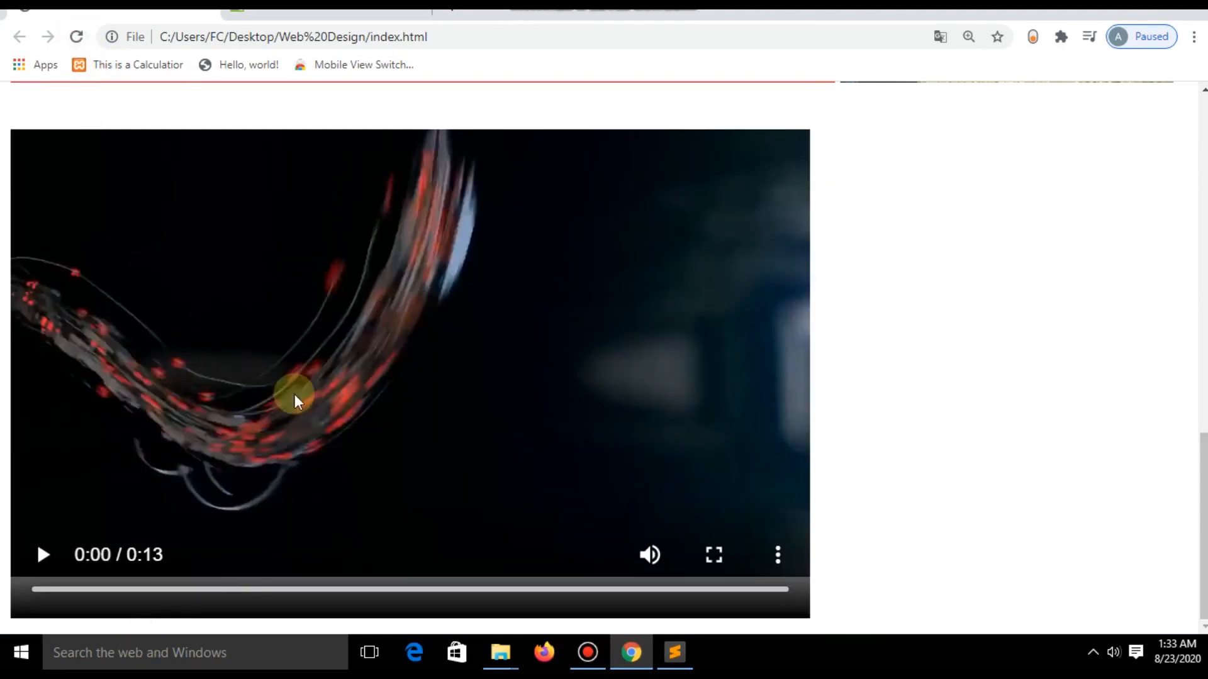
- Play the intro video briefly in Chrome, then add a blank line after the video element
click(43, 554)
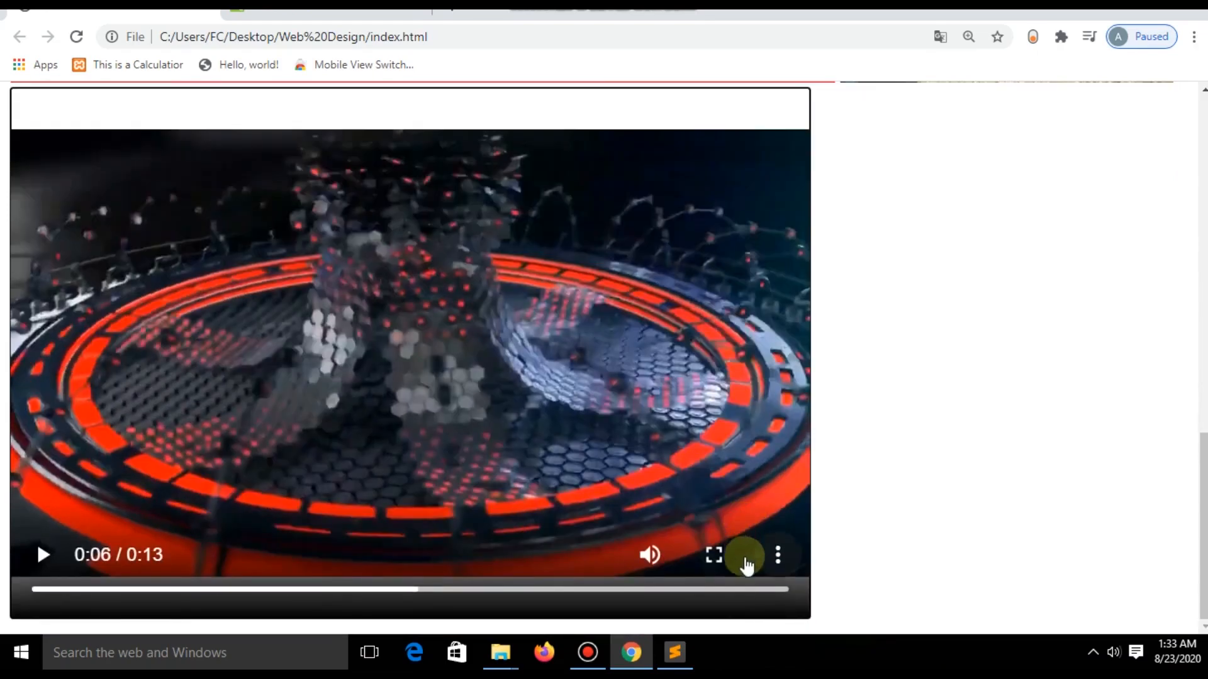
mouse_move(585, 556)
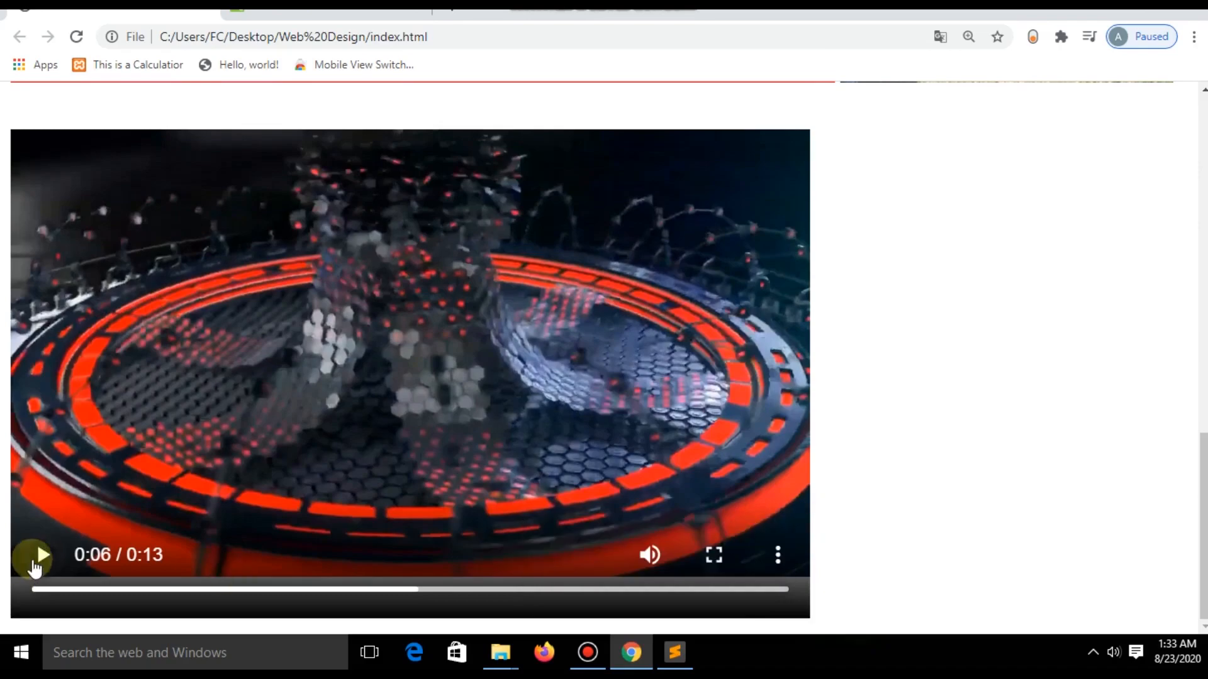
click(43, 554)
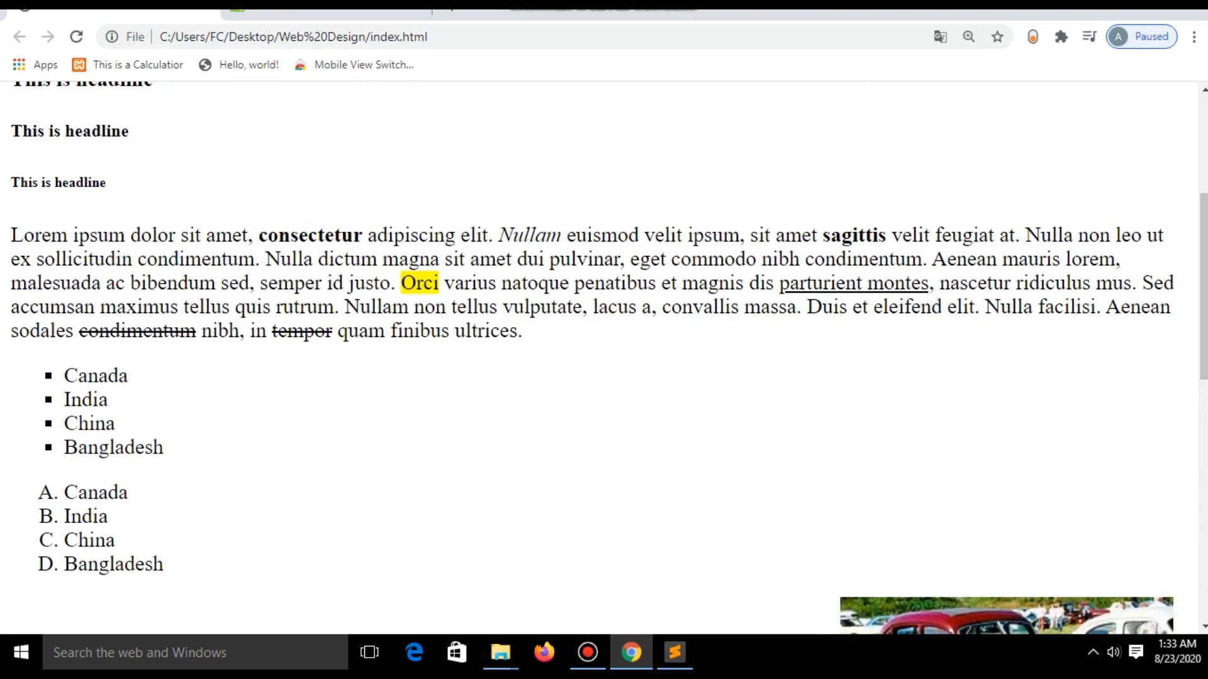
click(674, 653)
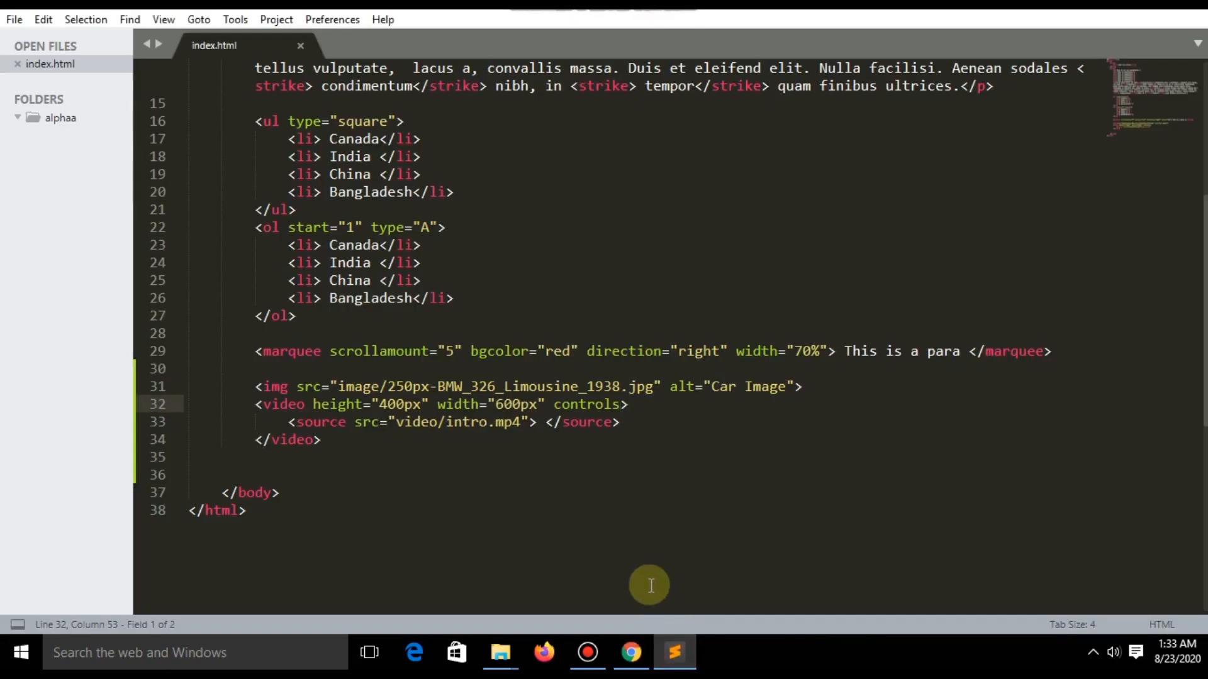
click(339, 439)
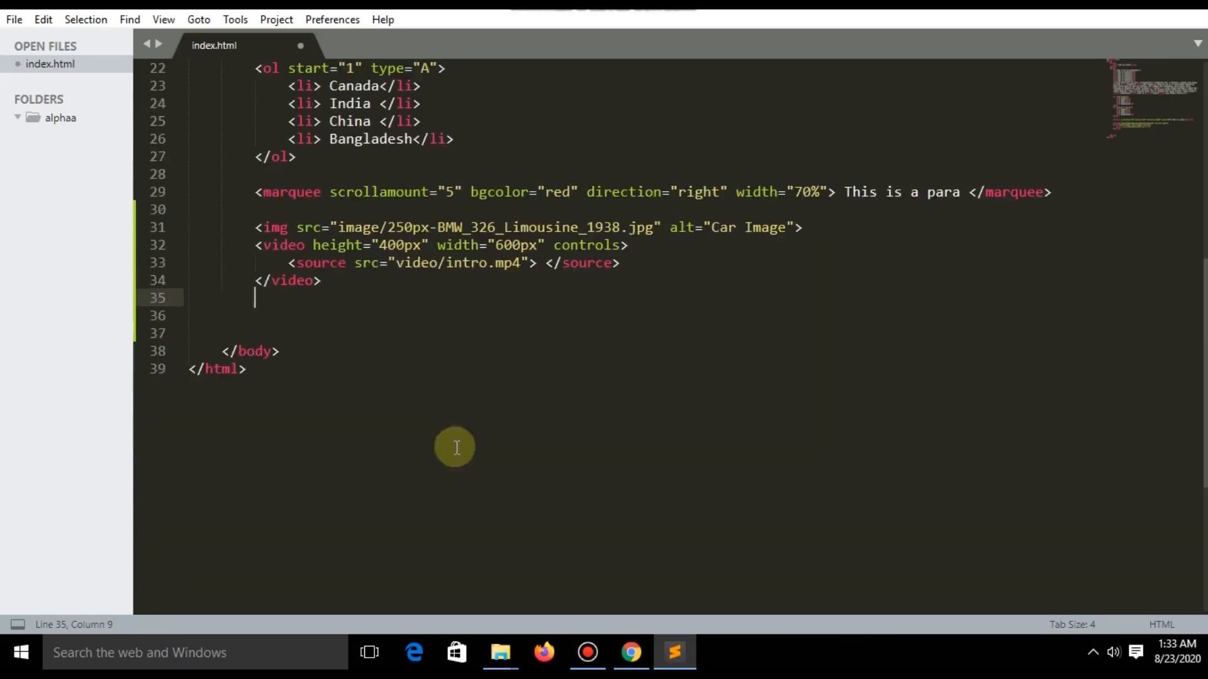
click(630, 653)
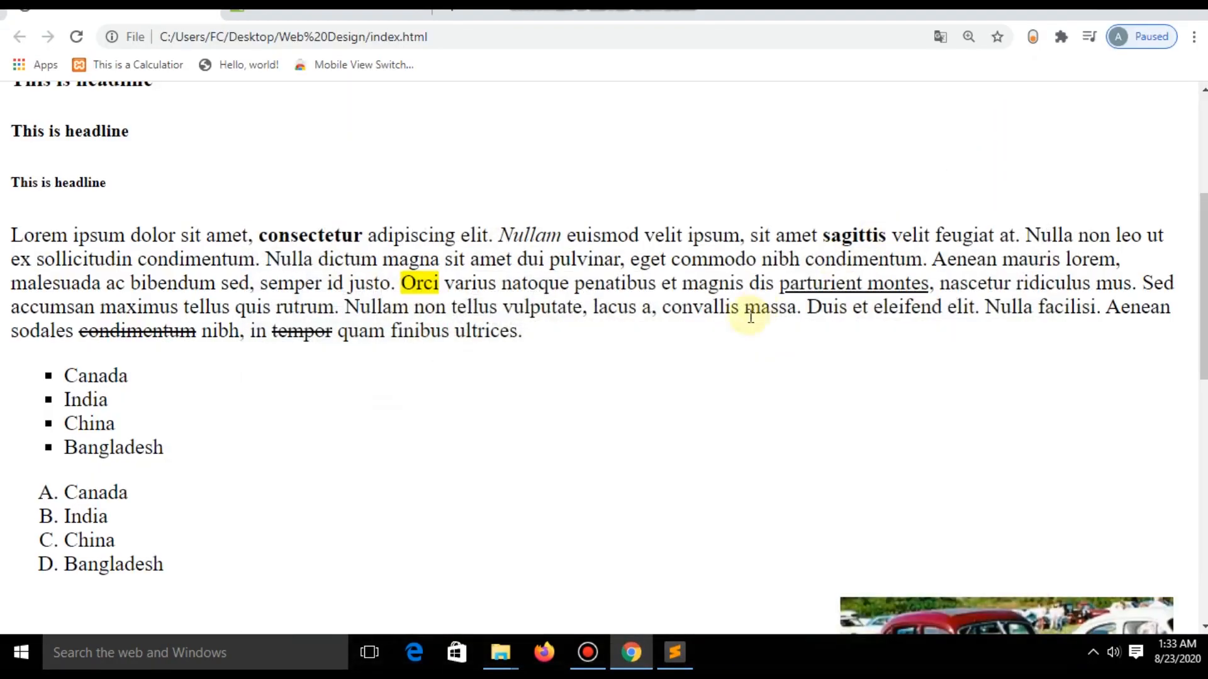
- Create a new folder named audio inside Web Design
click(499, 653)
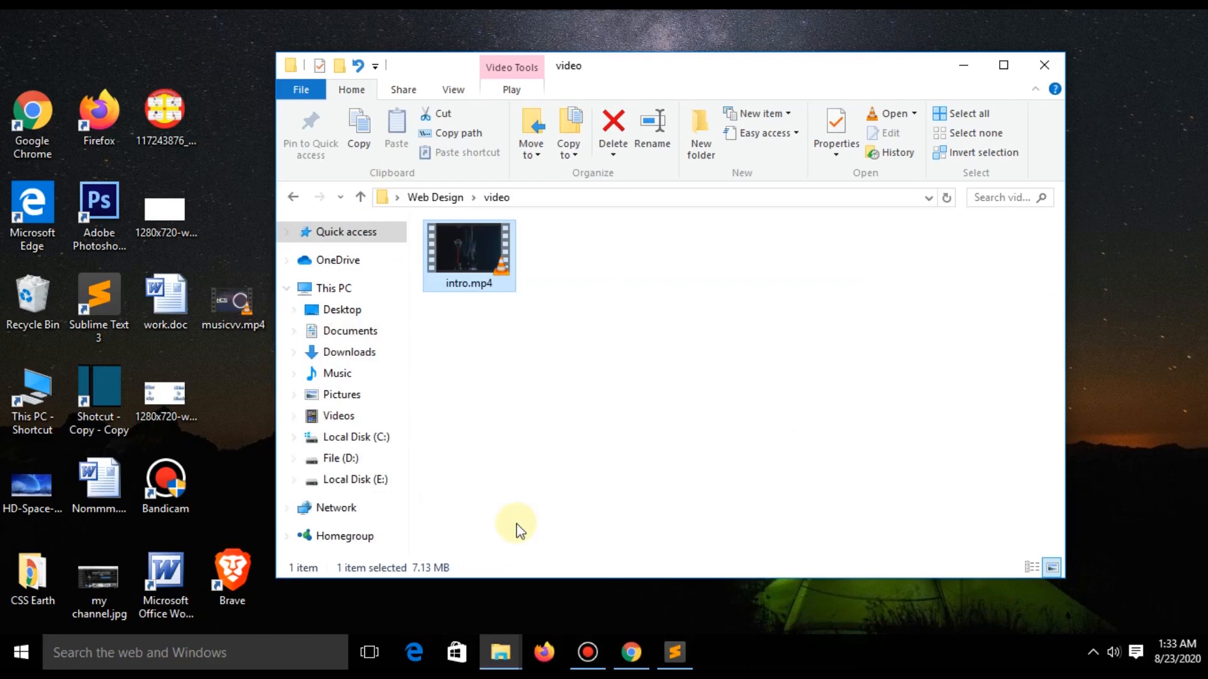
click(359, 198)
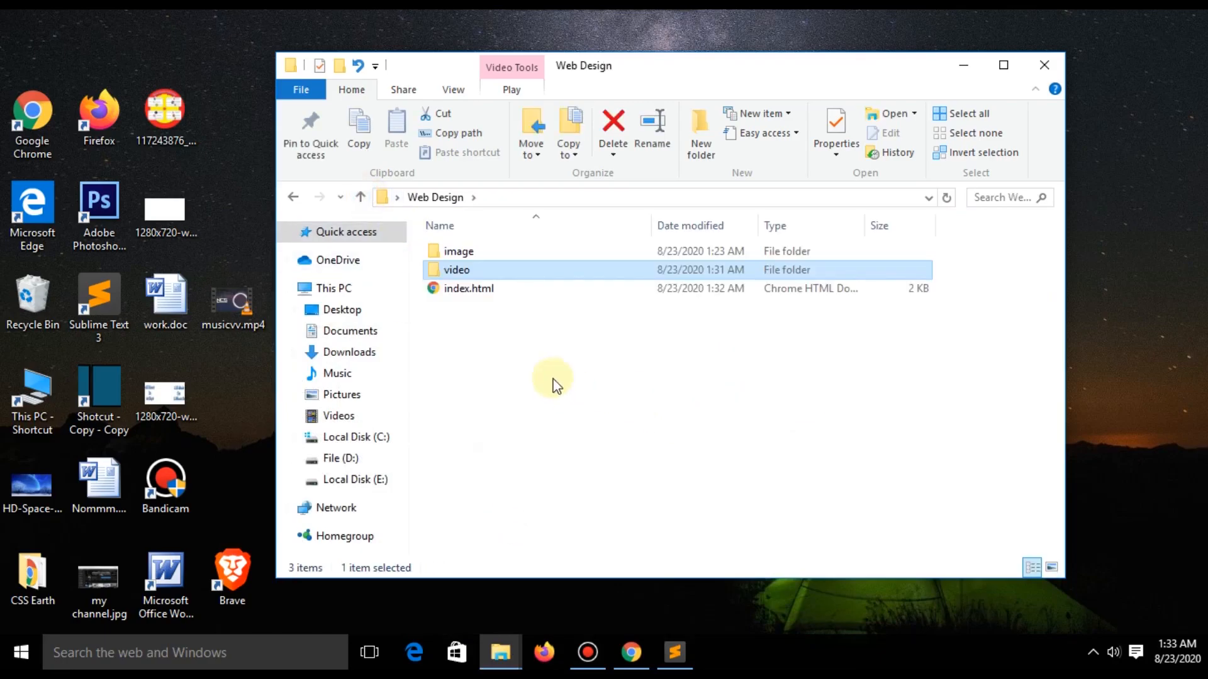
right_click(553, 383)
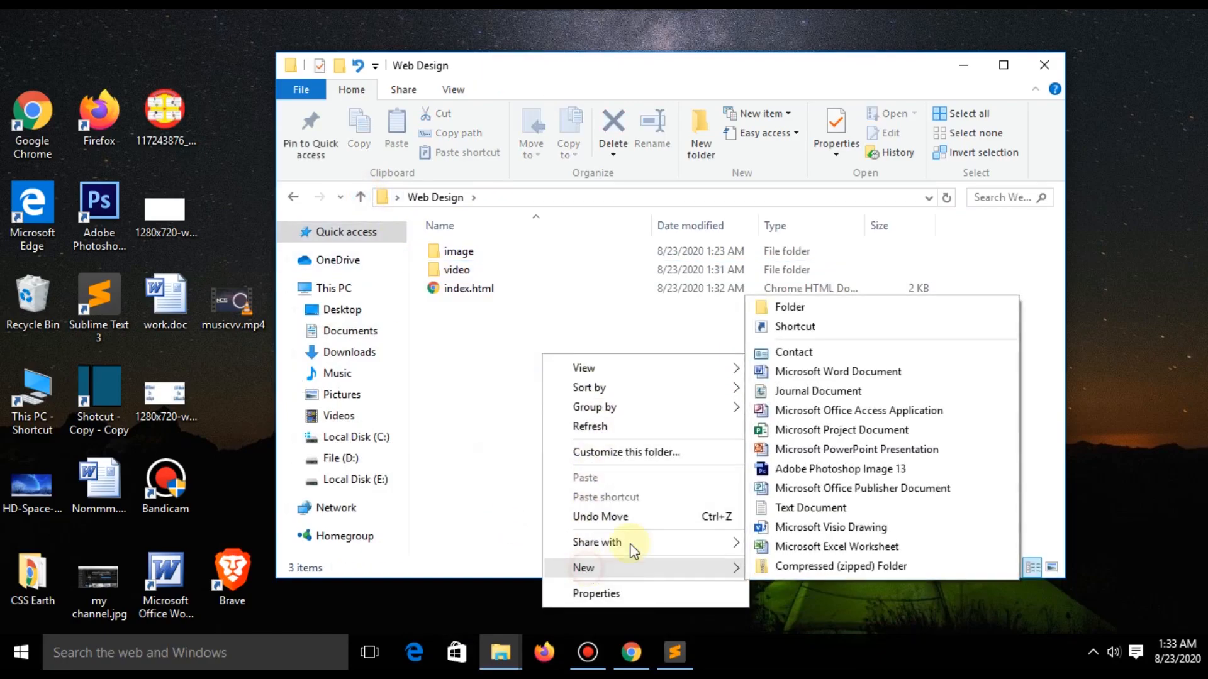
click(789, 307)
text(audio)
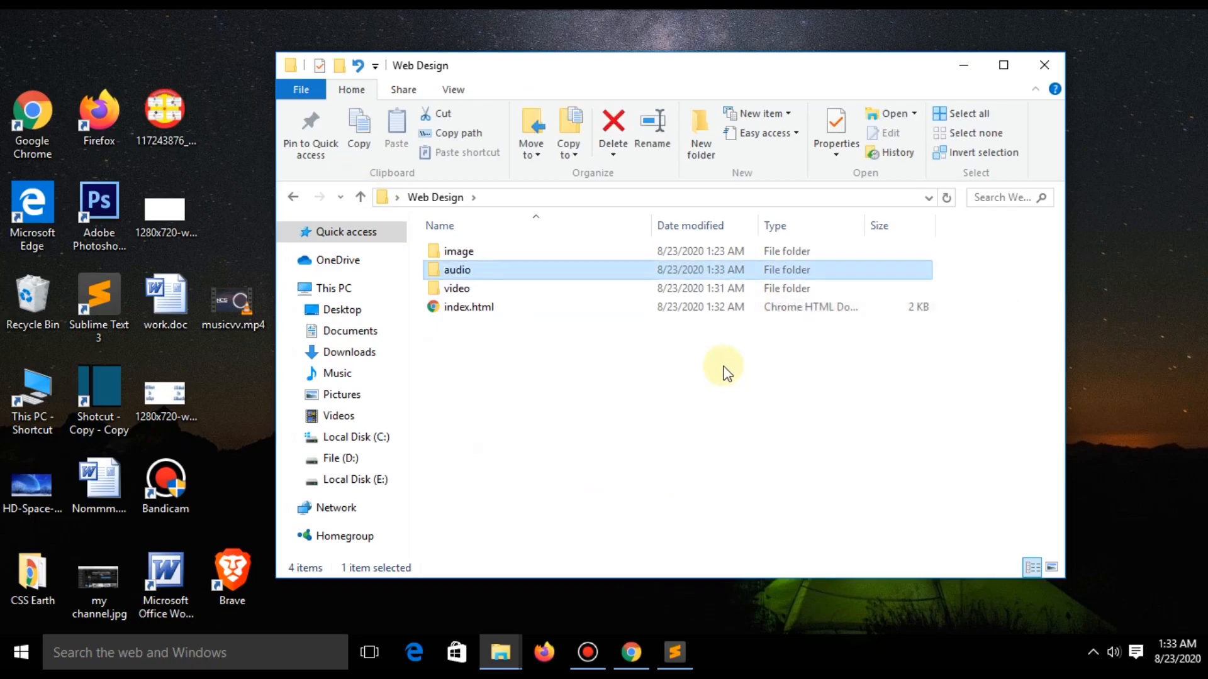
click(505, 536)
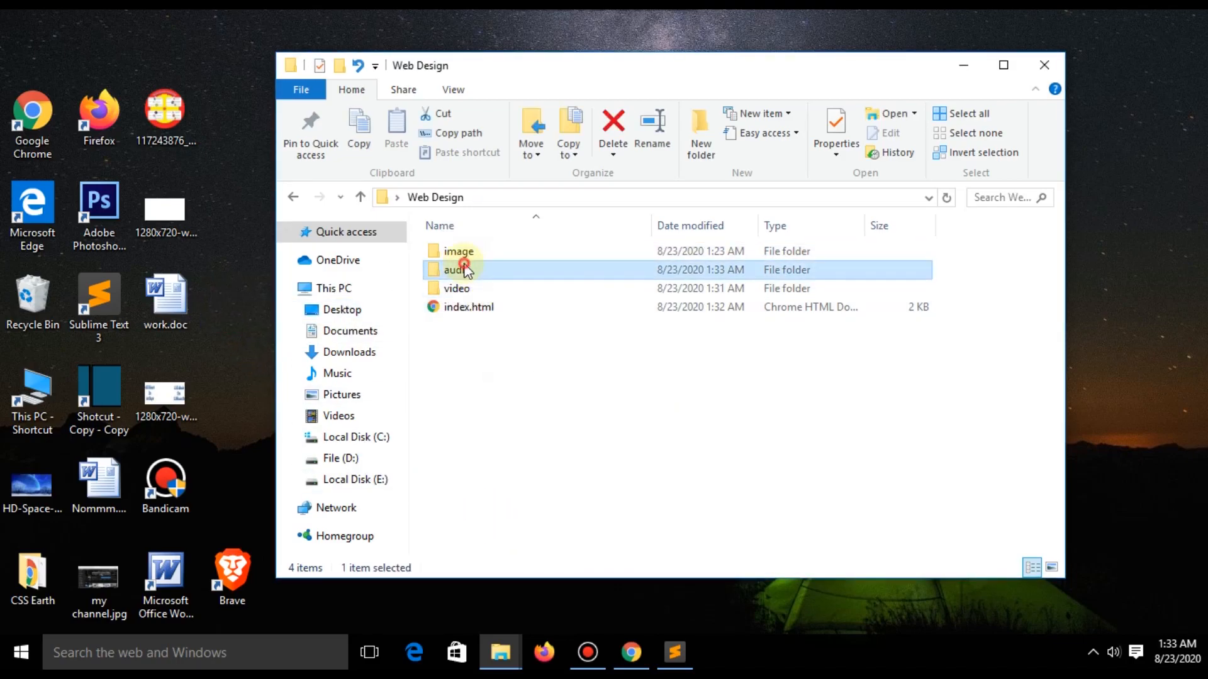
- Start renaming musicvv.mp4 inside the audio folder
right_click(468, 254)
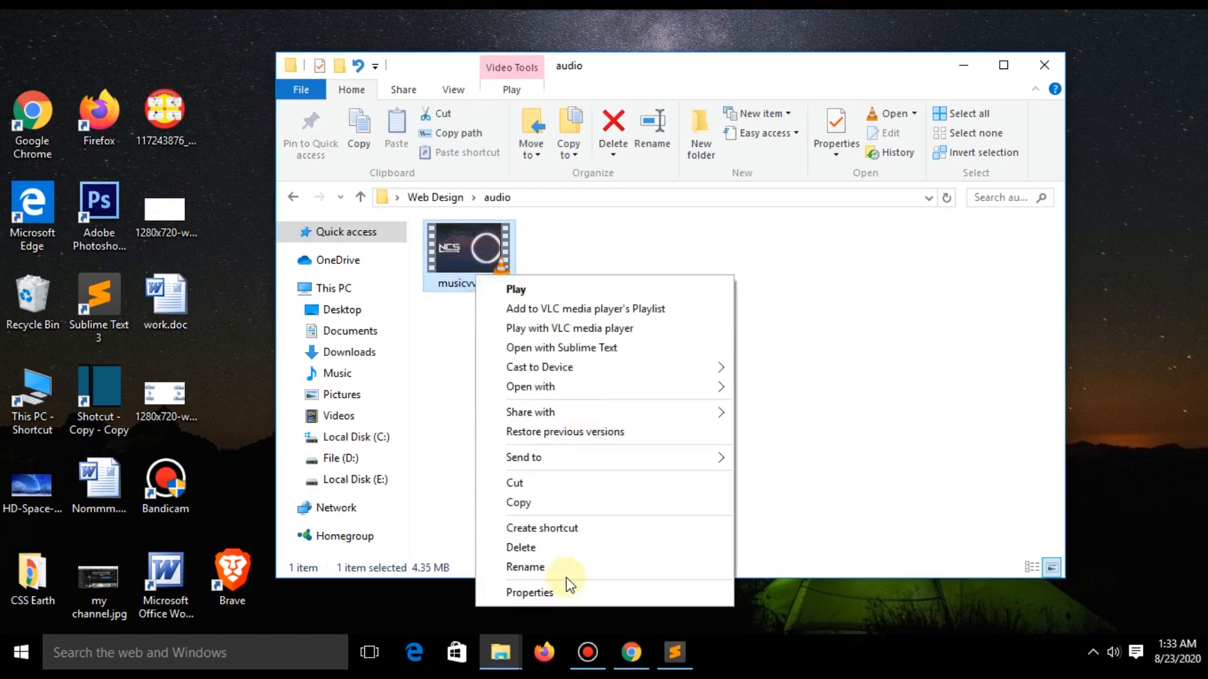
click(525, 567)
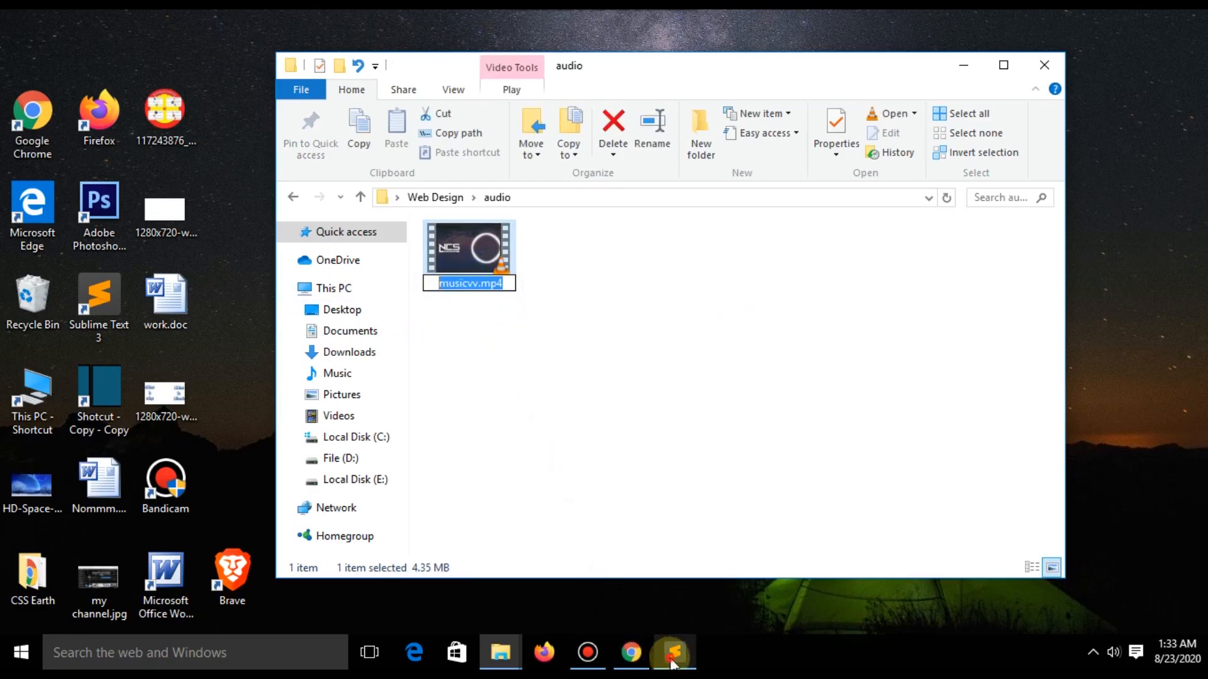
- Write an audio element with source audio/musicvv.mp4 on line 35 and save
click(672, 653)
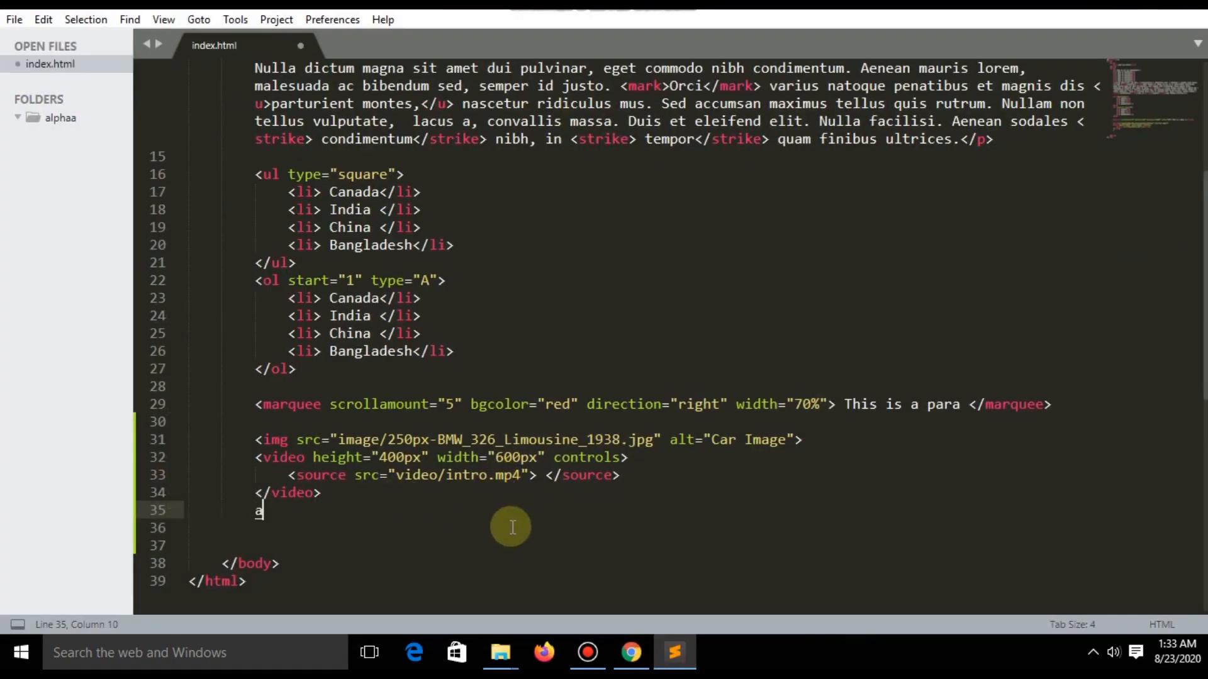
text(udio src="musicvv.mp4"></audio>)
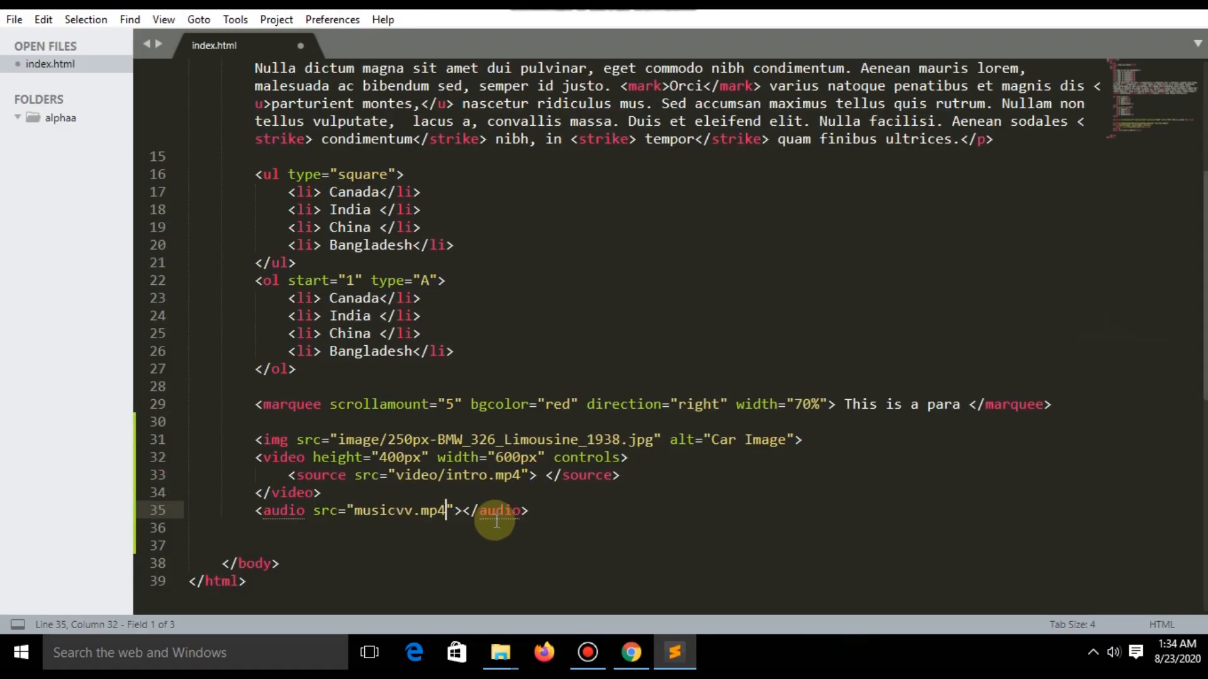
click(369, 510)
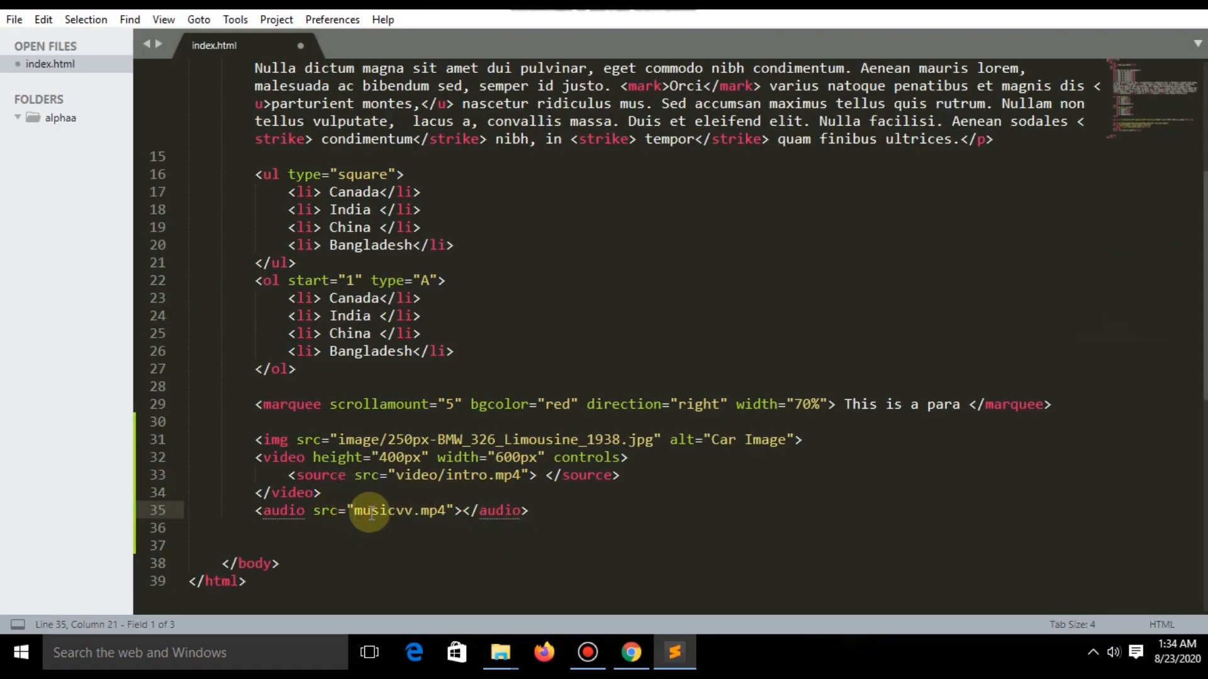
text(audio/)
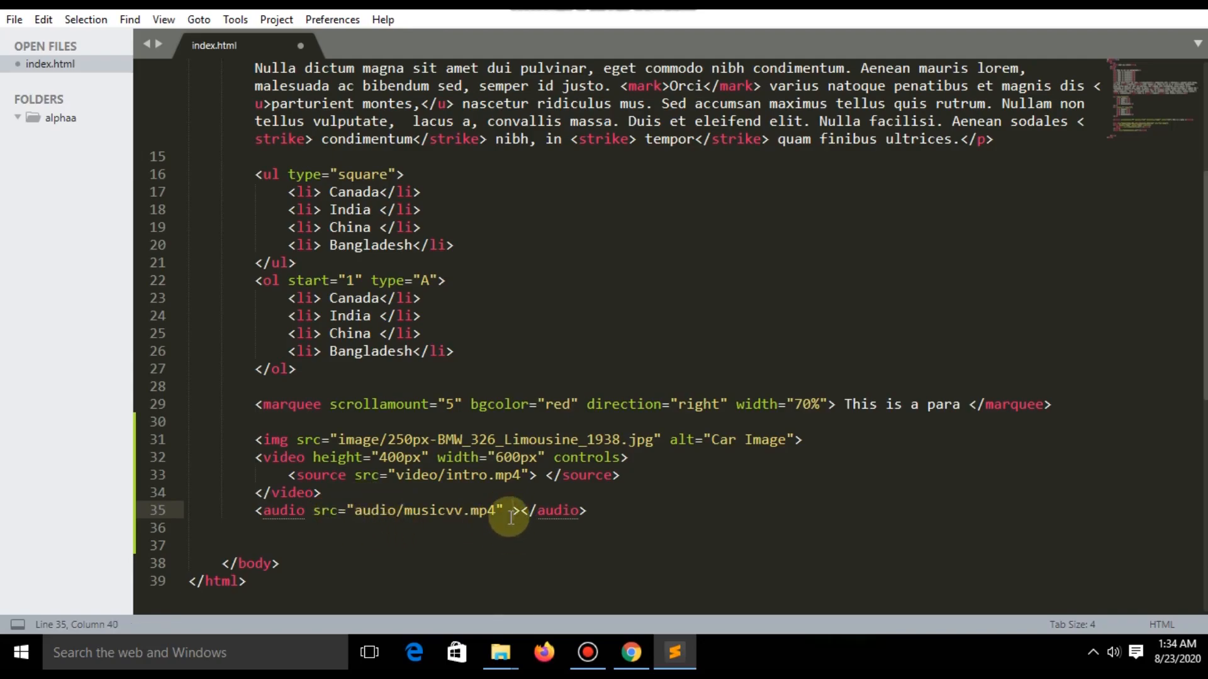
key(ctrl+s)
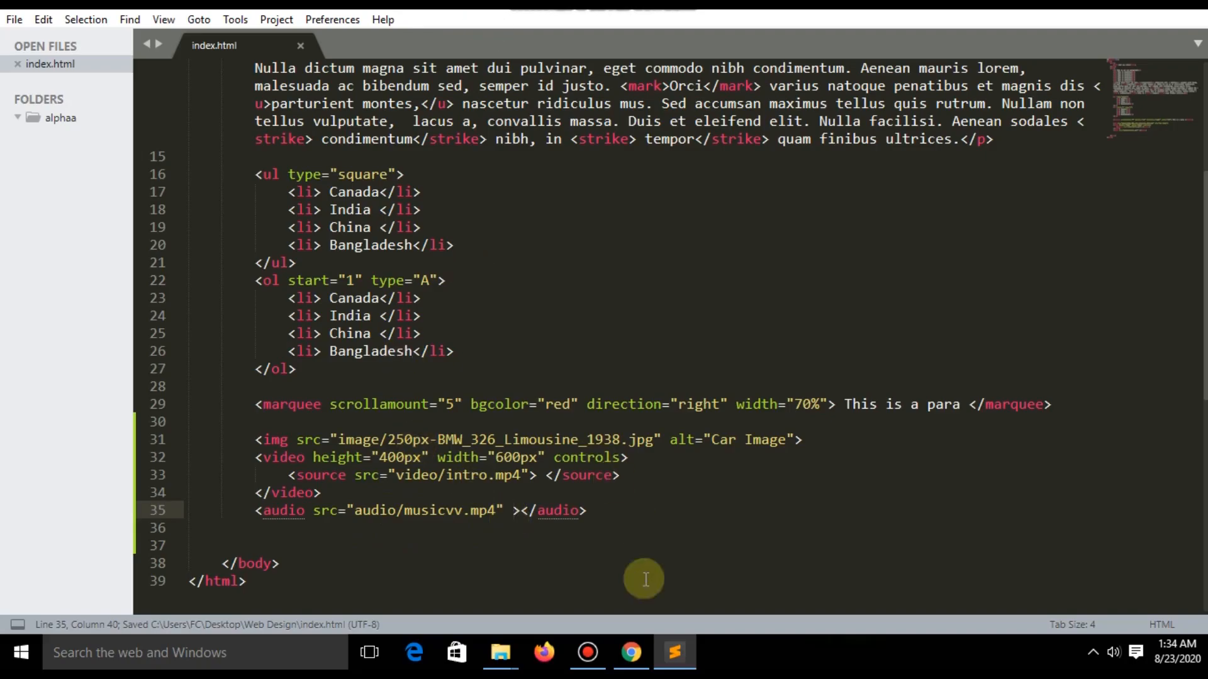
- Check the page in Chrome, then return to the editor
click(631, 652)
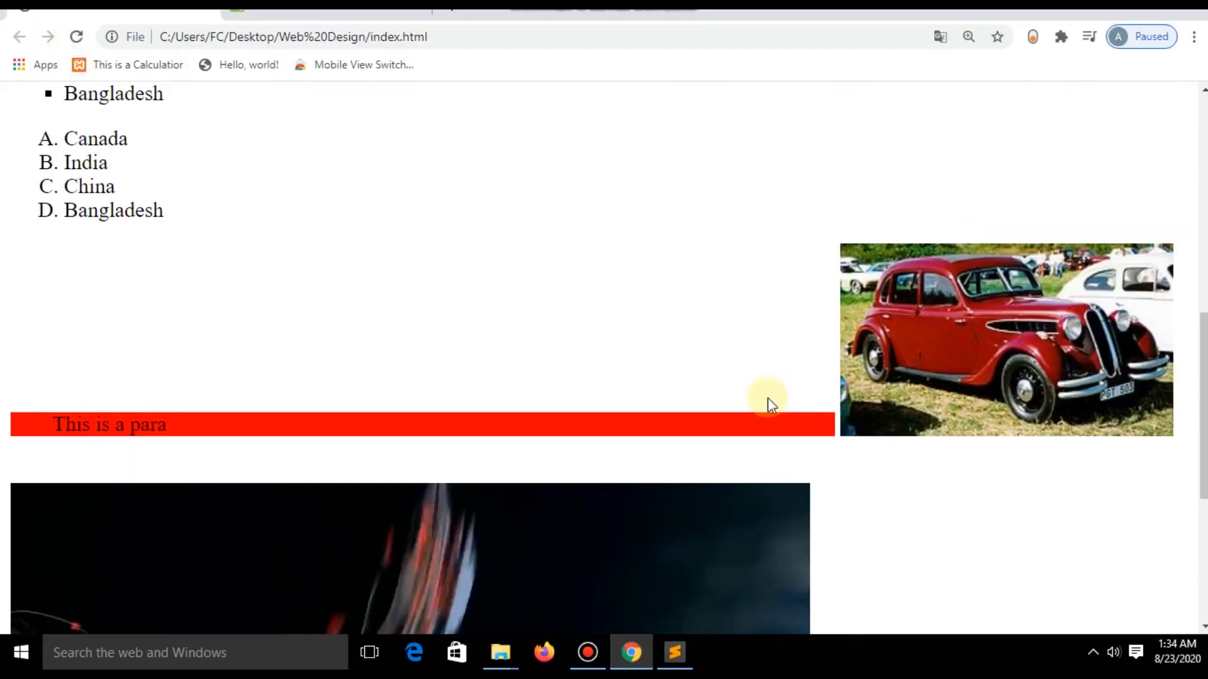
scroll(up, 3)
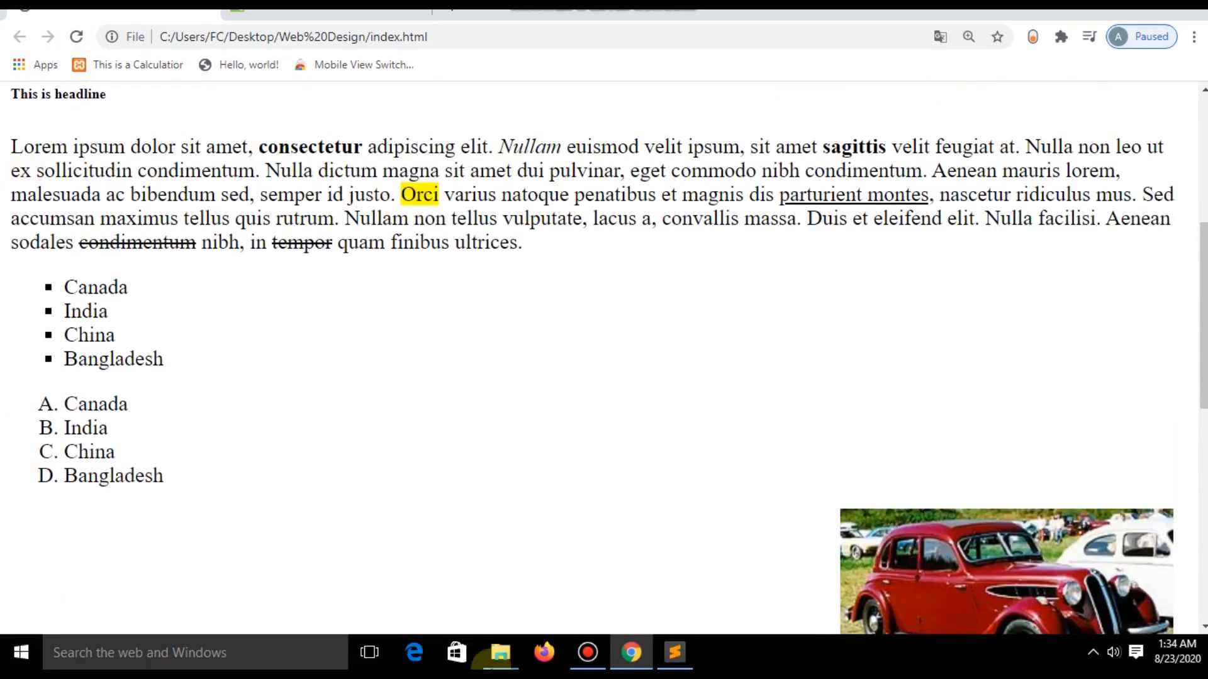
click(673, 653)
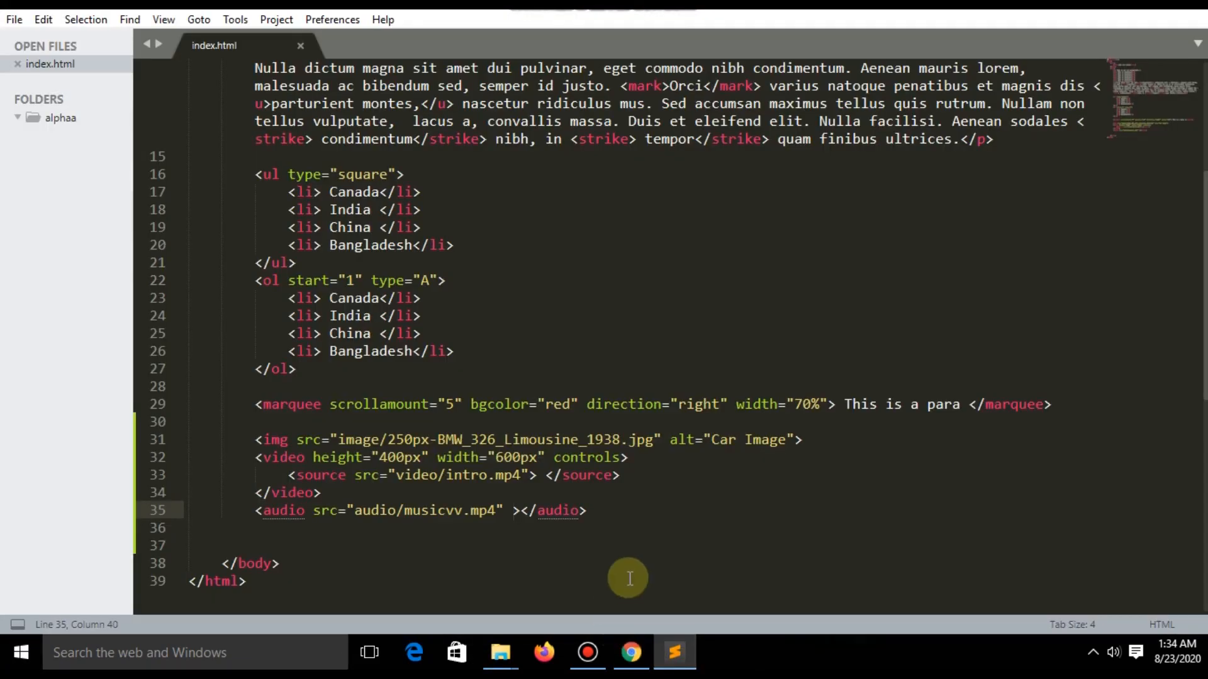
mouse_move(578, 575)
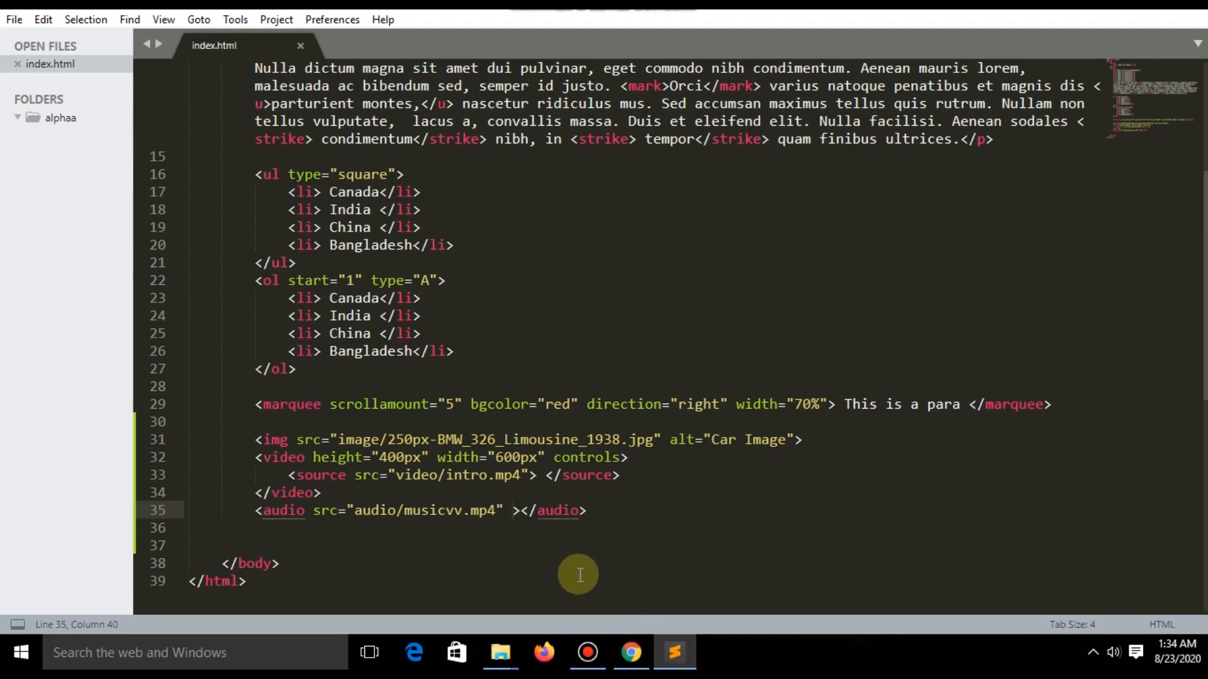
- Add type="audio/mp3" and controls="control" to the audio tag and save
text(ty)
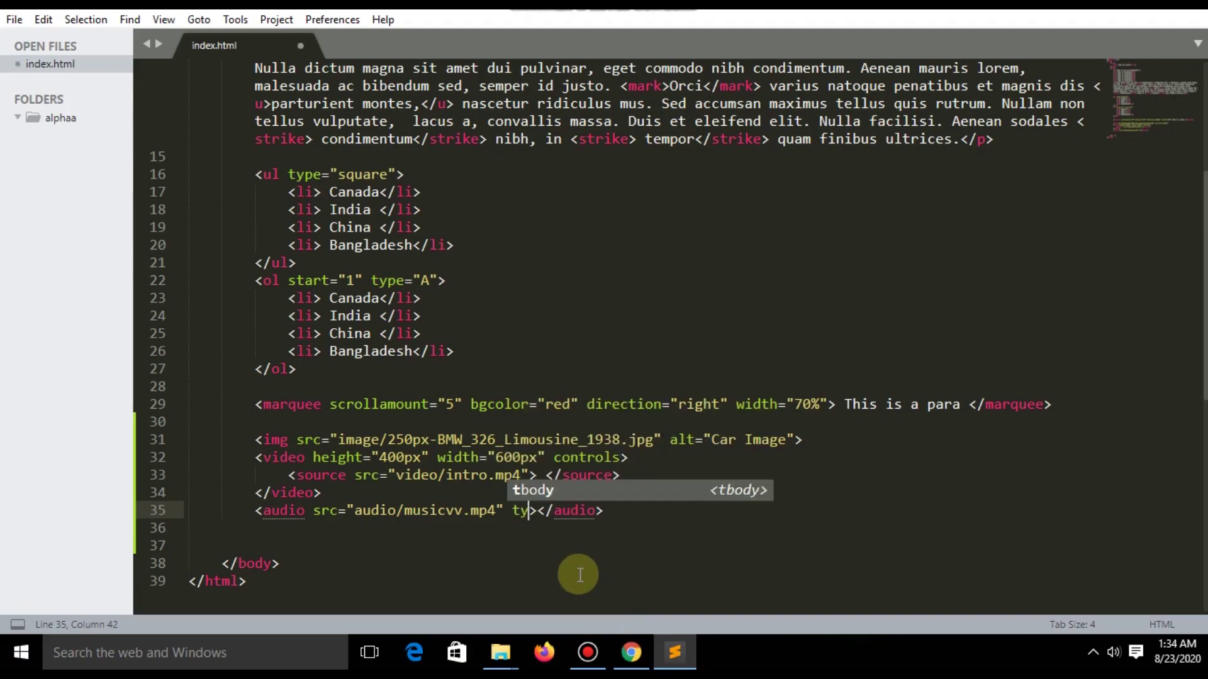
text(pe=)
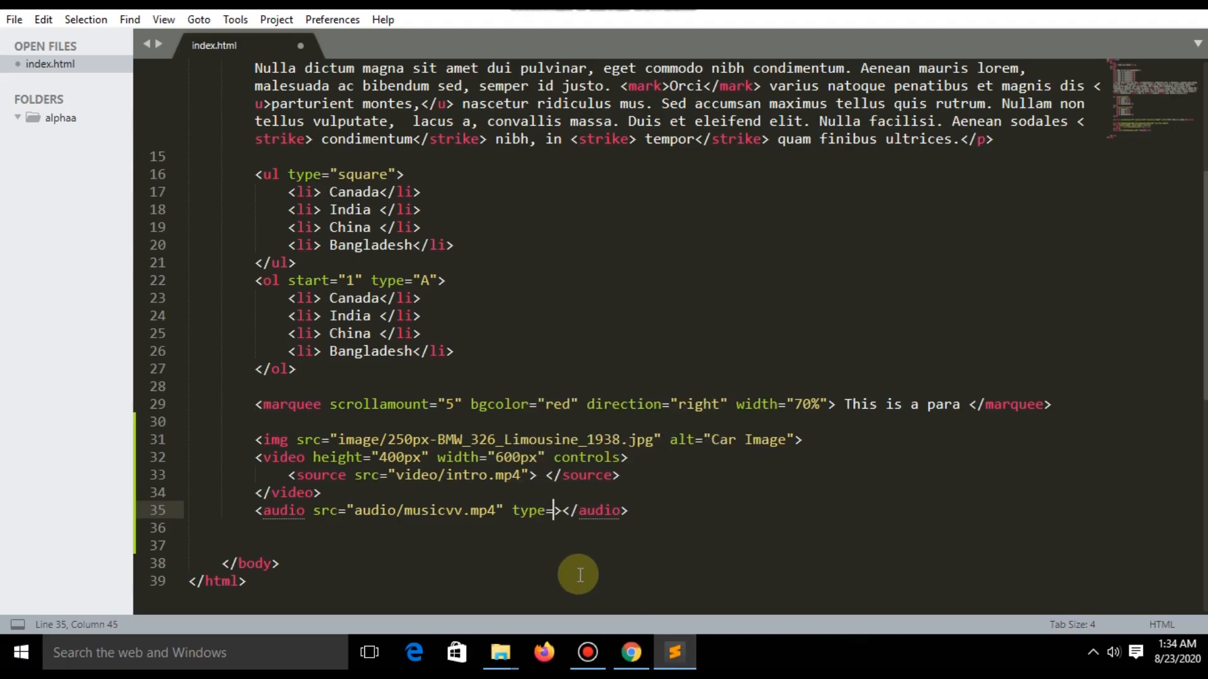
text(")
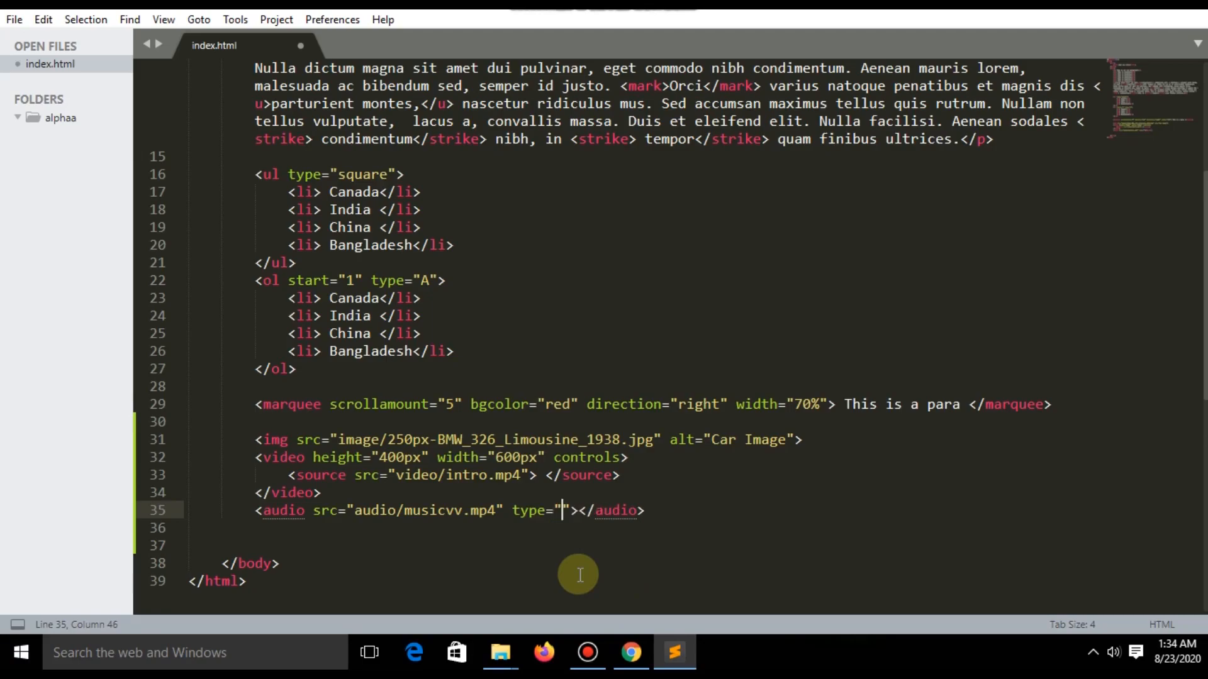
text(audi)
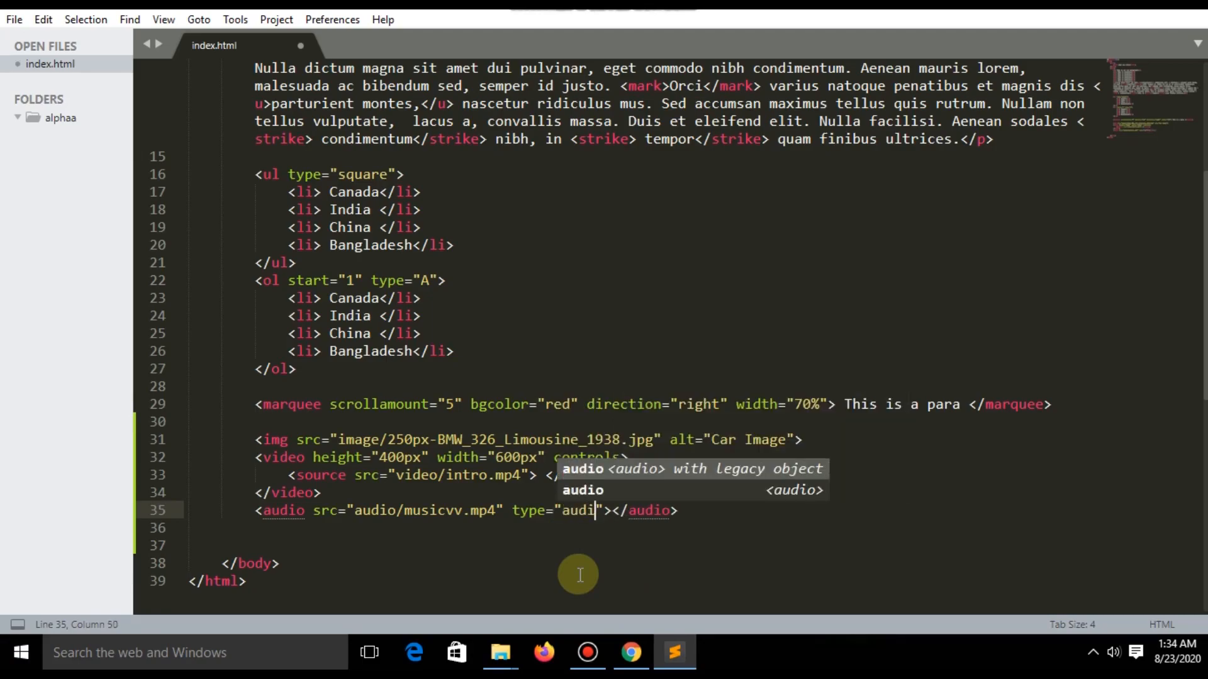
text(/mp)
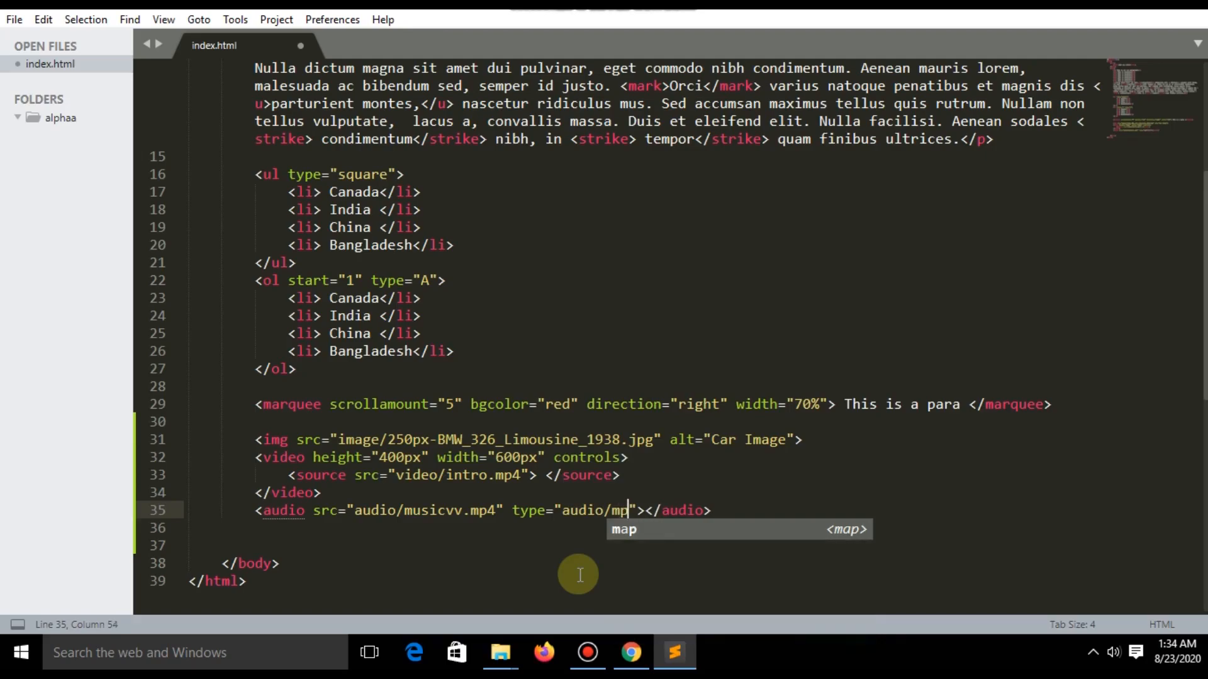
text(3)
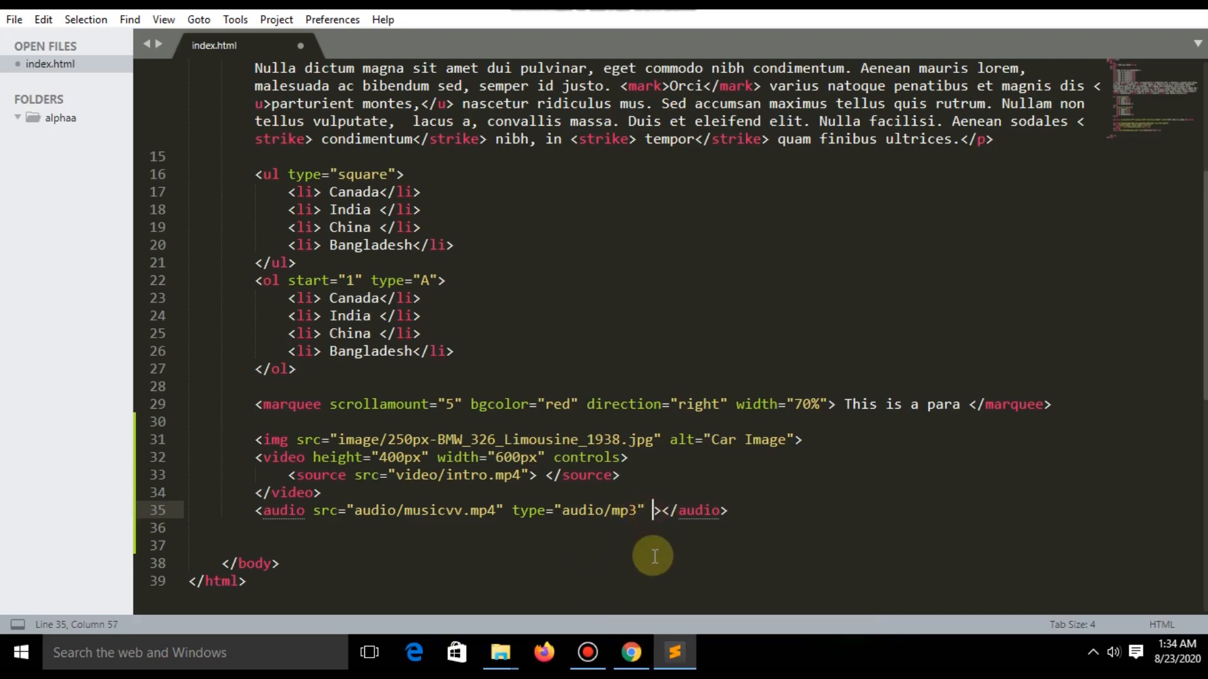
text(controls="")
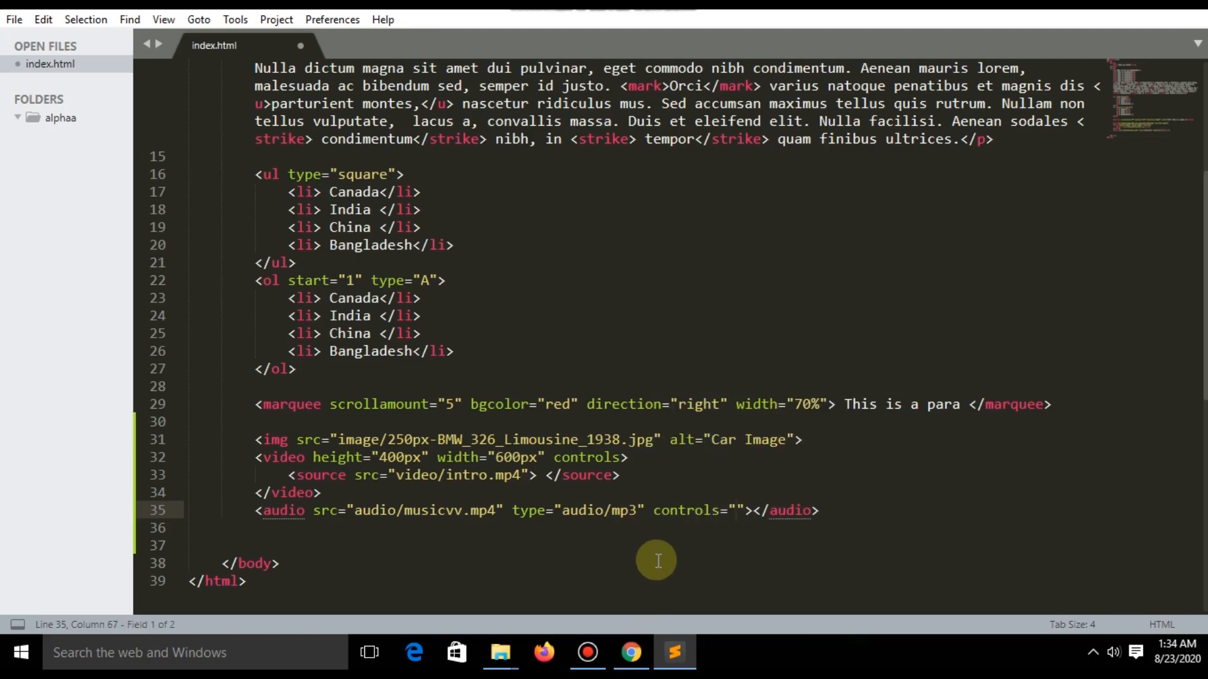
text(contr)
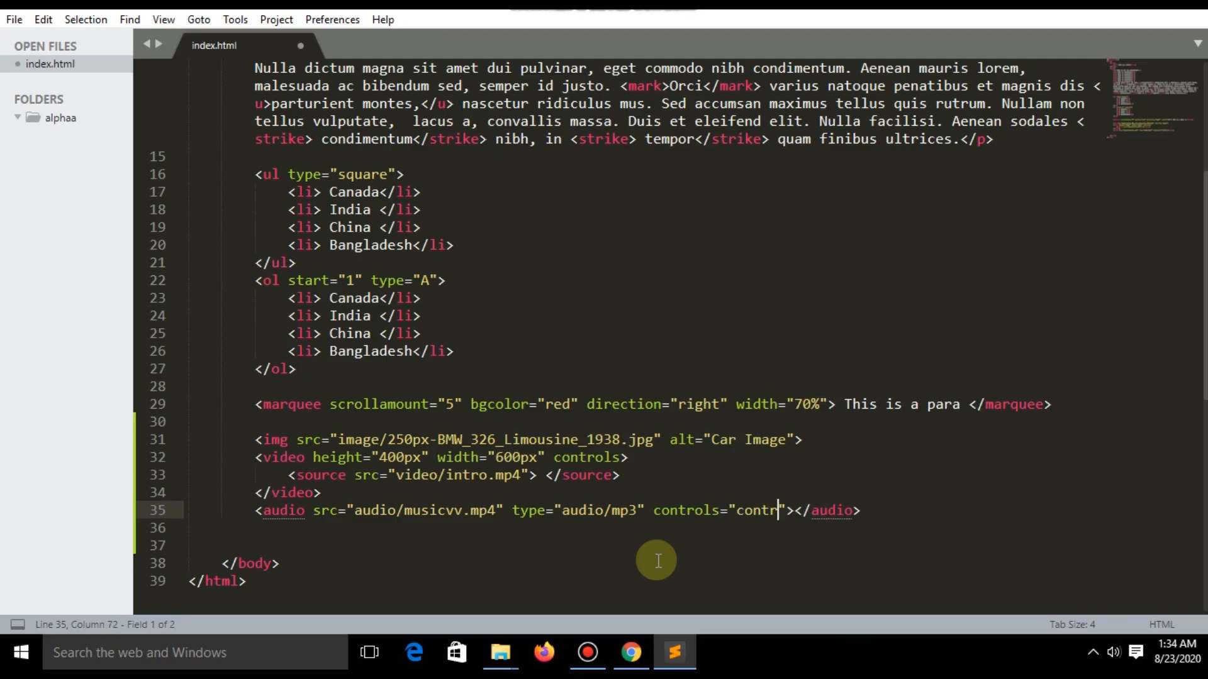
text(ol)
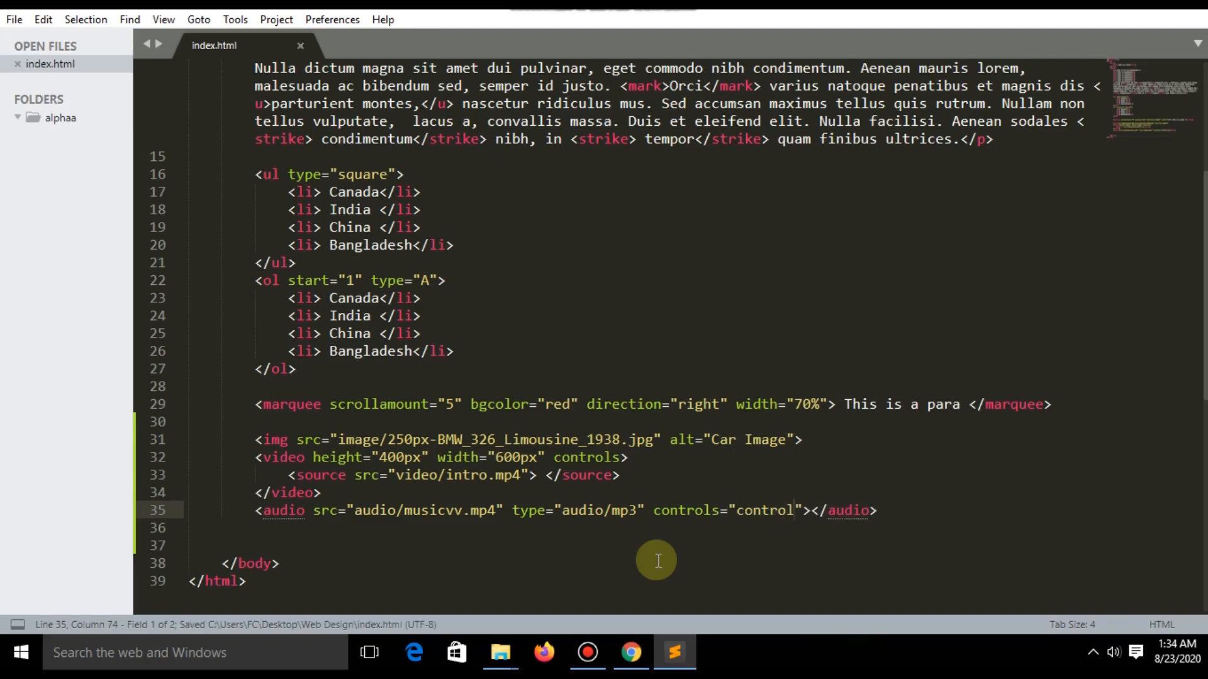
click(630, 653)
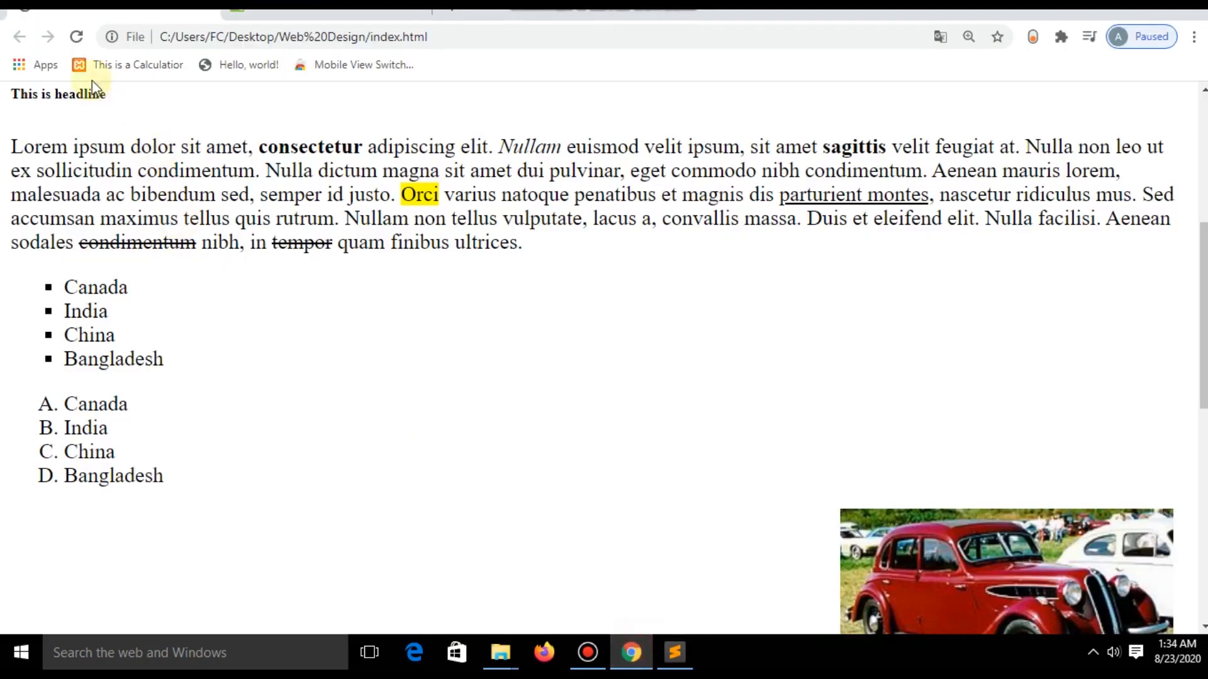
- Scroll the Chrome preview down to the marquee, car image and video, then return to the editor
scroll(down, 3)
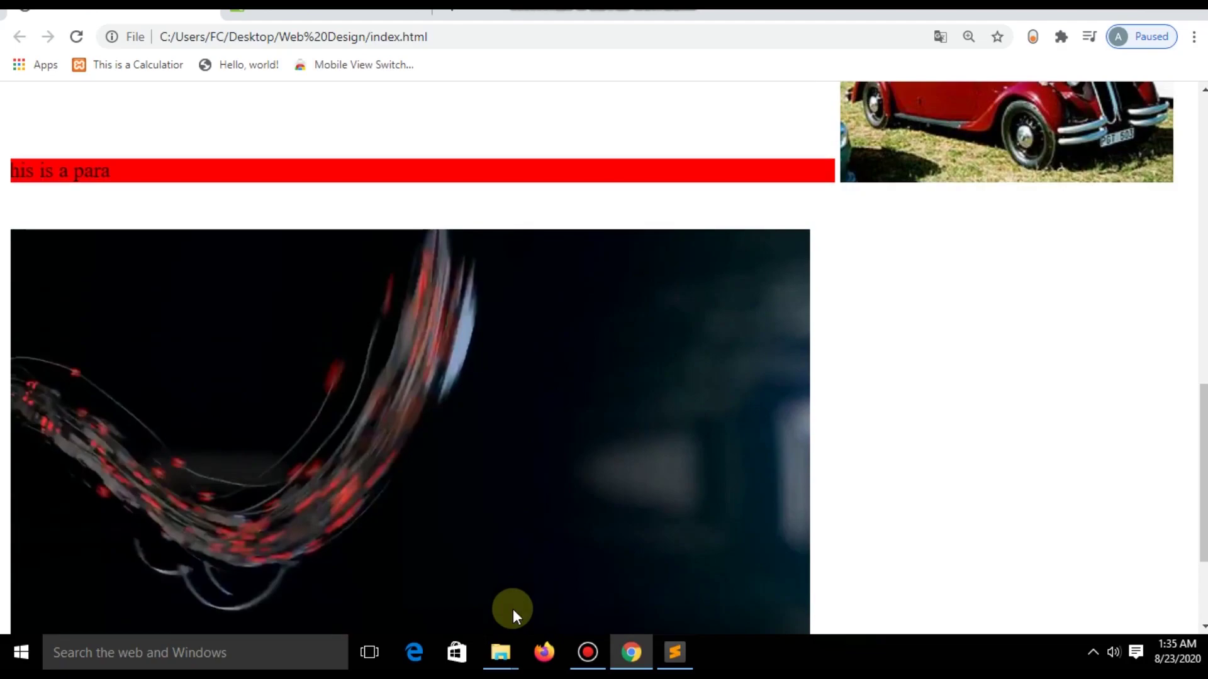
click(674, 653)
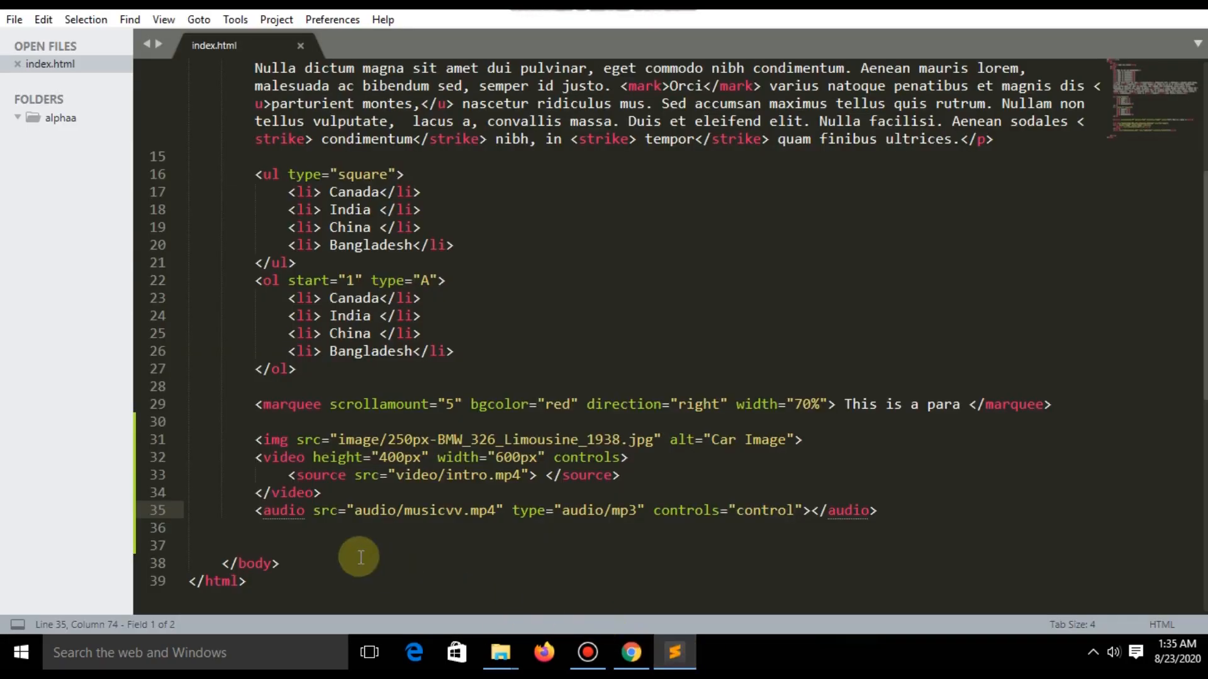
click(877, 510)
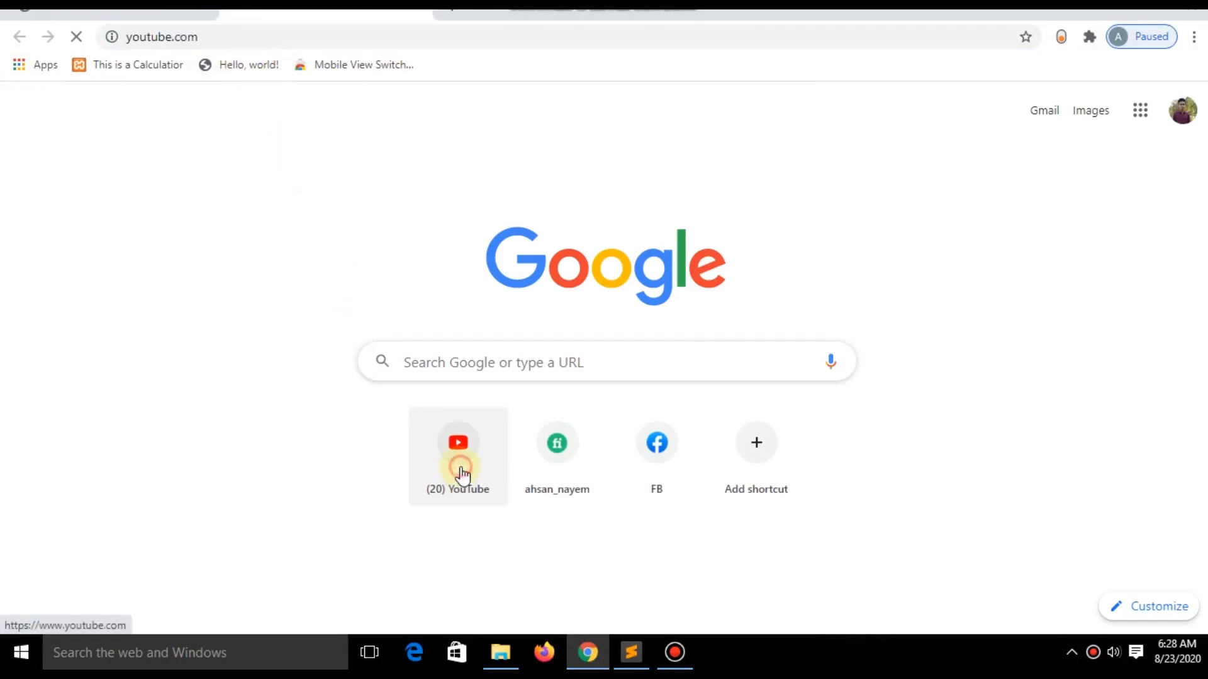
- Open the blue verified Facebook account video from own YouTube channel page
click(458, 454)
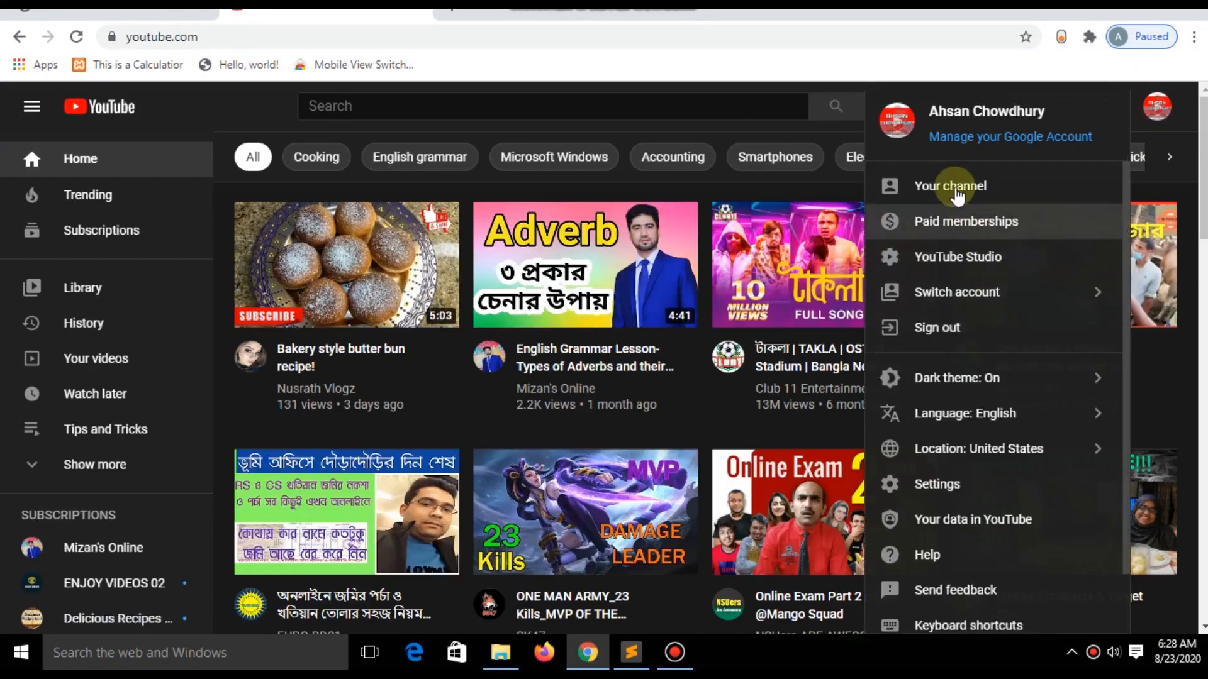
click(949, 186)
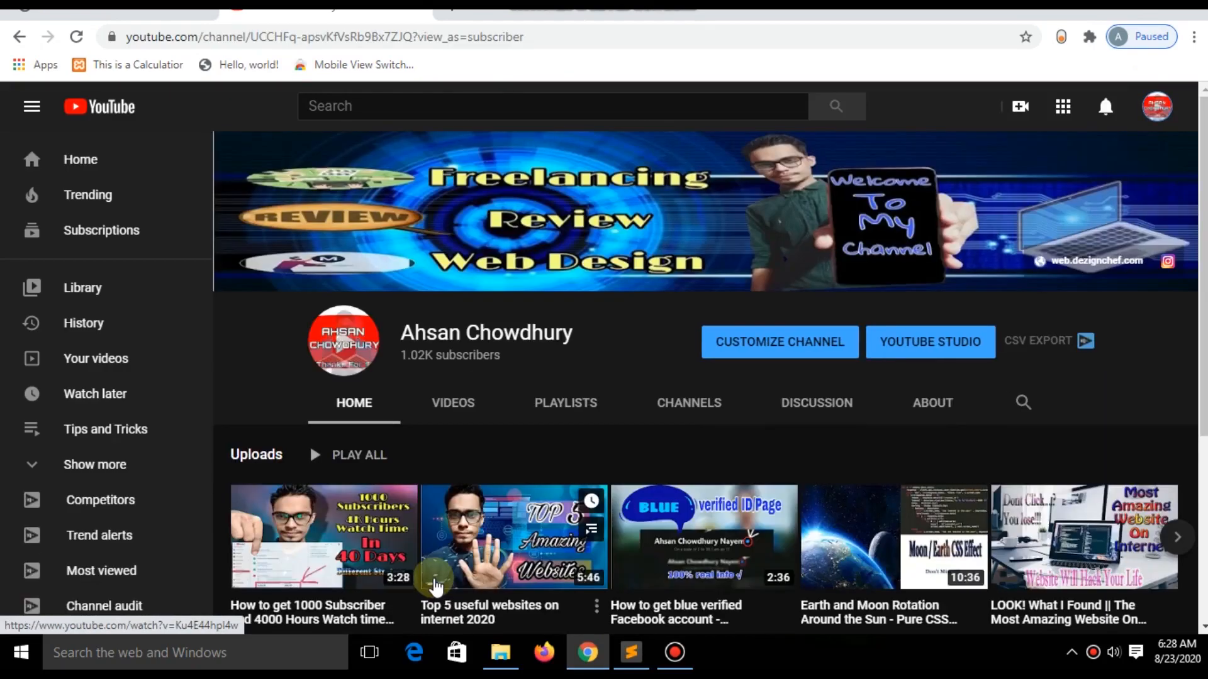
click(703, 537)
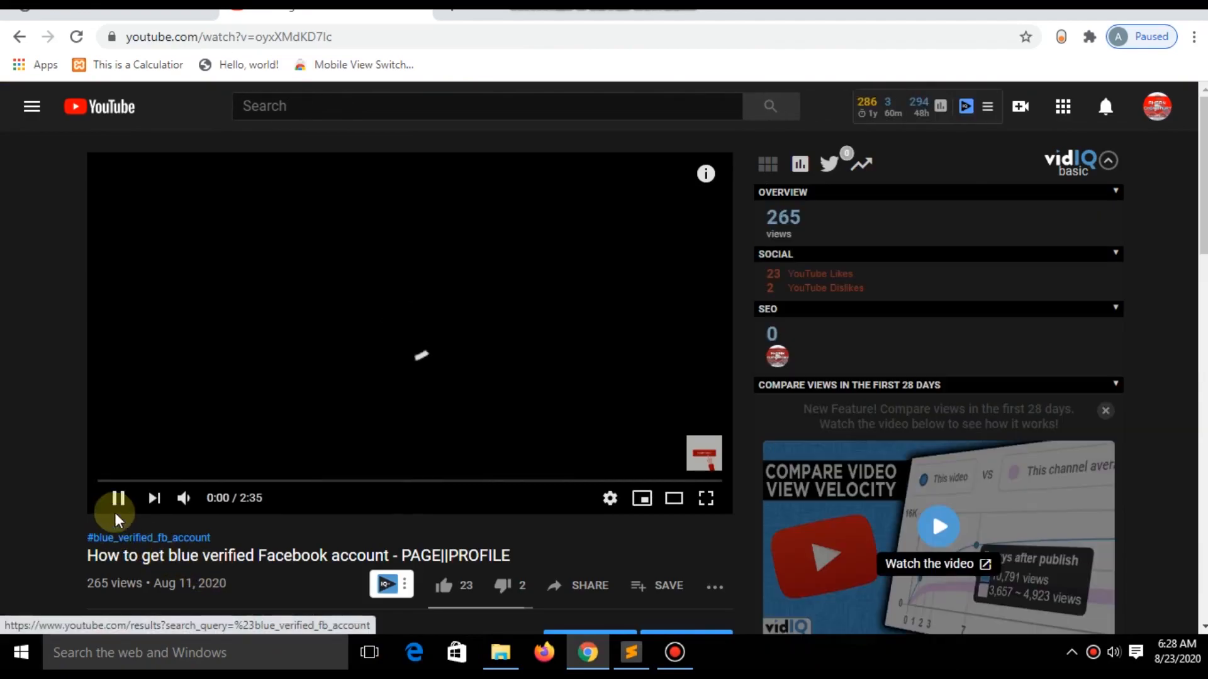
scroll(down, 3)
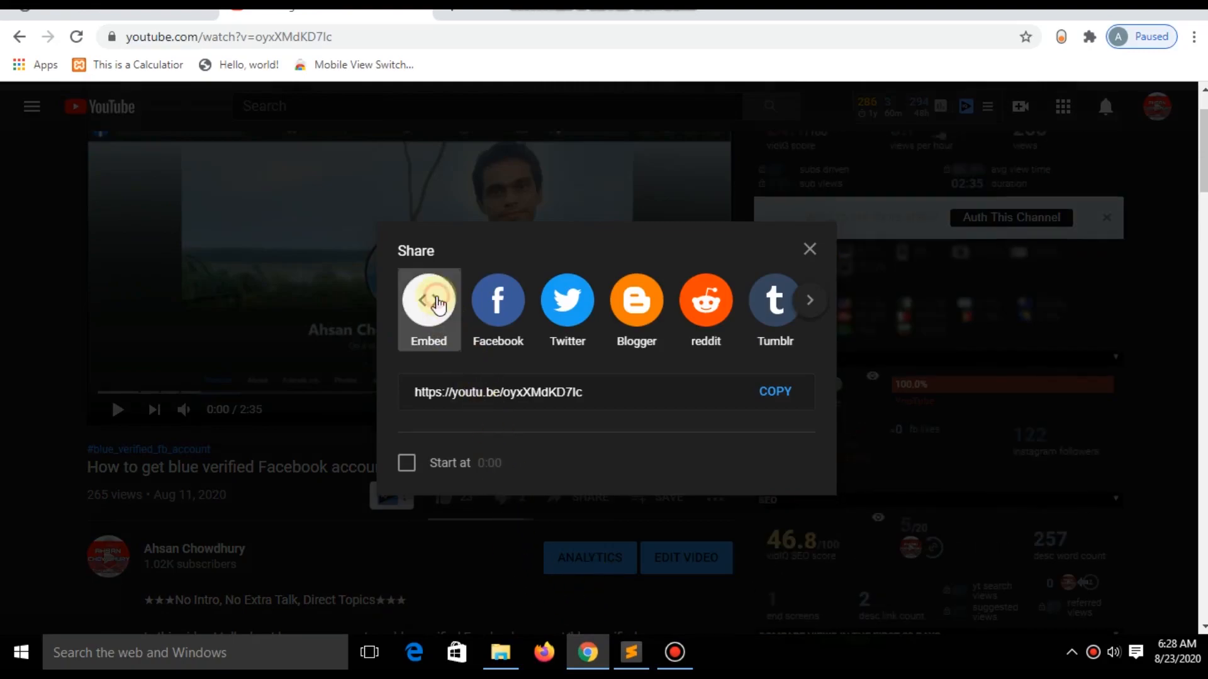
- Copy the video's 560x315 embed iframe code without a custom start time
click(427, 309)
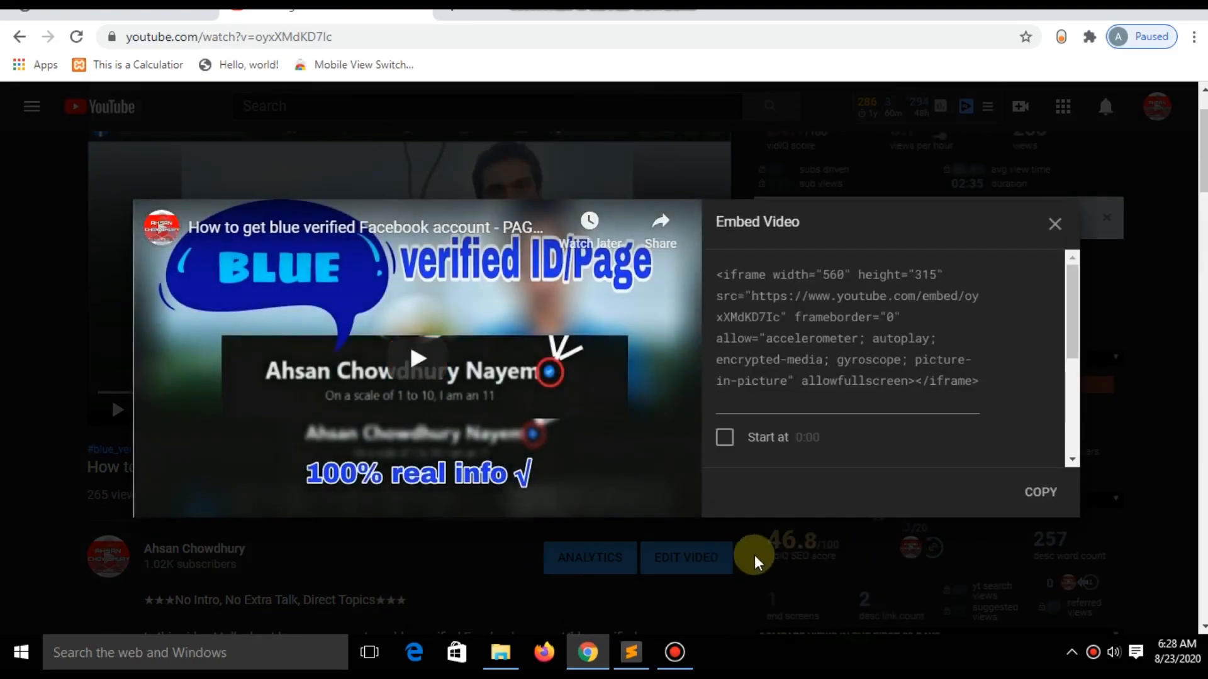
click(1039, 492)
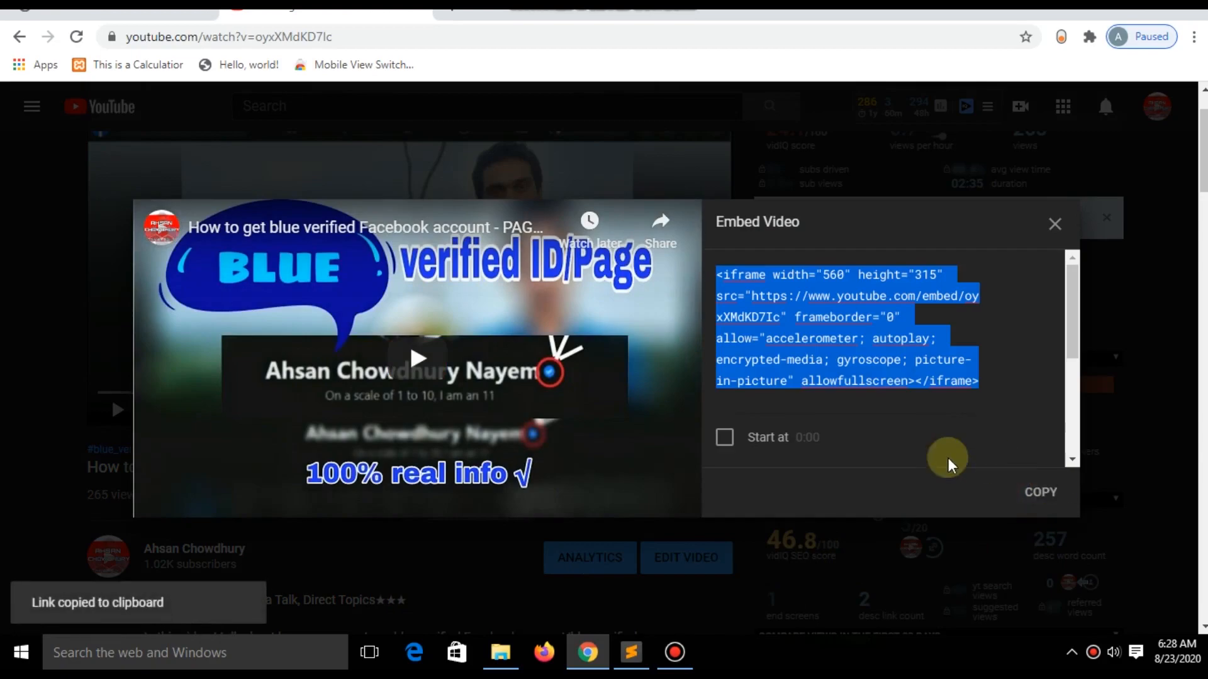
mouse_move(725, 436)
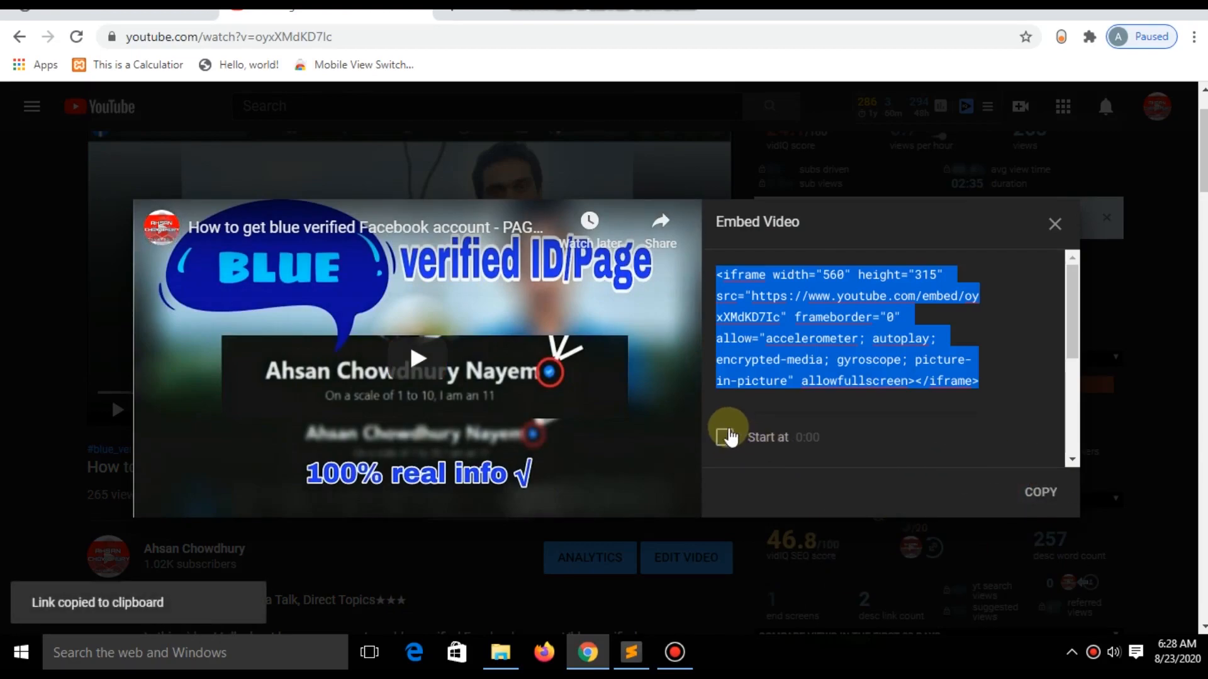
click(725, 436)
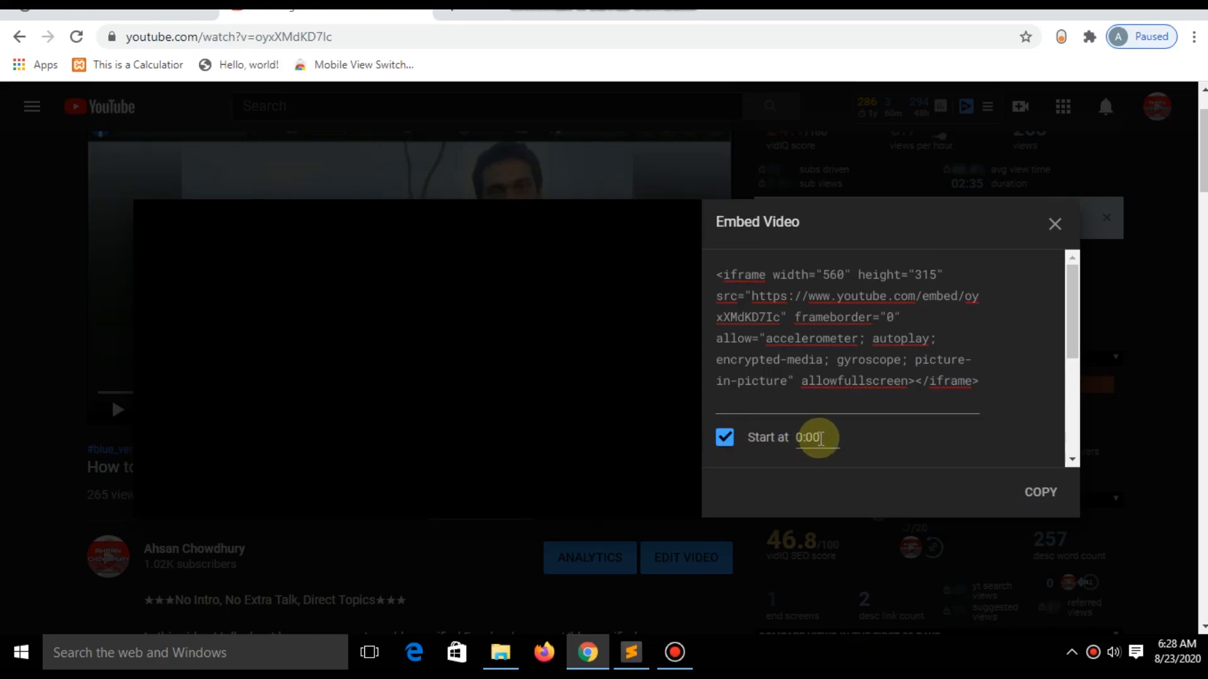
click(724, 436)
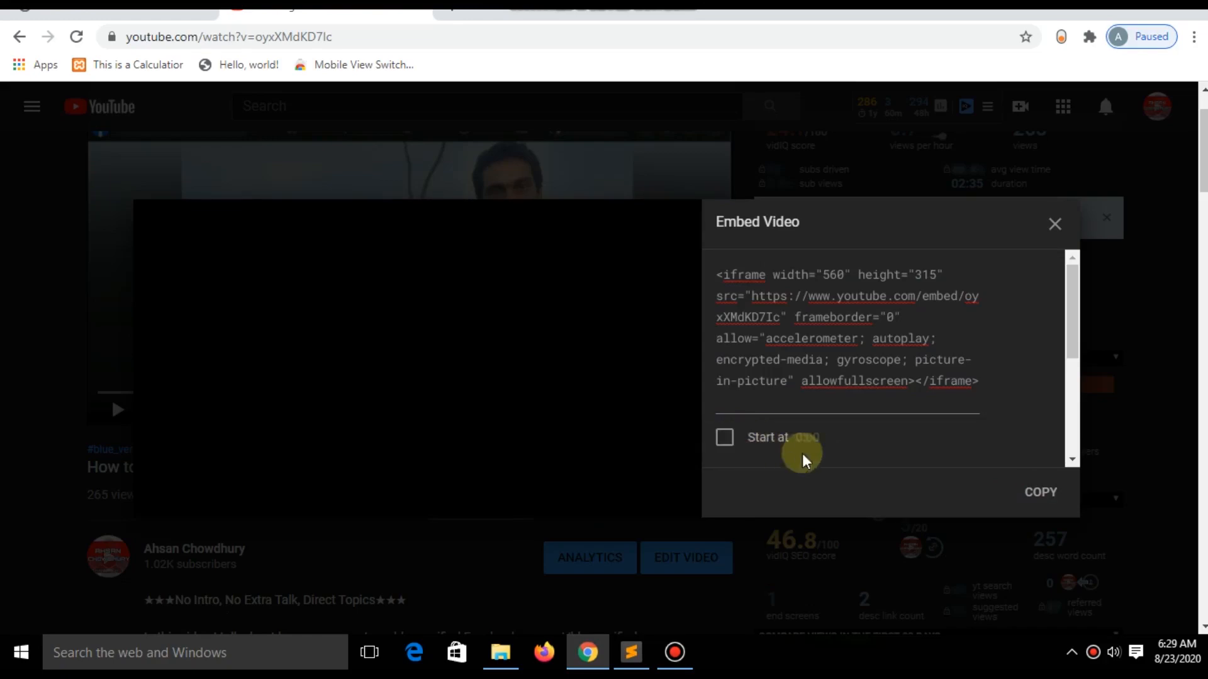
click(1039, 492)
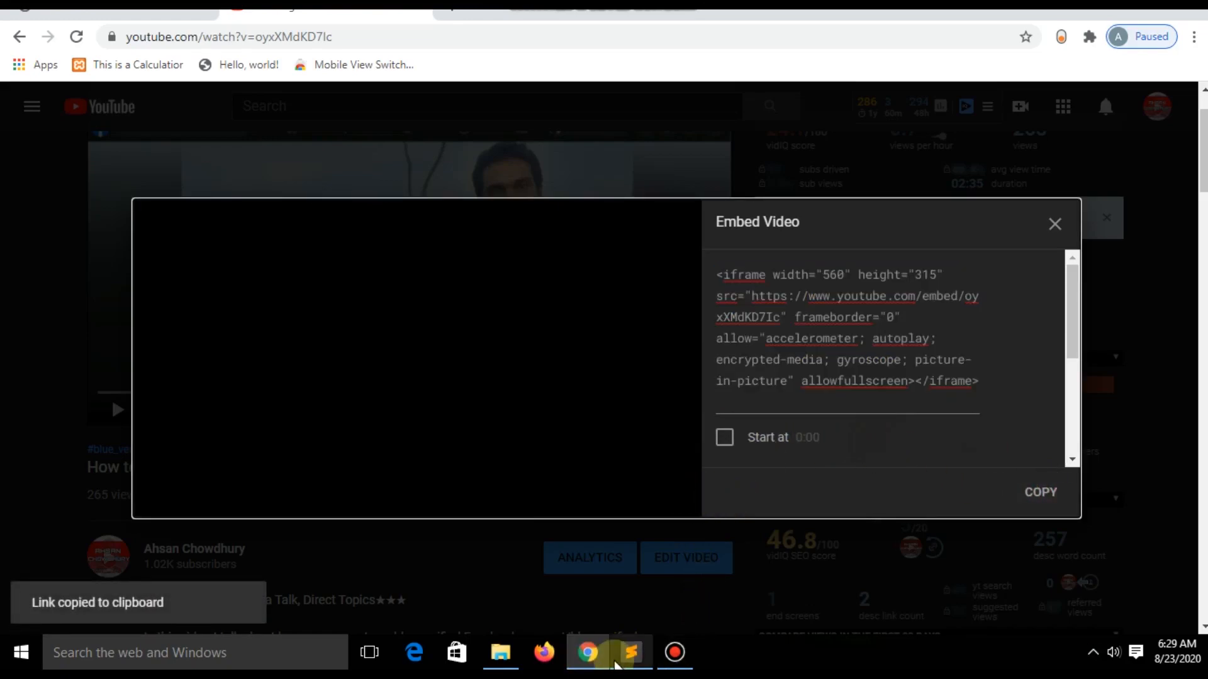
- Paste the iframe below the audio element and switch to the Chrome preview
click(630, 653)
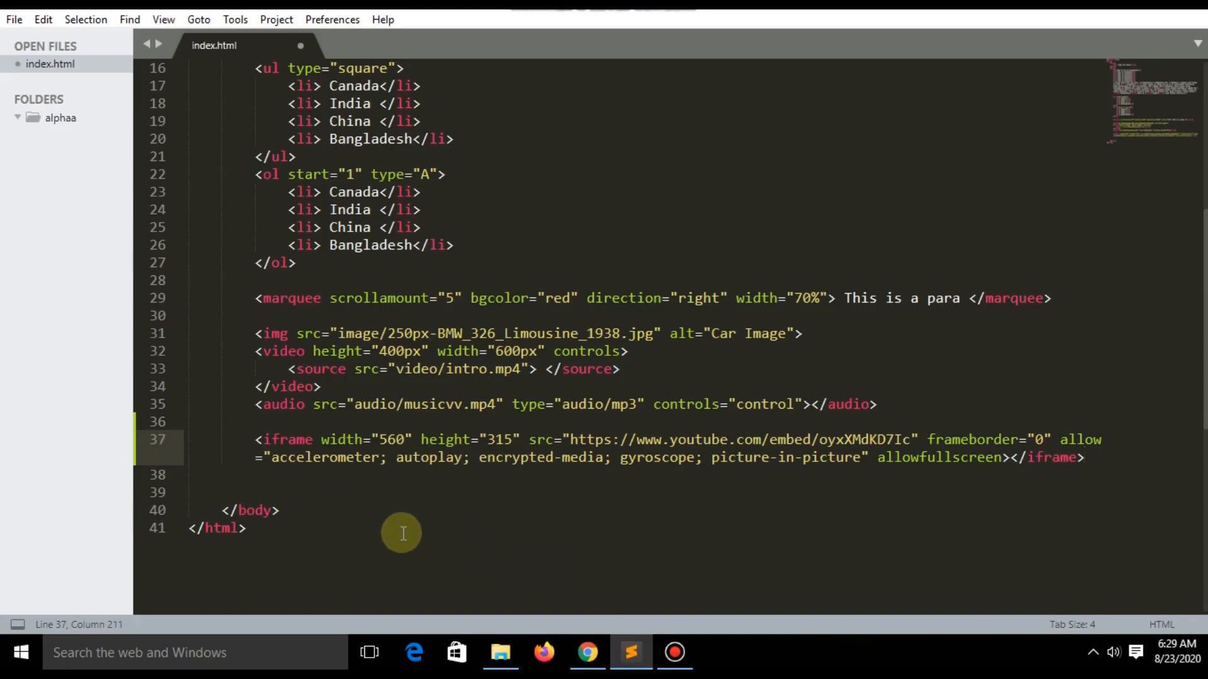
click(586, 653)
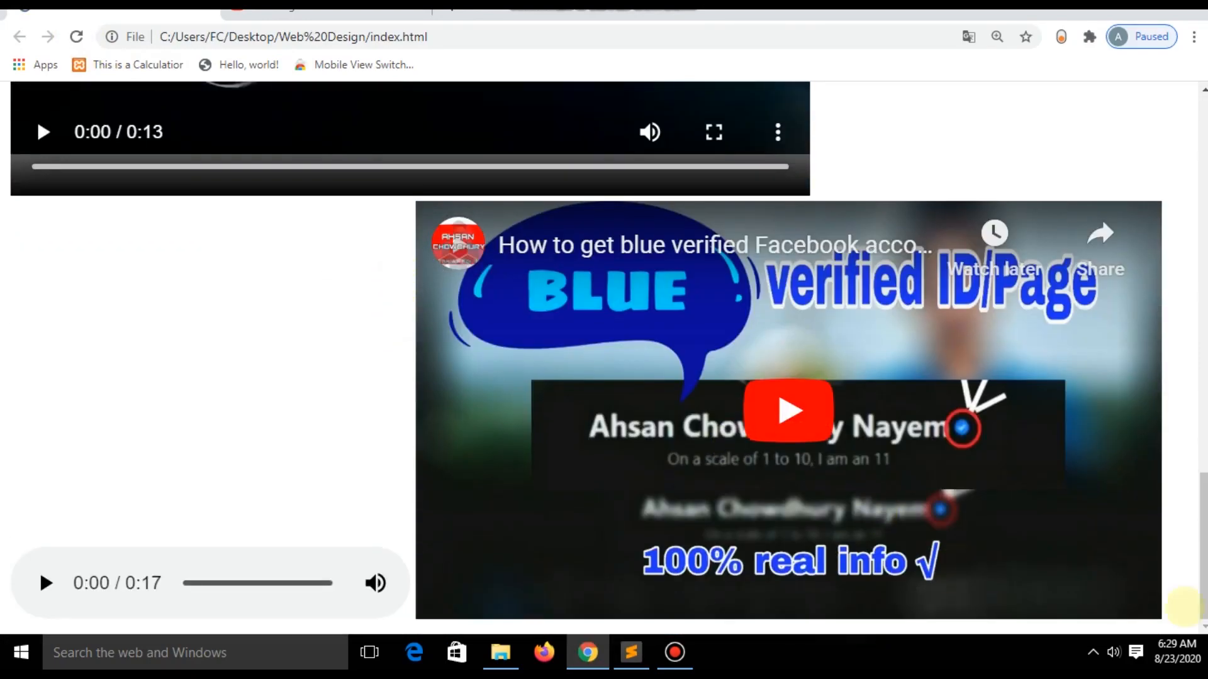
- Play the embedded YouTube video to 0:07, browse and close the More videos carousel
click(787, 410)
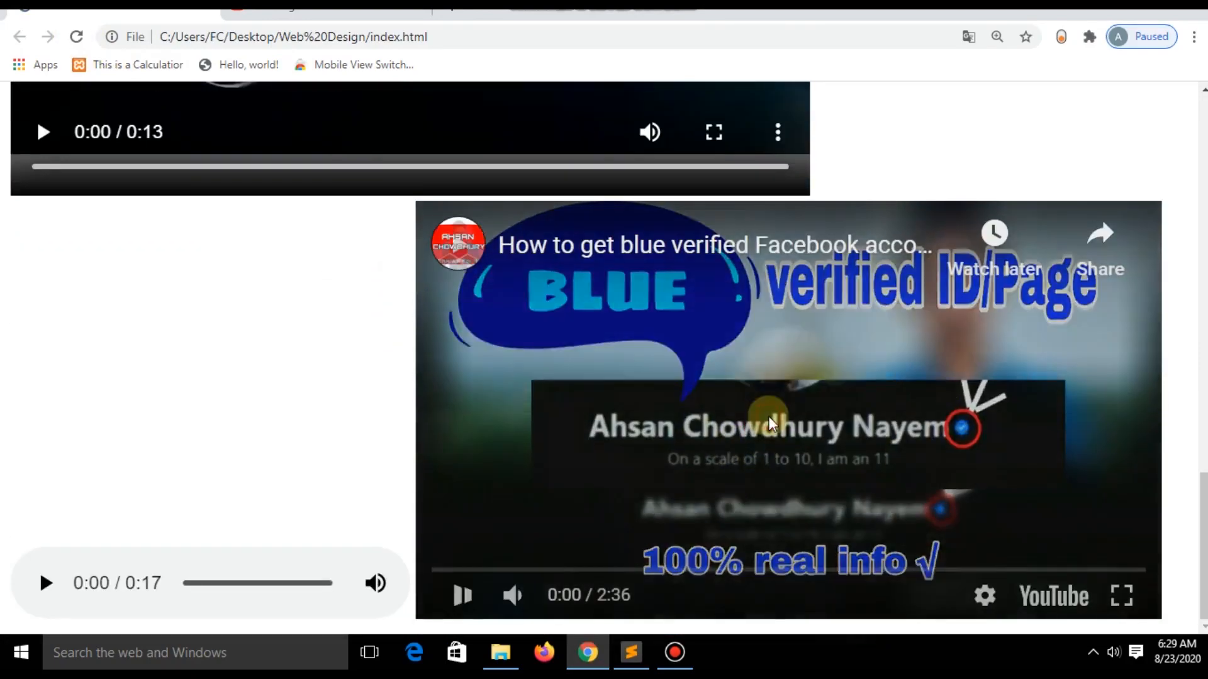
click(462, 595)
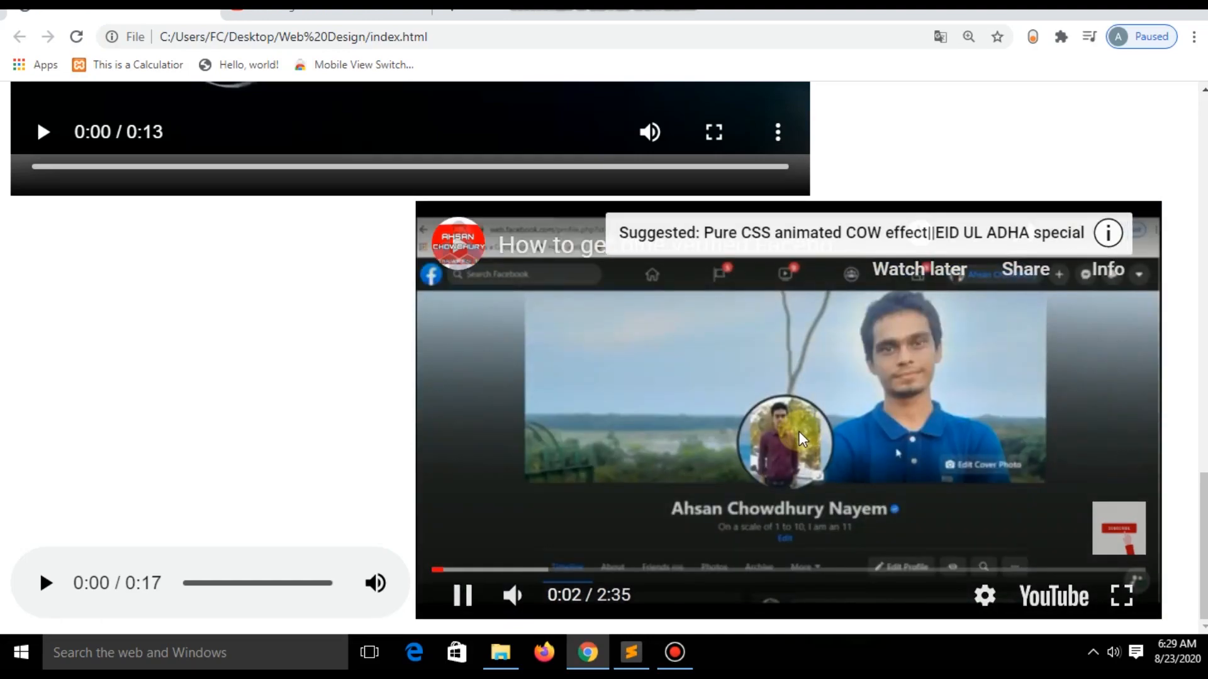
mouse_move(520, 469)
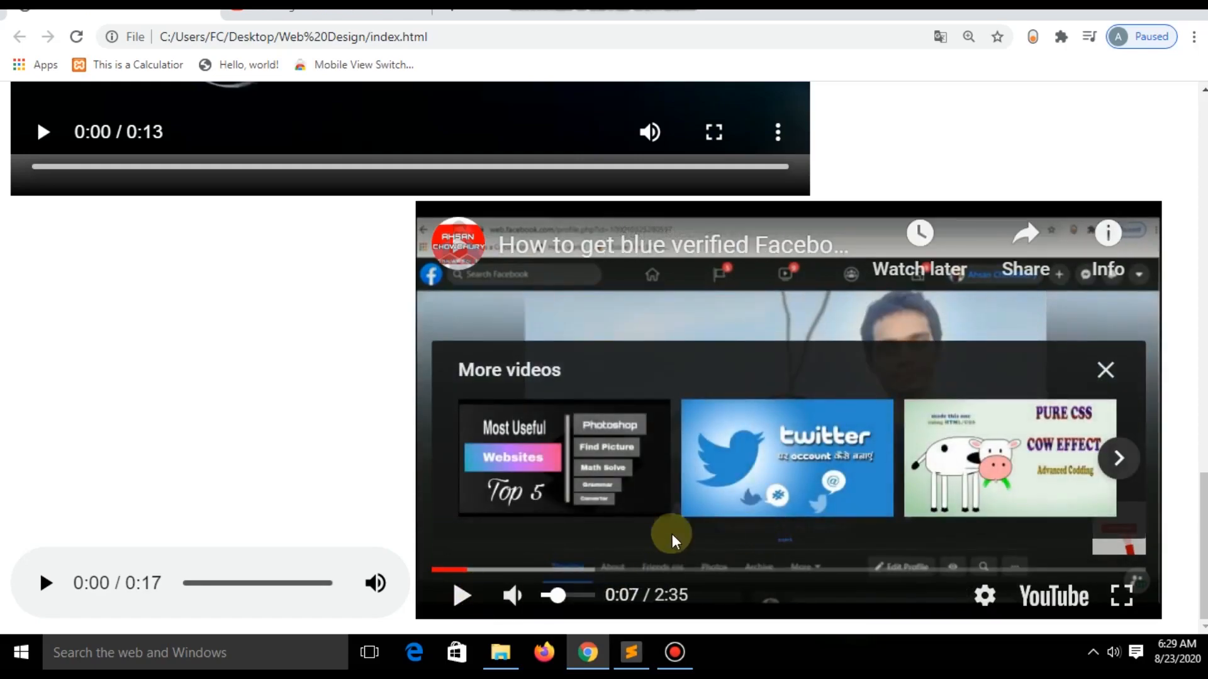
click(1117, 458)
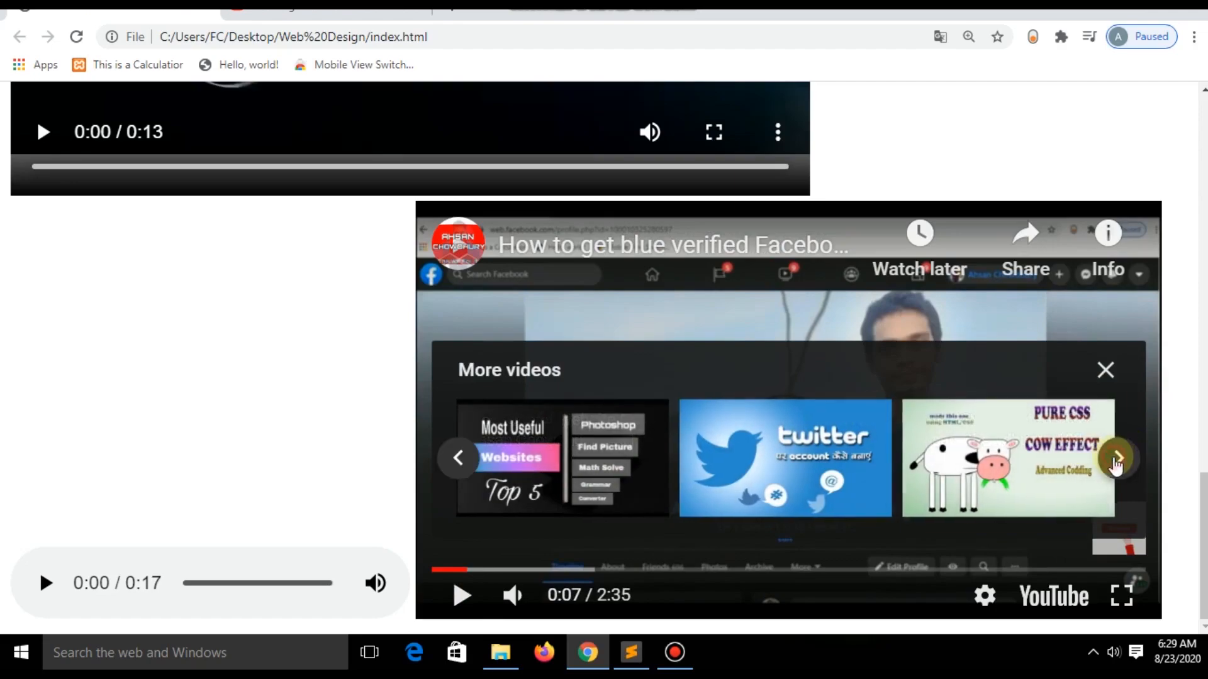
click(1117, 458)
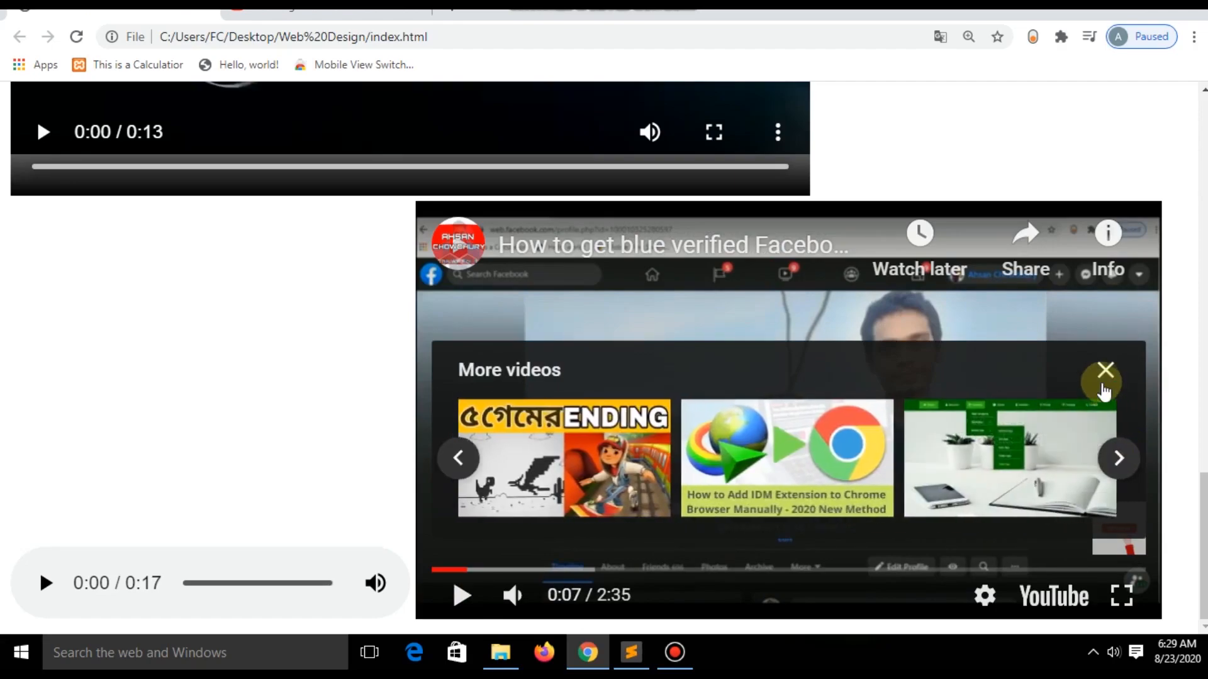
click(1105, 370)
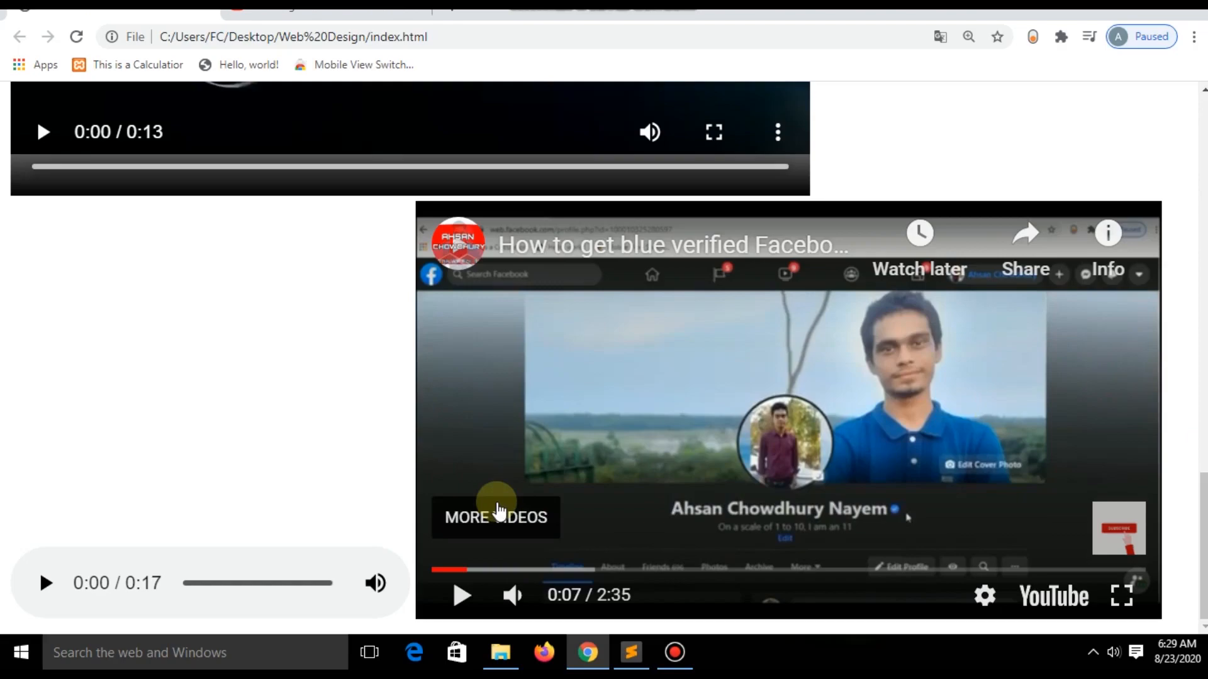
click(631, 653)
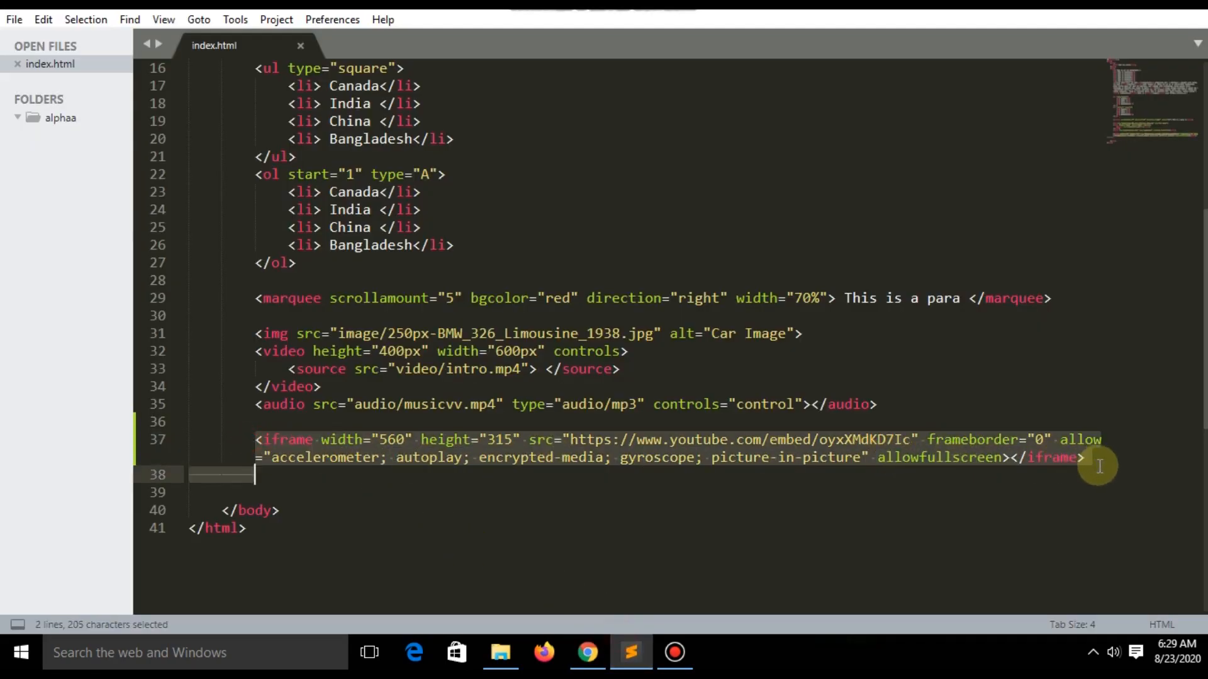
- Enable Start at 1:02 in YouTube's embed dialog and copy the updated embed code
click(586, 653)
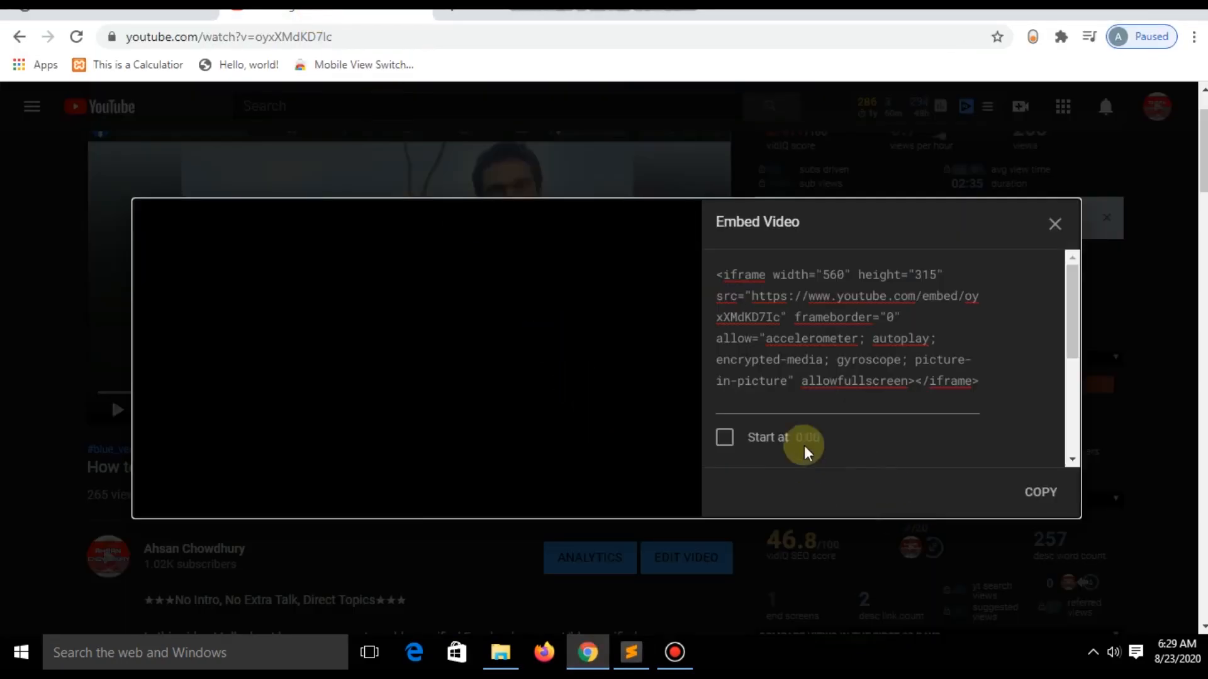
click(724, 436)
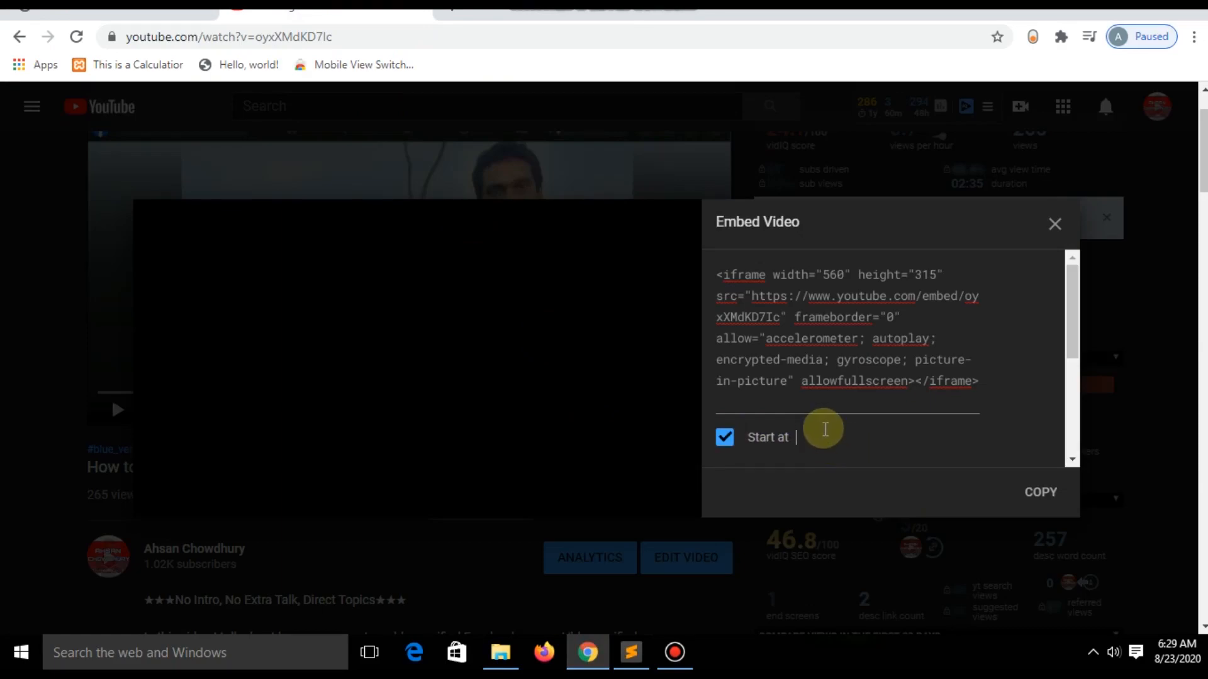
text(1:02)
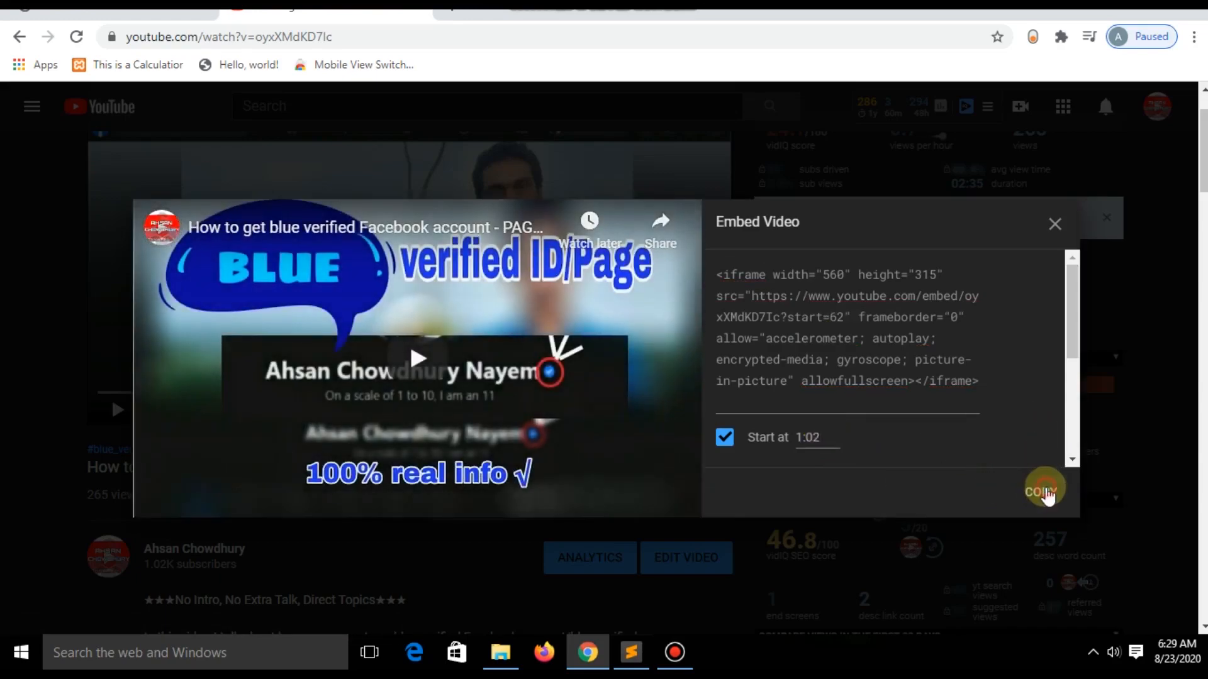
click(630, 653)
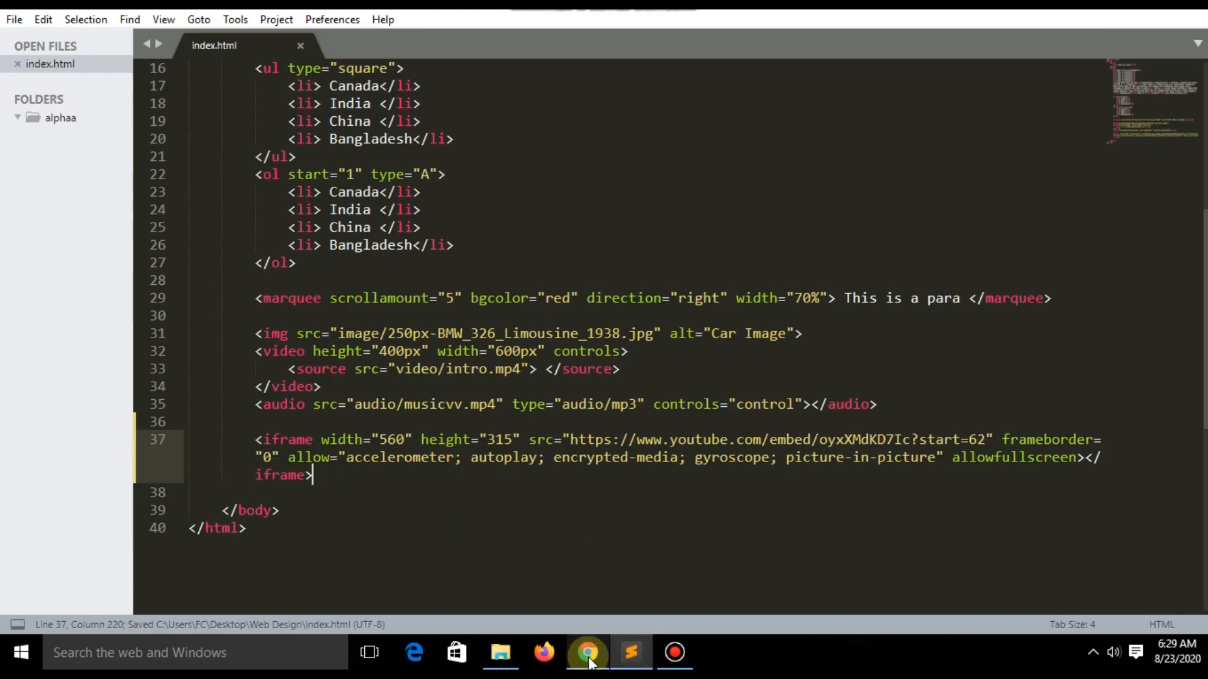
- Play and pause the embedded video in Chrome twice to confirm it starts around 1:02
click(588, 653)
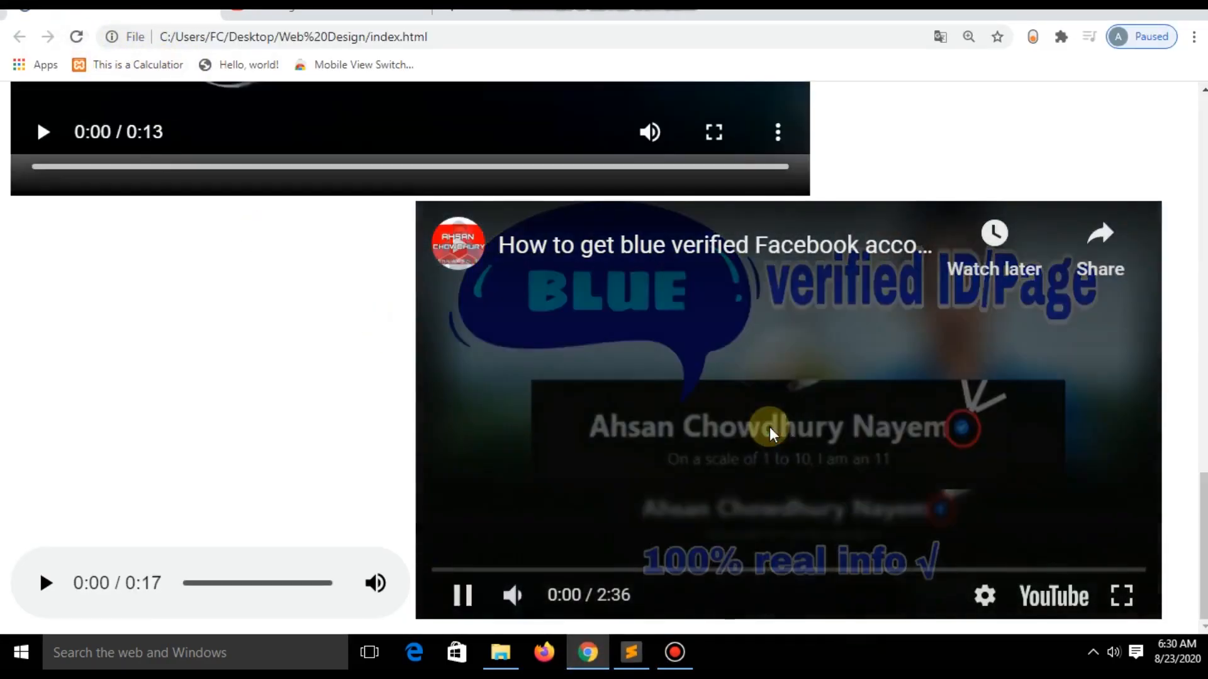
click(624, 570)
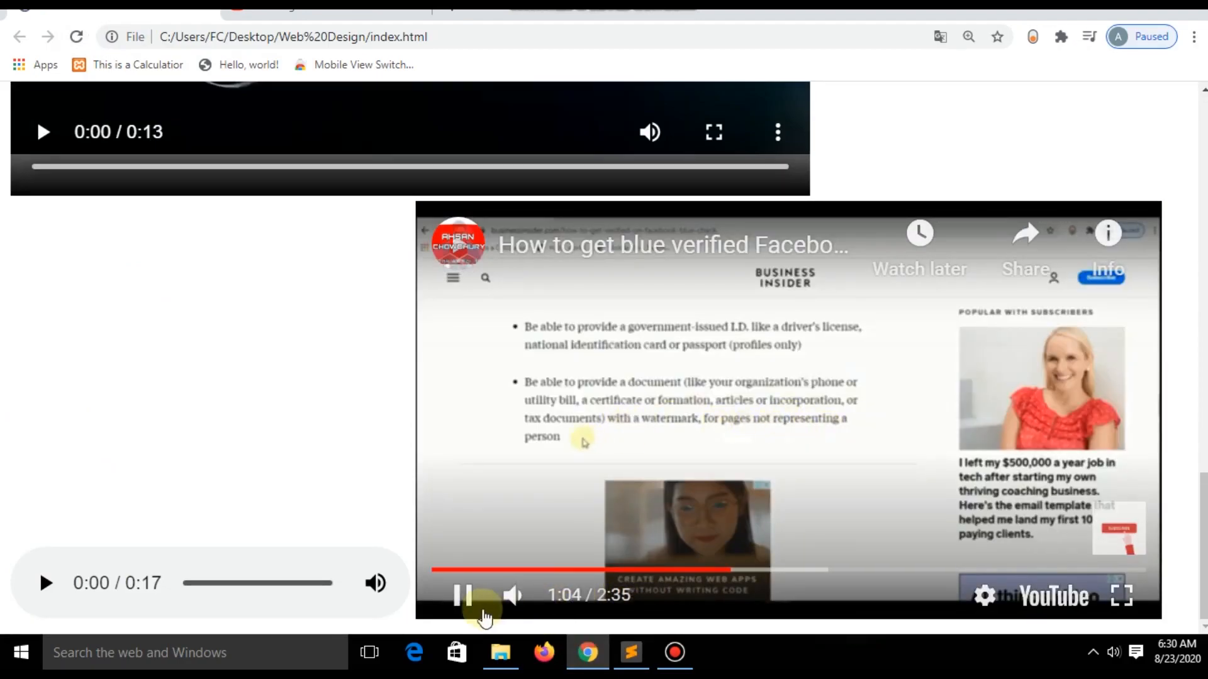
click(464, 595)
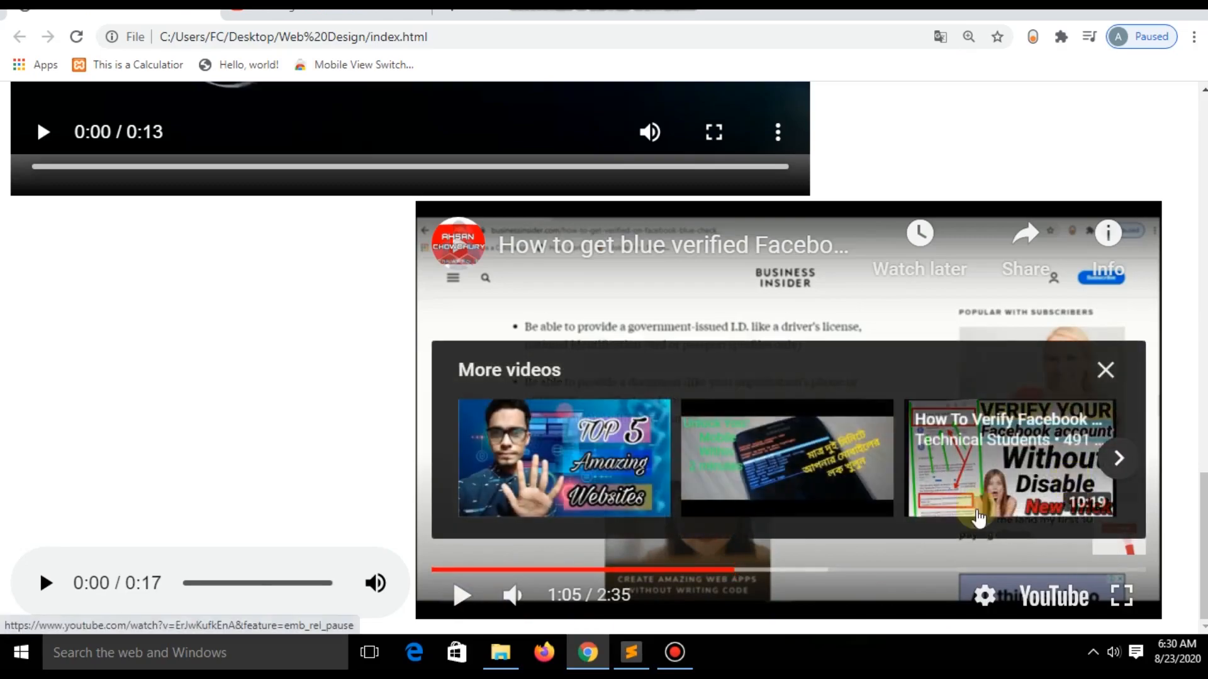
click(1104, 370)
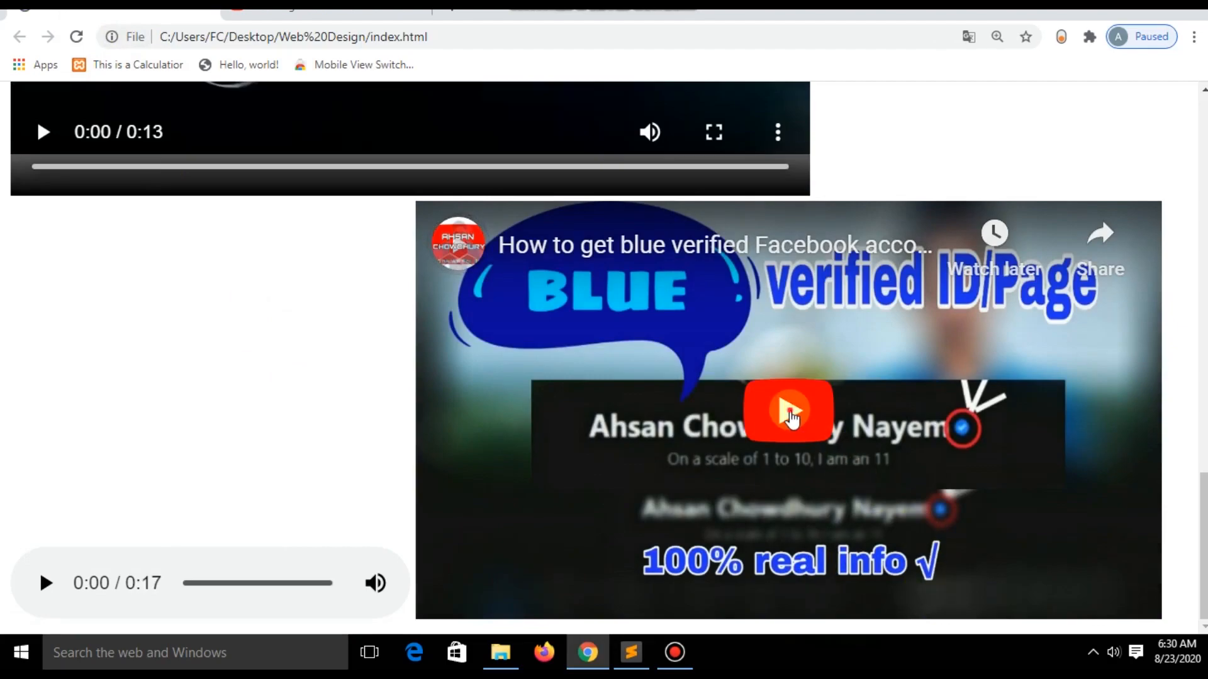
click(787, 409)
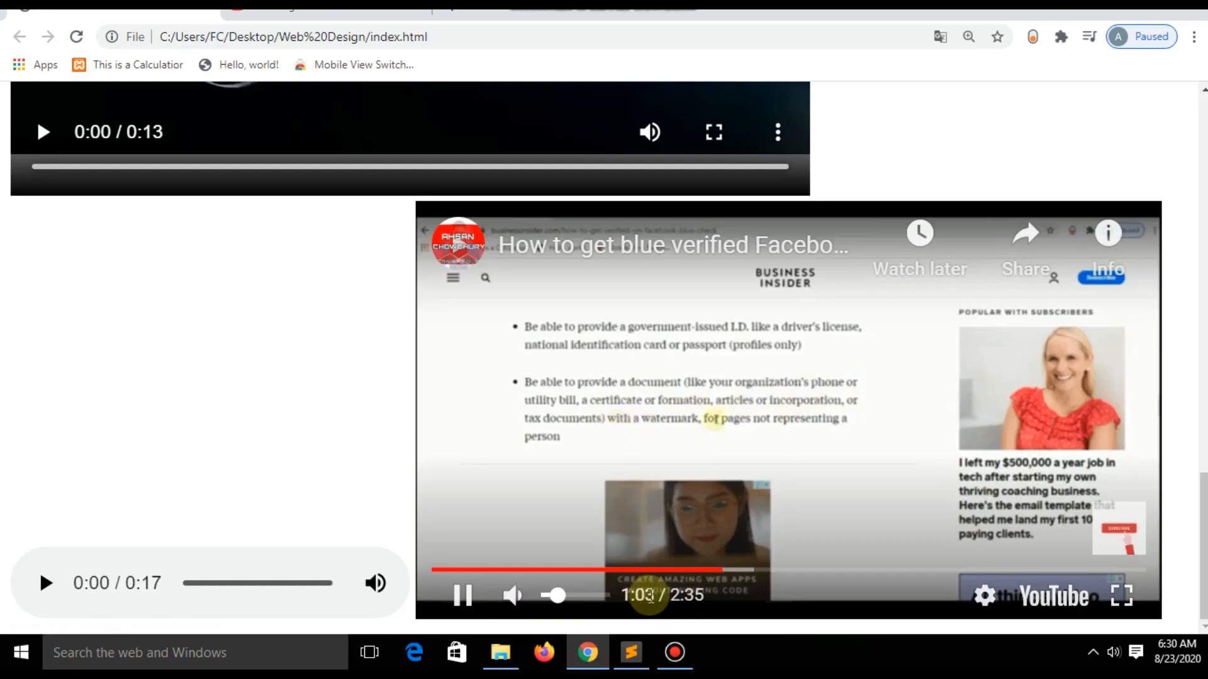
click(461, 595)
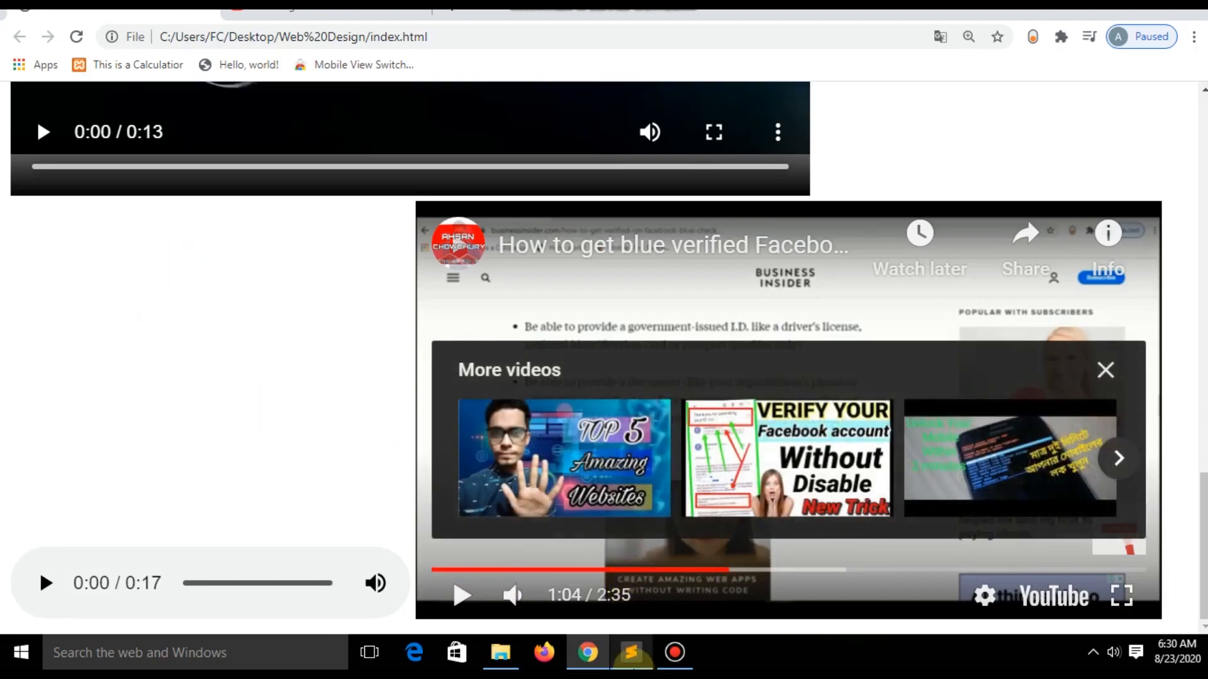
click(630, 653)
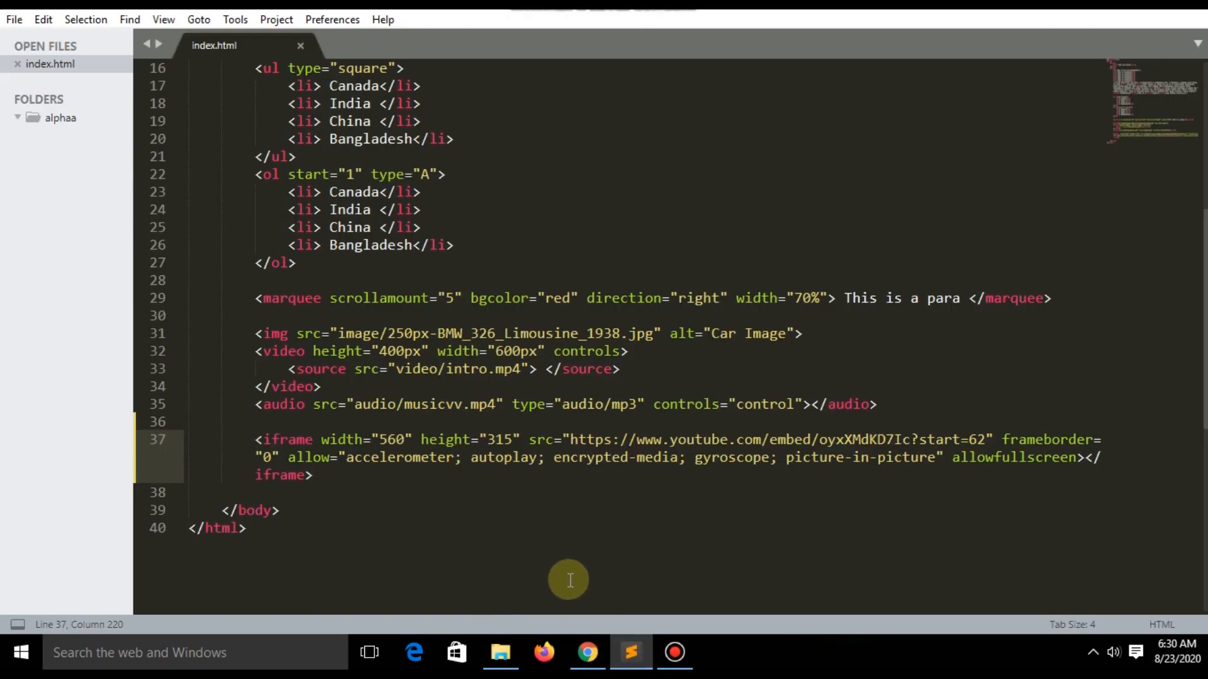
- Change the iframe from 560x315 to width 700 and height 400, and save index.html
click(586, 653)
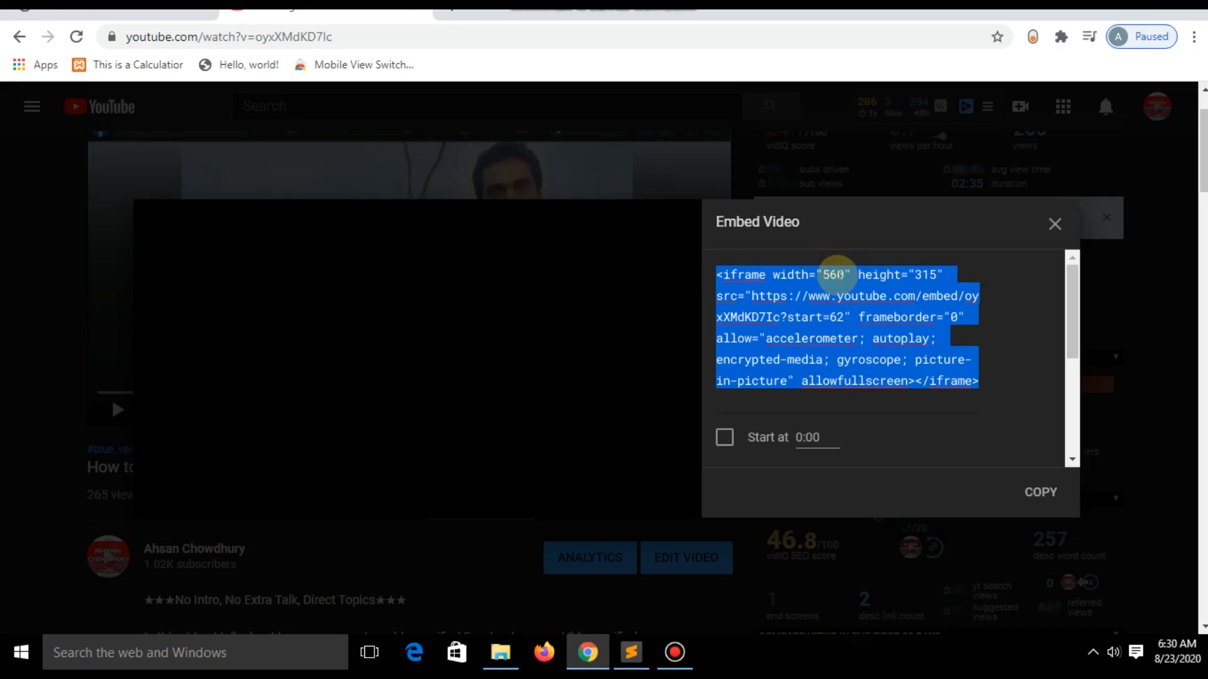
mouse_move(623, 653)
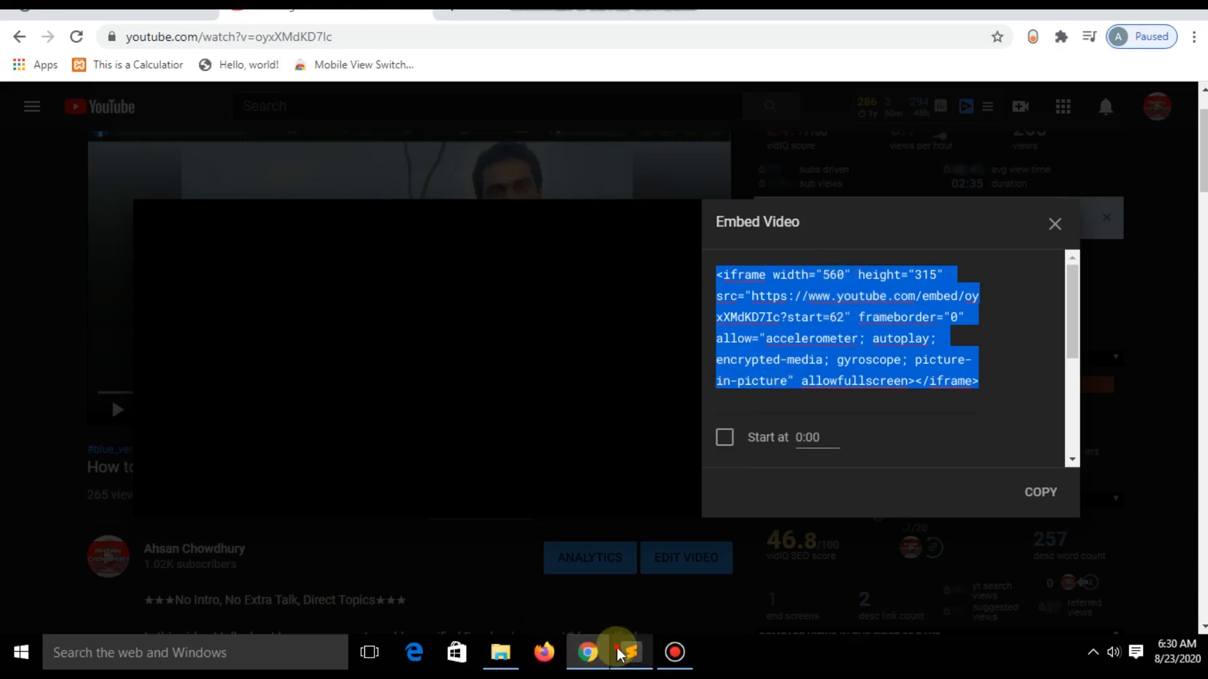
click(631, 653)
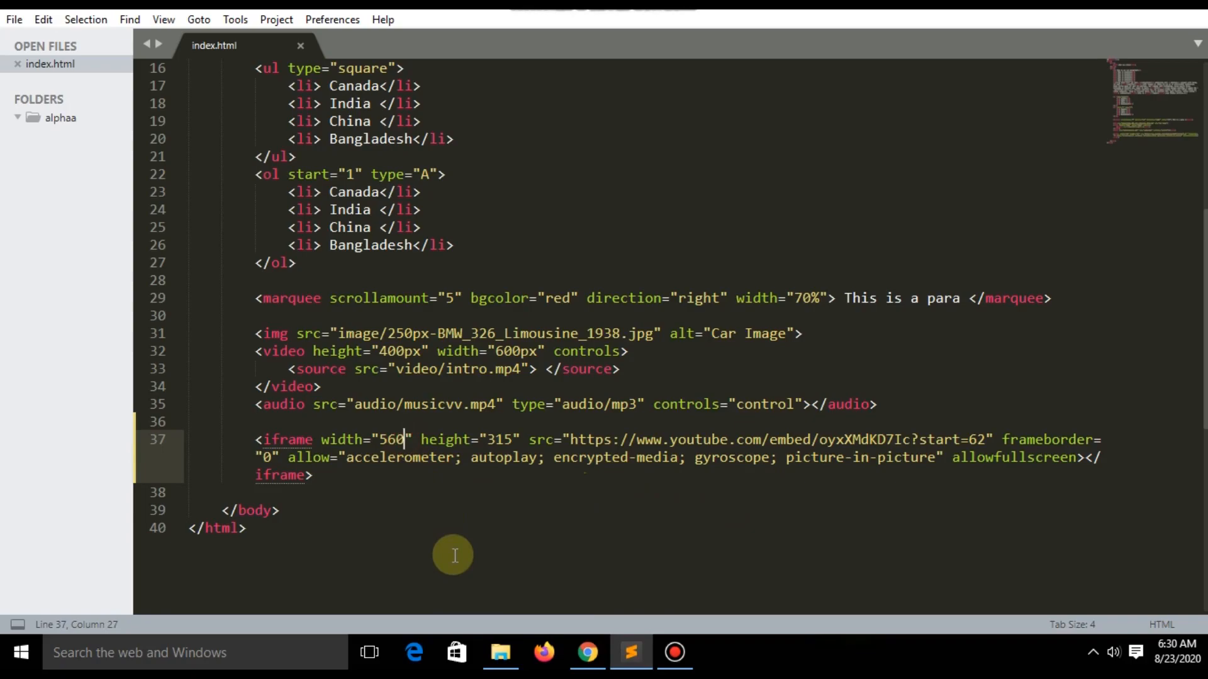
key(BackSpace)
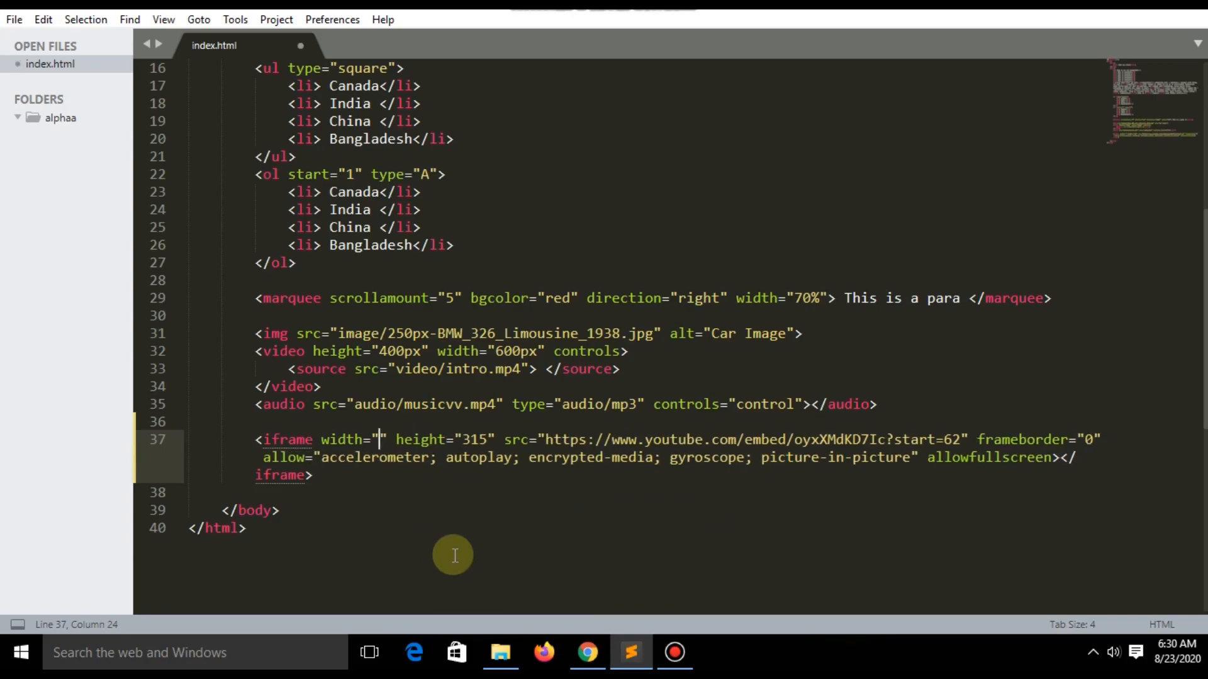
text(700)
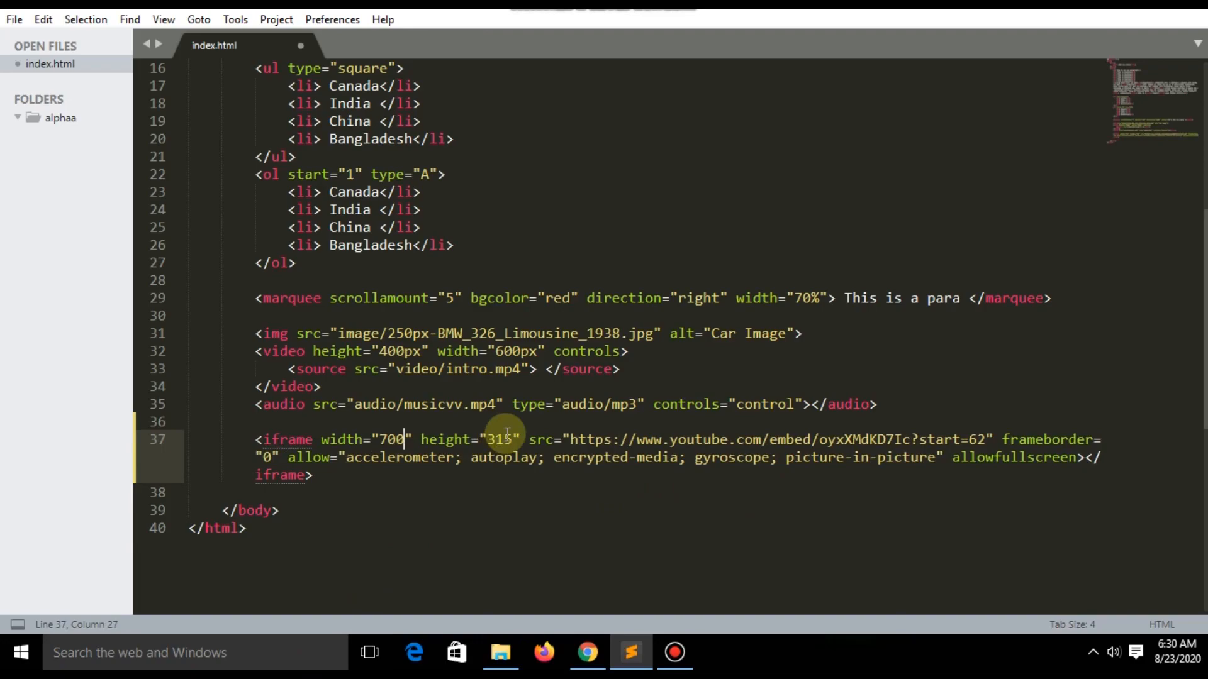
text(400)
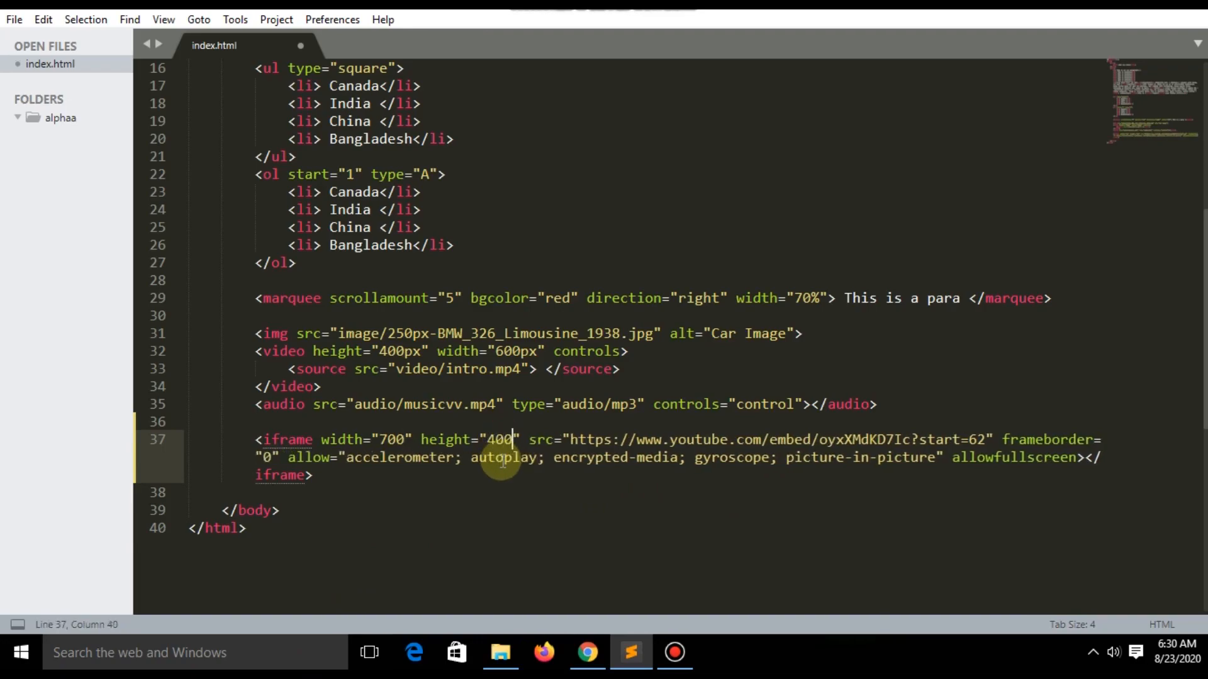
mouse_move(618, 571)
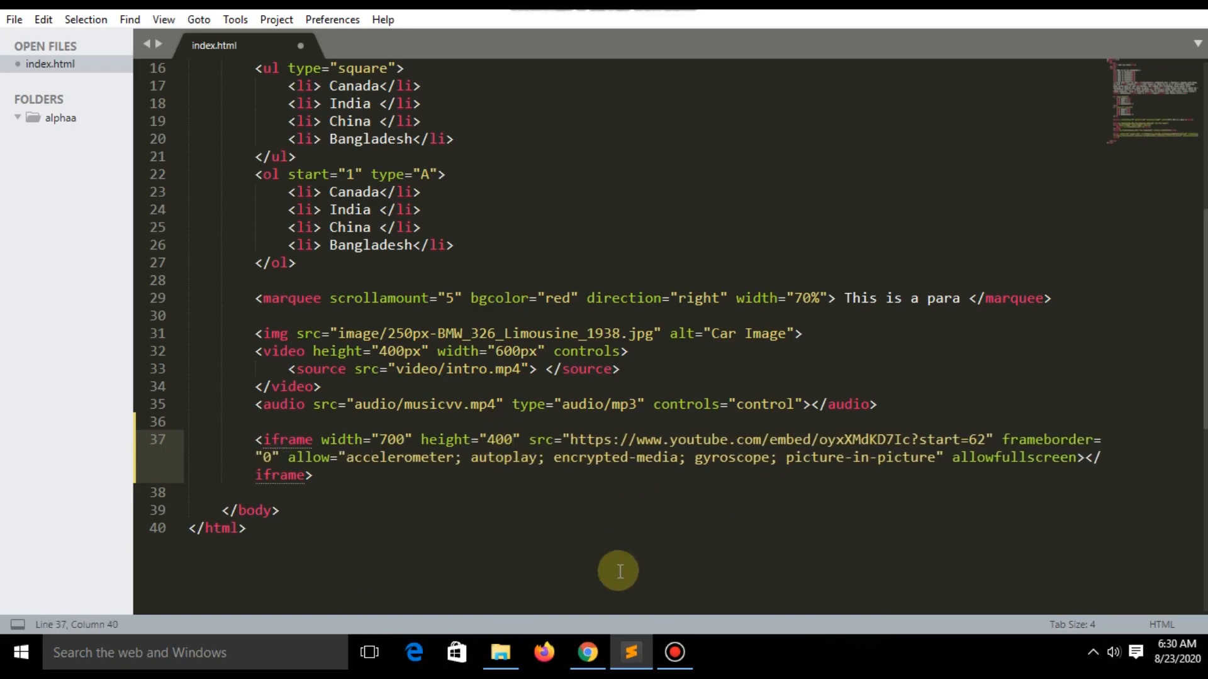
mouse_move(441, 522)
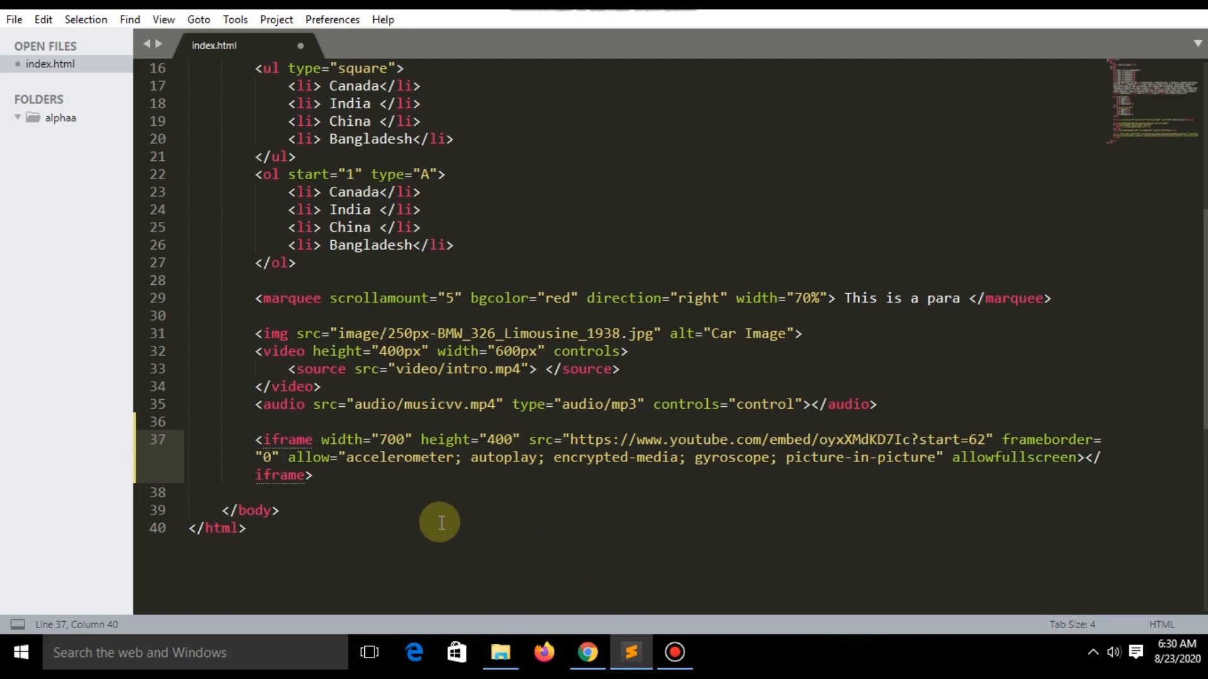
key(ctrl+s)
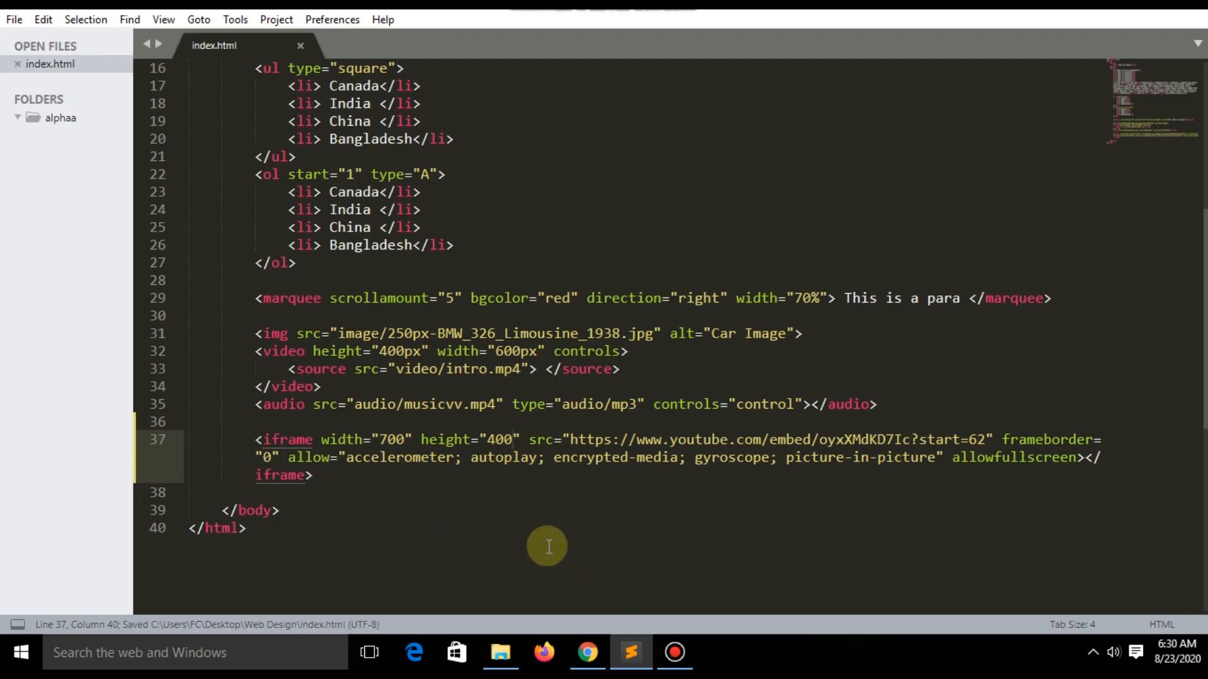
- Reload the Chrome preview and play/pause the video to confirm the larger 700x400 player
click(587, 653)
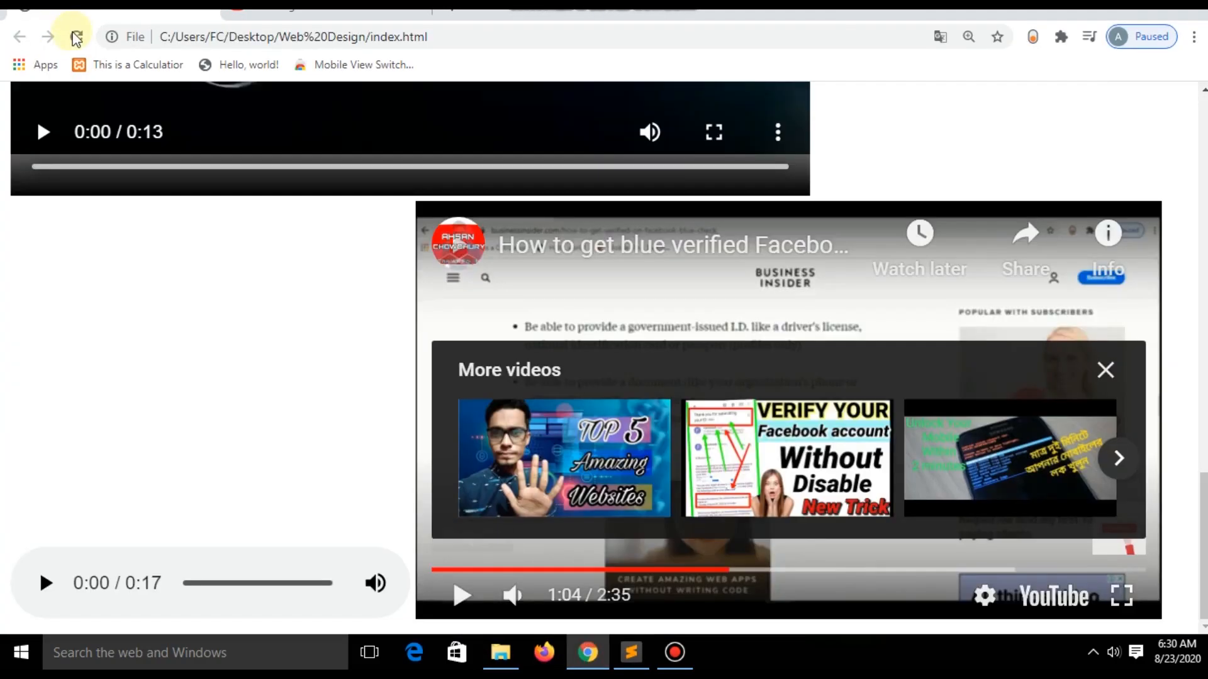
click(75, 37)
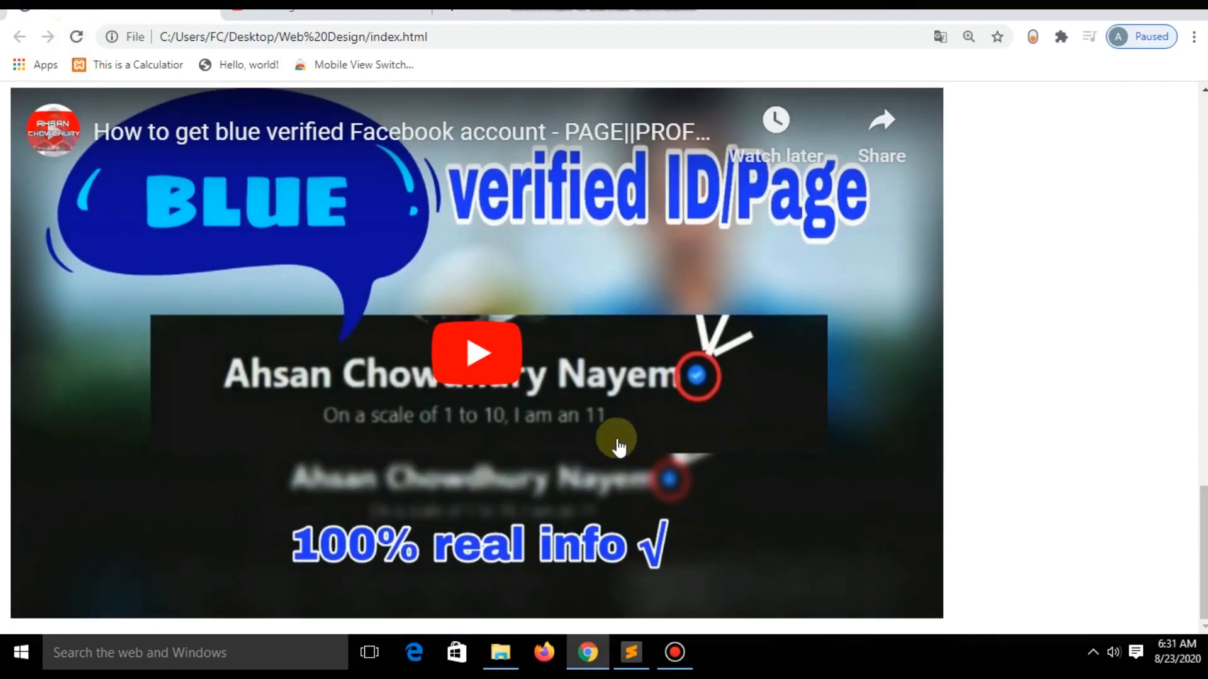
mouse_move(462, 385)
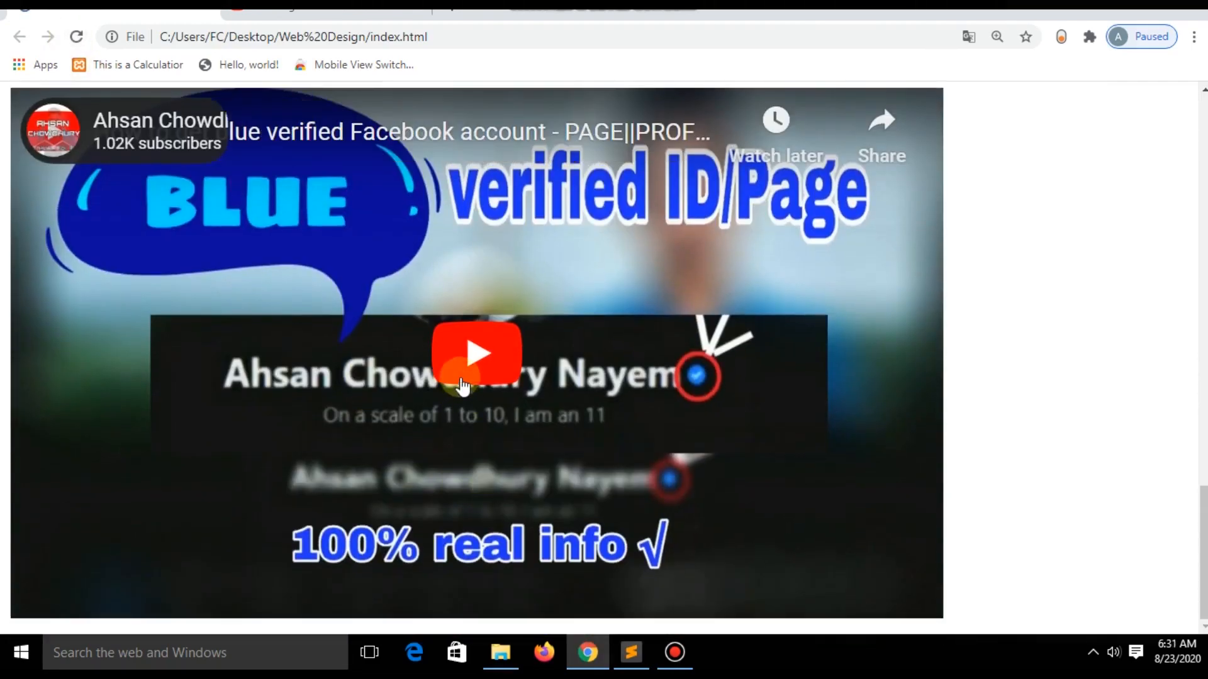
click(475, 352)
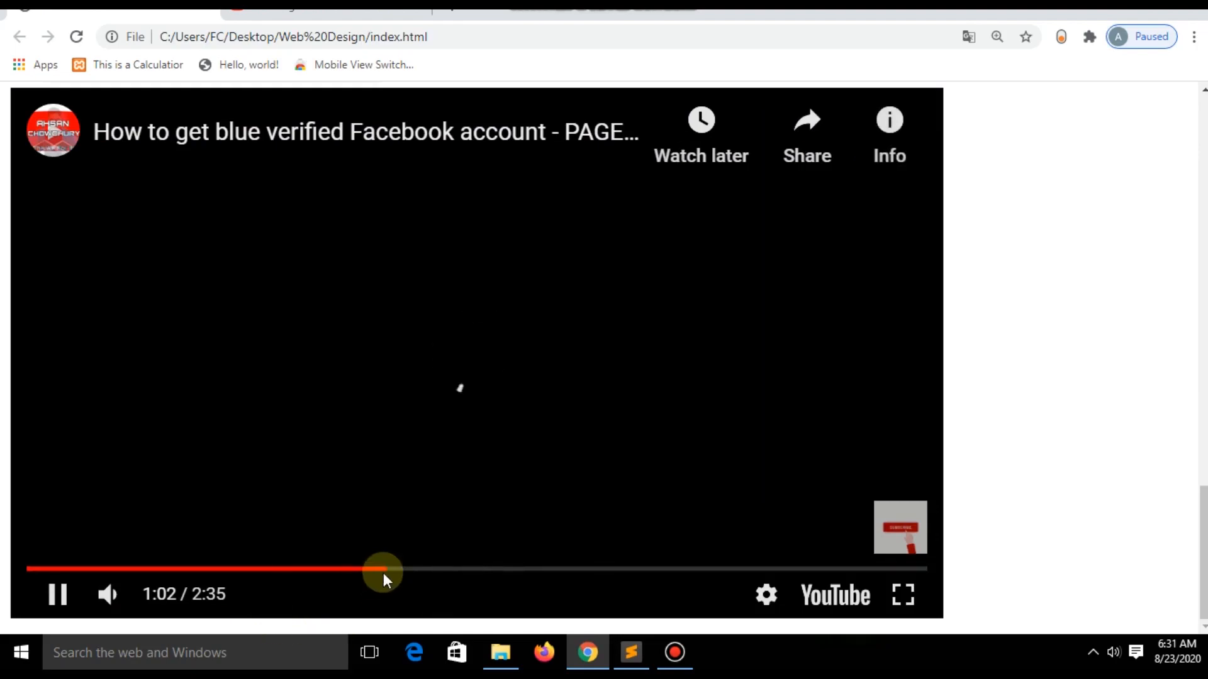
click(56, 594)
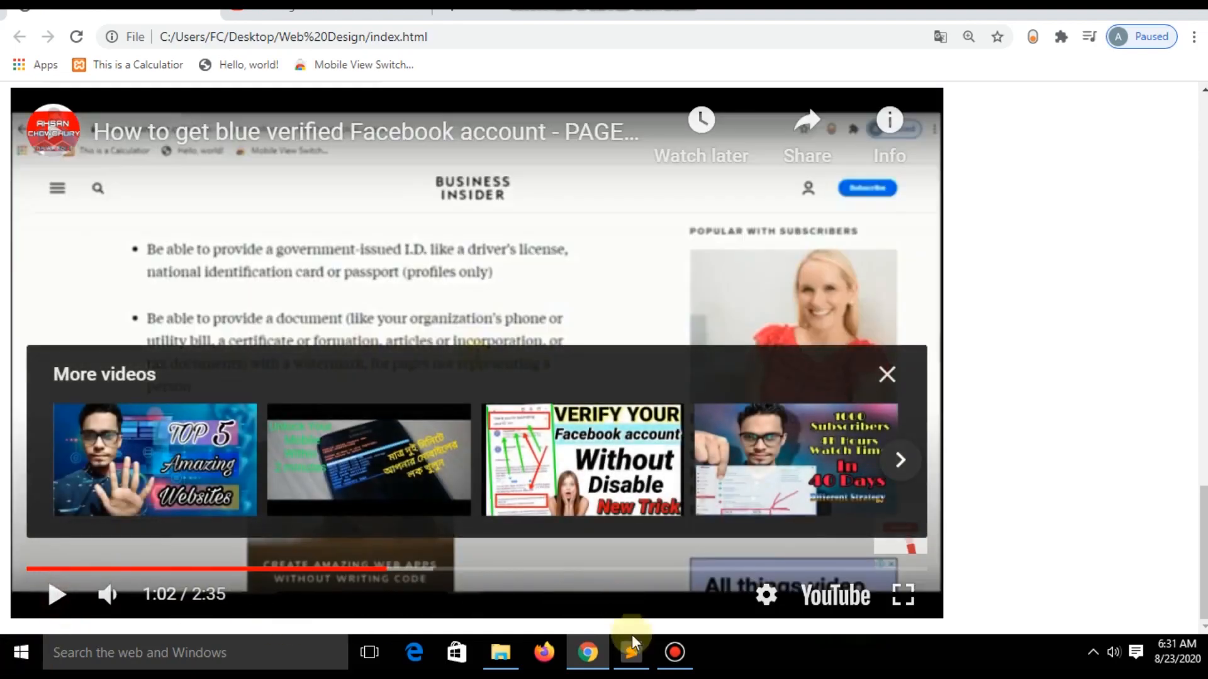
click(631, 653)
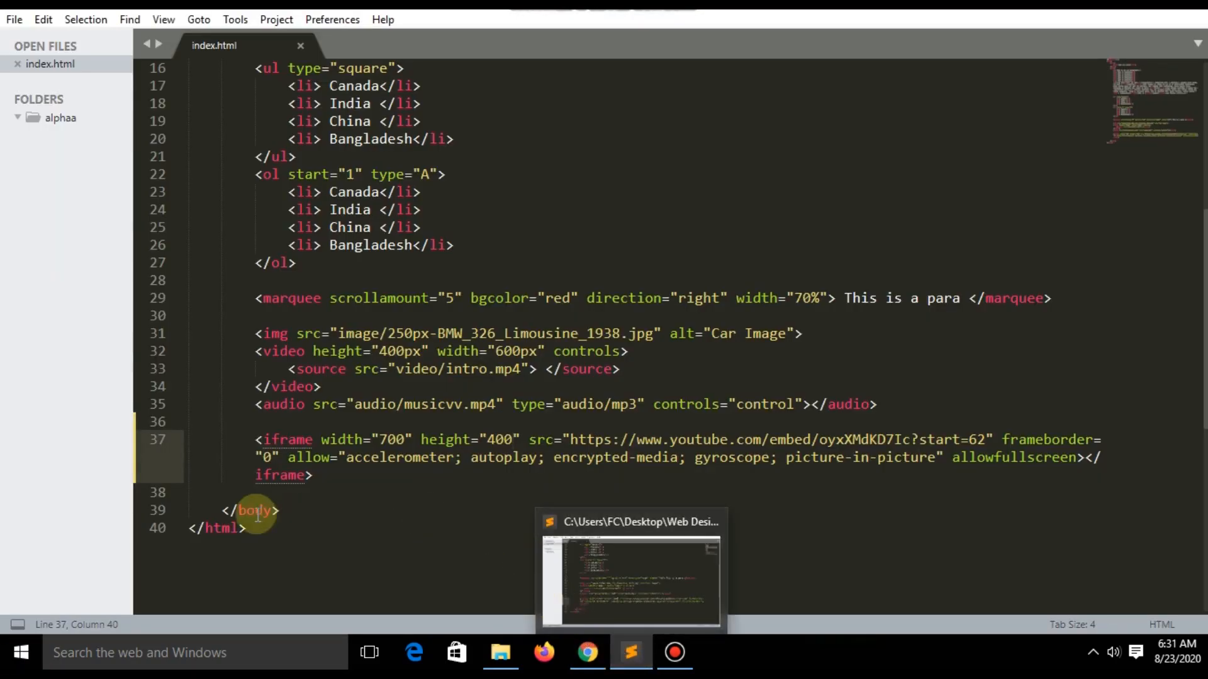
mouse_move(826, 486)
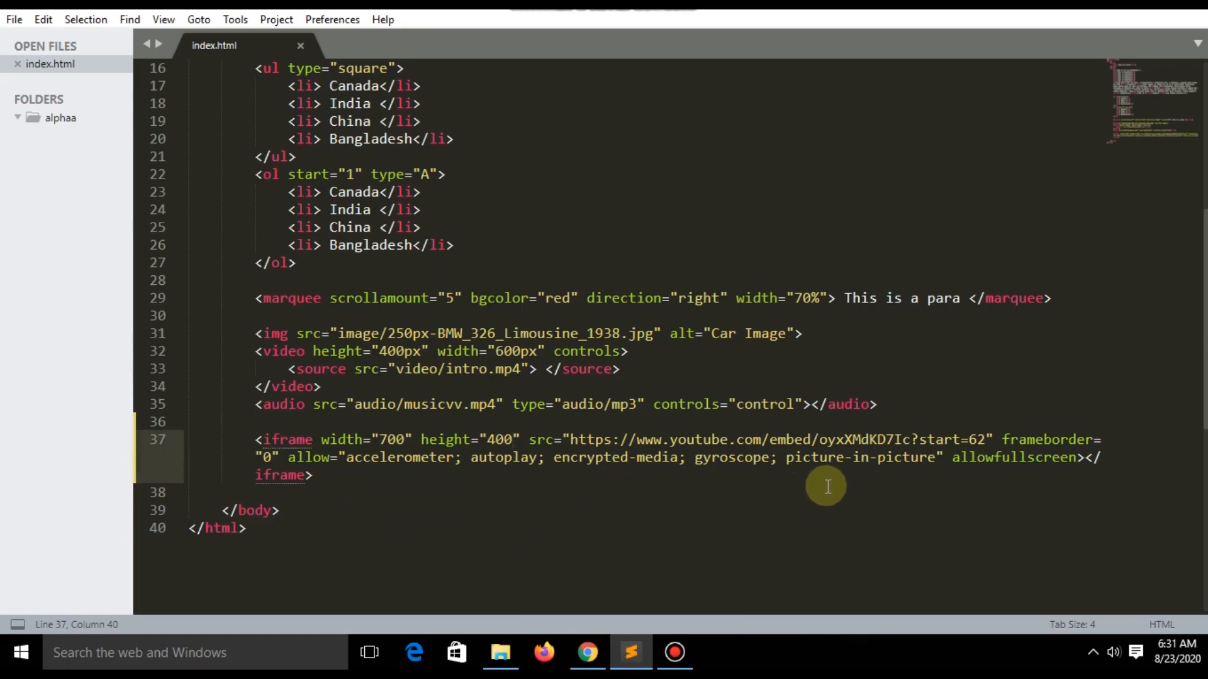
- Replace start=62 with start=10 in the iframe src and save index.html
click(968, 441)
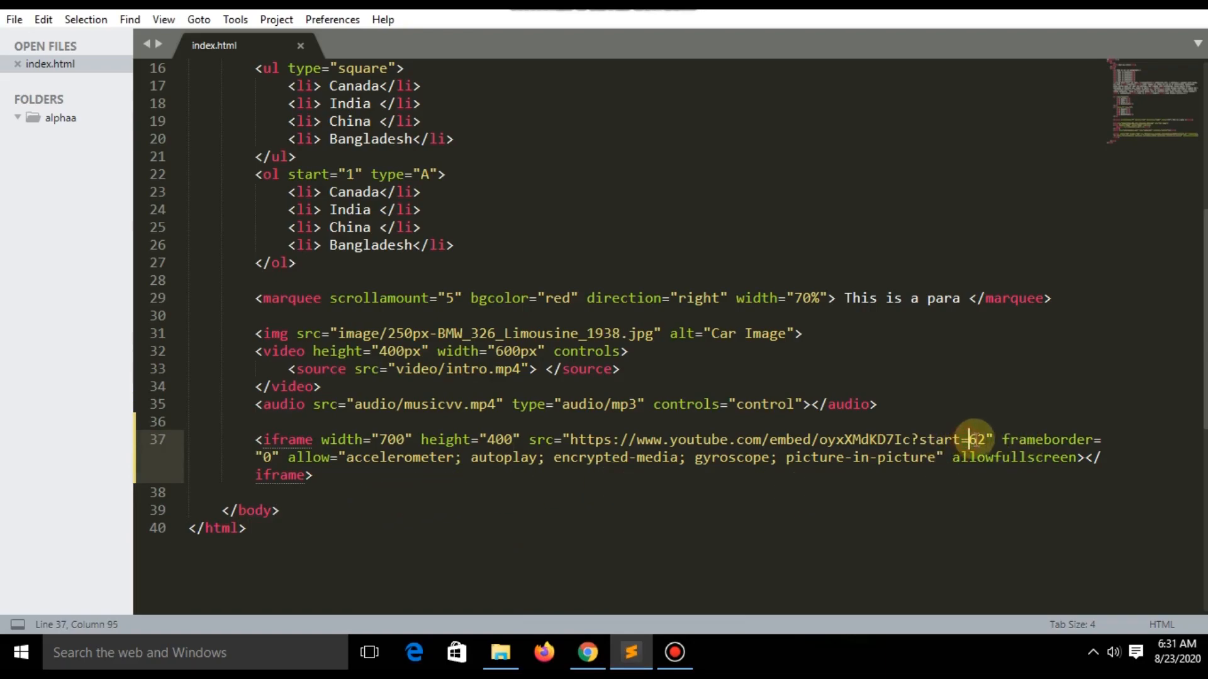
double_click(972, 439)
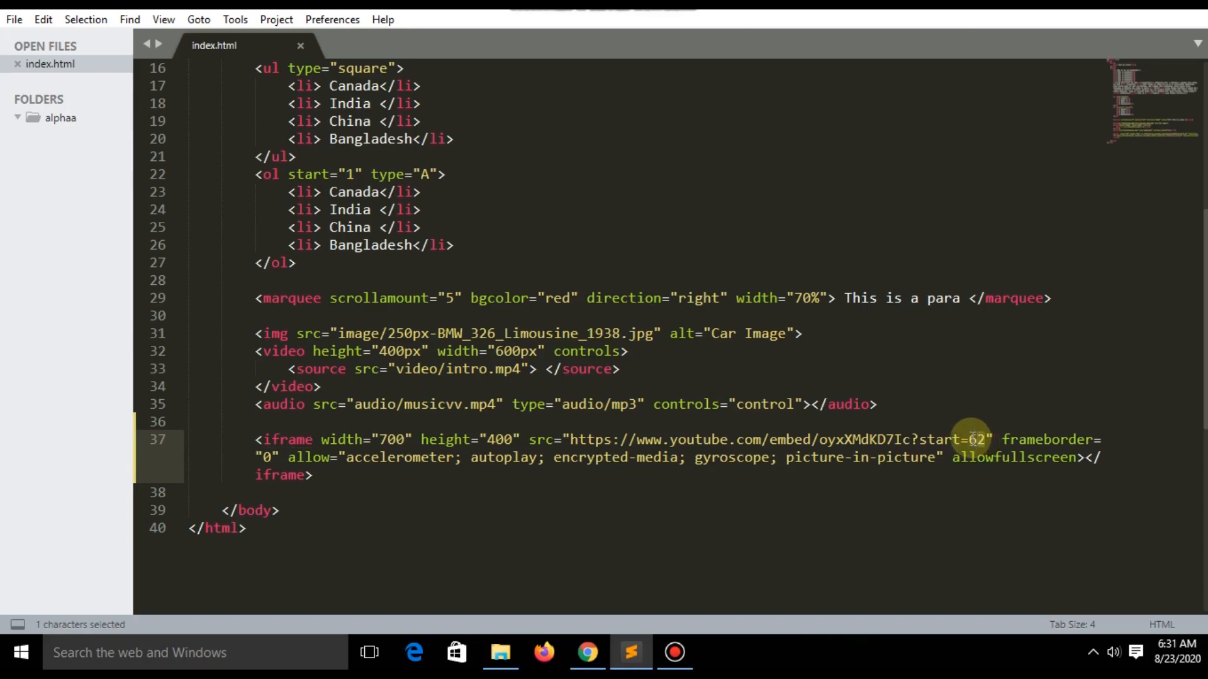
click(984, 439)
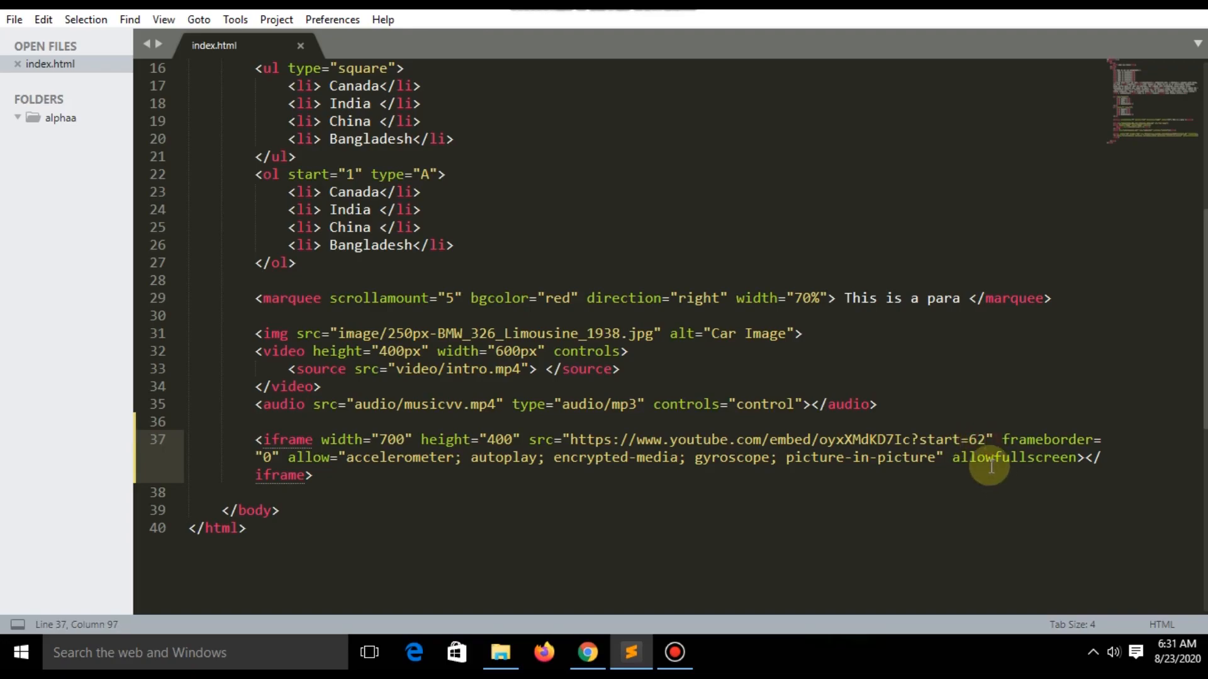
text(10)
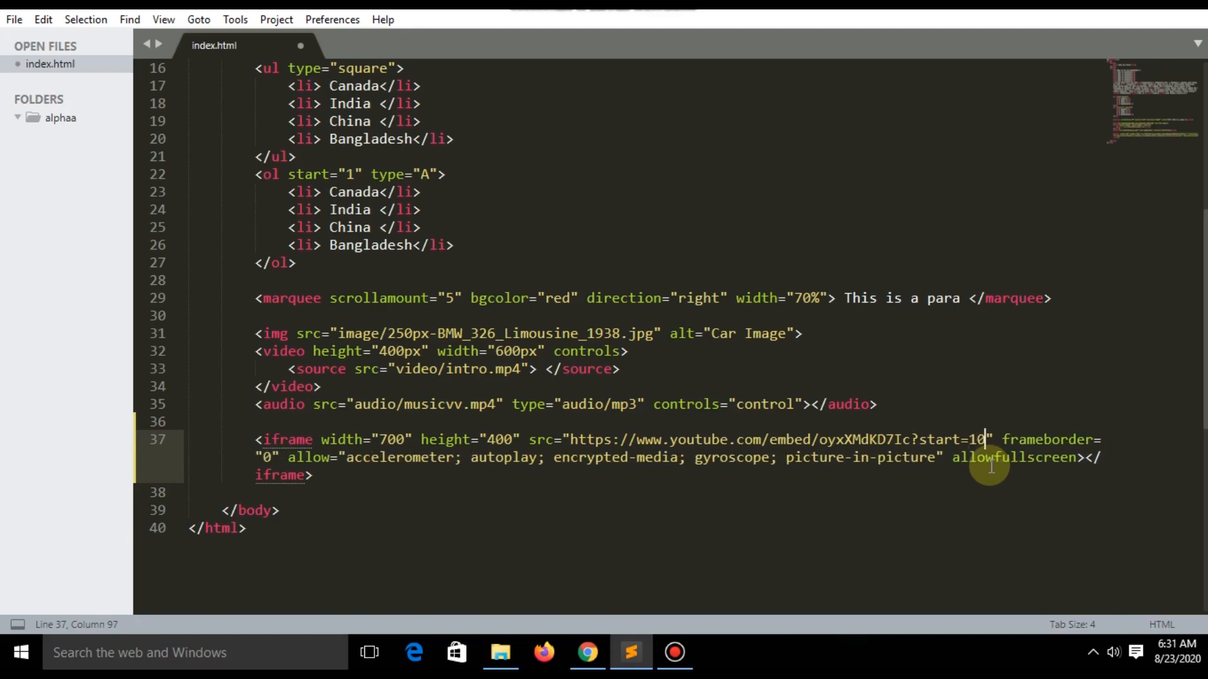
key(ctrl+s)
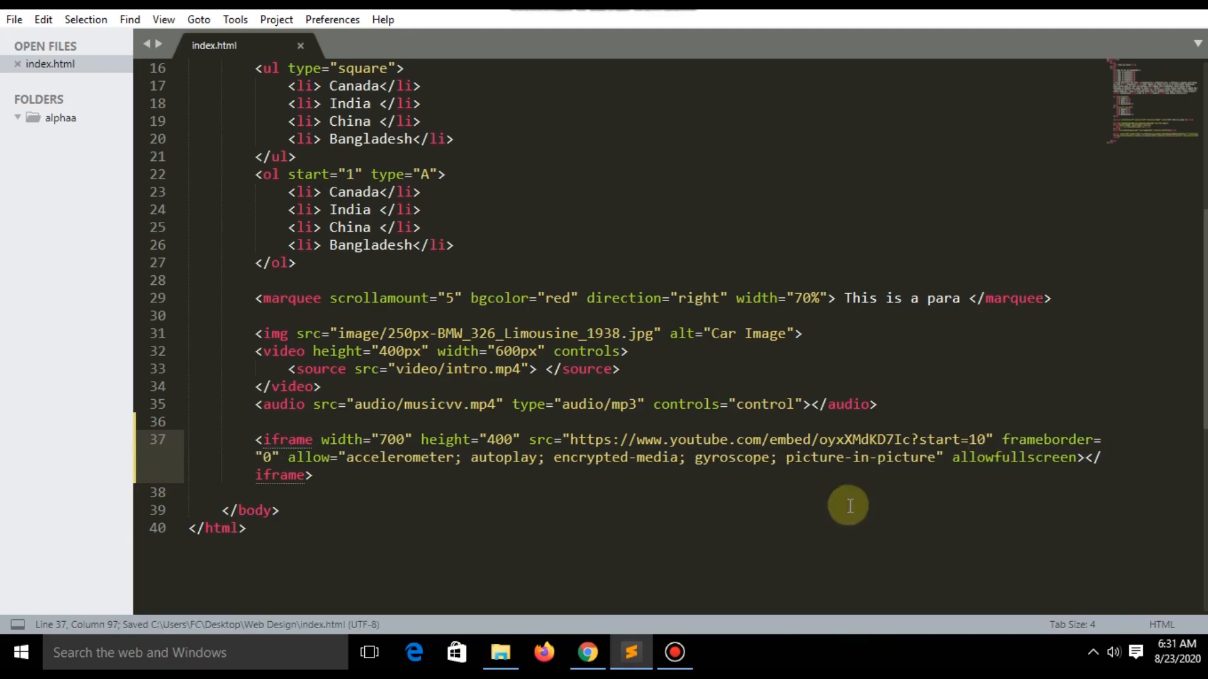
click(587, 652)
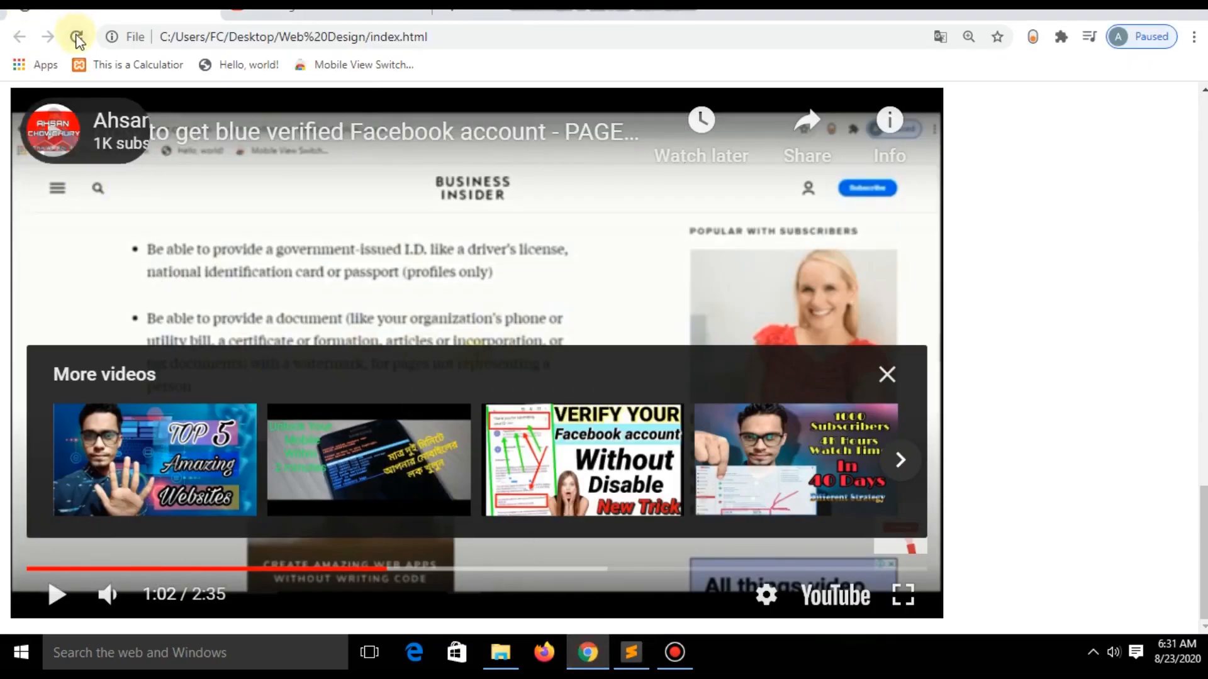
- Reload the Chrome preview and confirm the embedded video now plays from about 0:10
click(75, 37)
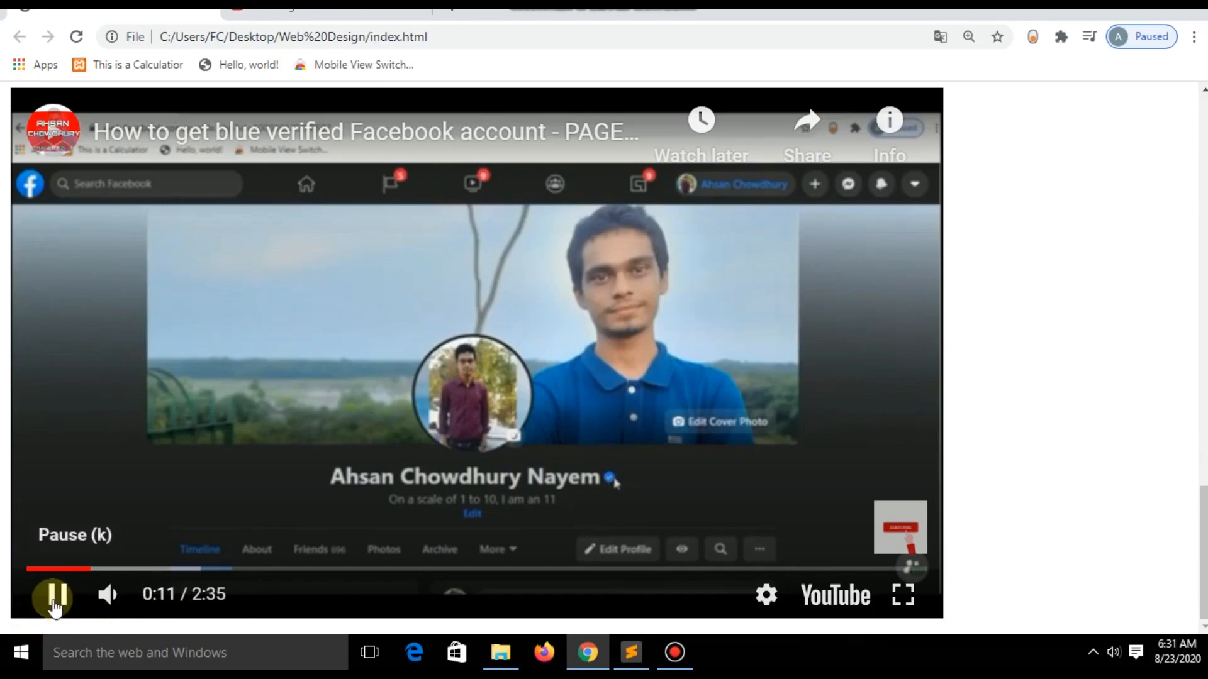
click(53, 593)
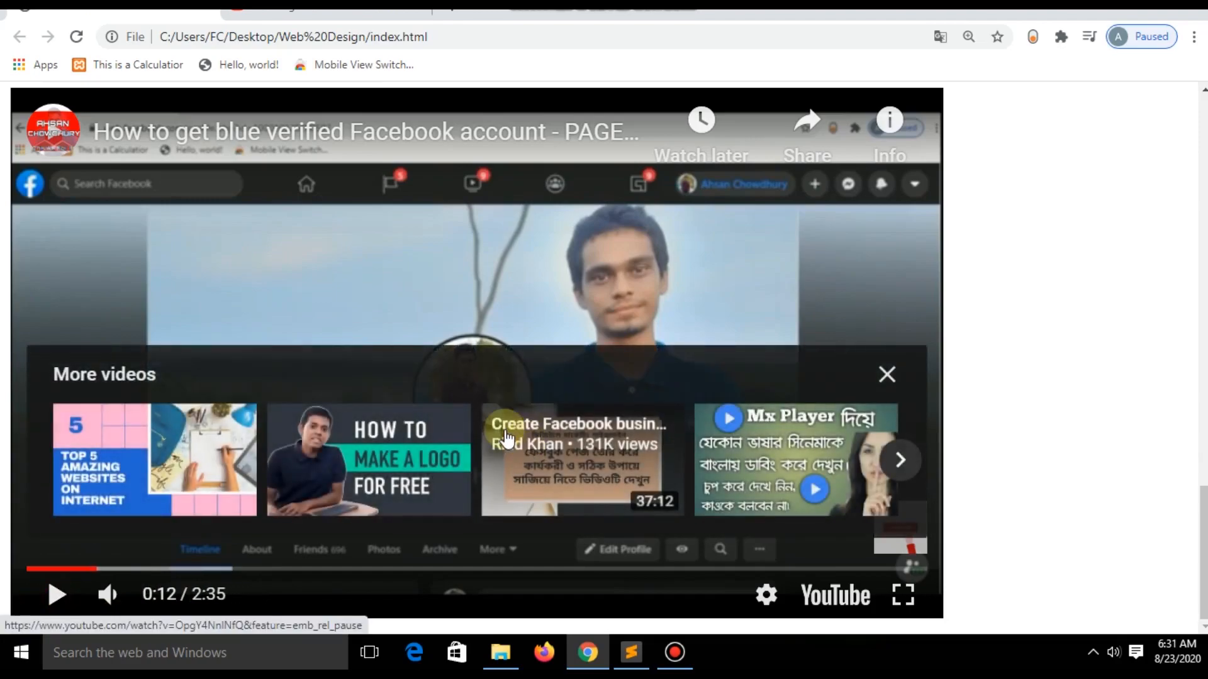
click(899, 461)
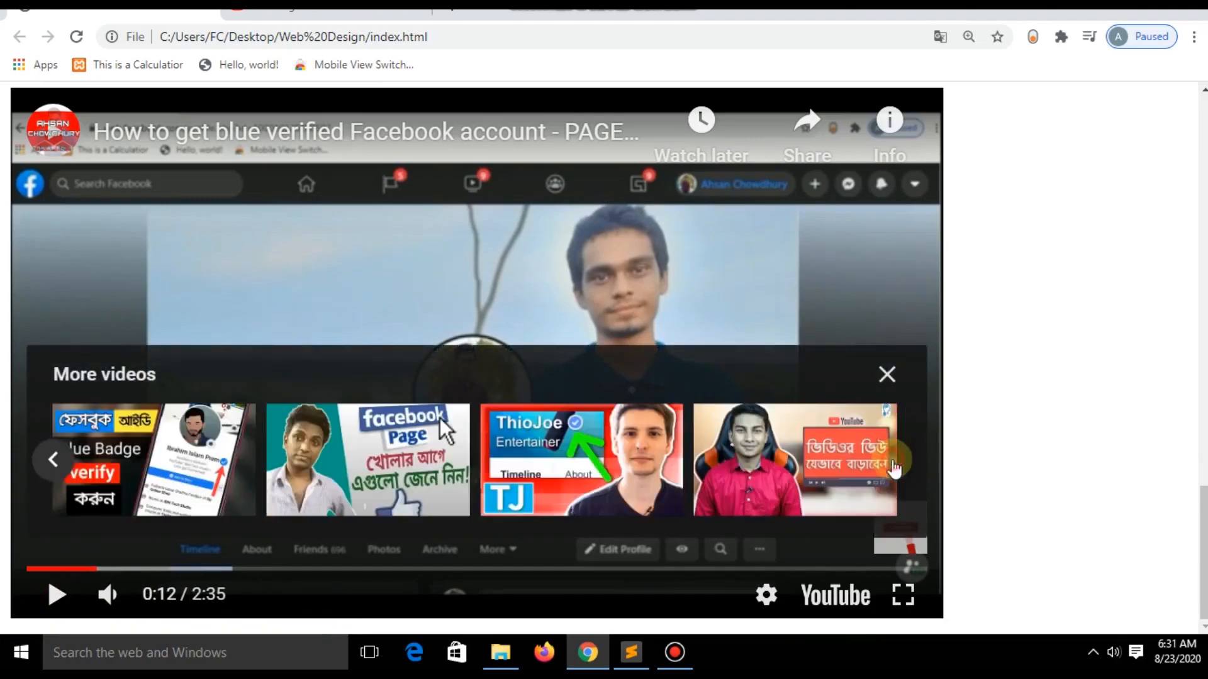
click(631, 653)
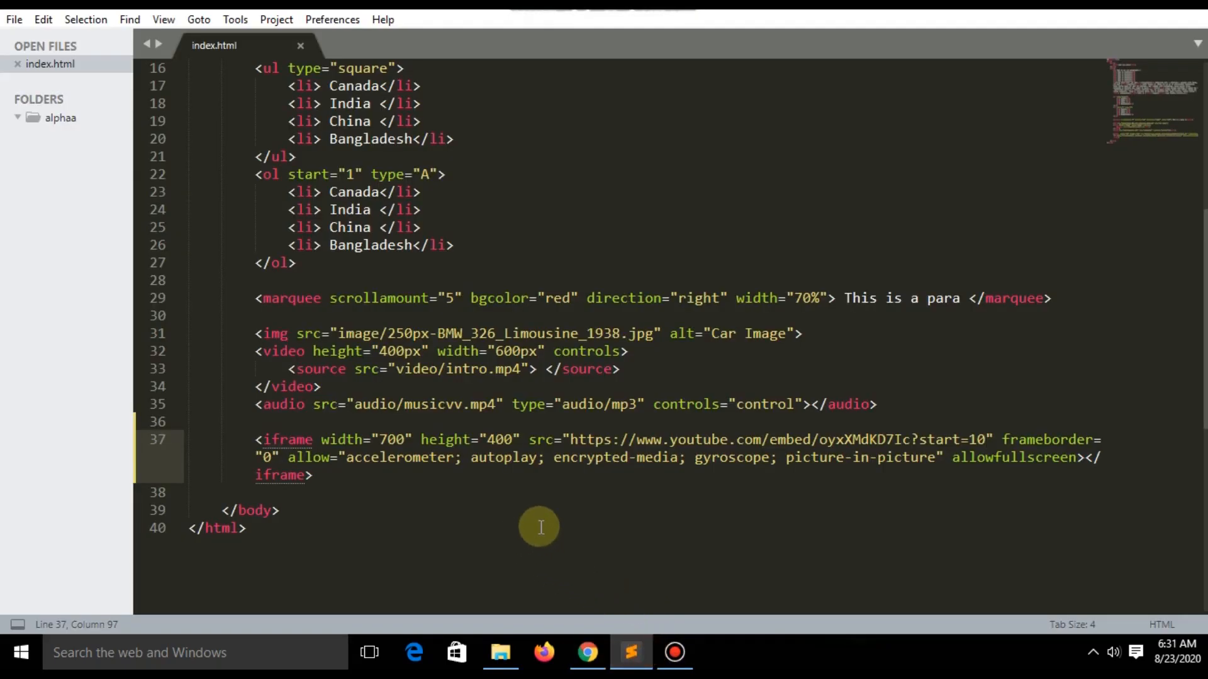
mouse_move(751, 502)
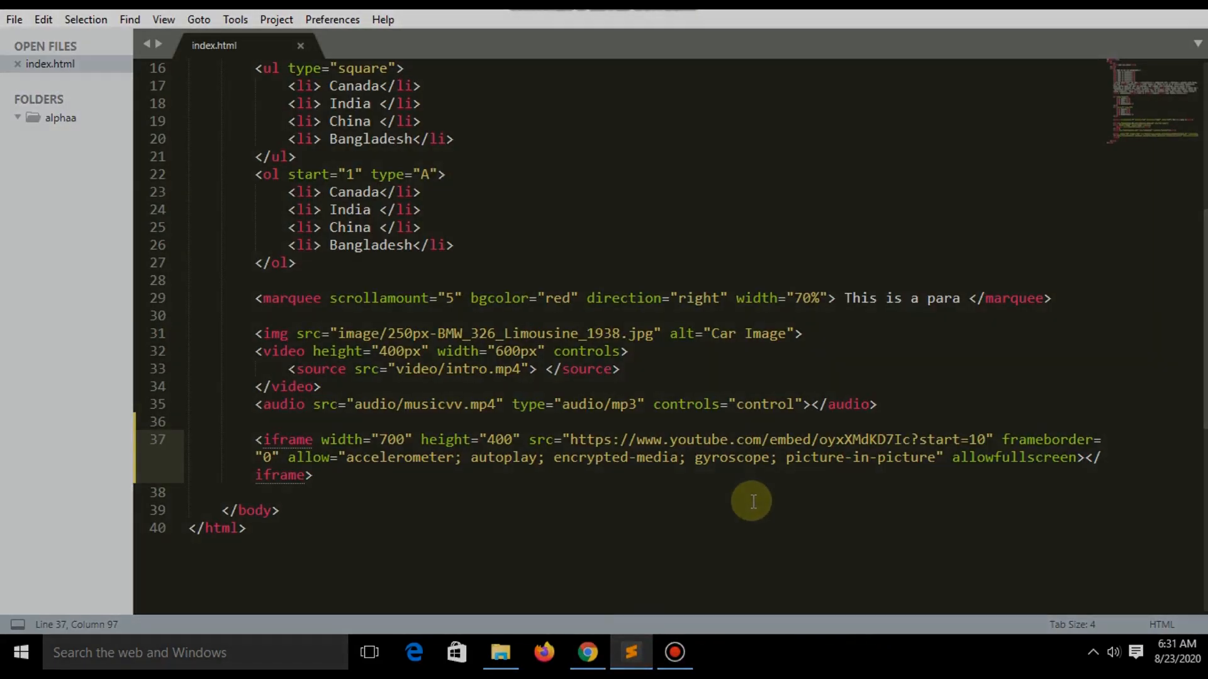